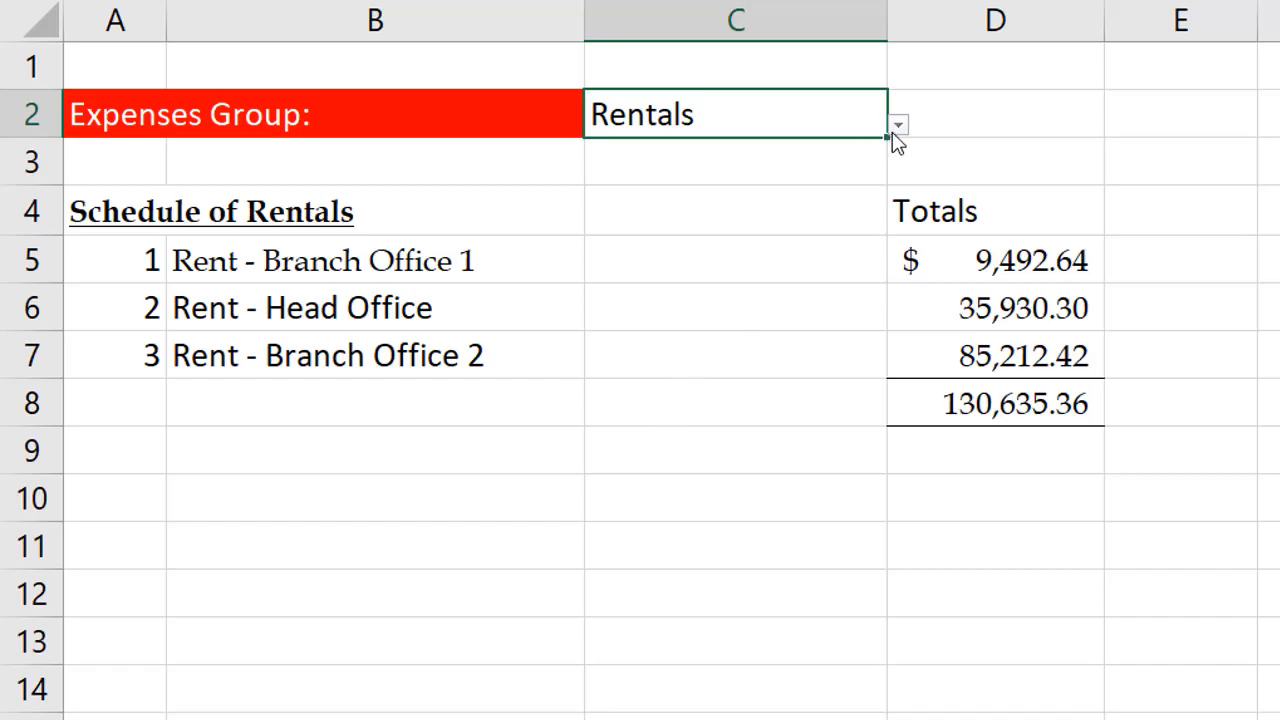
Step: Switch the C2 expense group from Rentals to Sales, then to Power and Fuel Expenses
{"action": "left_click", "coordinate": [898, 124]}
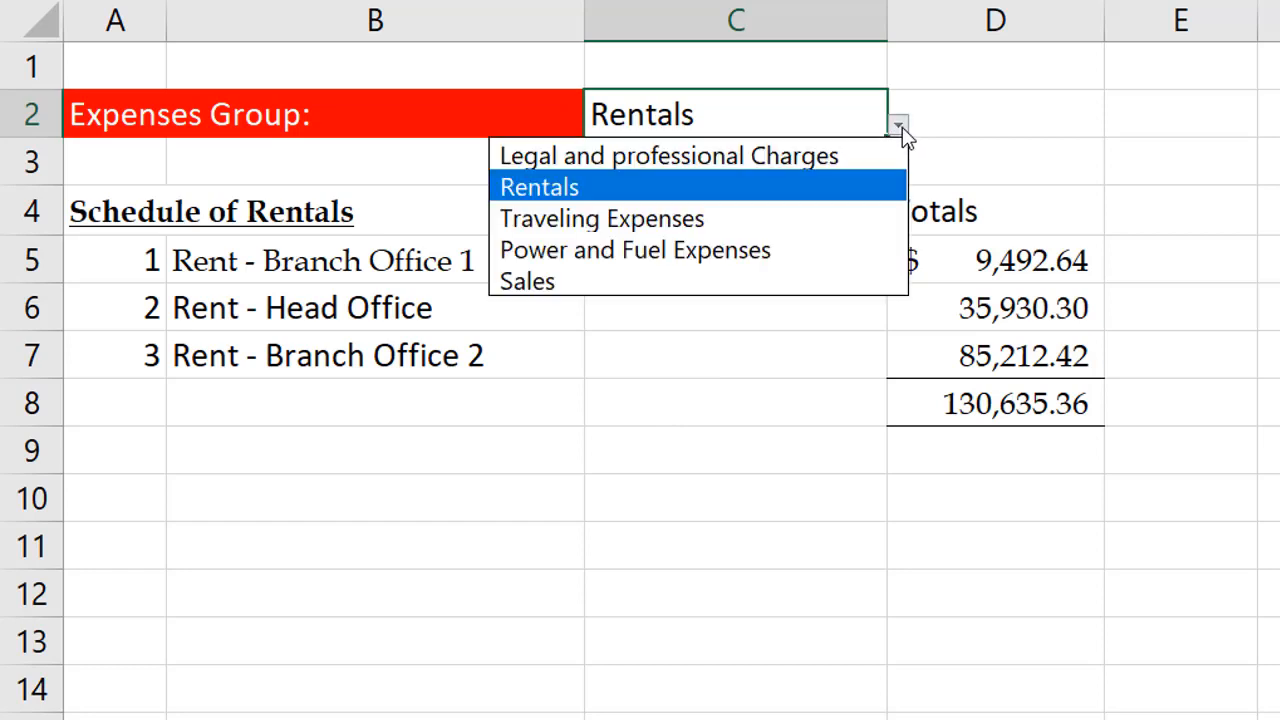
{"action": "left_click", "coordinate": [528, 280]}
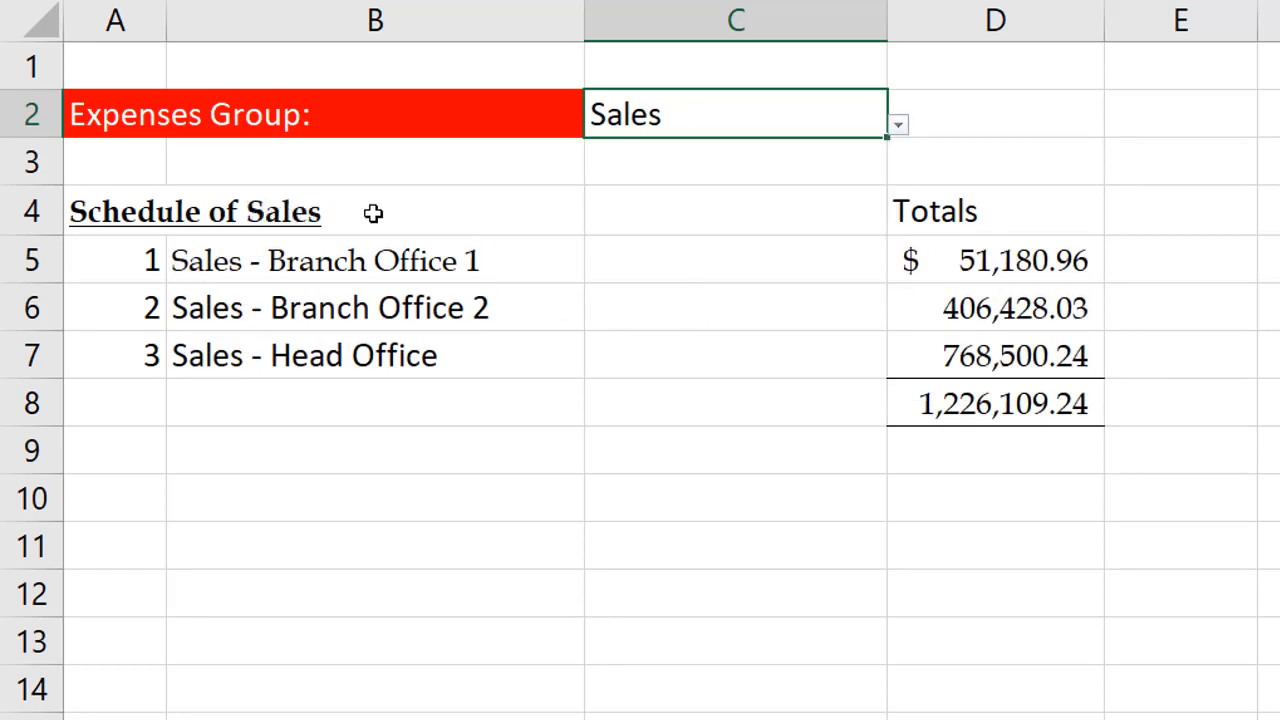
{"action": "mouse_move", "coordinate": [1044, 308]}
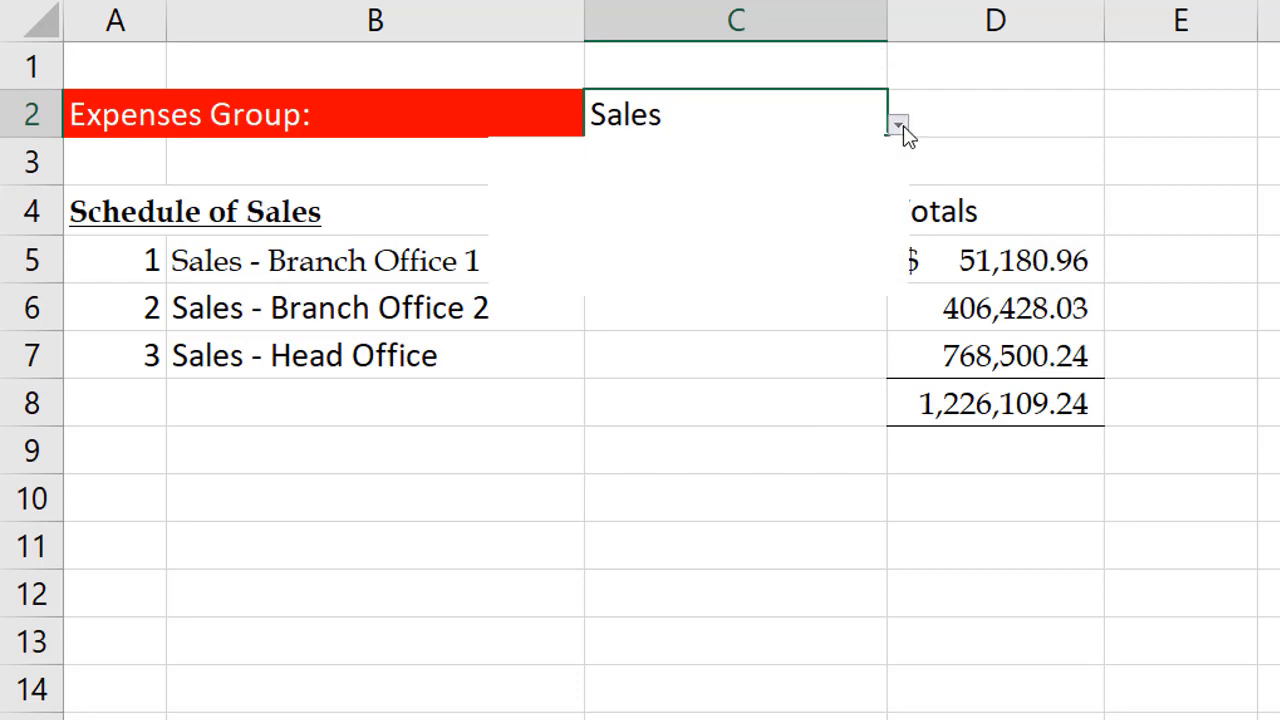
{"action": "left_click", "coordinate": [898, 128]}
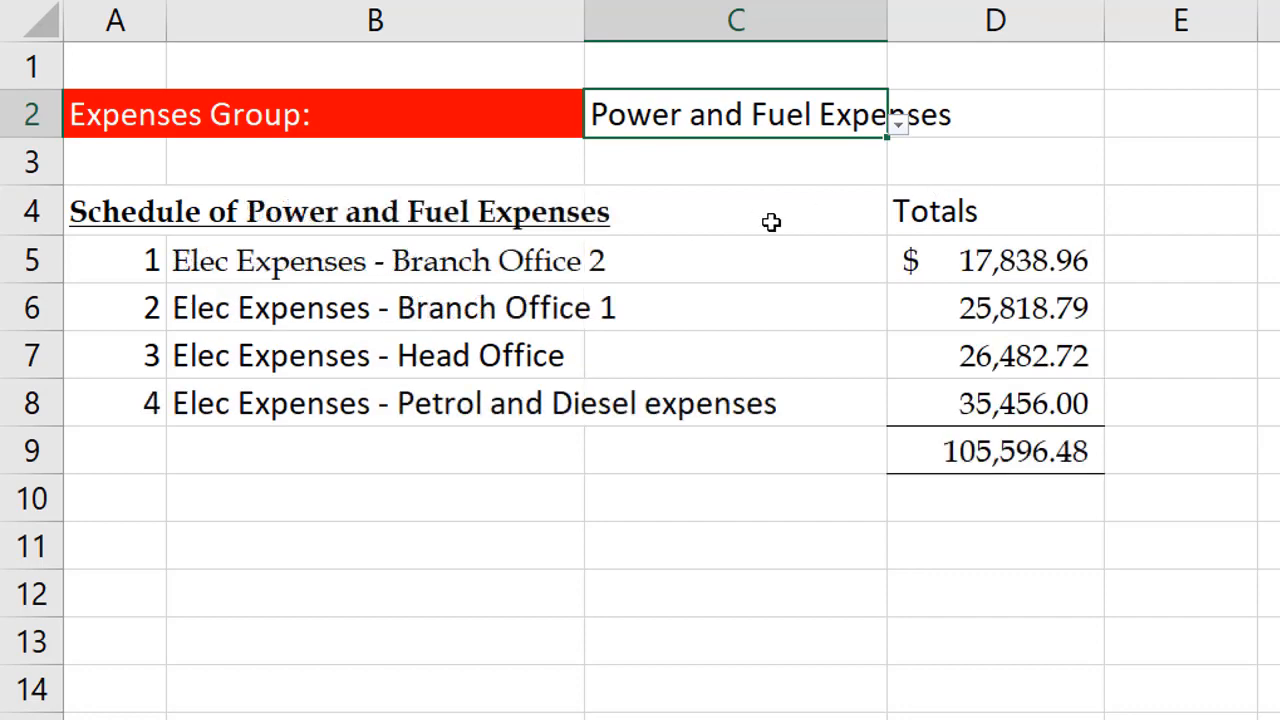
{"action": "mouse_move", "coordinate": [1052, 622]}
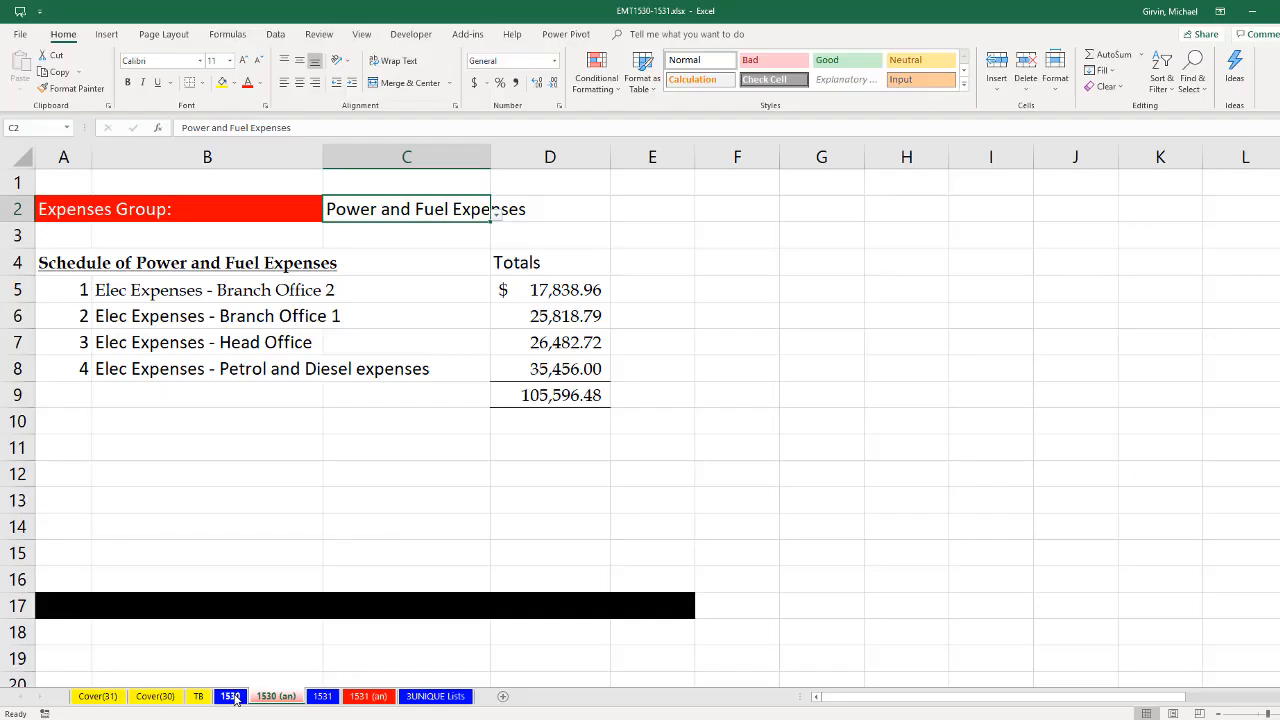
Step: Move through the 1530 sheet to the TB sheet and select Expense Group entries C4:C31
{"action": "left_click", "coordinate": [276, 696]}
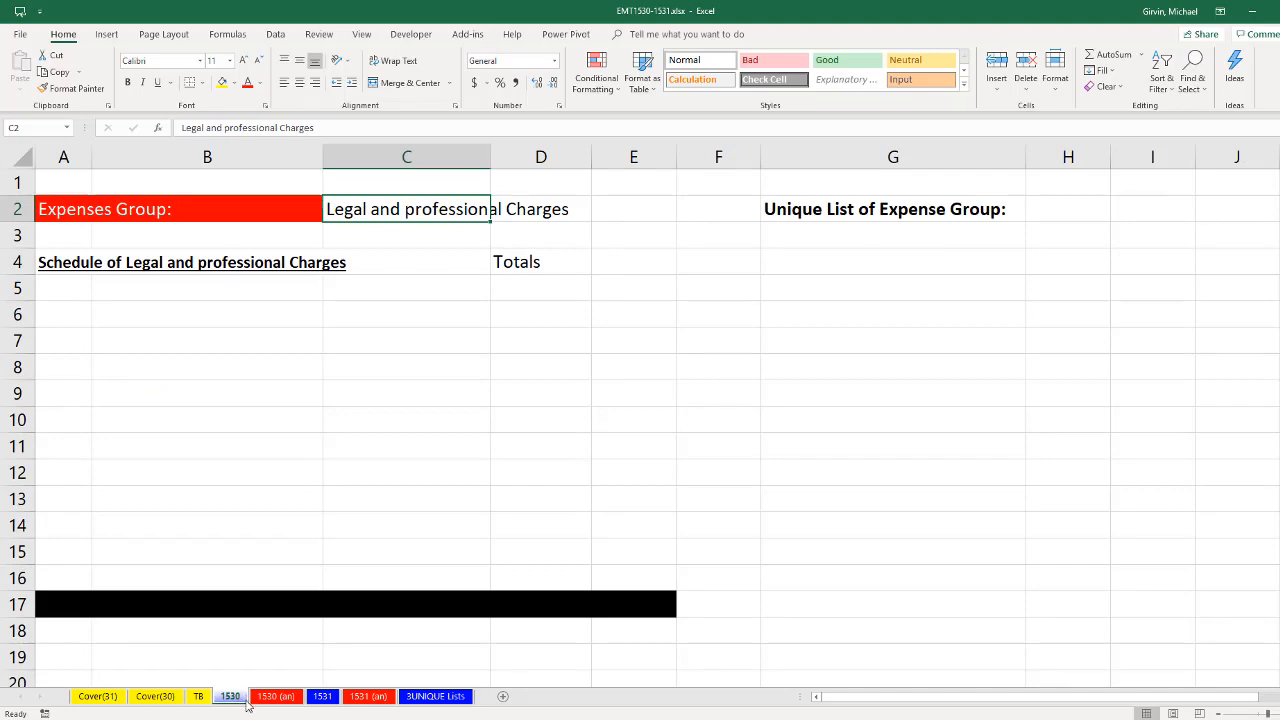
{"action": "mouse_move", "coordinate": [264, 326]}
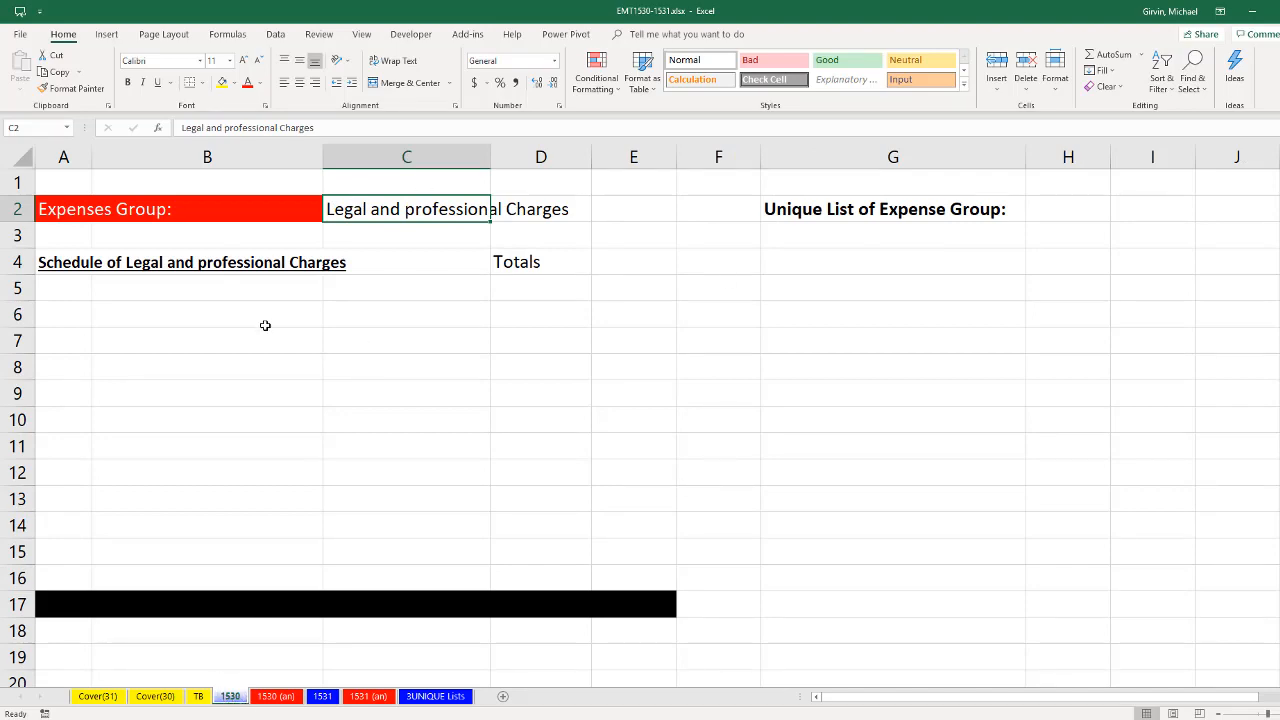
{"action": "left_click", "coordinate": [198, 696]}
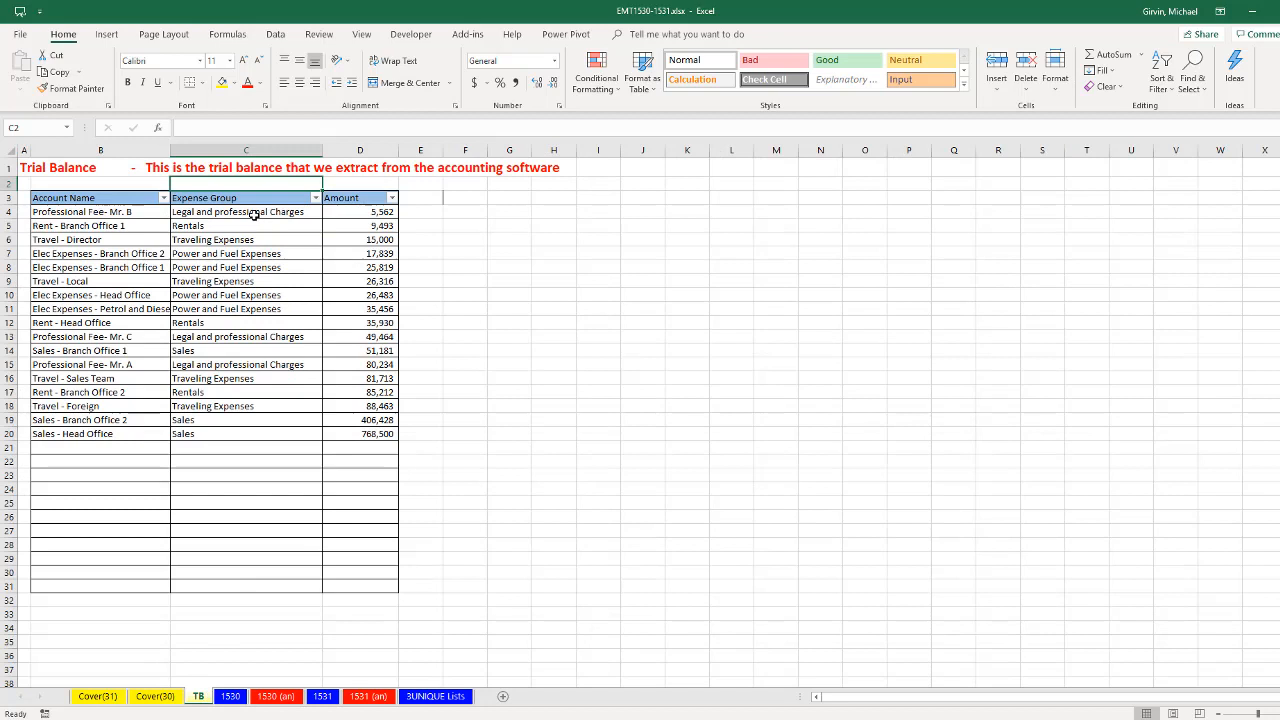
{"action": "mouse_move", "coordinate": [252, 556]}
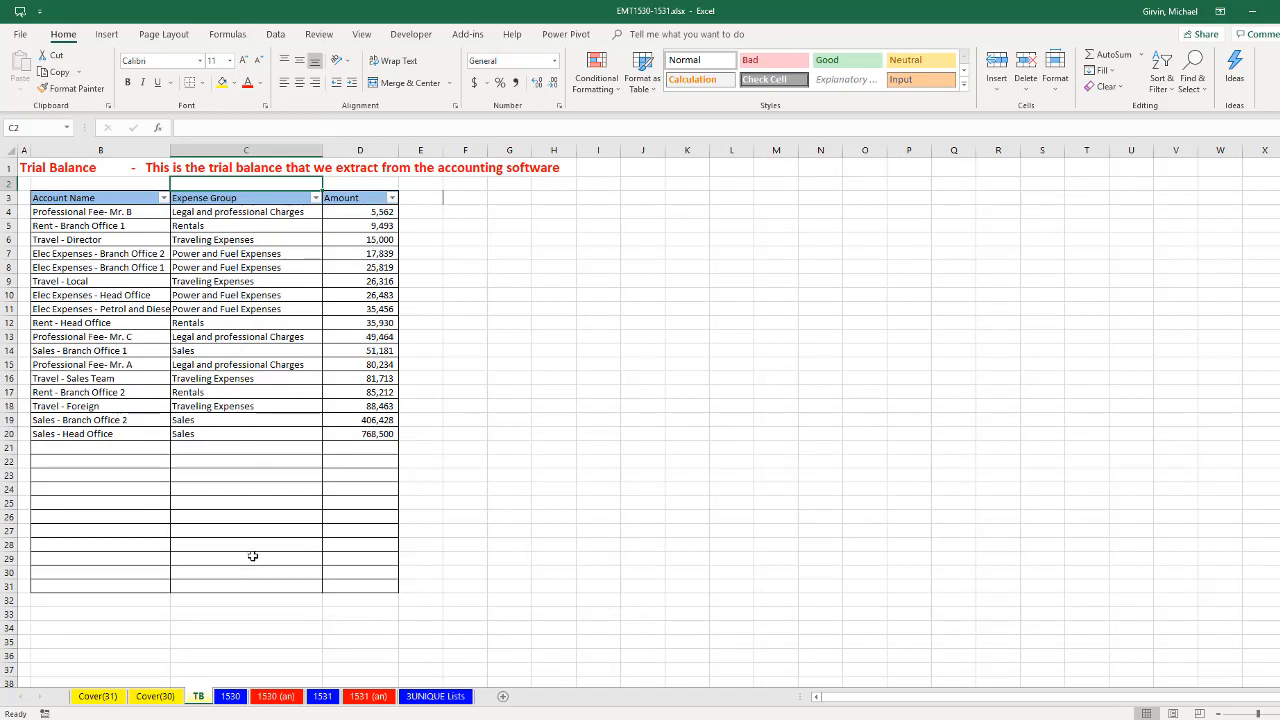
{"action": "mouse_move", "coordinate": [252, 462]}
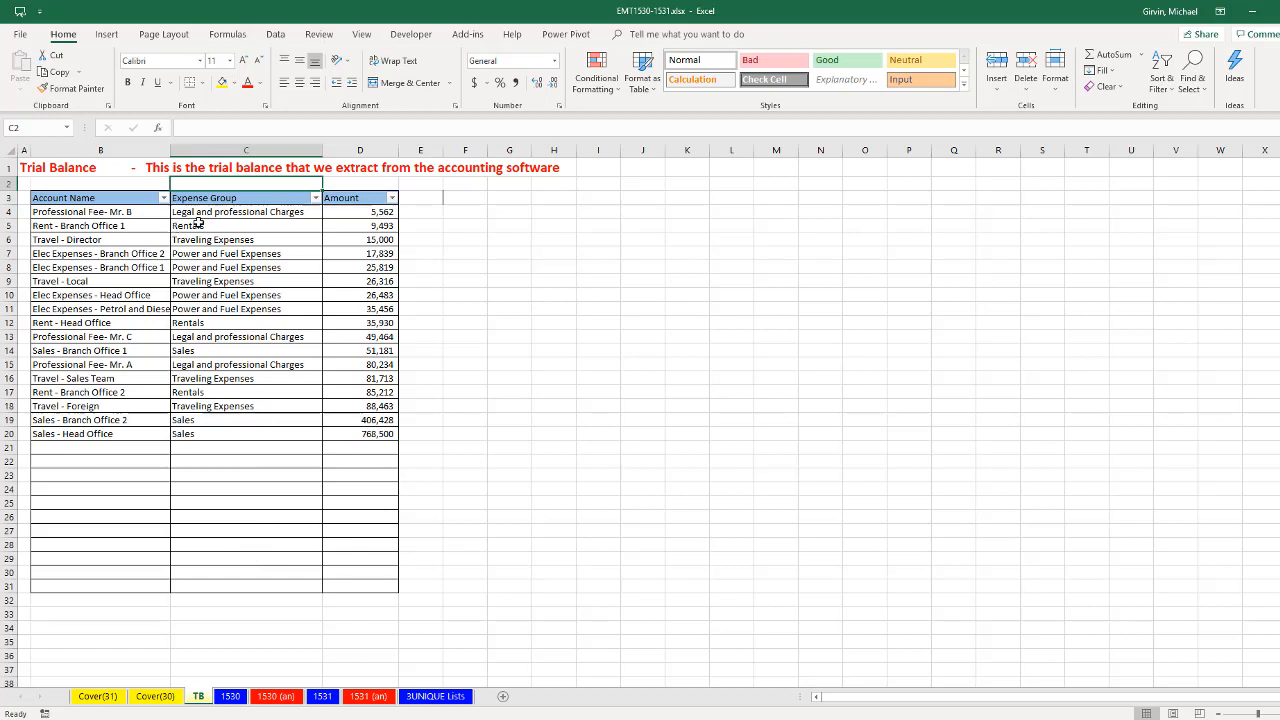
{"action": "mouse_move", "coordinate": [208, 398]}
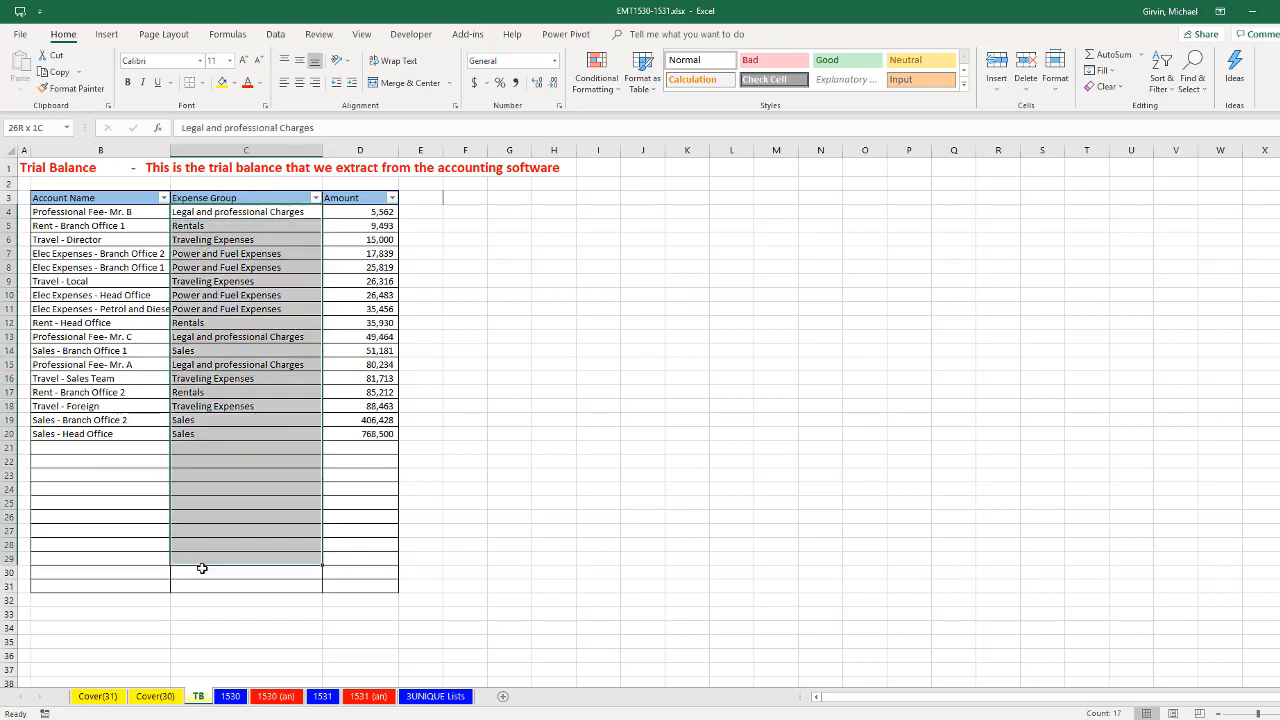
{"action": "left_click", "coordinate": [236, 212]}
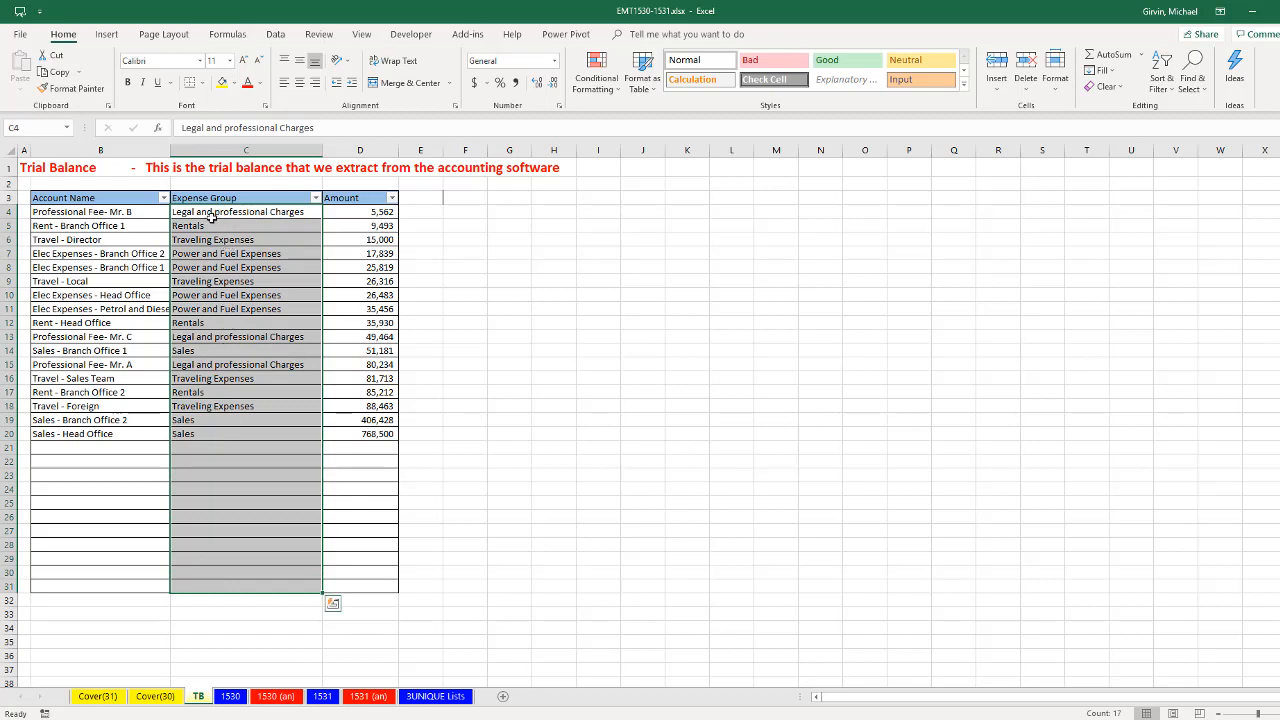
{"action": "mouse_move", "coordinate": [252, 578]}
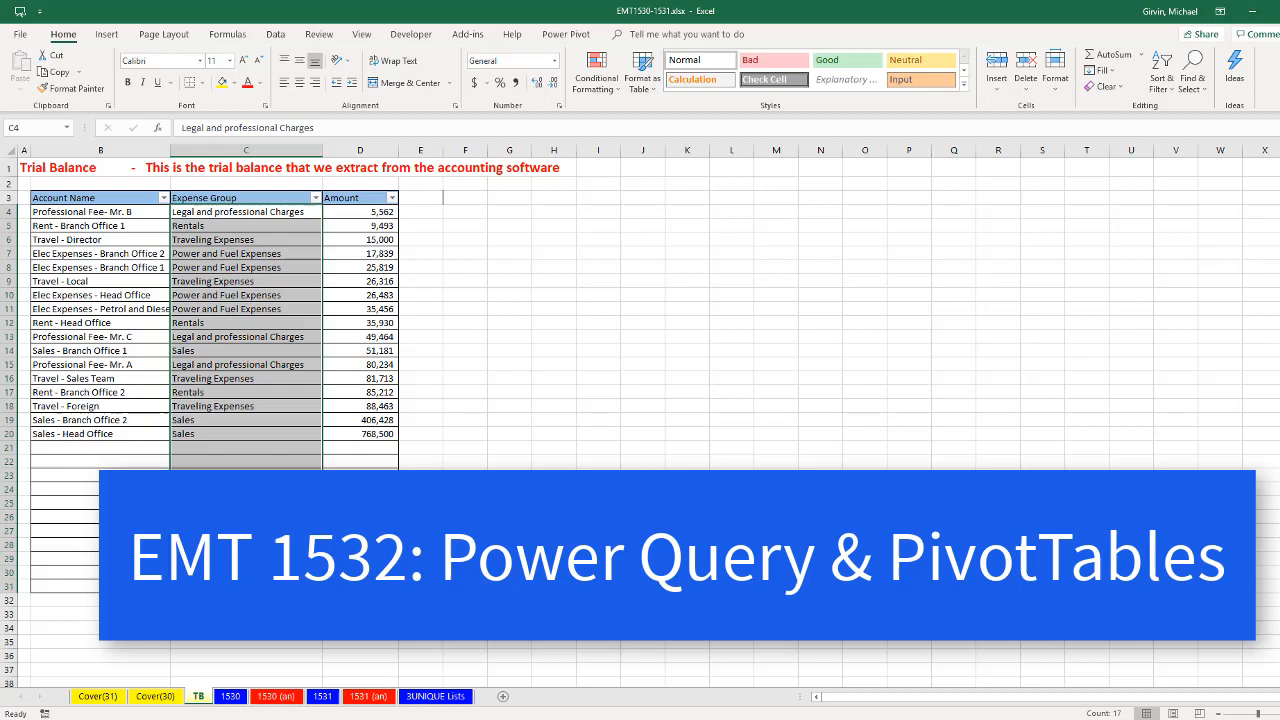
Step: Choose Traveling Expenses on the completed 1530 (an) schedule, listing four accounts totalling 211,492.75
{"action": "left_click", "coordinate": [276, 696]}
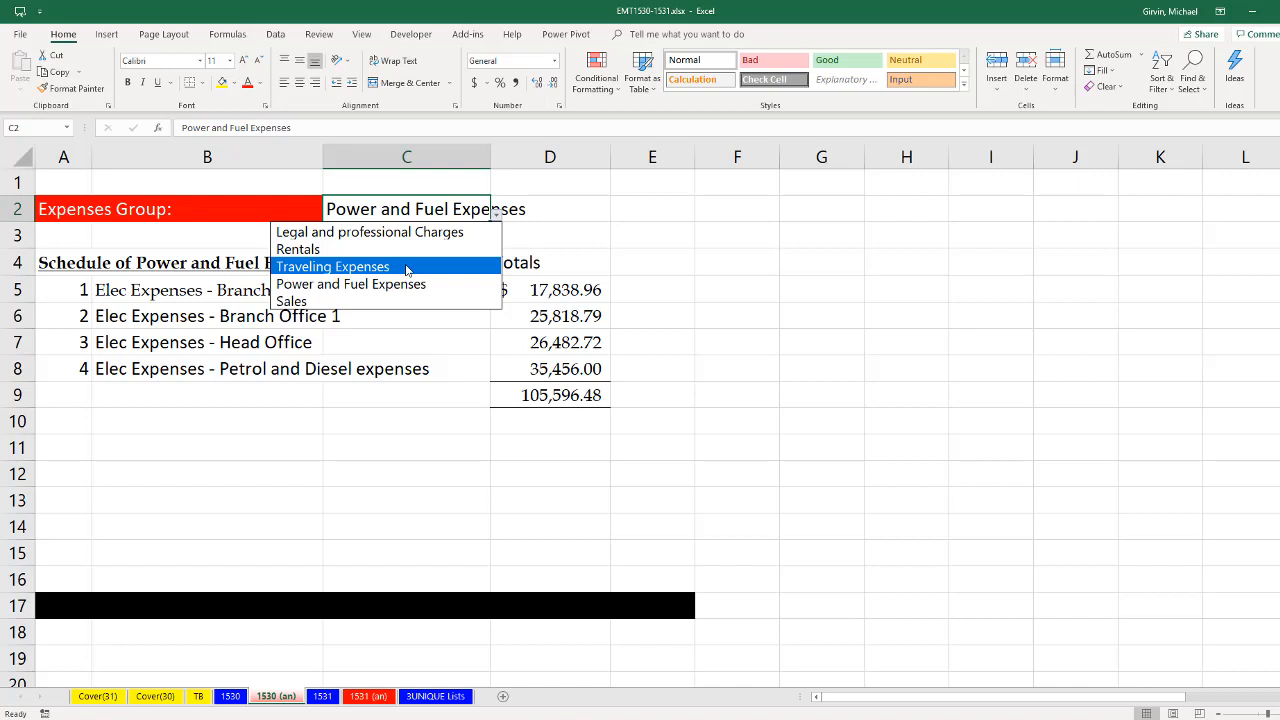
{"action": "mouse_move", "coordinate": [342, 276]}
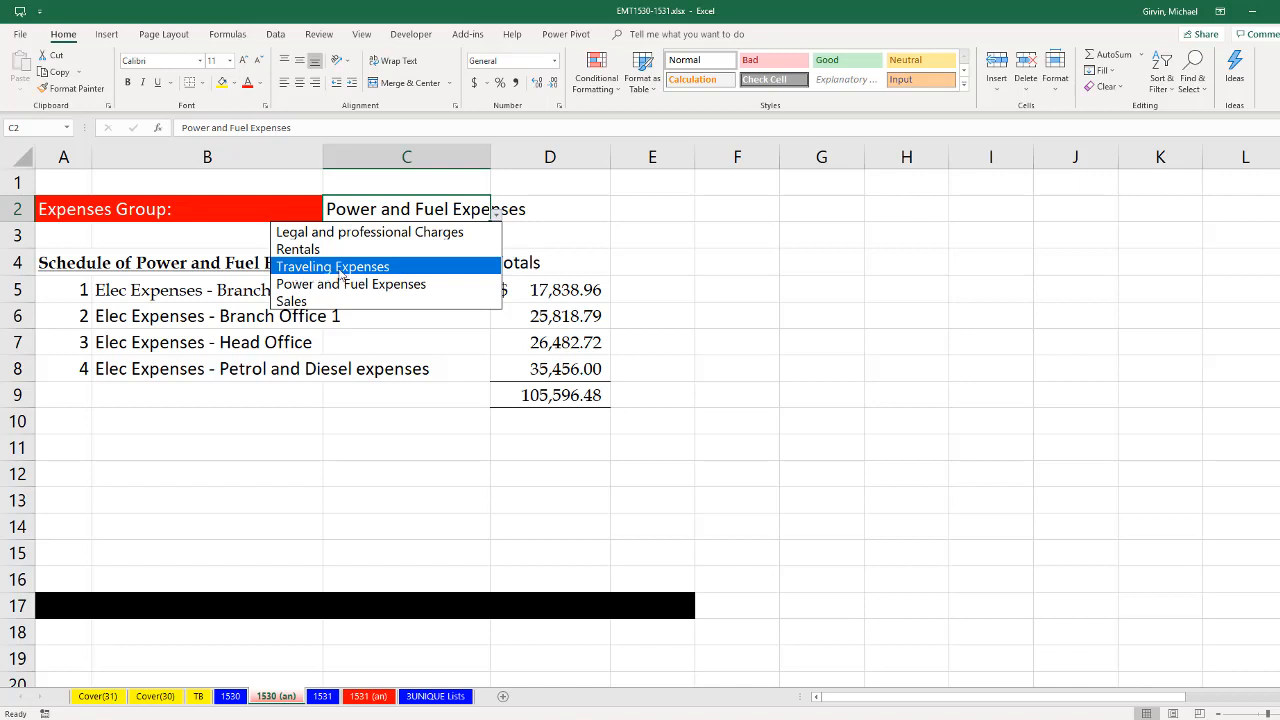
{"action": "left_click", "coordinate": [332, 266]}
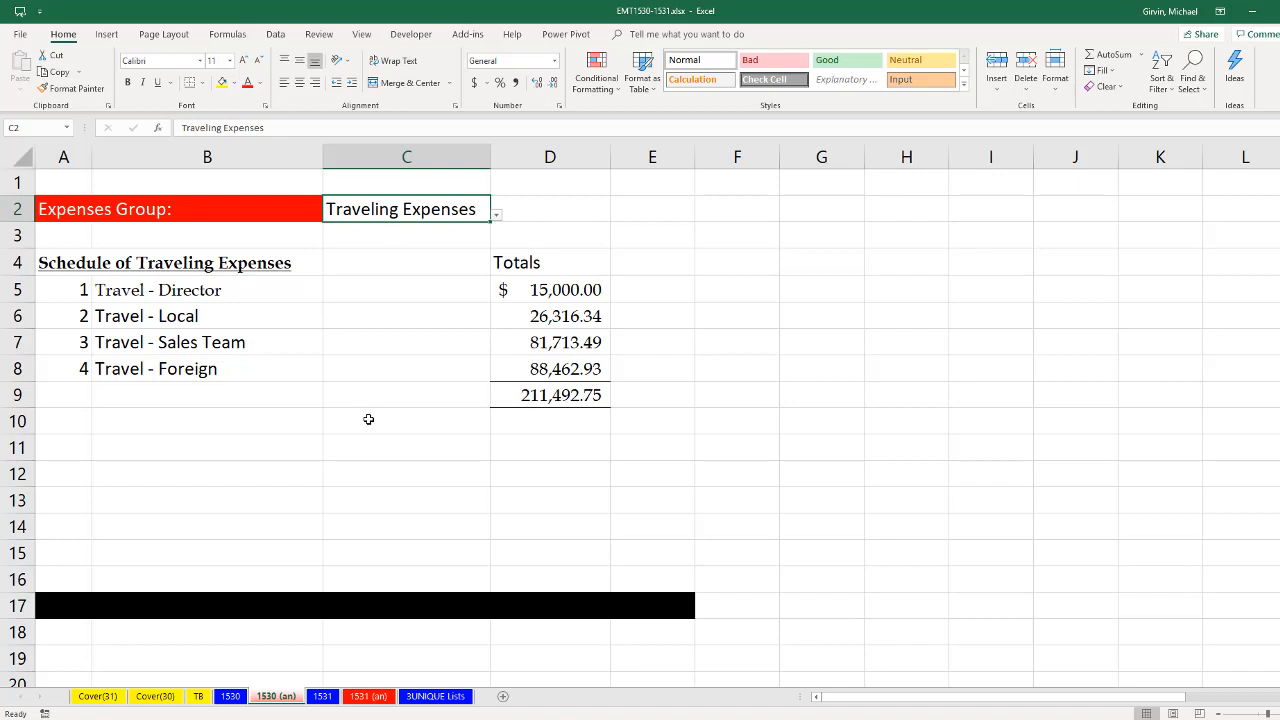
{"action": "mouse_move", "coordinate": [448, 388]}
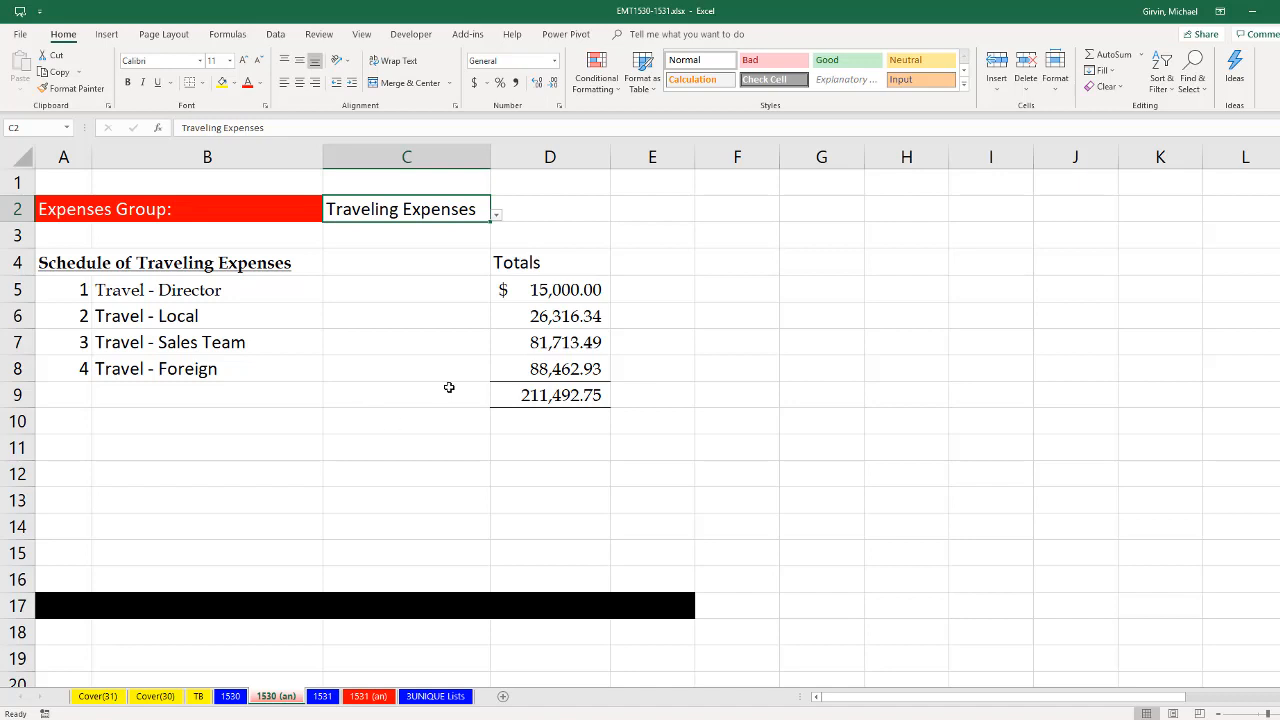
{"action": "mouse_move", "coordinate": [514, 216]}
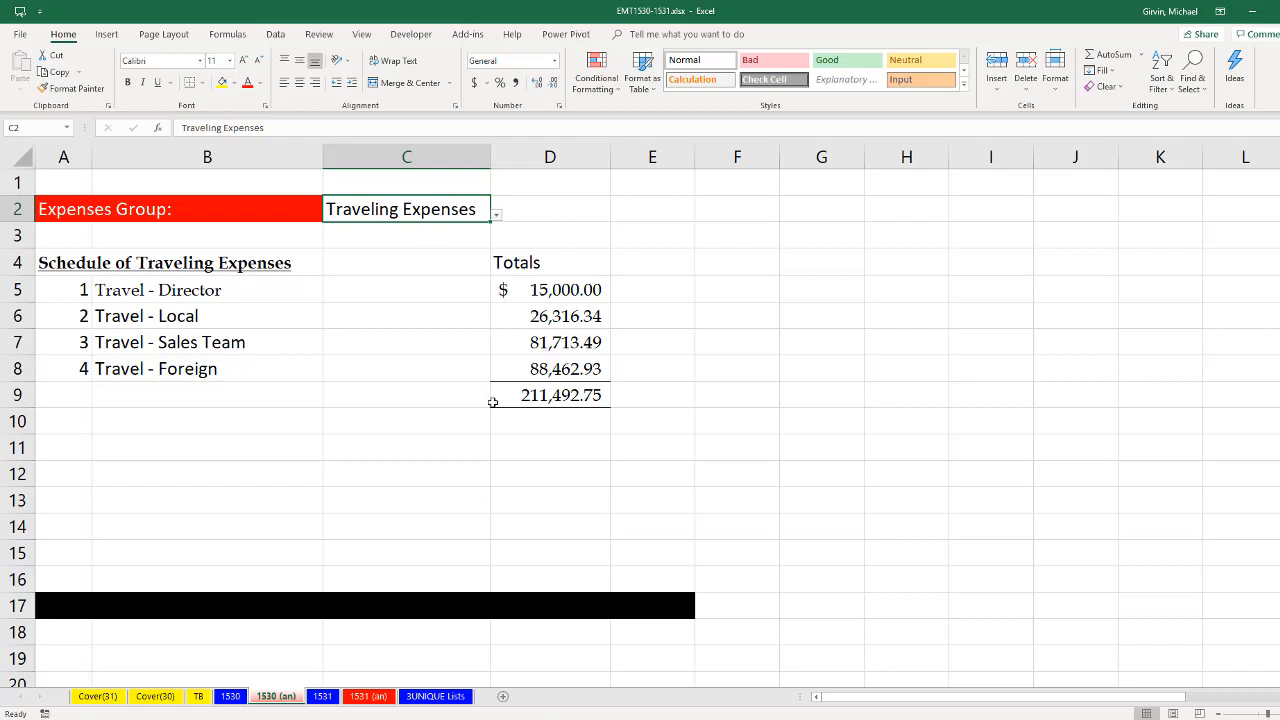
{"action": "mouse_move", "coordinate": [256, 686]}
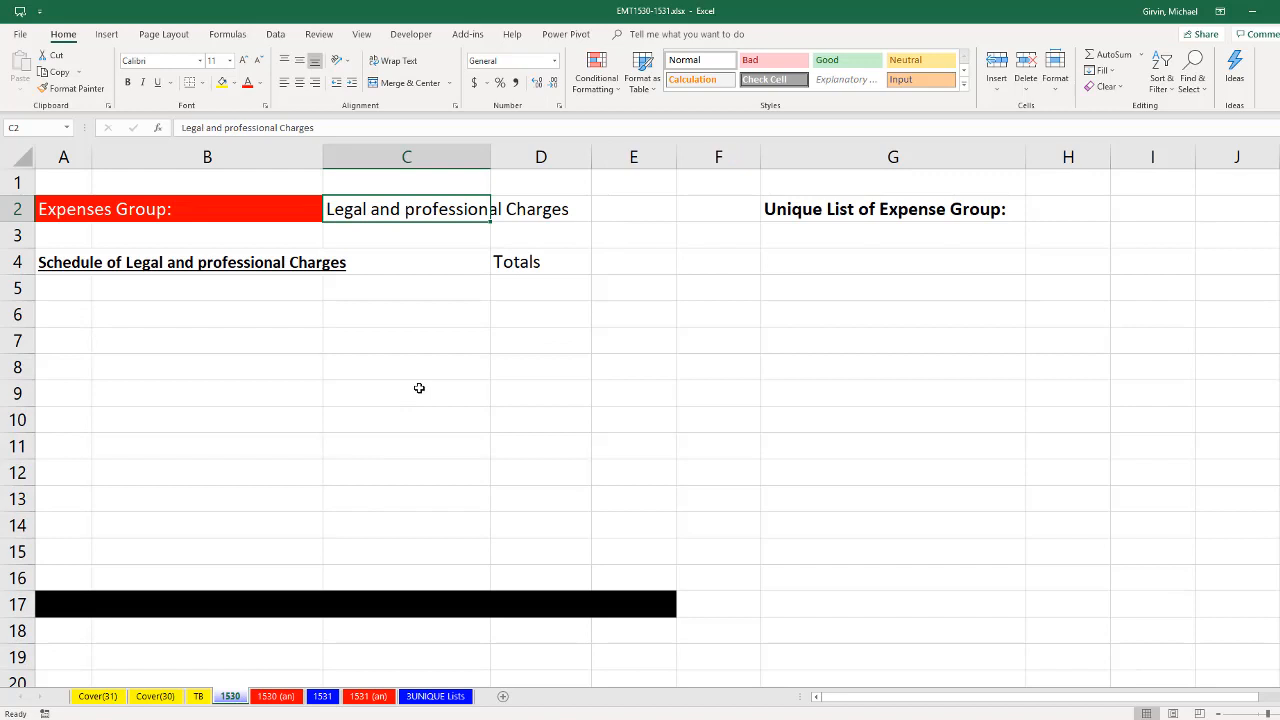
Step: Enter =SORT(UNIQUE(TB!C4:C31)) in G3 to spill a sorted unique list of expense groups
{"action": "left_click", "coordinate": [892, 234]}
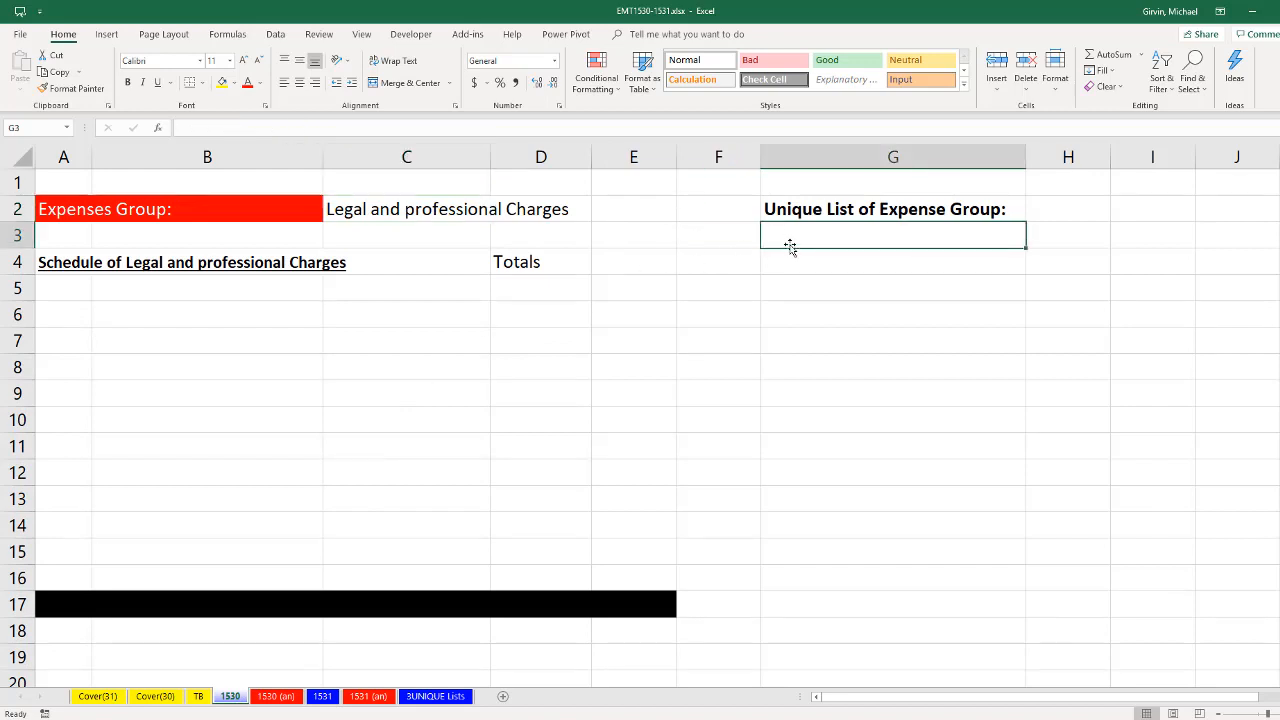
{"action": "left_click", "coordinate": [198, 696]}
{"action": "type", "text": "=s"}
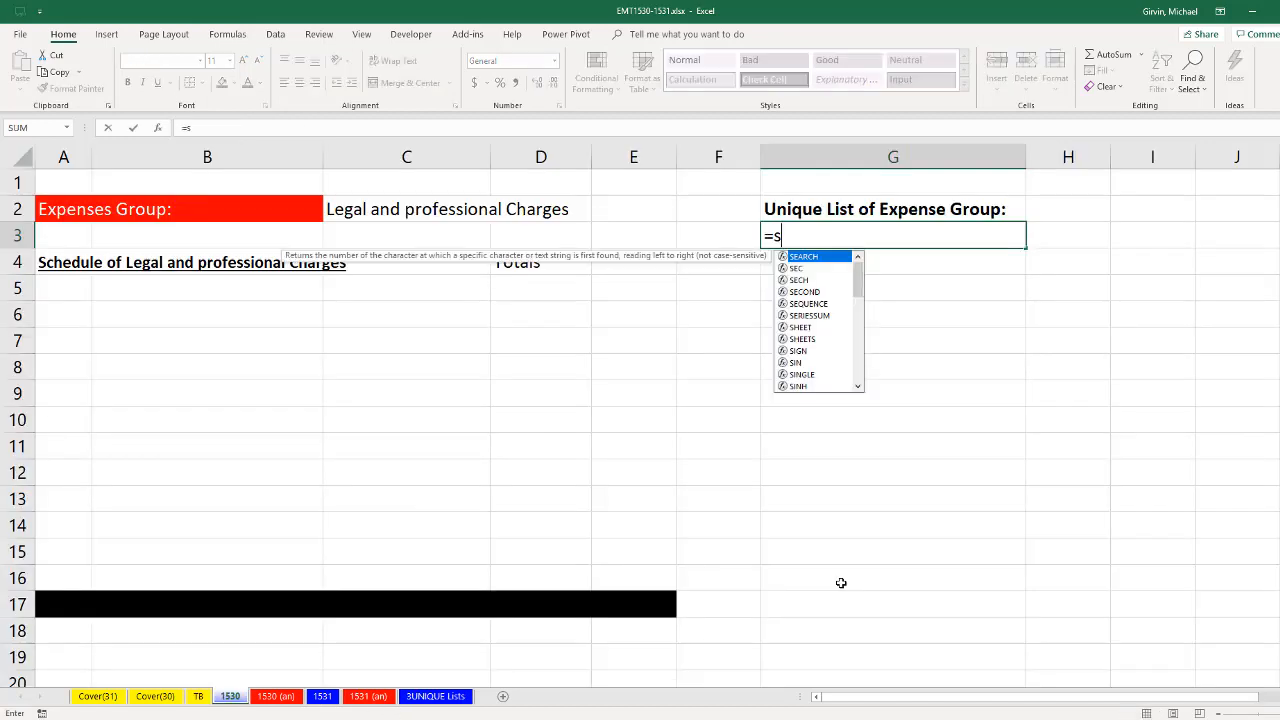
{"action": "type", "text": "ORT("}
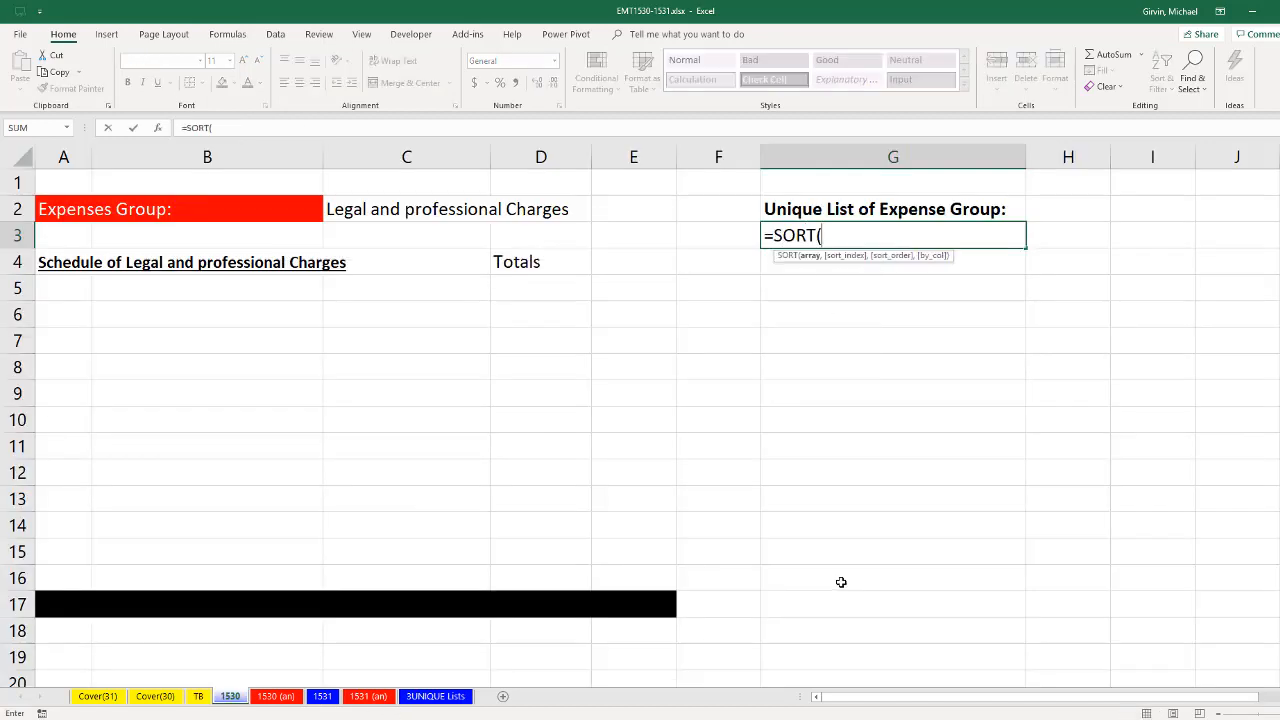
{"action": "type", "text": "uniq"}
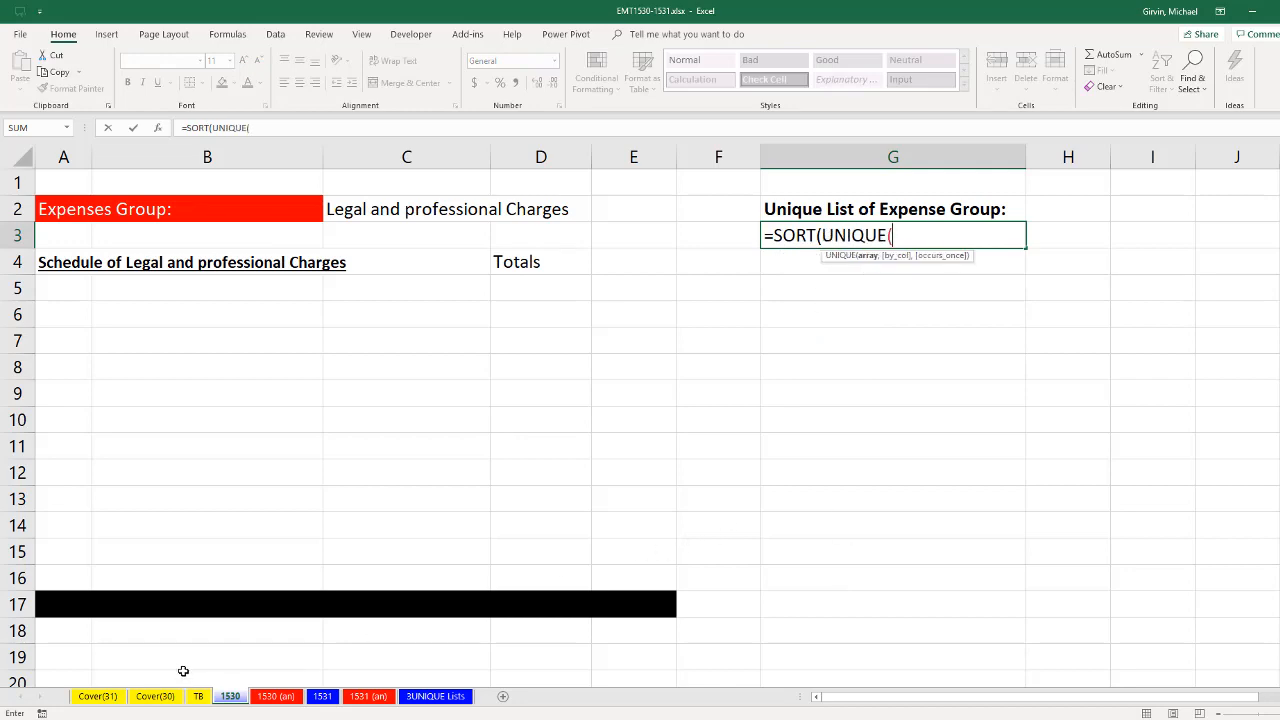
{"action": "left_click", "coordinate": [198, 696]}
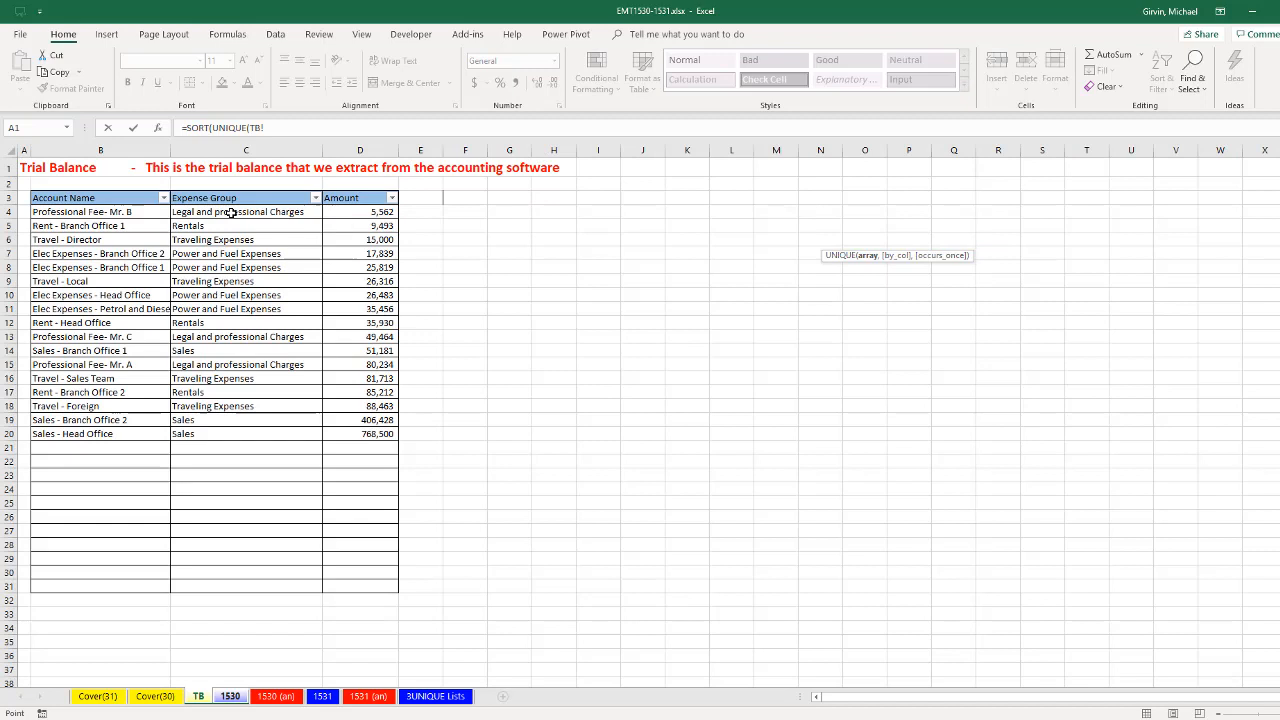
{"action": "left_click_drag", "start_coordinate": [244, 212], "coordinate": [244, 584]}
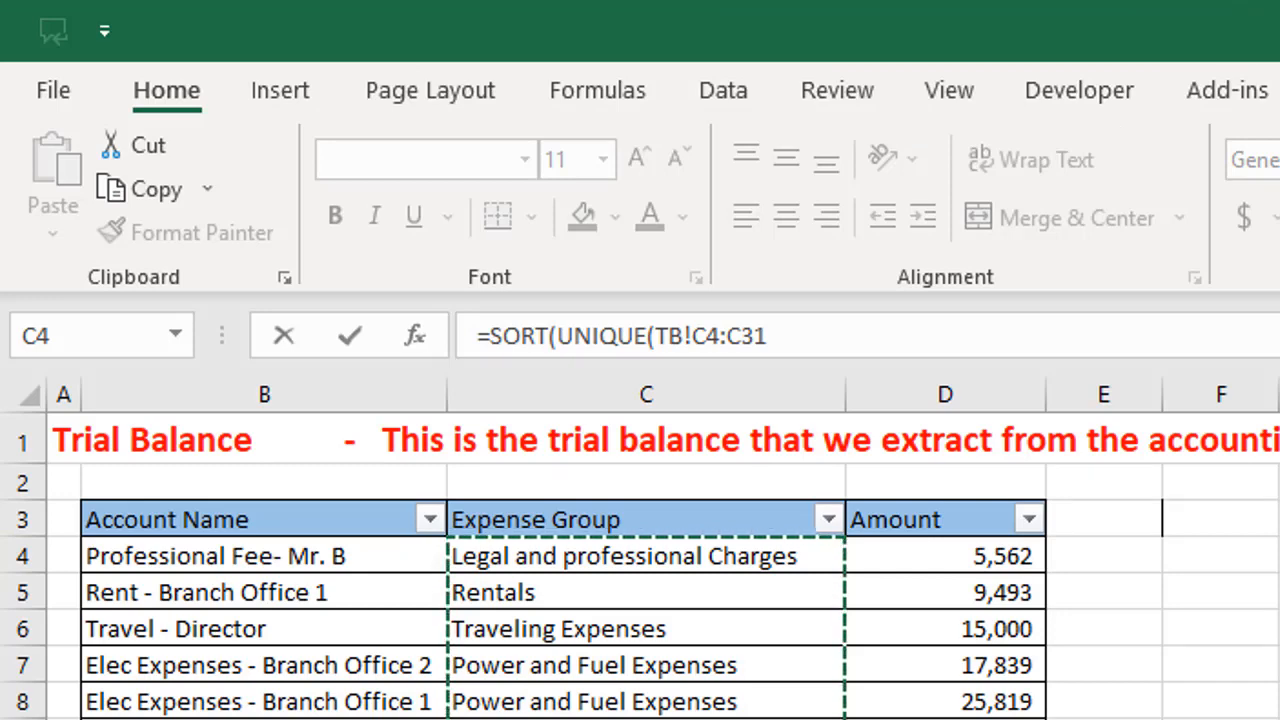
{"action": "type", "text": "))"}
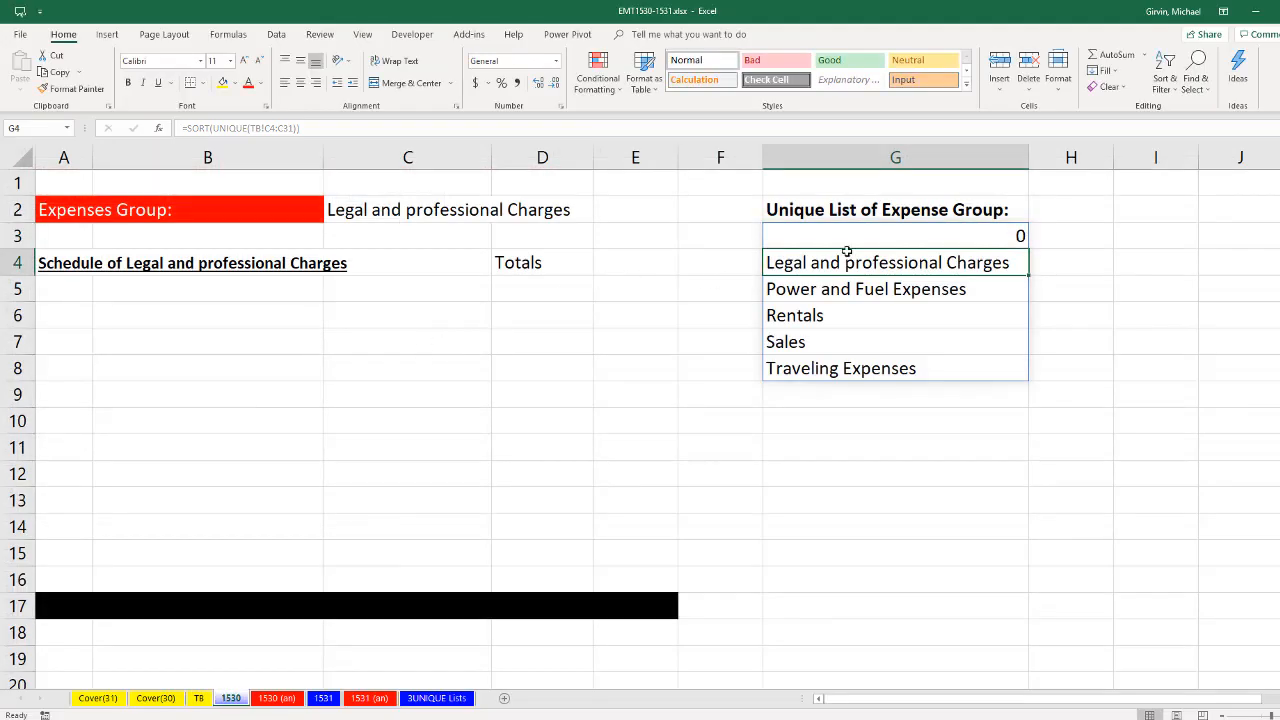
{"action": "mouse_move", "coordinate": [1018, 256]}
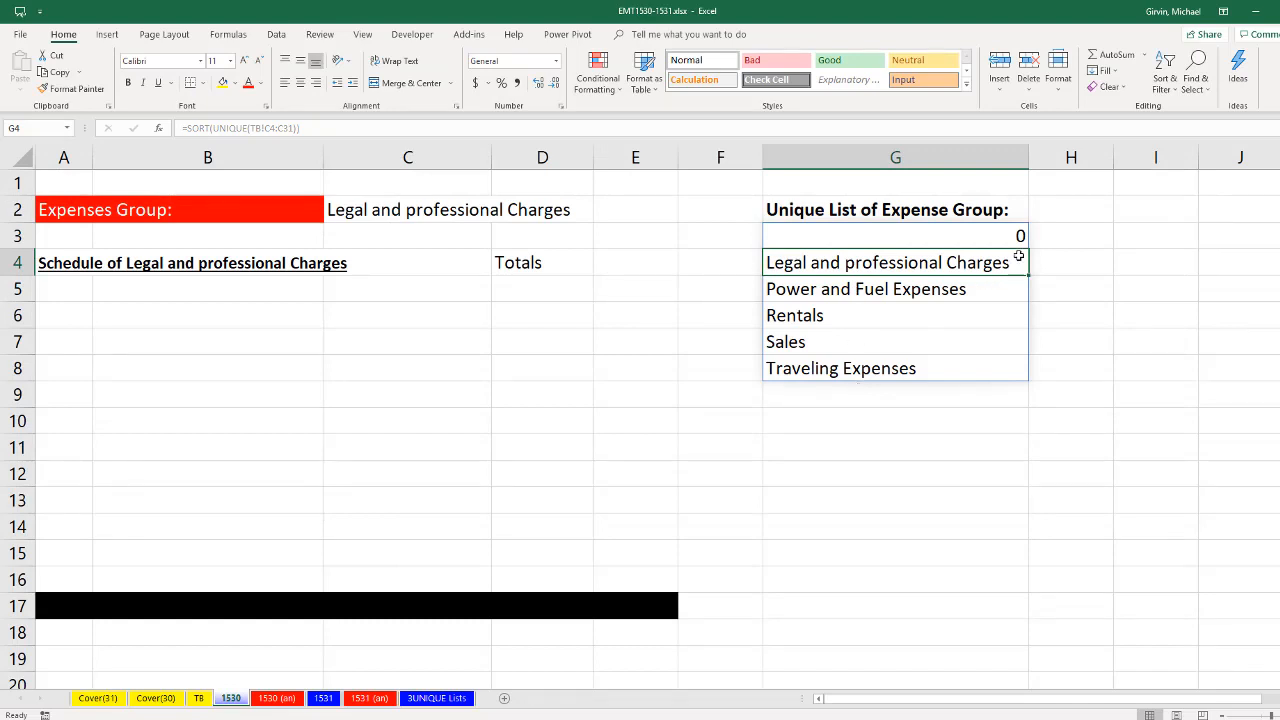
Step: Wrap the G3 formula as =SORT(UNIQUE(FILTER(TB!C4:C31,TB!C4:C31<>0))) so the stray 0 disappears
{"action": "left_click", "coordinate": [896, 236]}
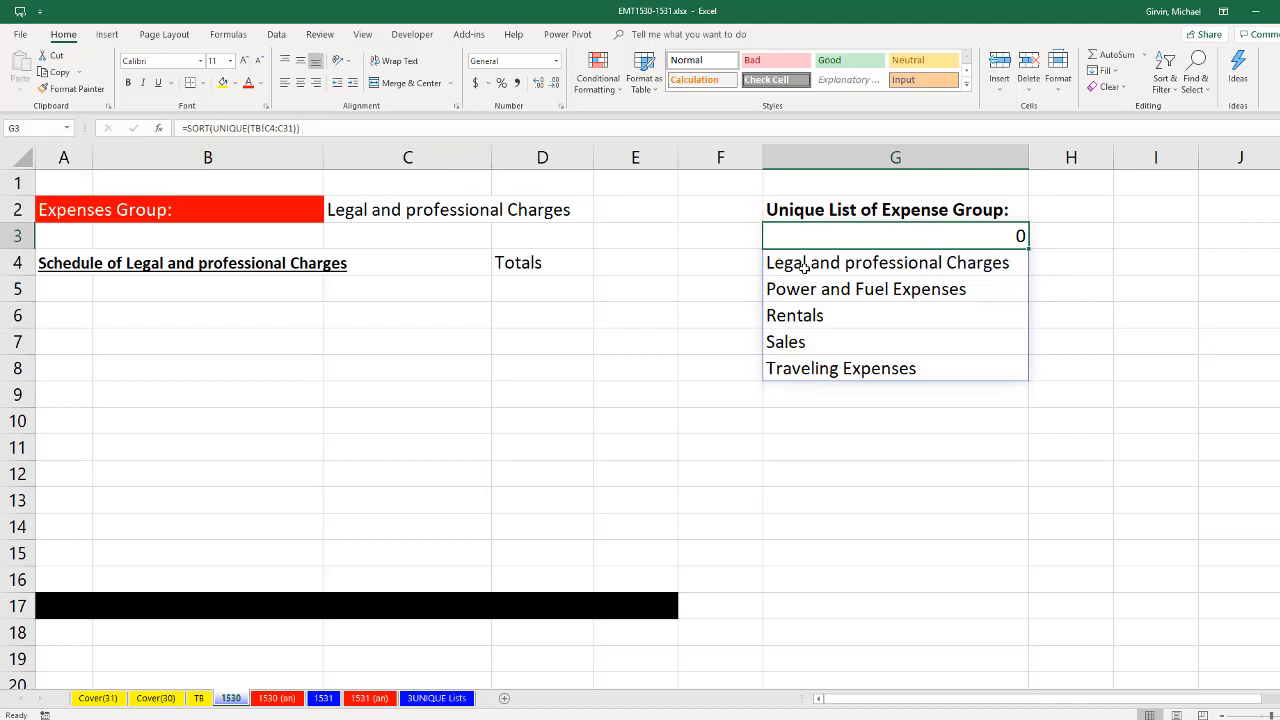
{"action": "left_click", "coordinate": [888, 262]}
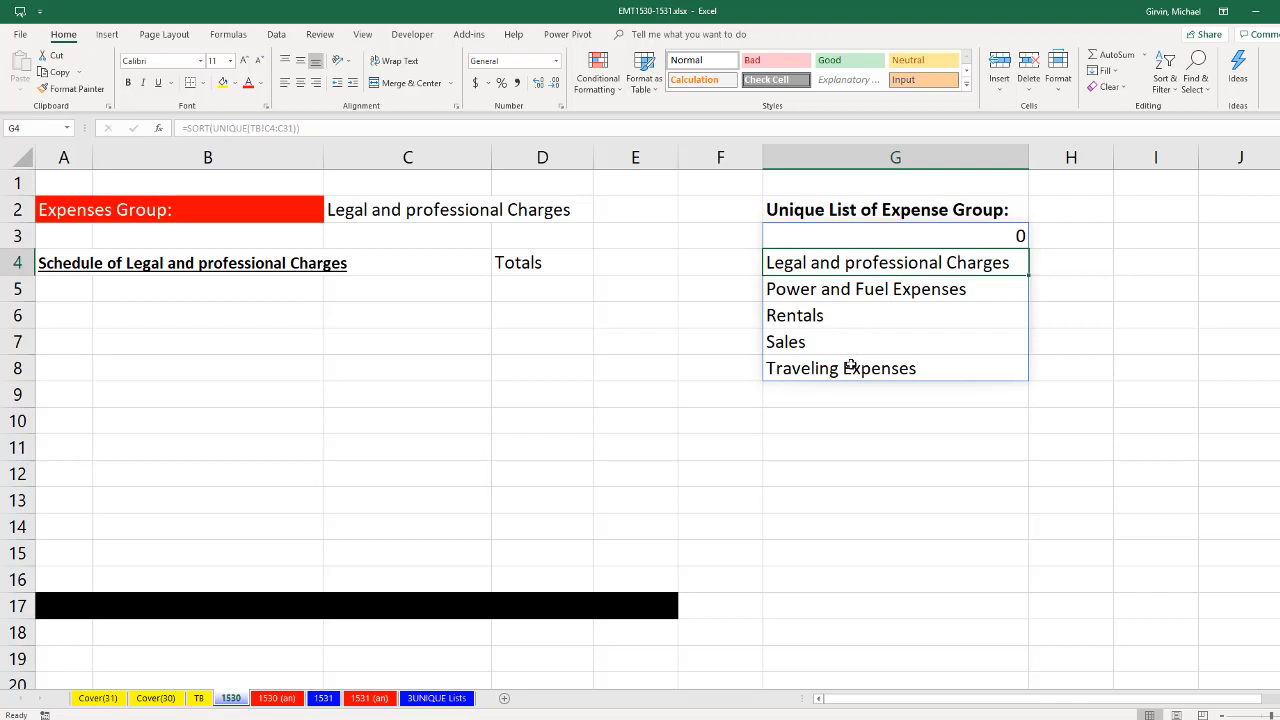
{"action": "mouse_move", "coordinate": [812, 272]}
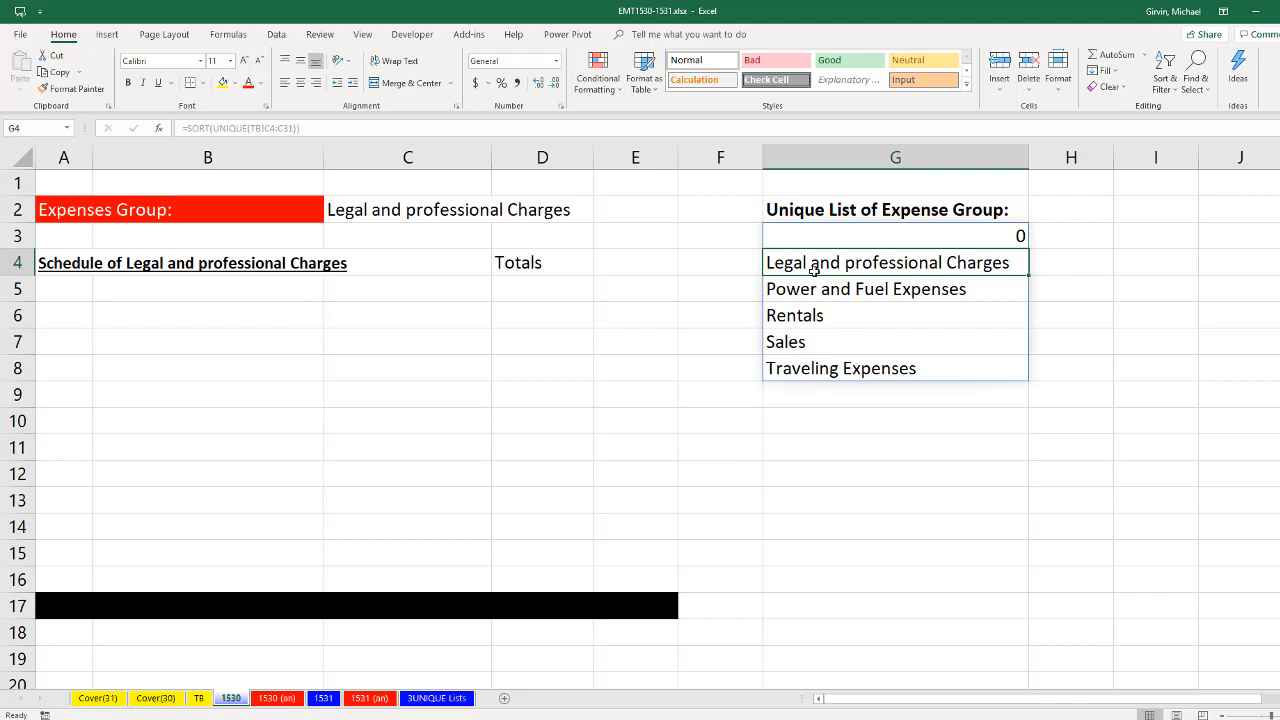
{"action": "mouse_move", "coordinate": [876, 372]}
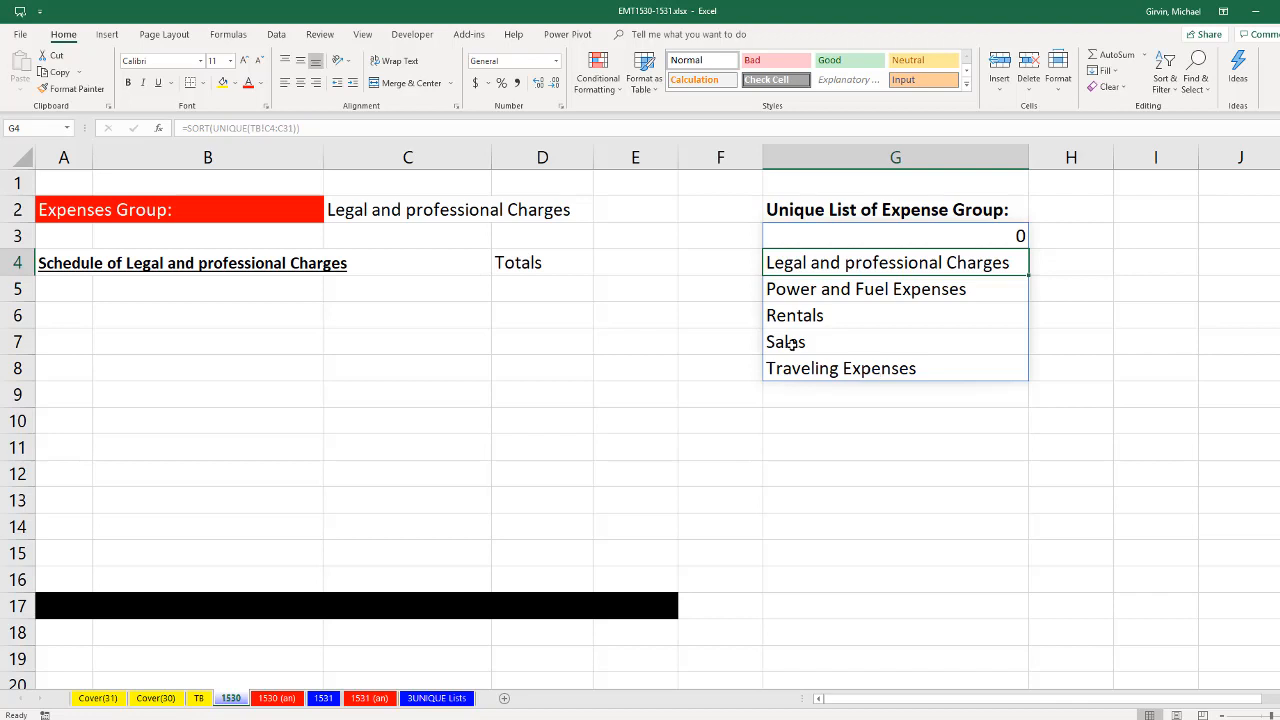
{"action": "mouse_move", "coordinate": [854, 234]}
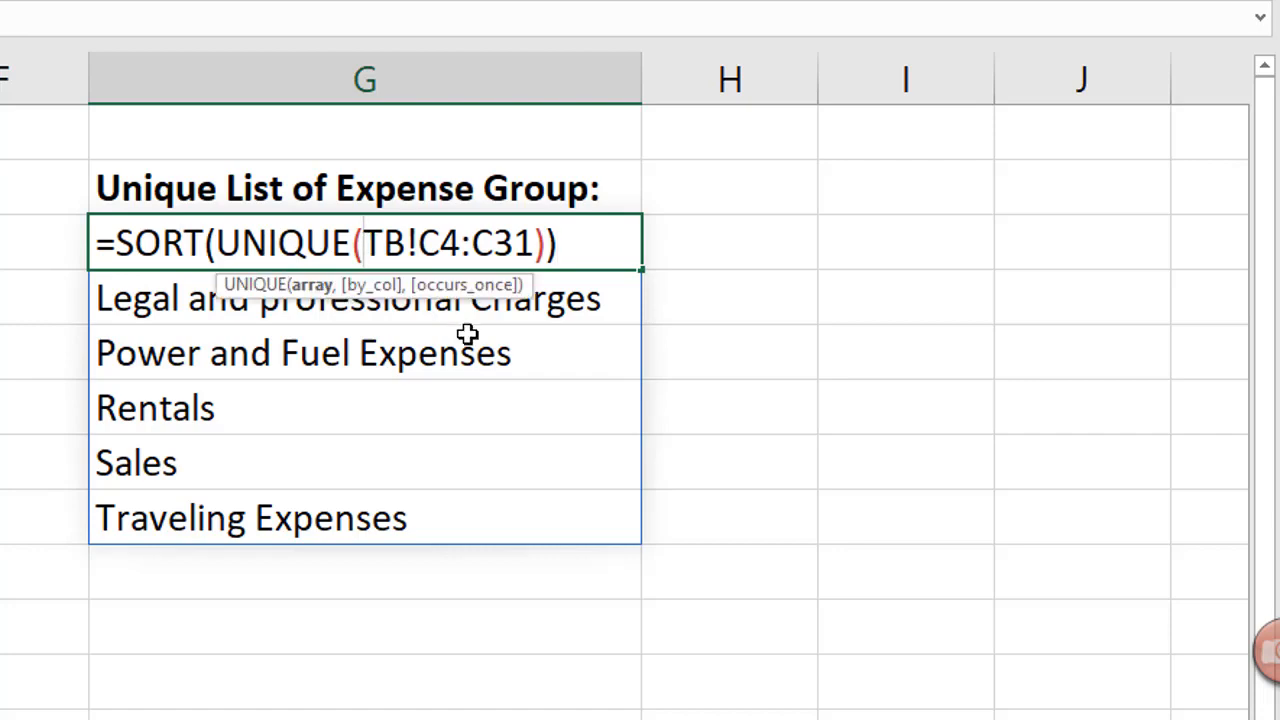
{"action": "type", "text": "FILTER("}
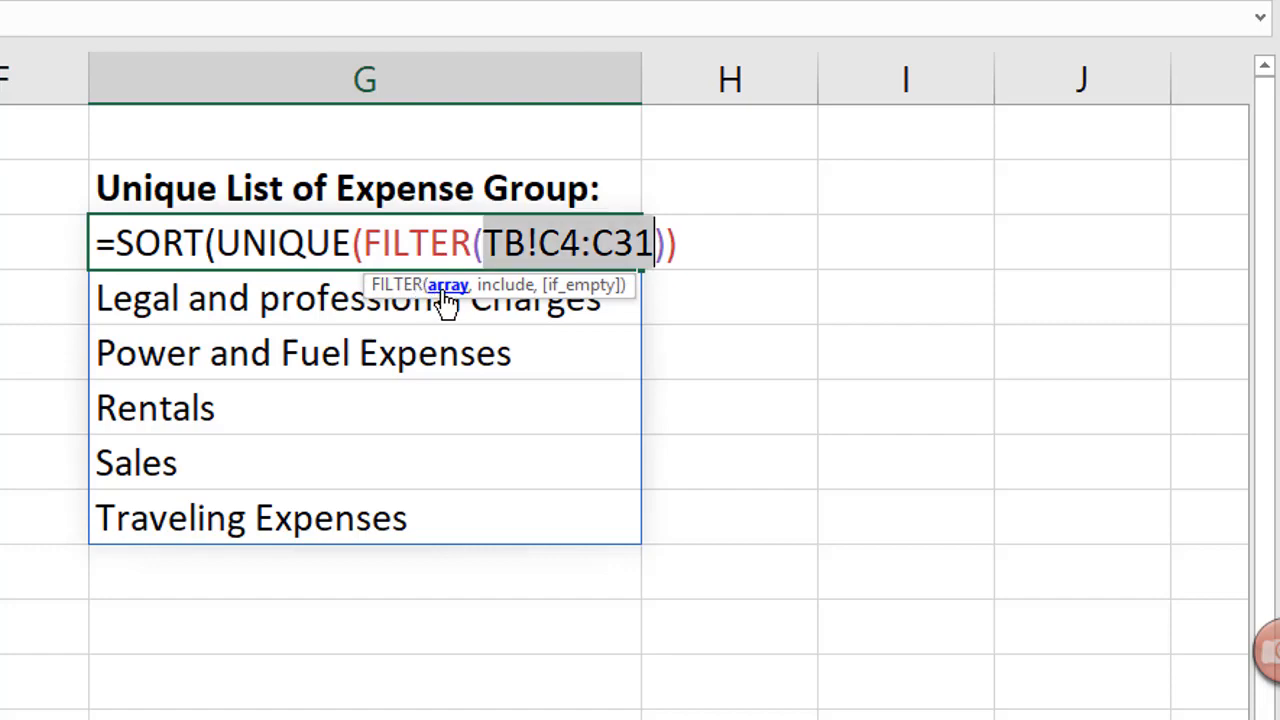
{"action": "key", "text": "ctrl+c"}
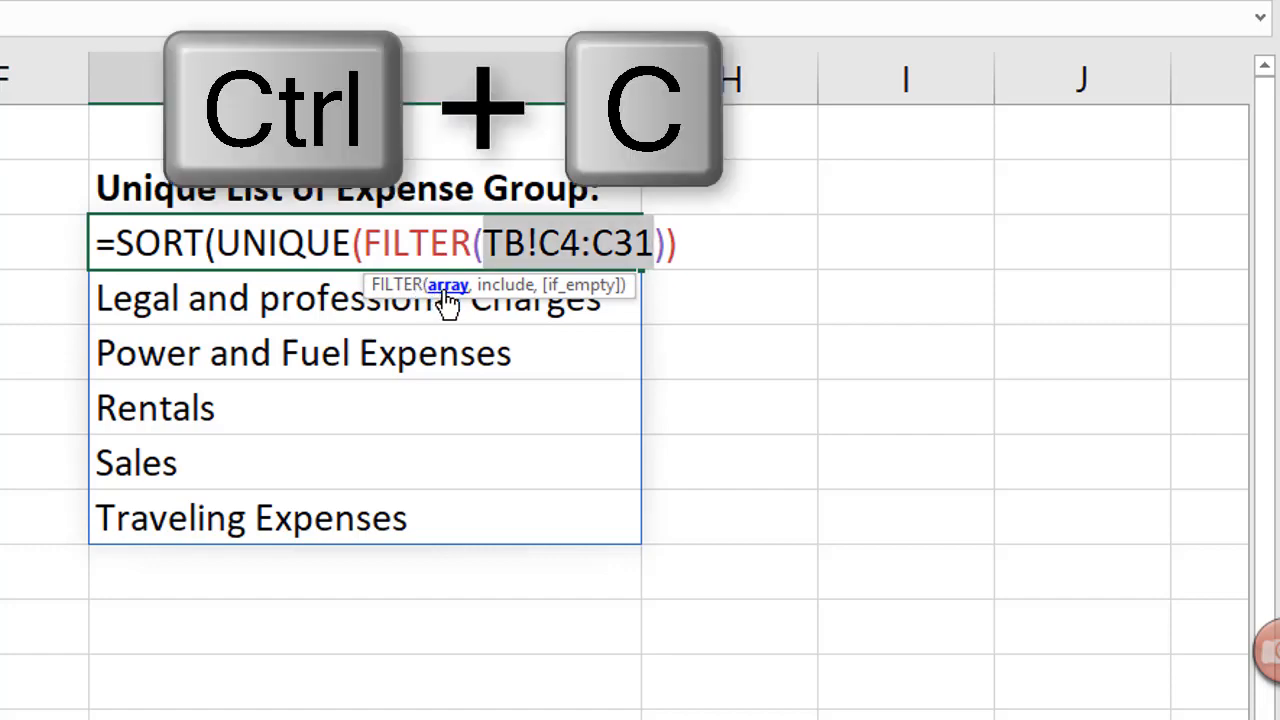
{"action": "key", "text": "ctrl+c"}
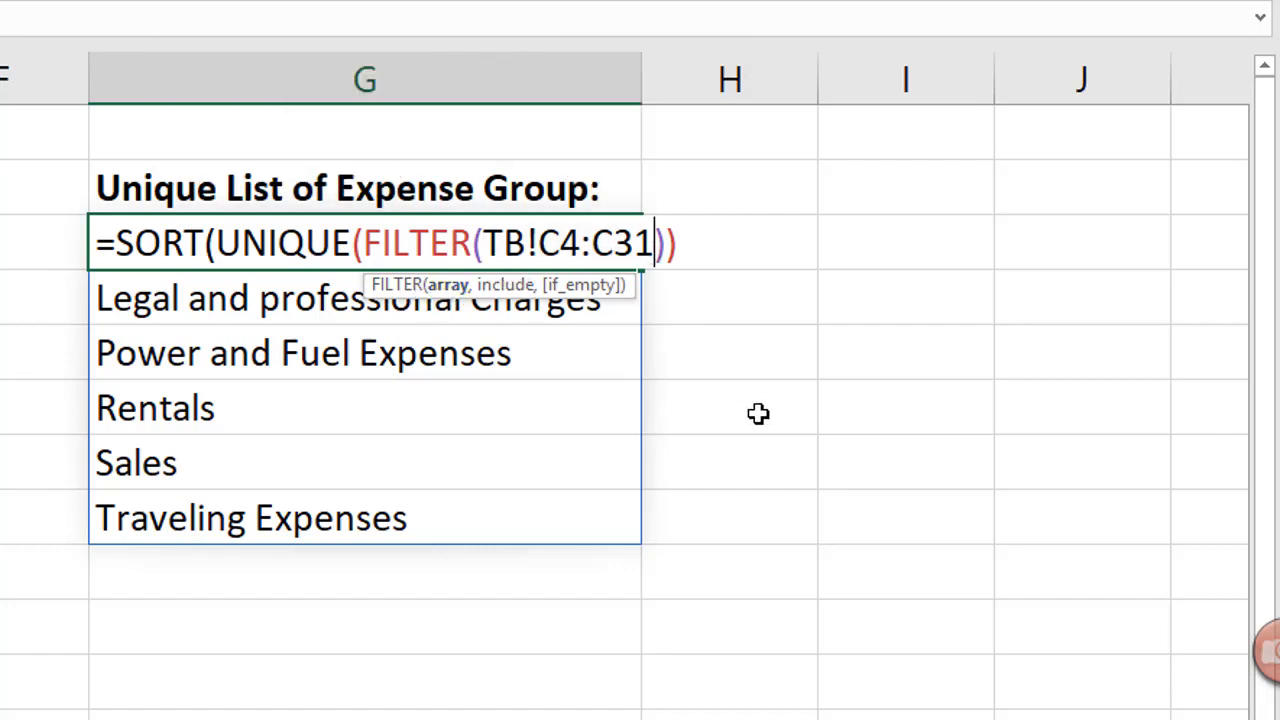
{"action": "type", "text": ","}
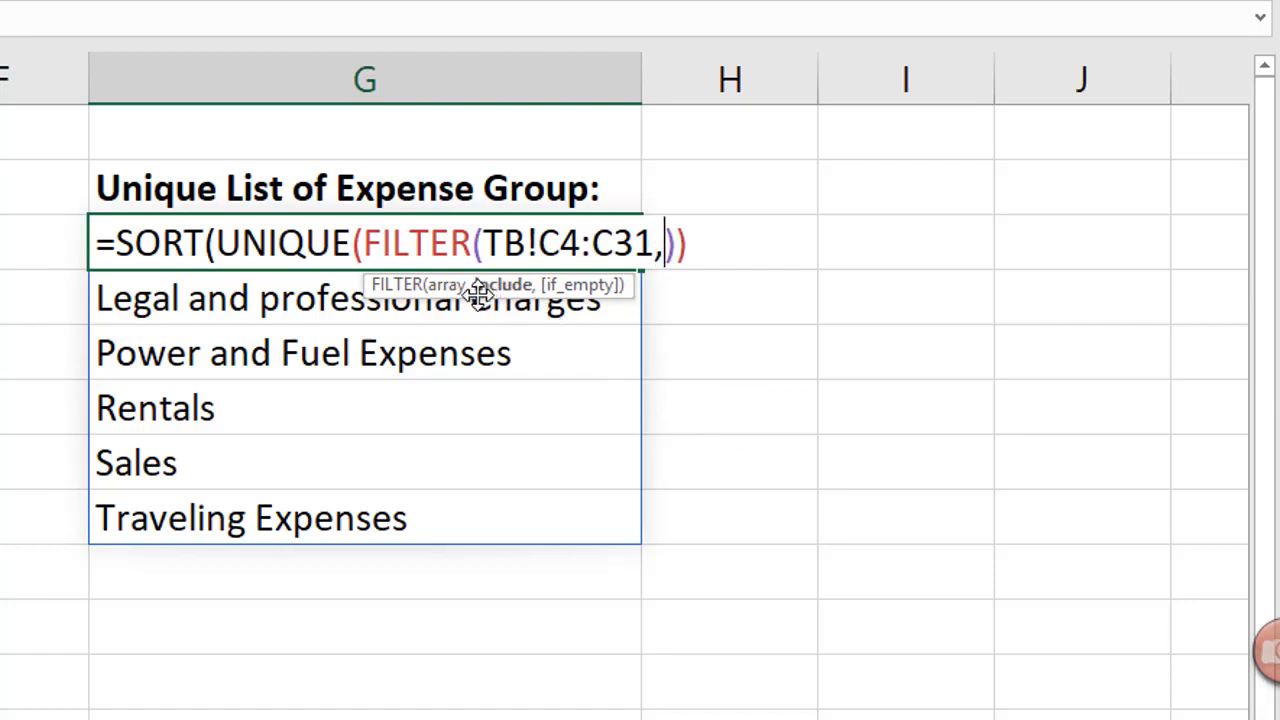
{"action": "key", "text": "ctrl+v"}
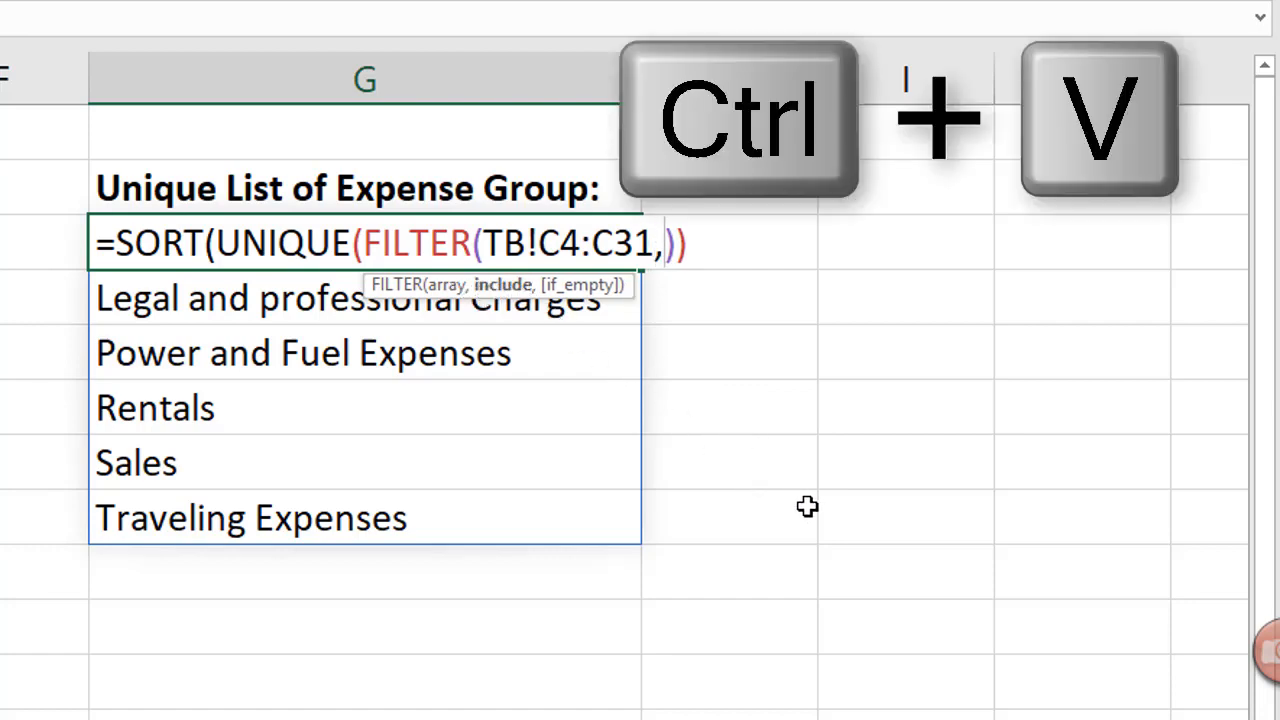
{"action": "key", "text": "ctrl+v"}
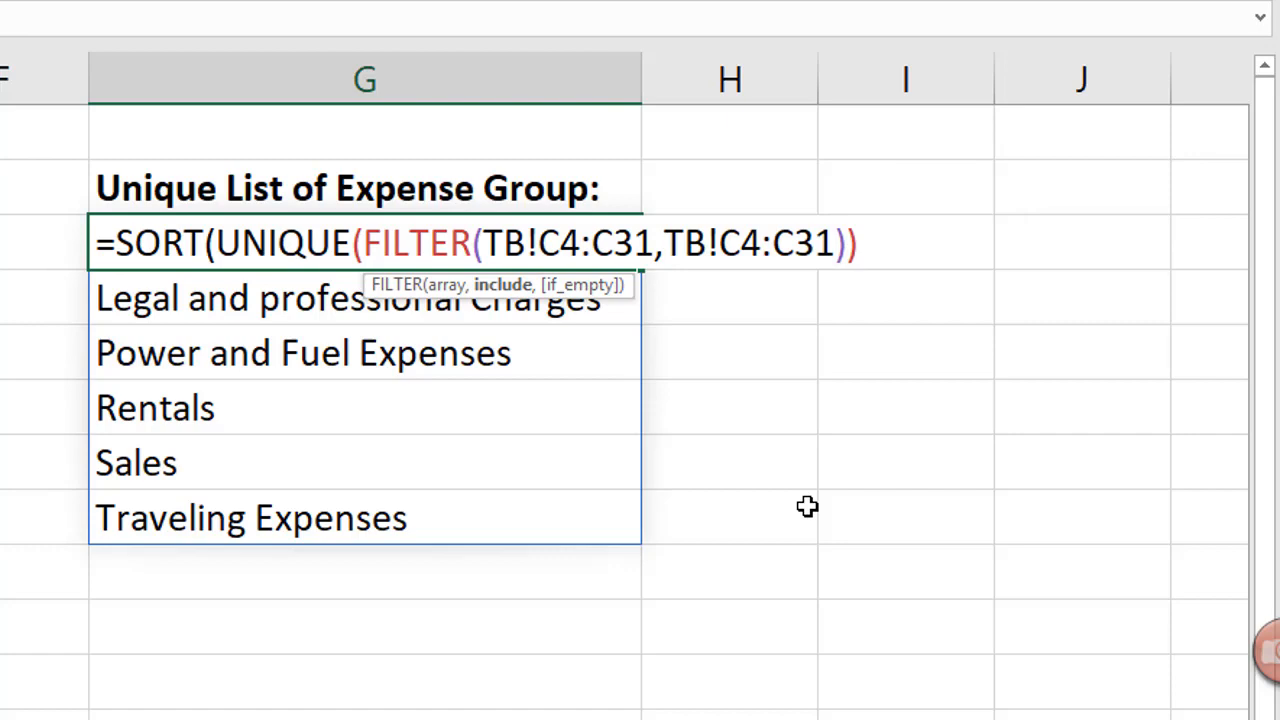
{"action": "type", "text": "<>"}
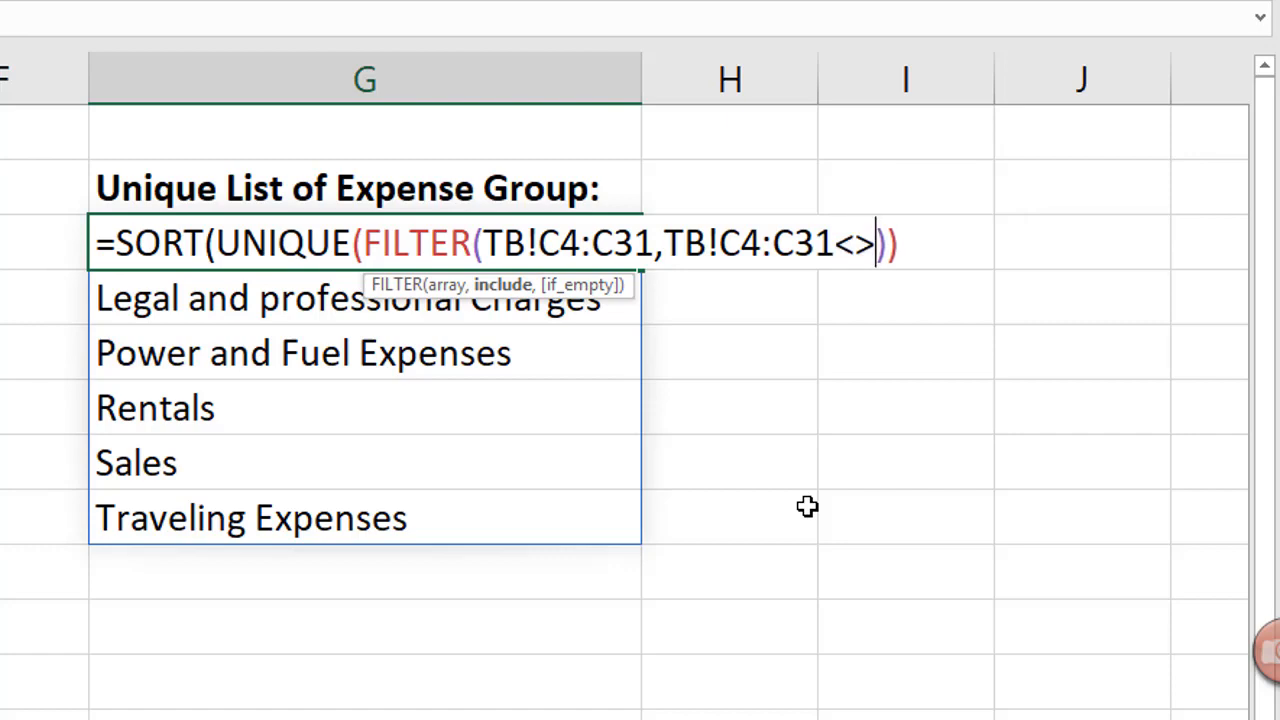
{"action": "type", "text": "0"}
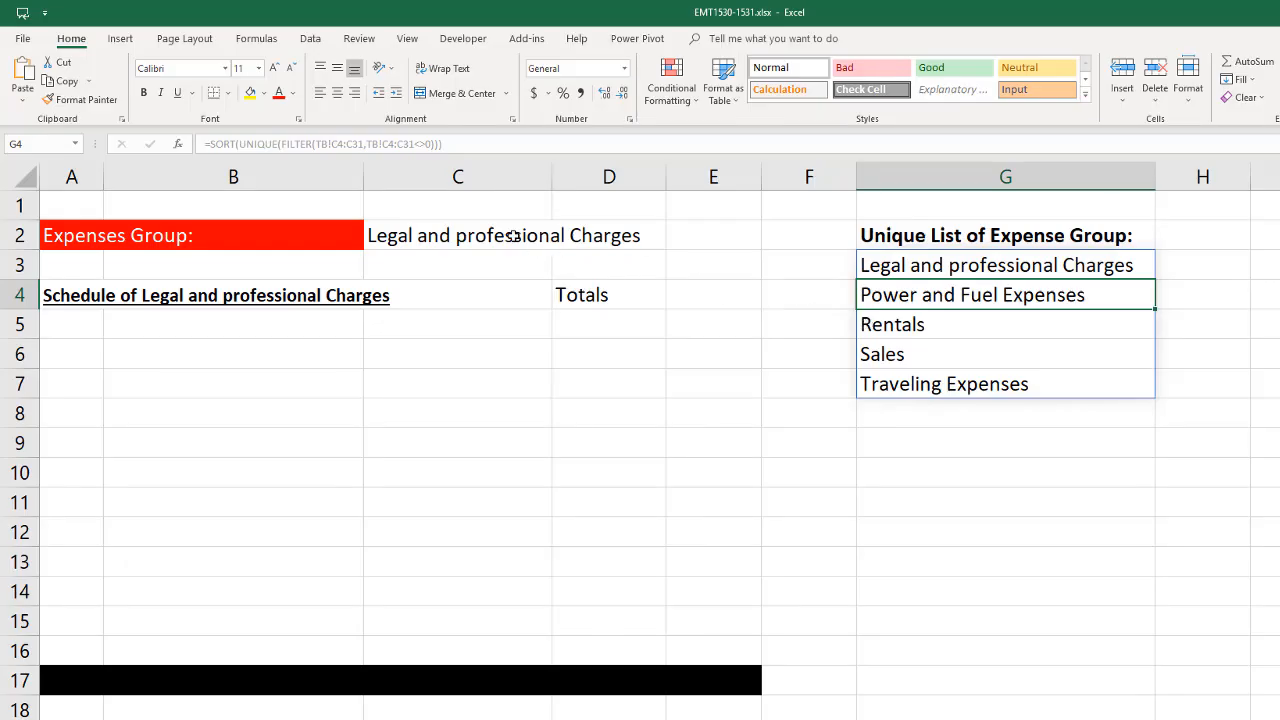
Step: Change C2's data validation list source from =$G$3:$G$7 to the spilled range =$G$3#
{"action": "left_click", "coordinate": [458, 236]}
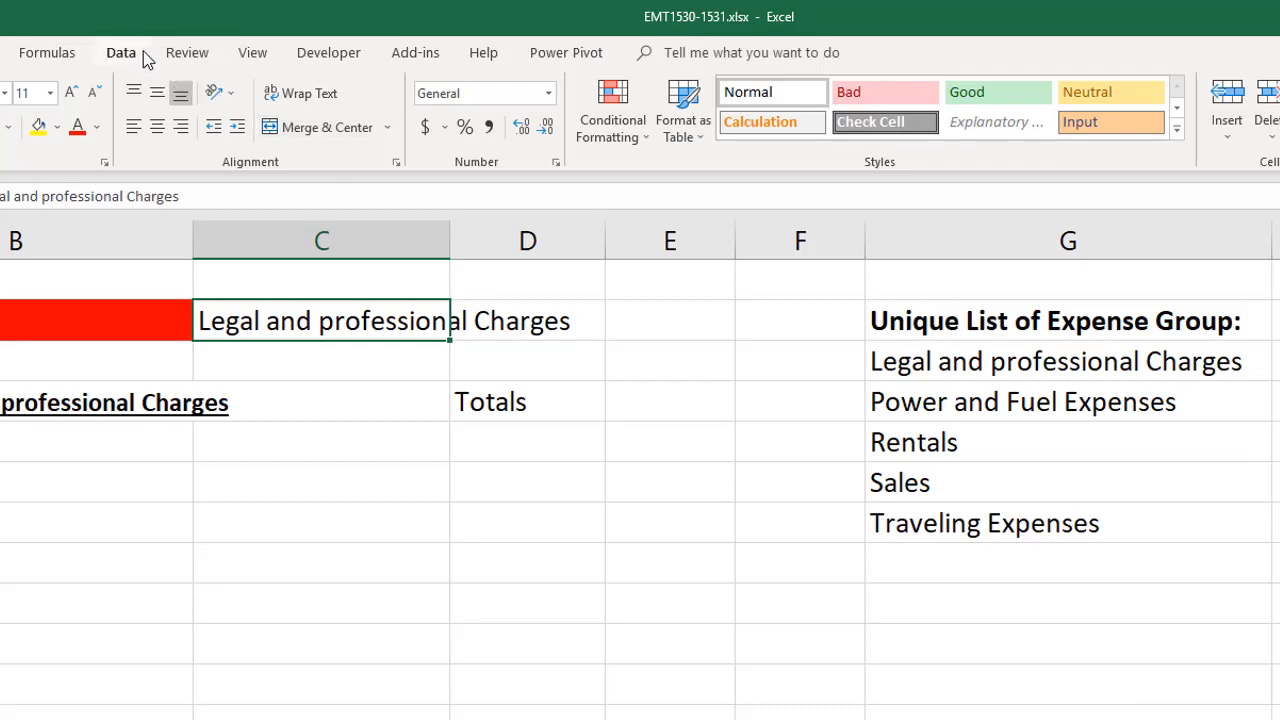
{"action": "left_click", "coordinate": [120, 52]}
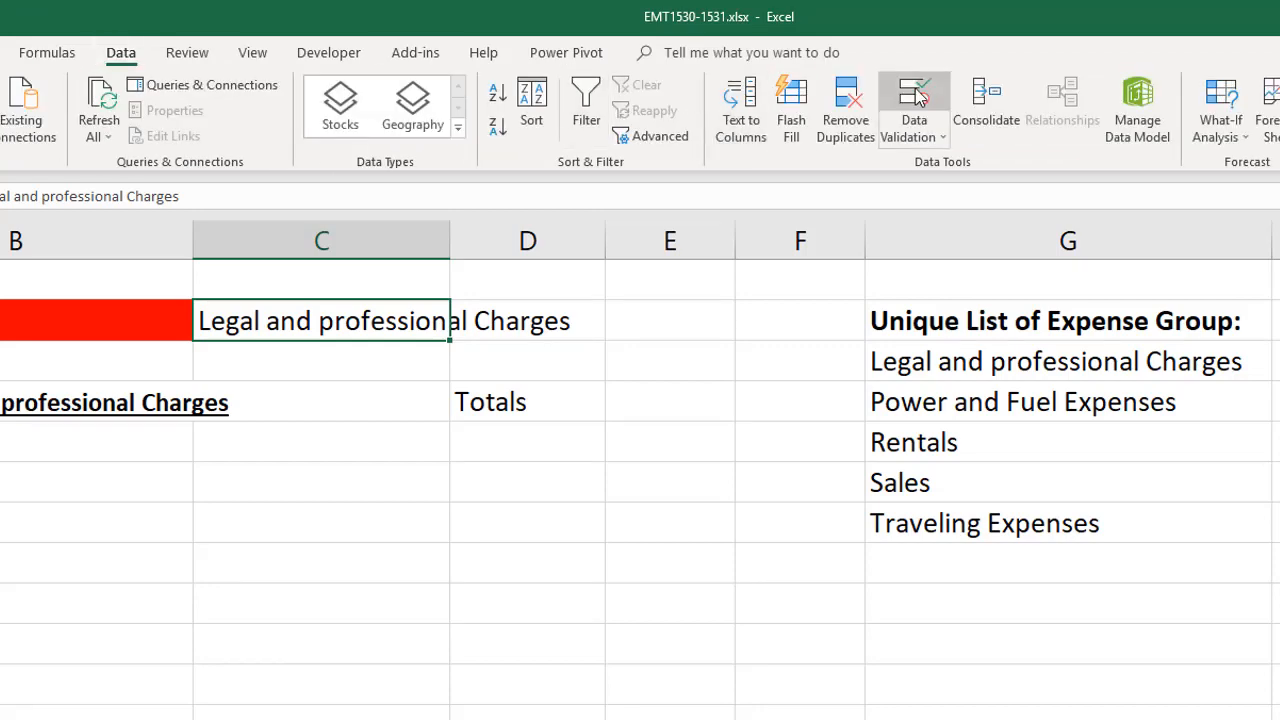
{"action": "left_click", "coordinate": [912, 100]}
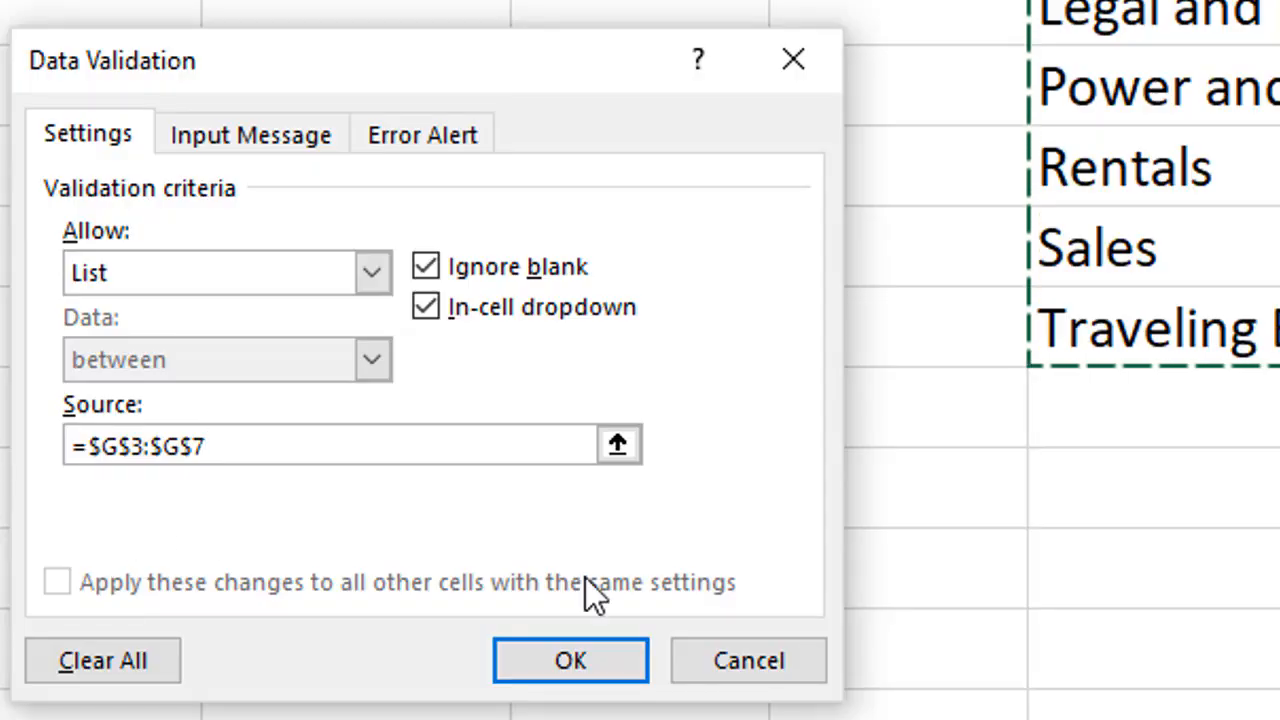
{"action": "key", "text": "Backspace"}
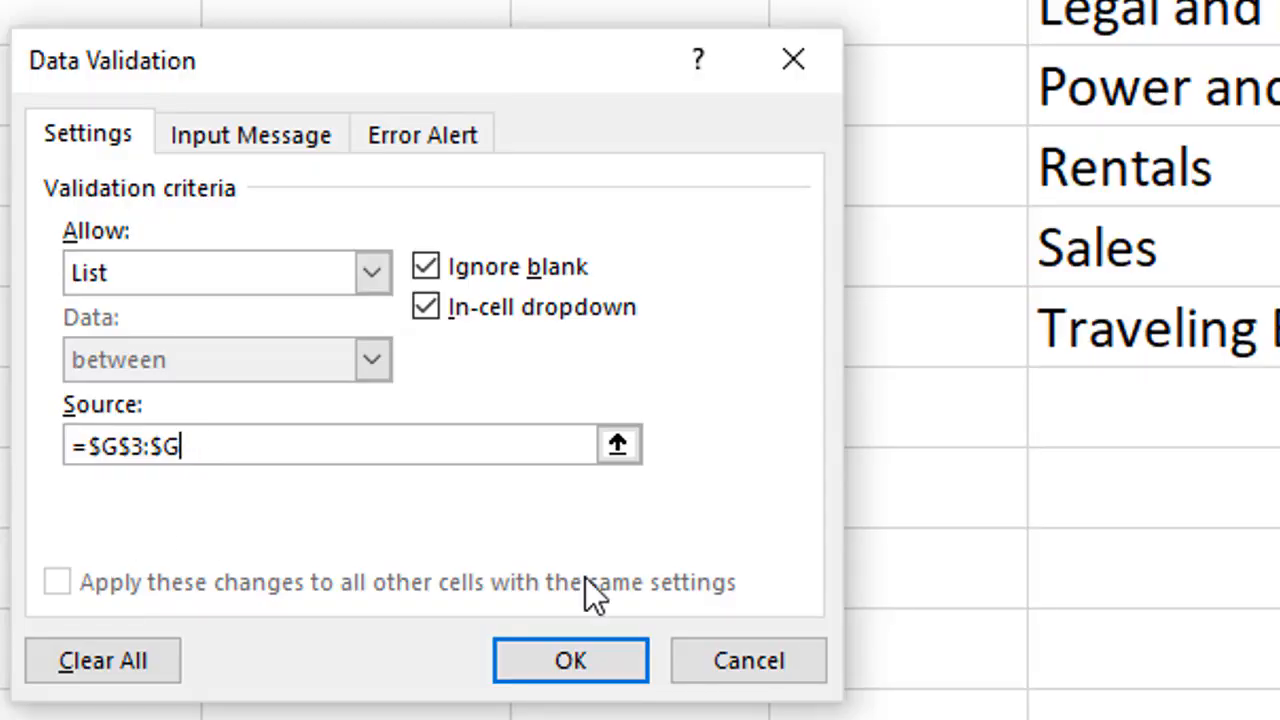
{"action": "key", "text": "Backspace"}
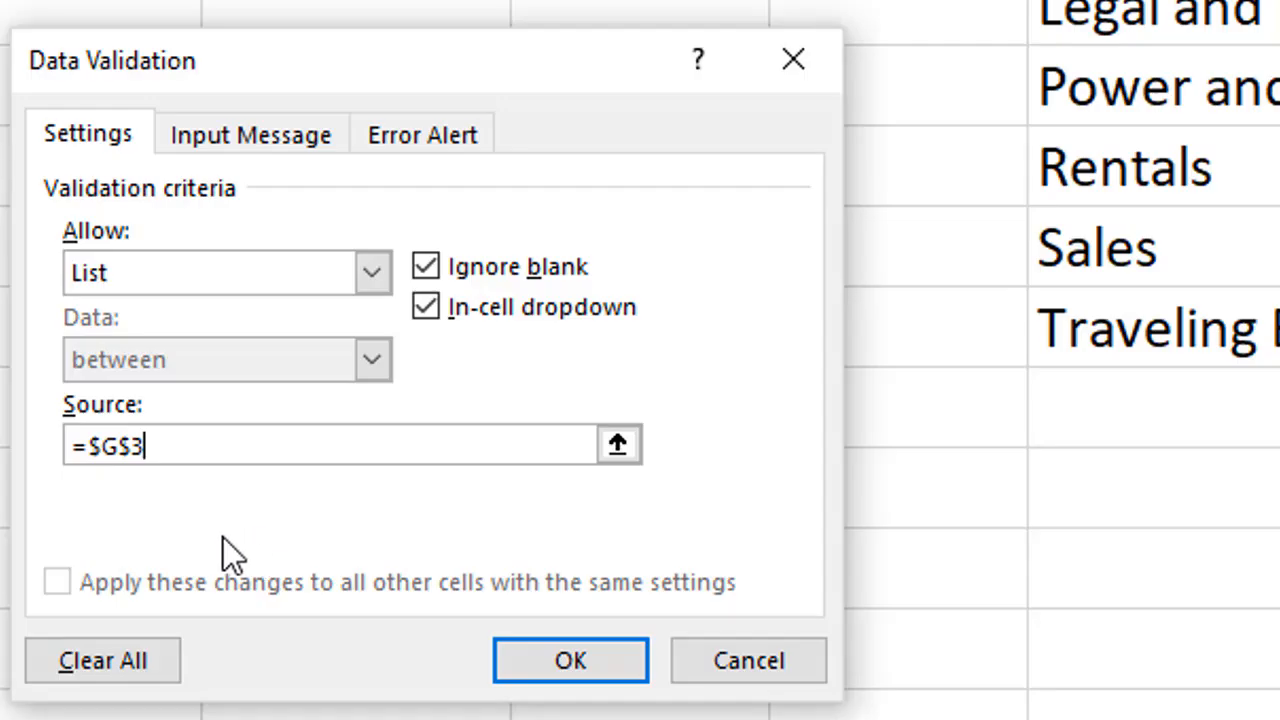
{"action": "type", "text": "#"}
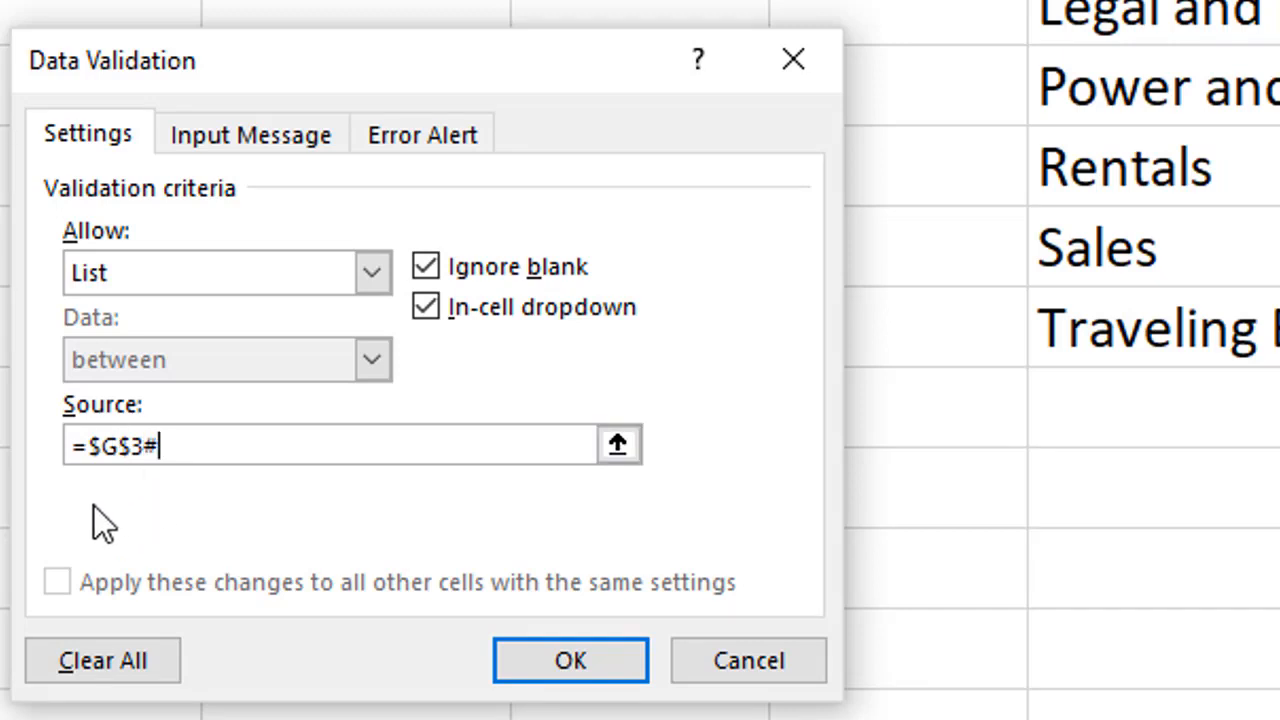
{"action": "mouse_move", "coordinate": [150, 524]}
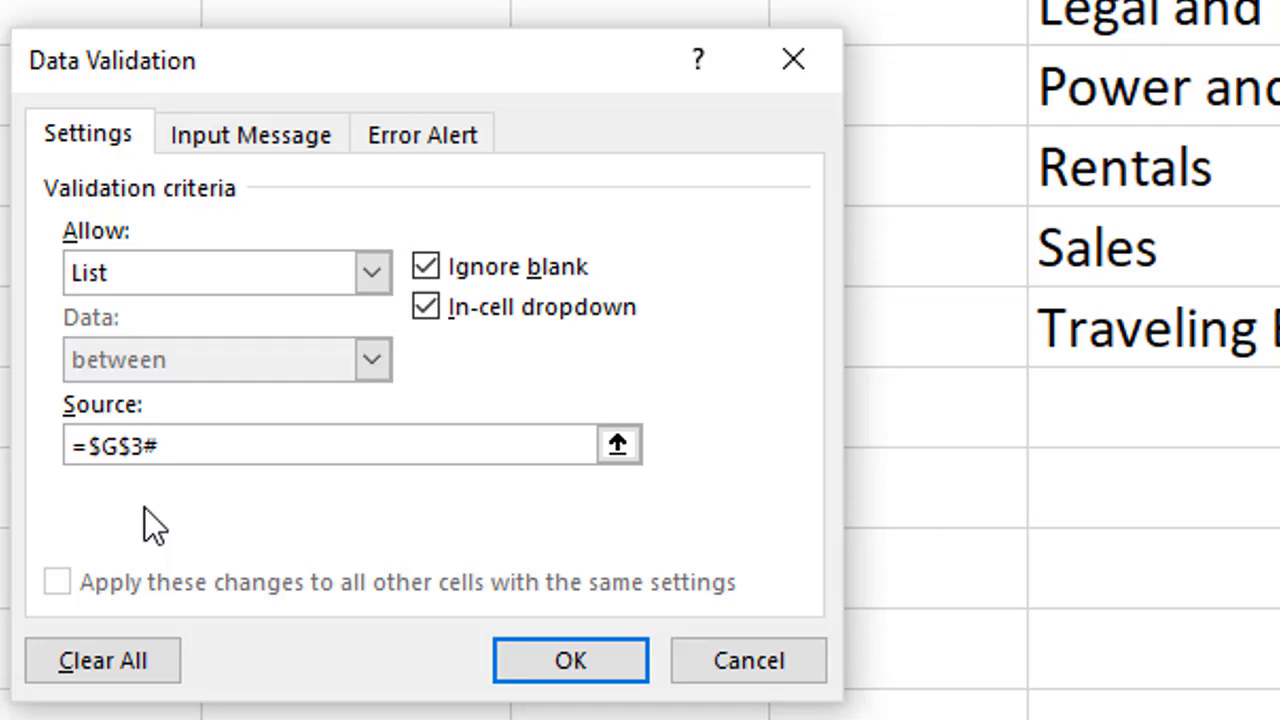
{"action": "mouse_move", "coordinate": [158, 516]}
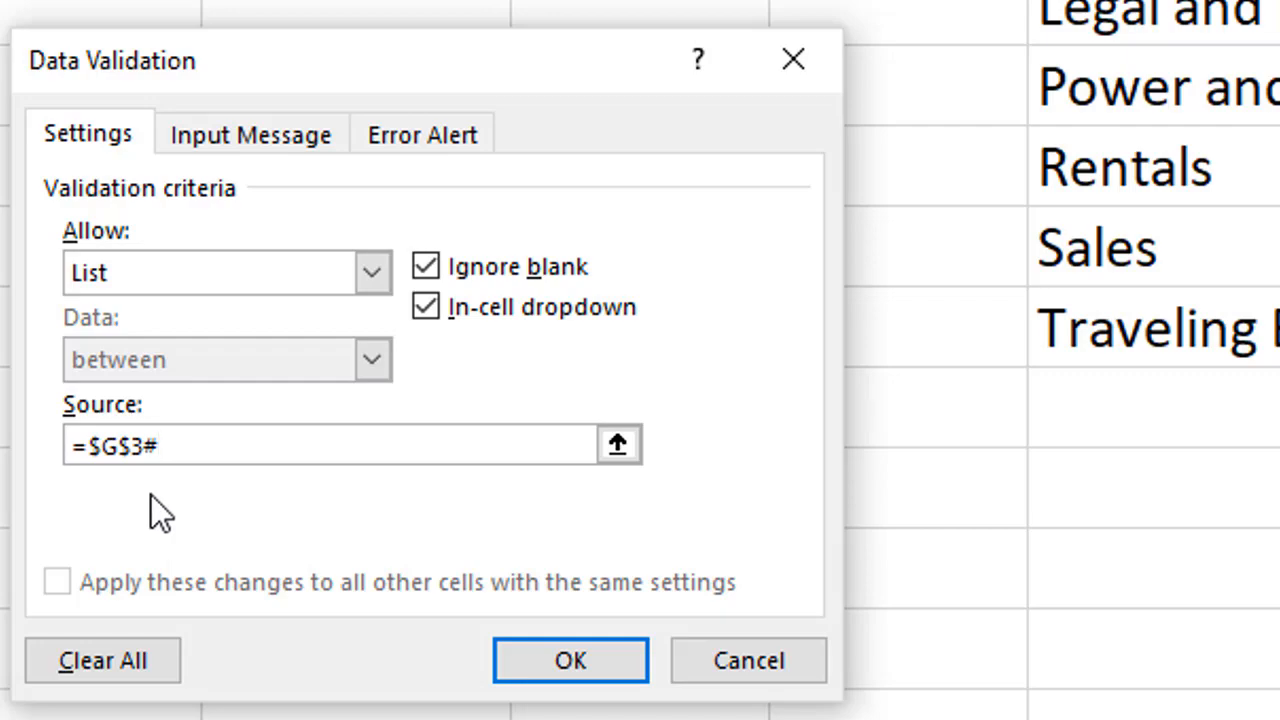
{"action": "left_click", "coordinate": [570, 660]}
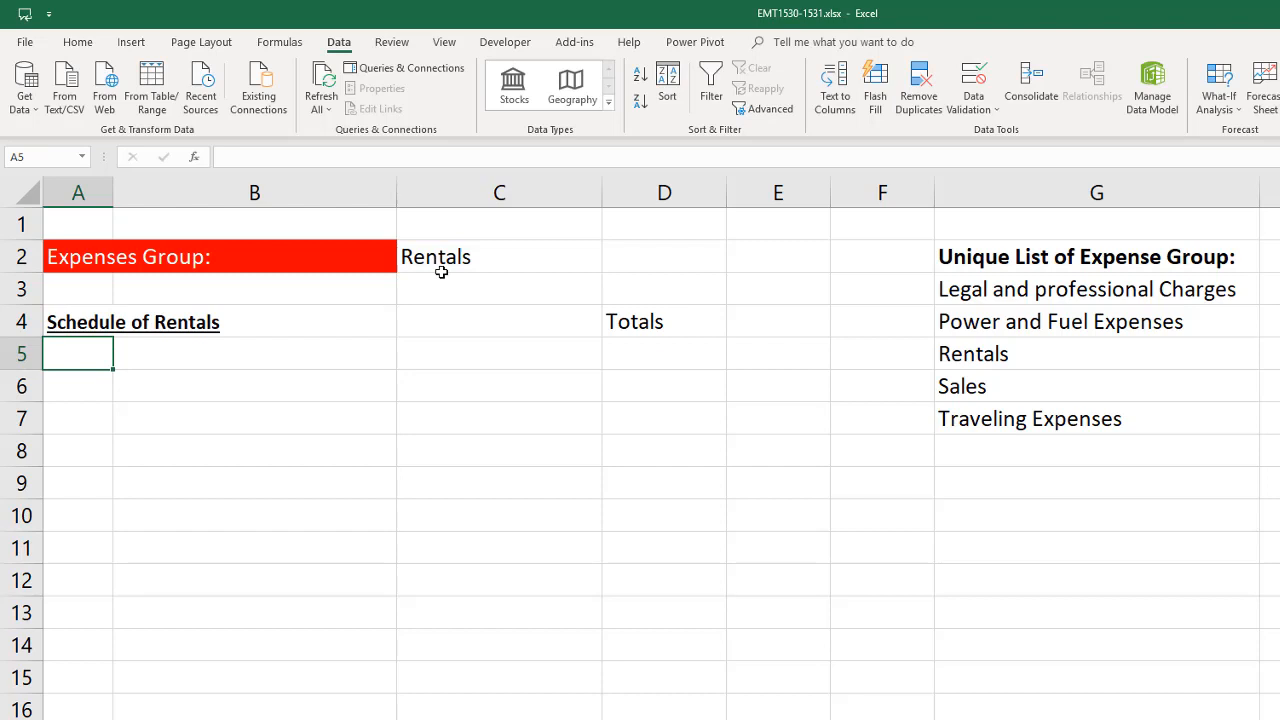
Step: Number the schedule rows in A5 with =SEQUENCE(COUNTIFS(TB!C4:C31,C2)), spilling 1 to 3 for Rentals
{"action": "left_click_drag", "start_coordinate": [78, 352], "coordinate": [78, 482]}
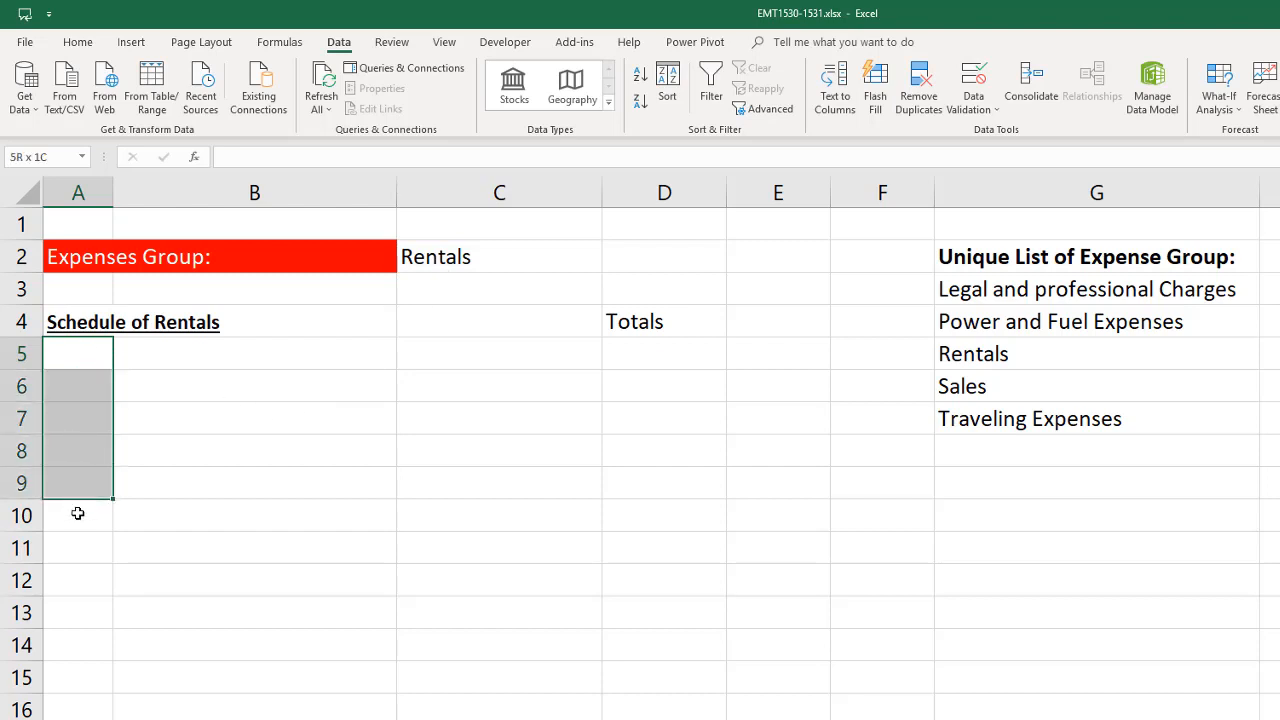
{"action": "left_click", "coordinate": [78, 352]}
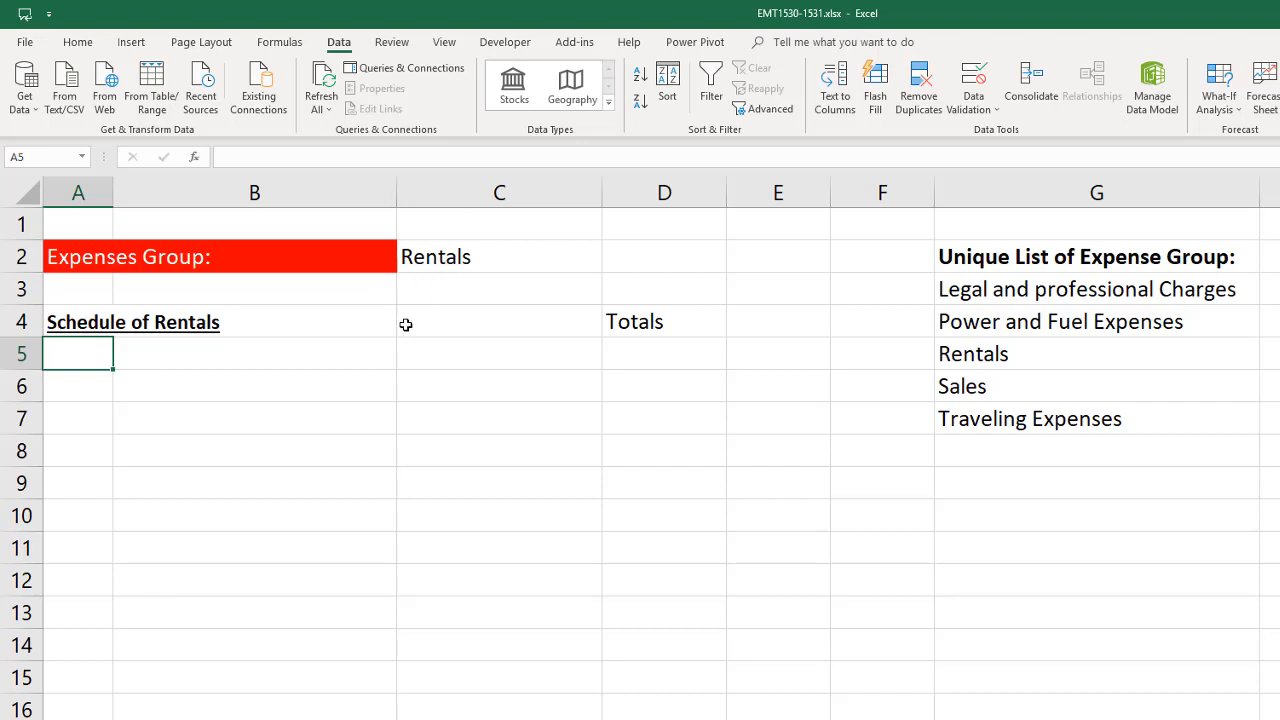
{"action": "type", "text": "=s"}
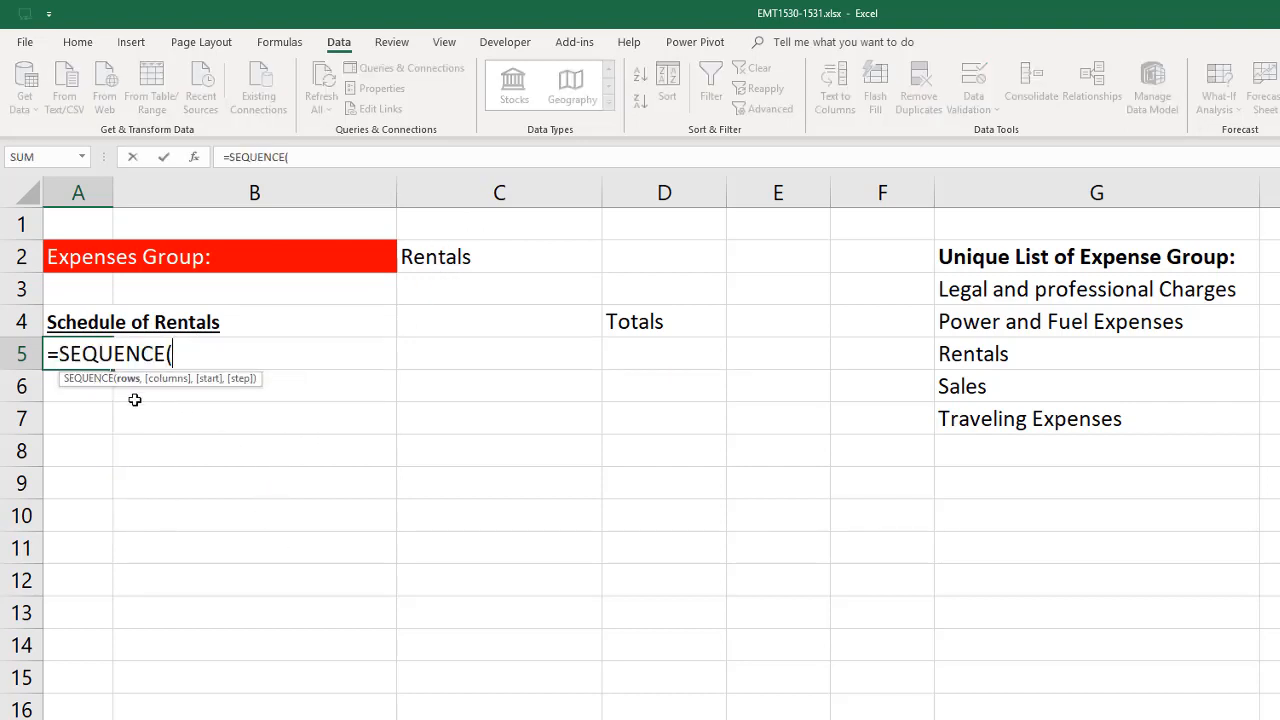
{"action": "type", "text": "3)"}
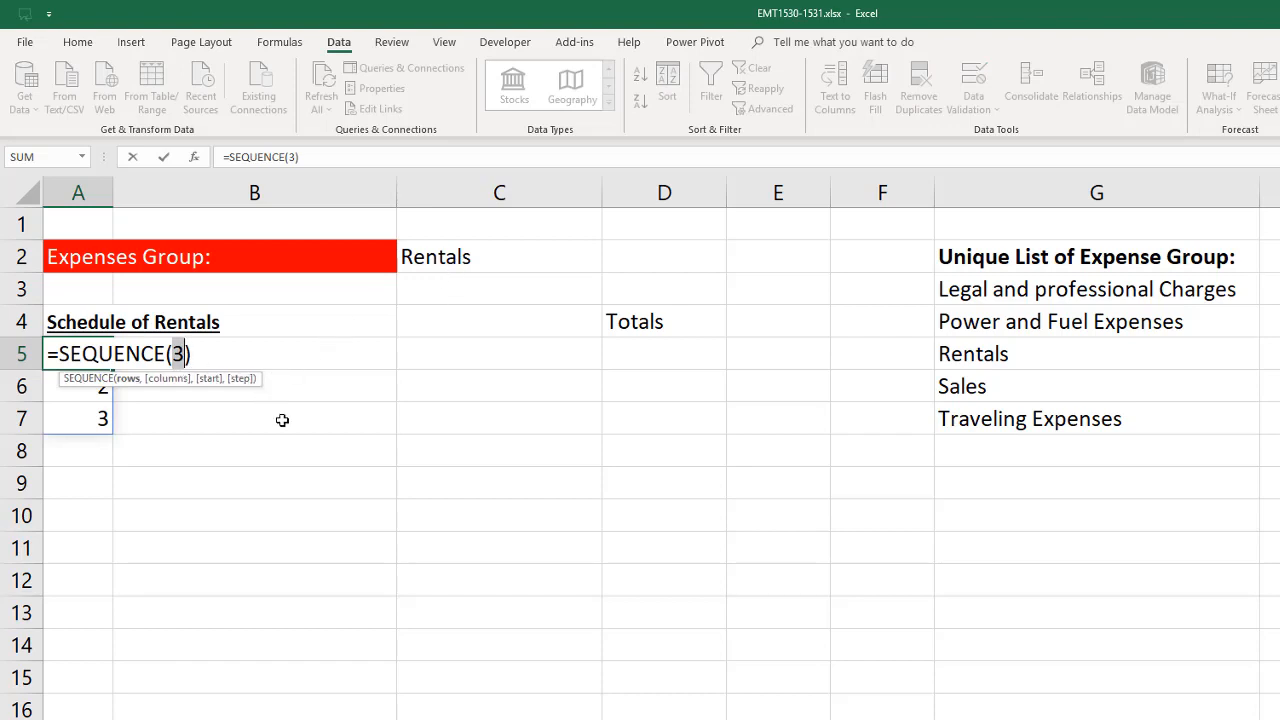
{"action": "type", "text": "countifs"}
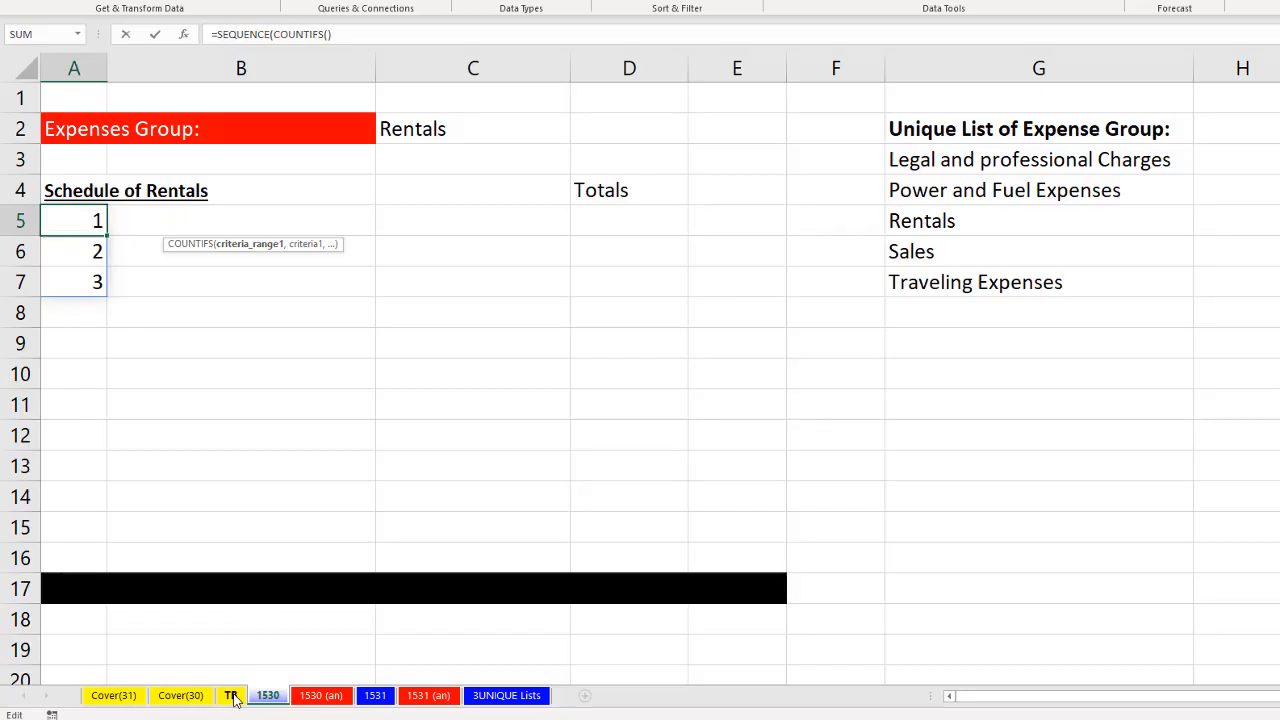
{"action": "left_click", "coordinate": [230, 696]}
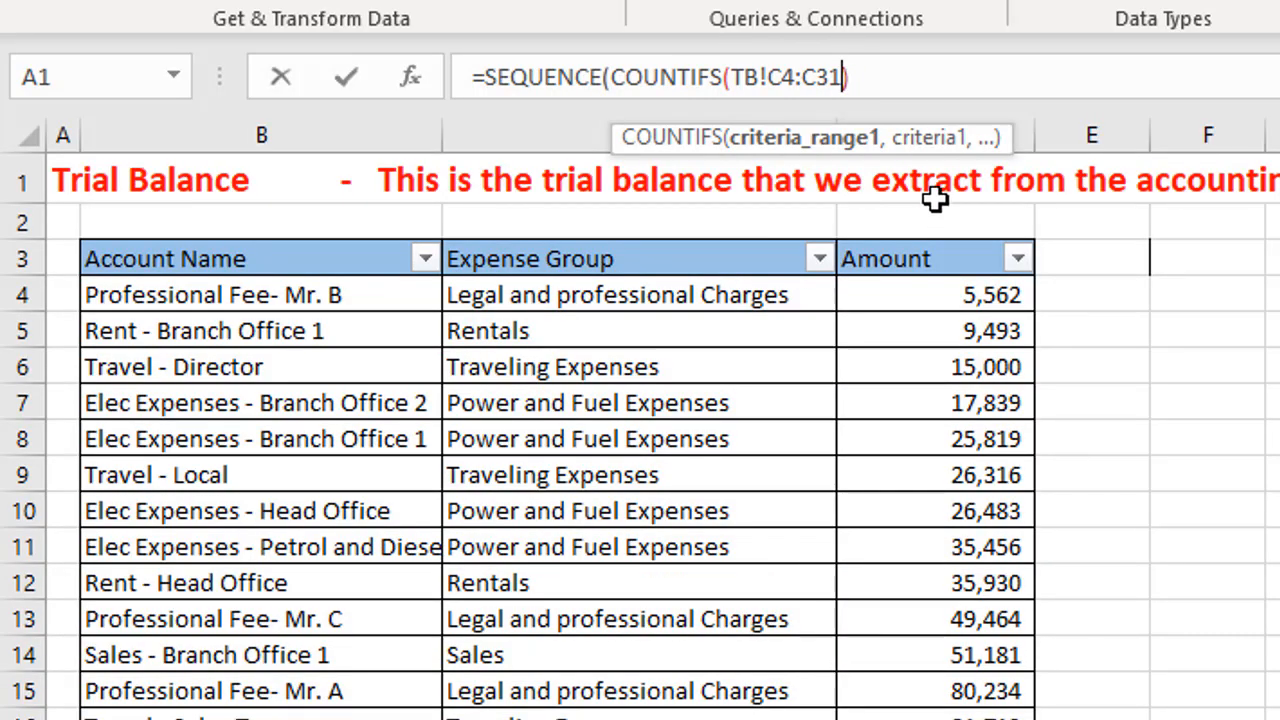
{"action": "type", "text": ","}
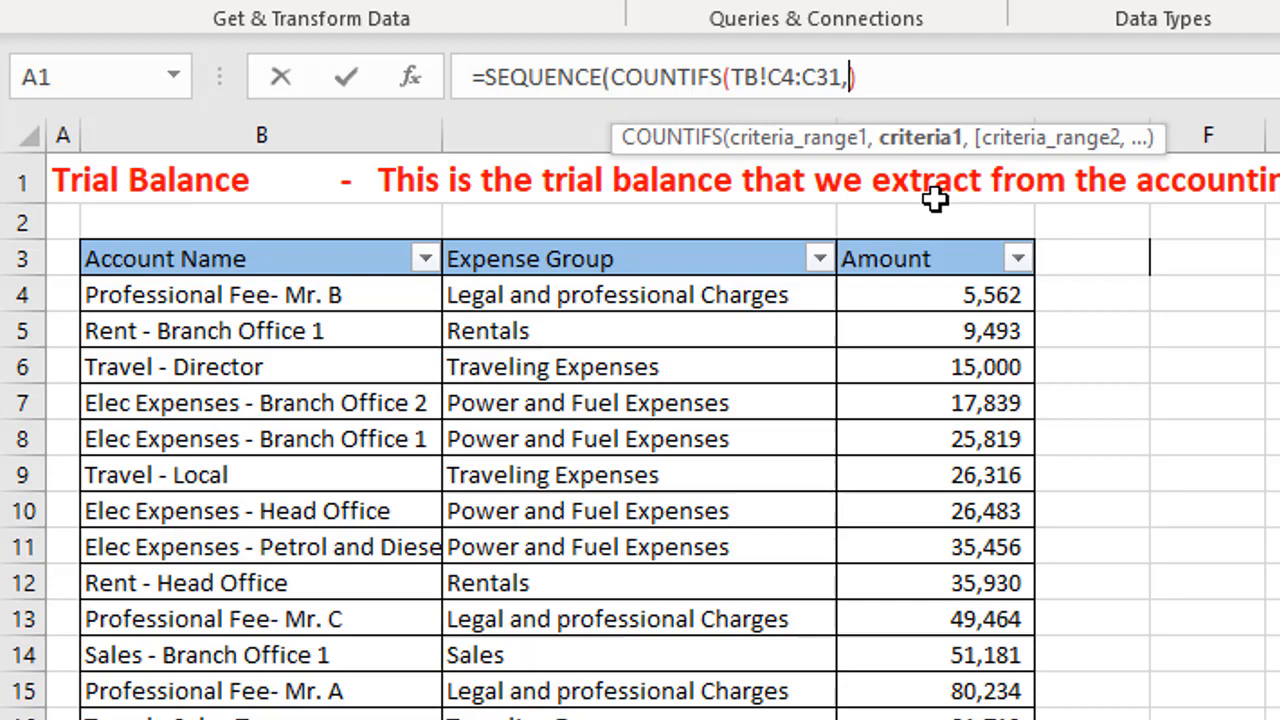
{"action": "type", "text": "a1"}
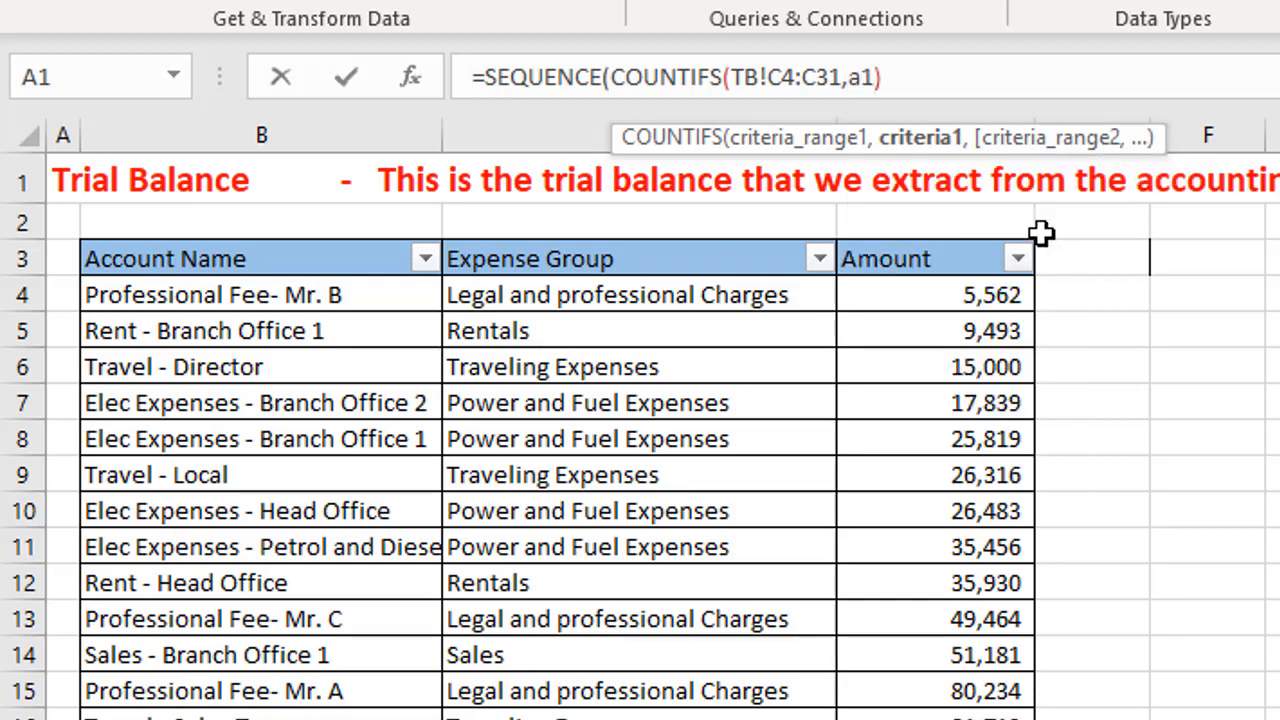
{"action": "type", "text": ")"}
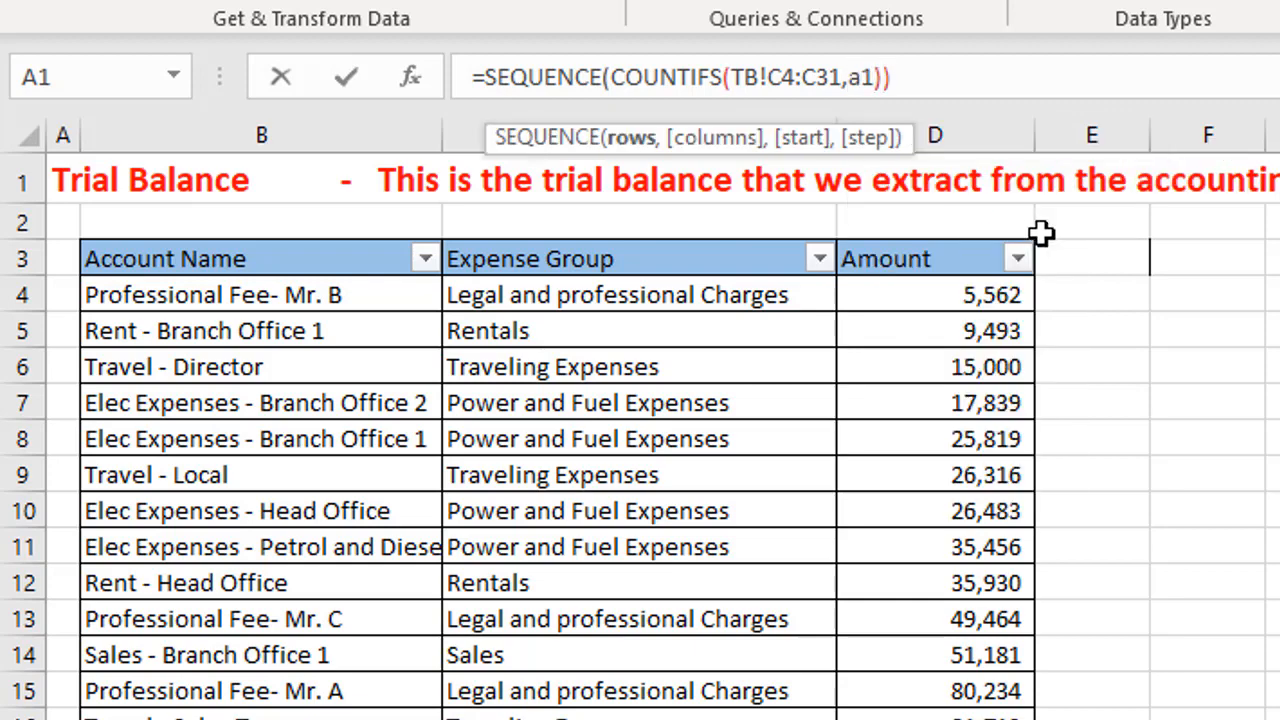
{"action": "left_click", "coordinate": [272, 704]}
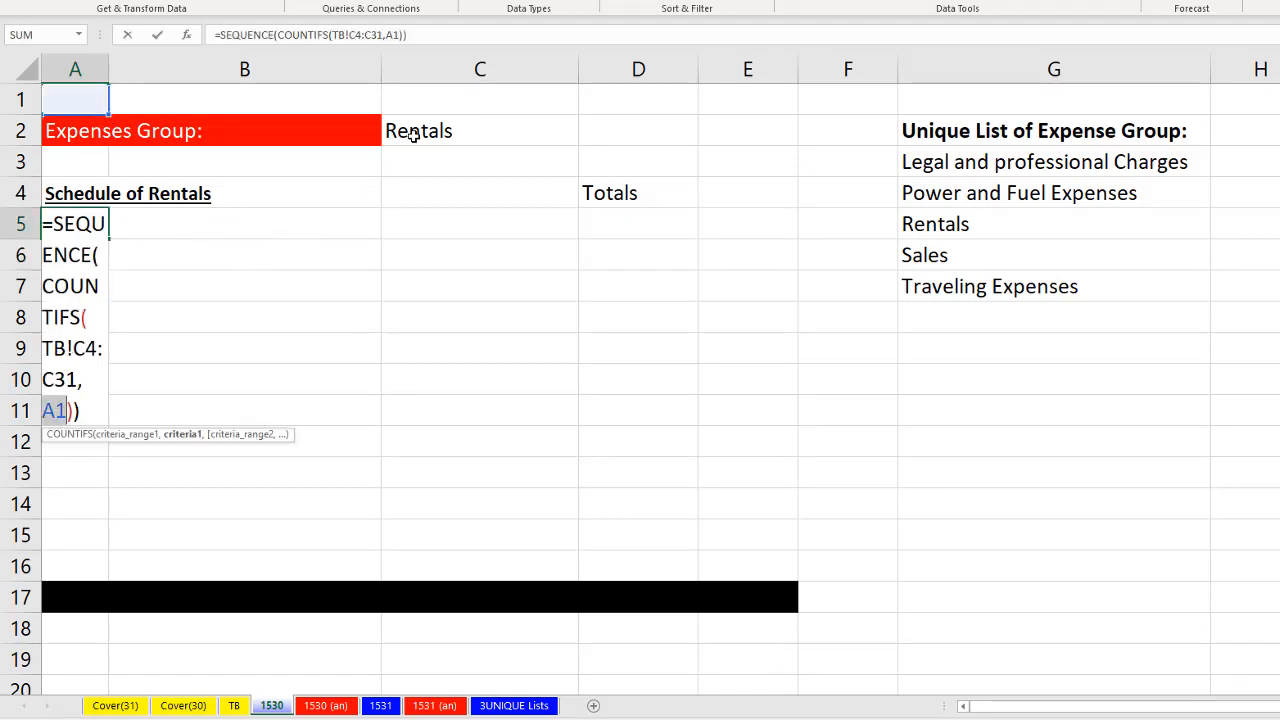
{"action": "key", "text": "Return"}
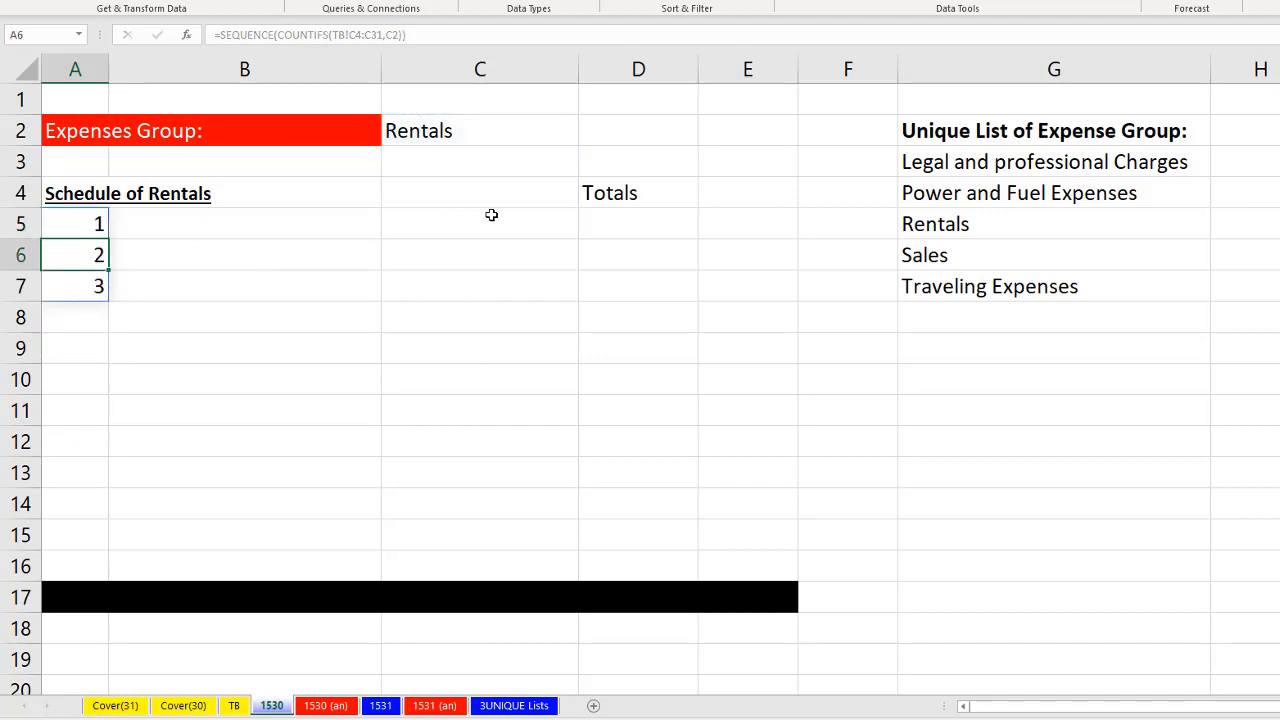
Step: Review the A5 numbering formula and leave it unchanged
{"action": "left_click", "coordinate": [76, 224]}
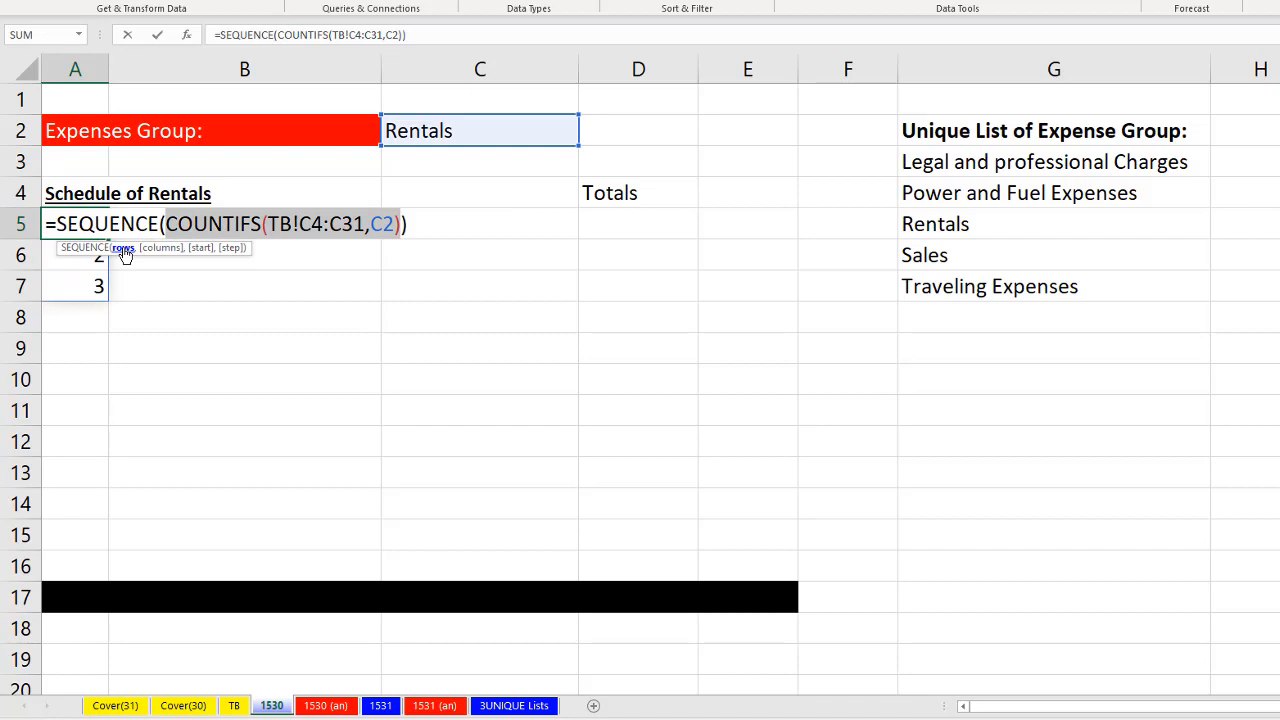
{"action": "mouse_move", "coordinate": [176, 278]}
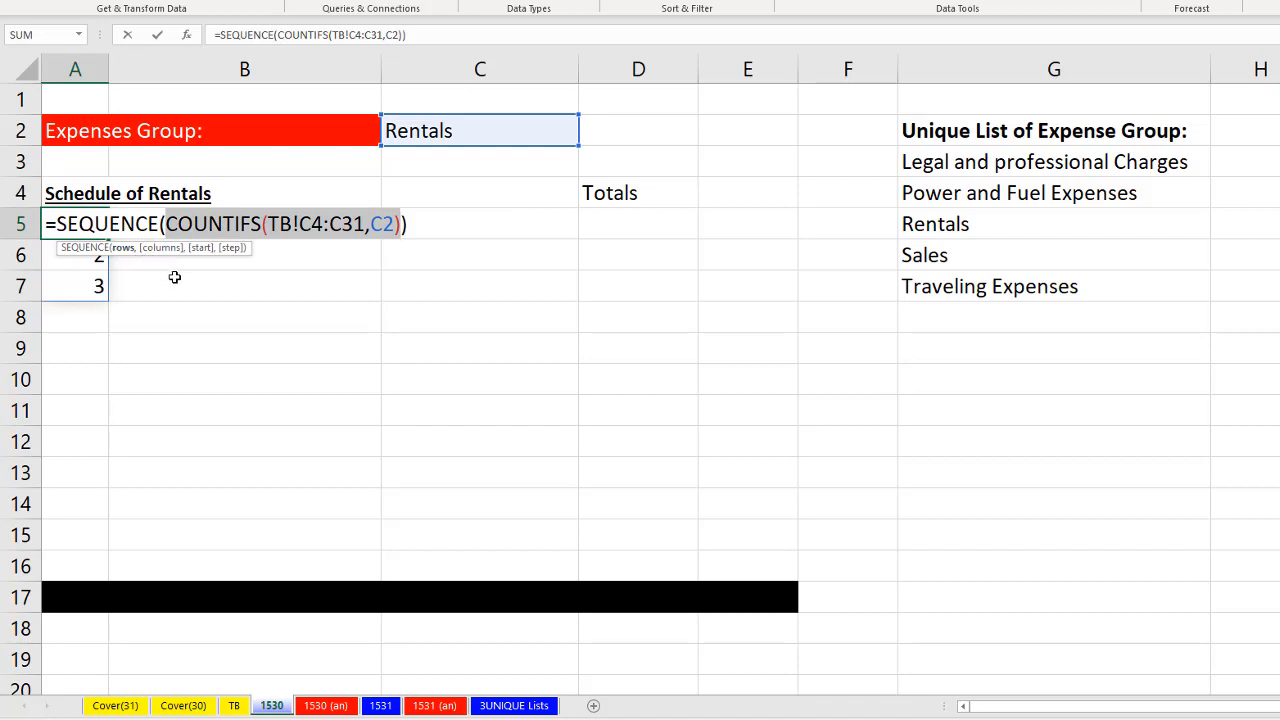
{"action": "mouse_move", "coordinate": [344, 250]}
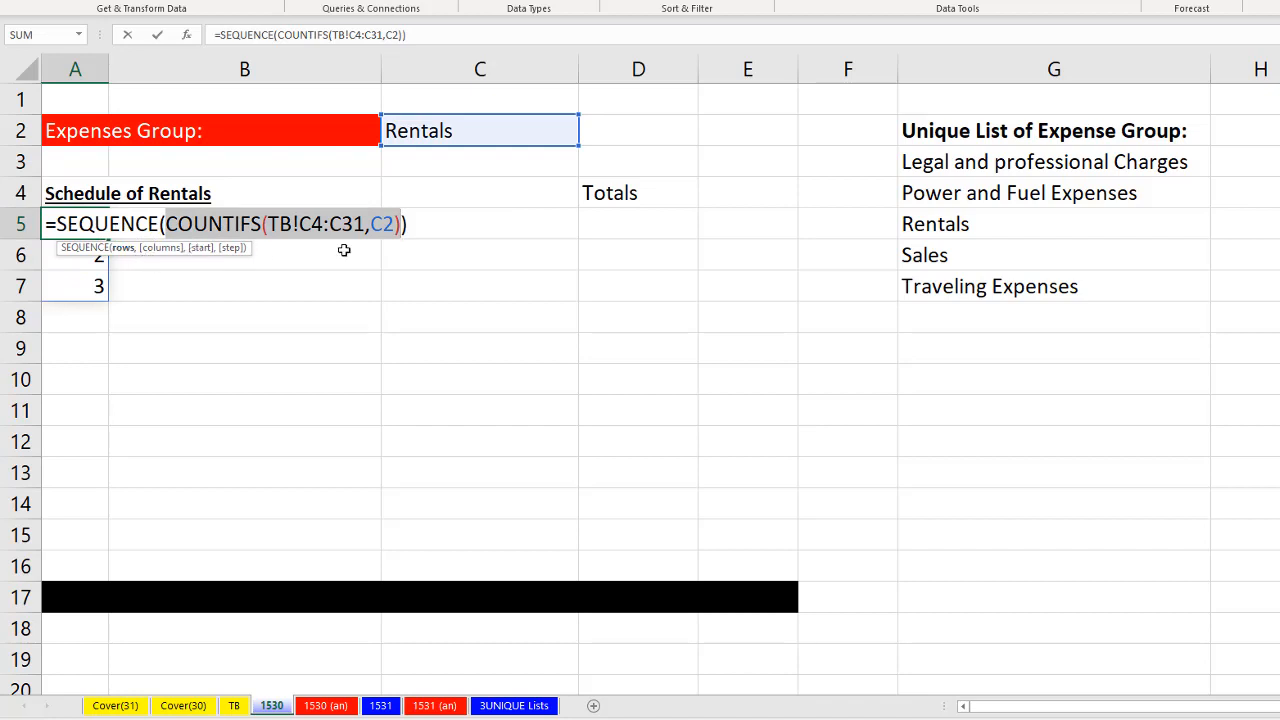
{"action": "key", "text": "Return"}
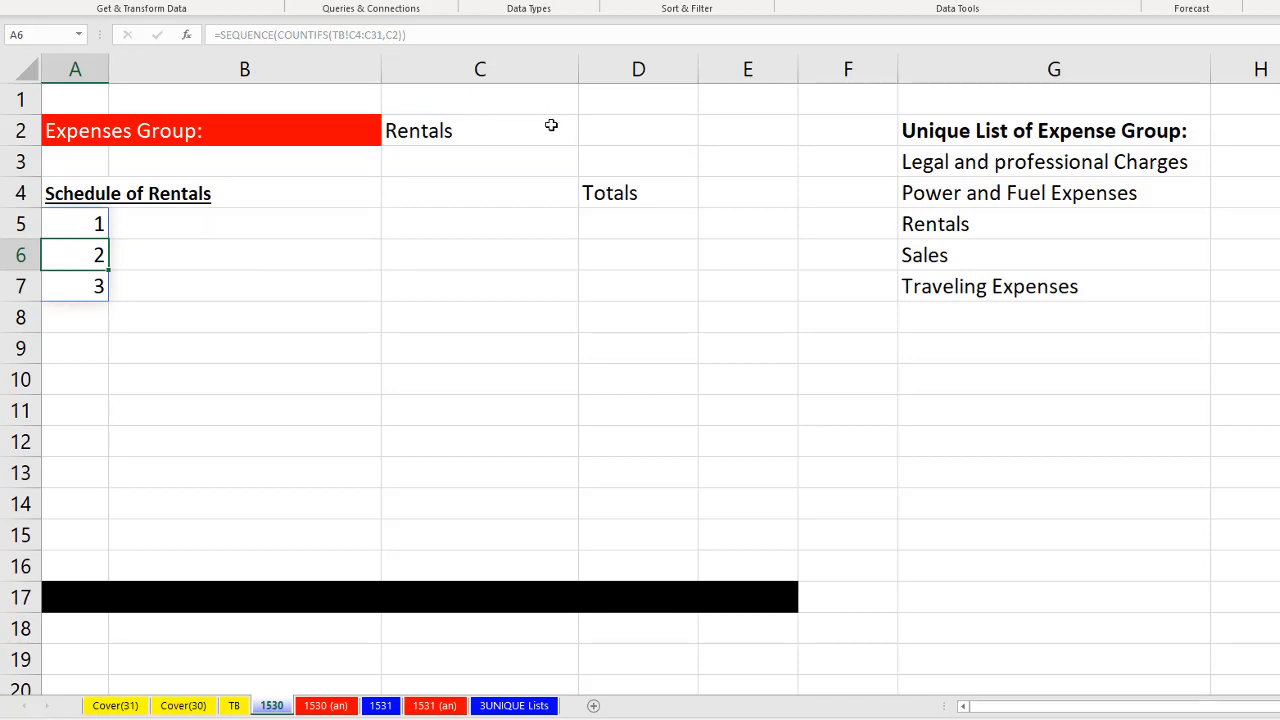
Step: Choose Power and Fuel Expenses in C2 so the schedule title updates and rows number 1 to 4
{"action": "left_click", "coordinate": [584, 136]}
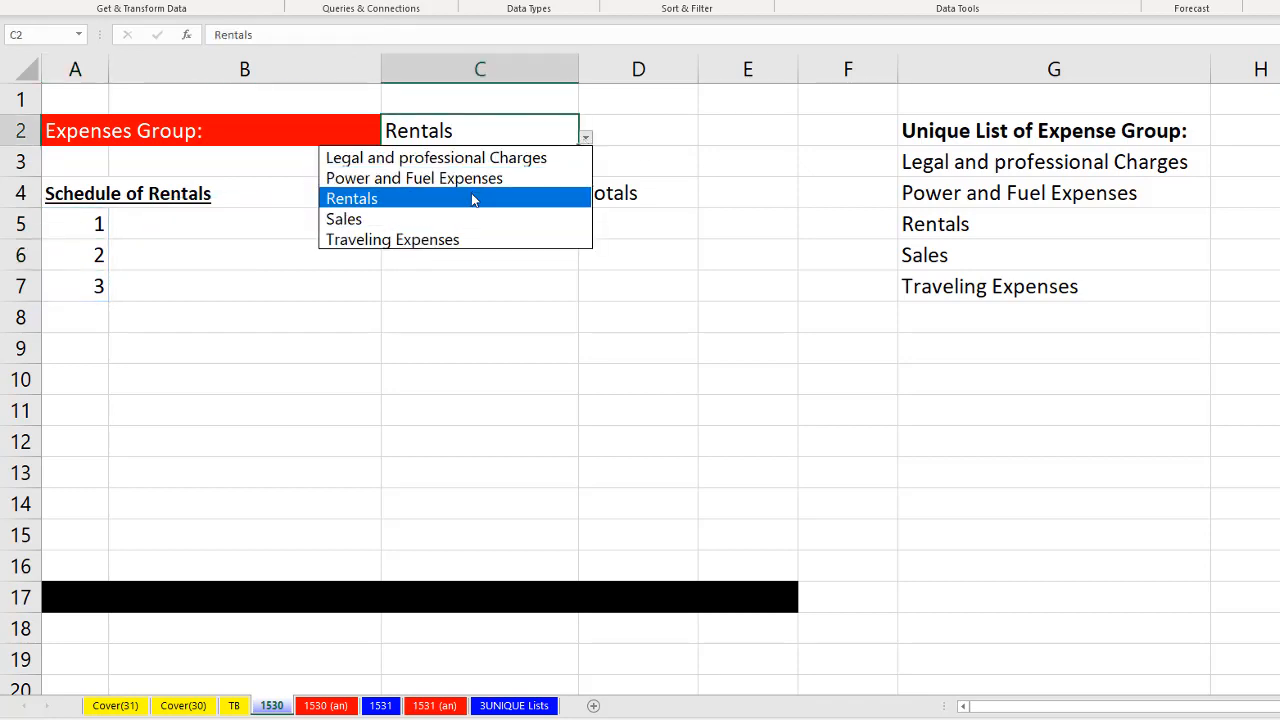
{"action": "left_click", "coordinate": [414, 178]}
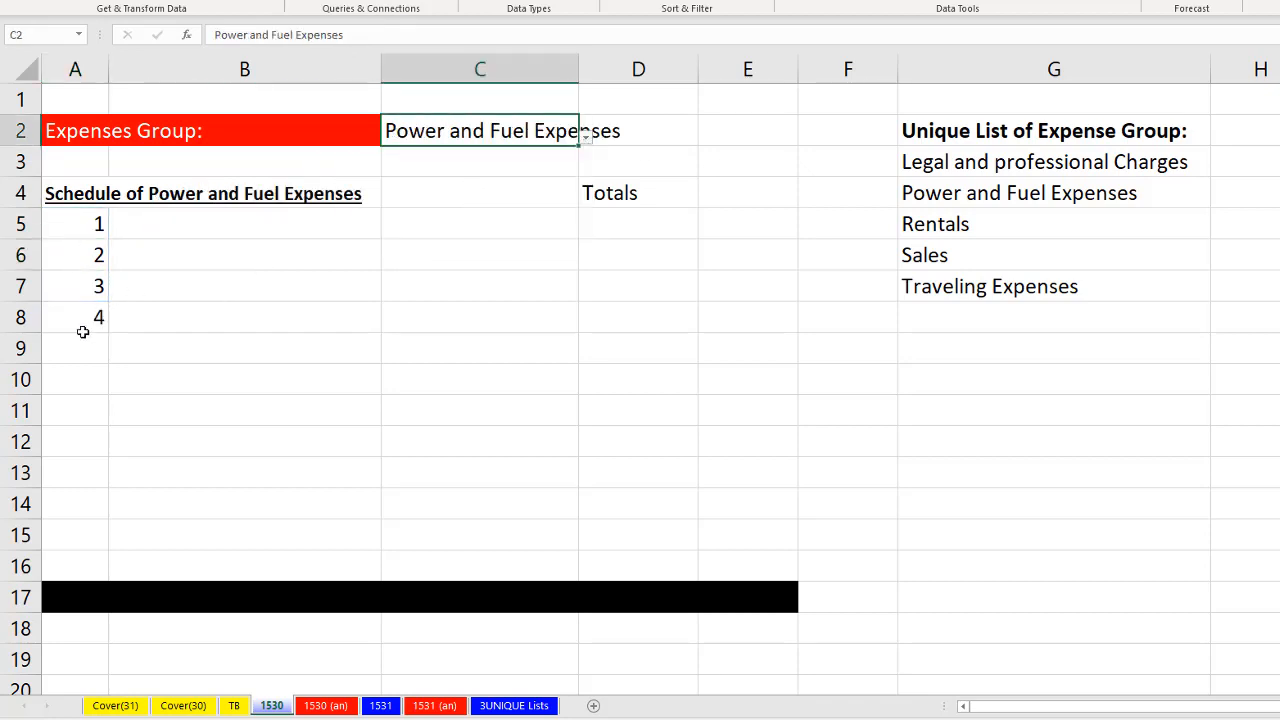
{"action": "left_click", "coordinate": [244, 224]}
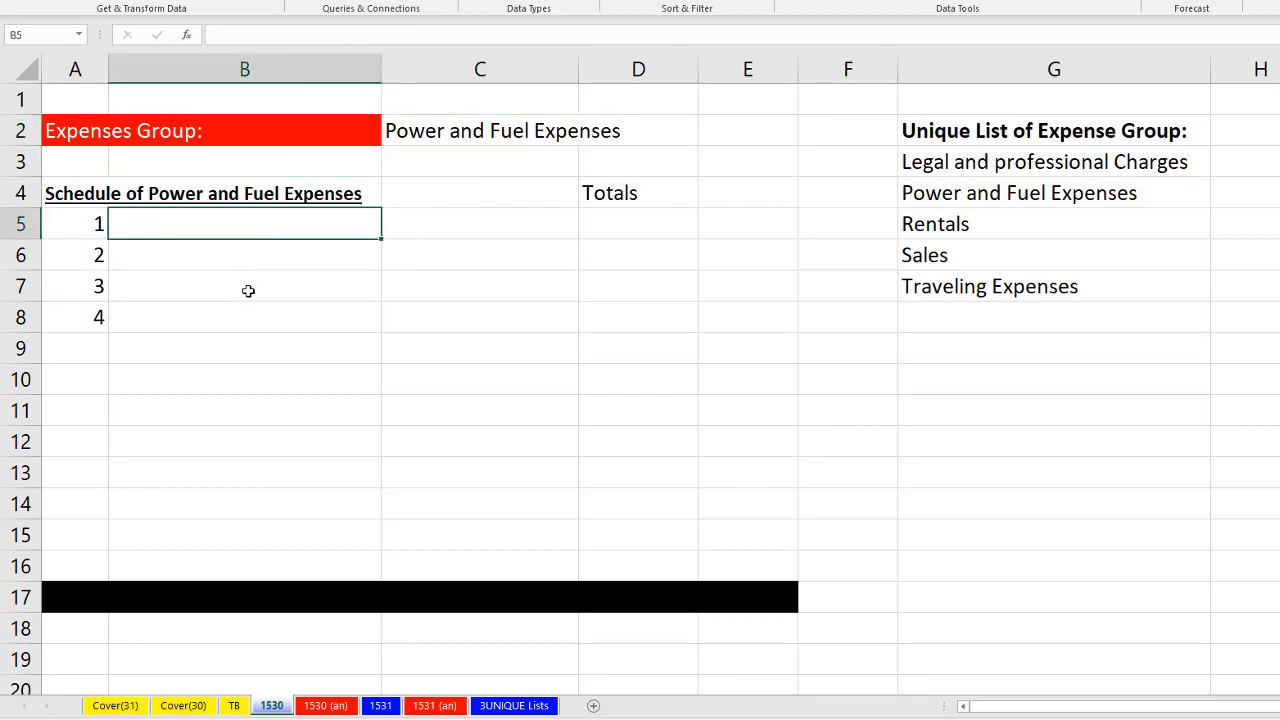
{"action": "mouse_move", "coordinate": [472, 100]}
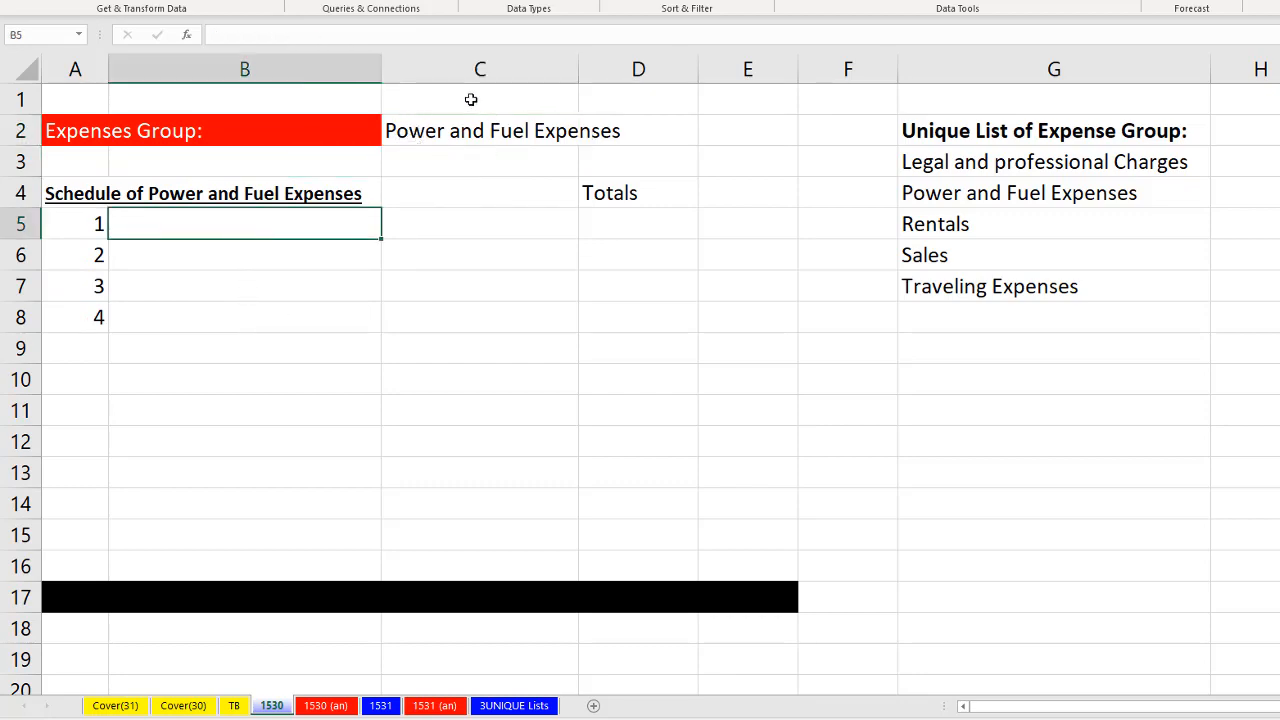
Step: Check the Power and Fuel Expenses entries on the TB sheet and return to sheet 1530
{"action": "left_click", "coordinate": [232, 704]}
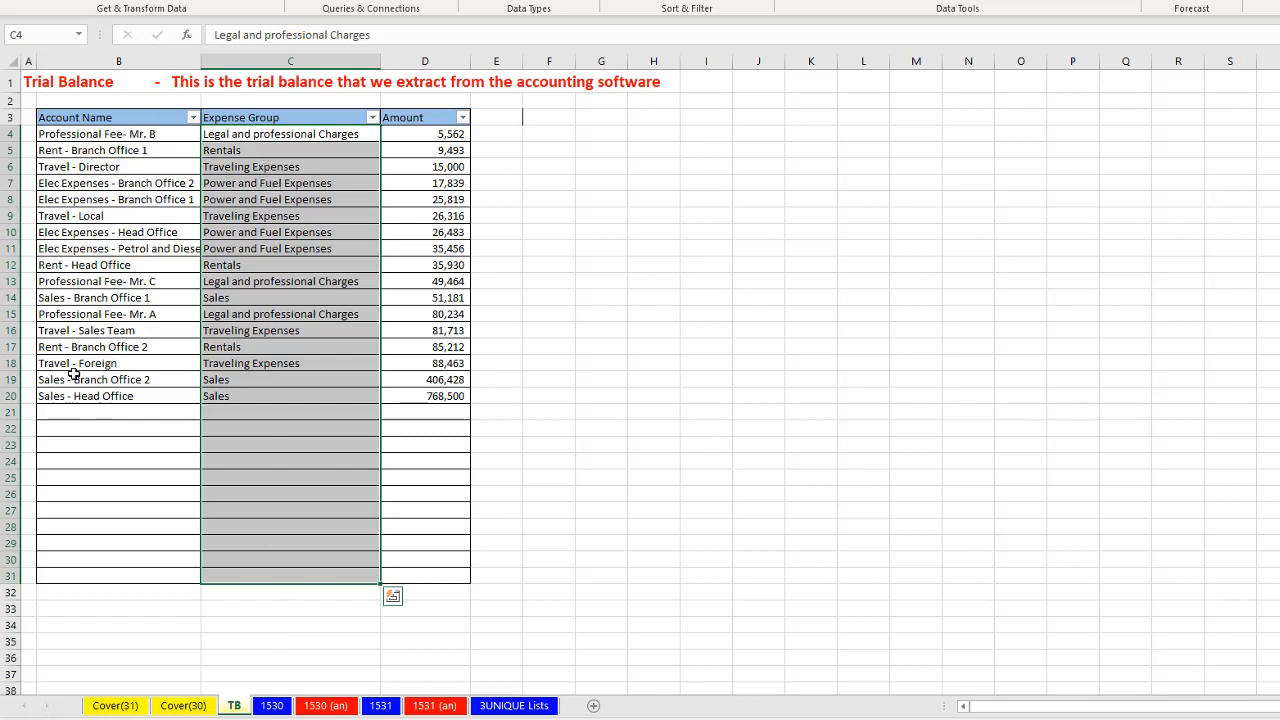
{"action": "left_click", "coordinate": [290, 182]}
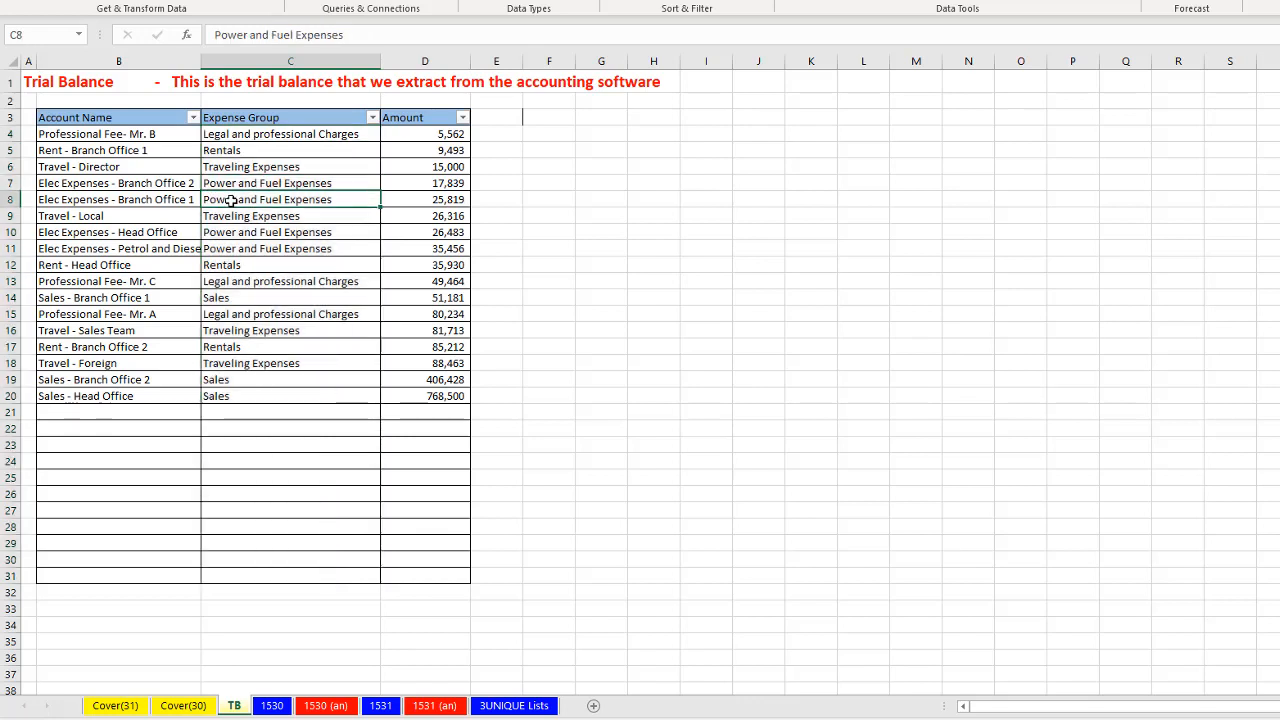
{"action": "left_click", "coordinate": [272, 704]}
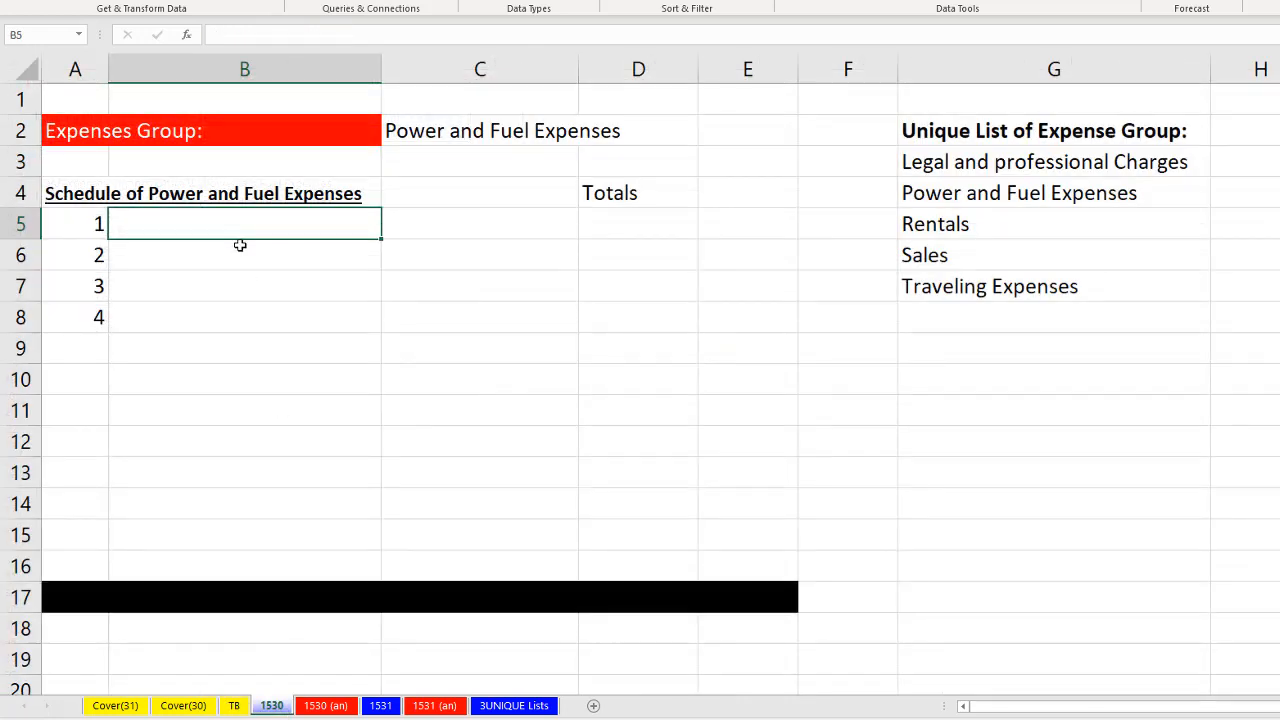
Step: List the account names in B5 with =FILTER(TB!B4:B31,TB!C4:C31=C2), spilling four Elec Expenses accounts
{"action": "type", "text": "=fi"}
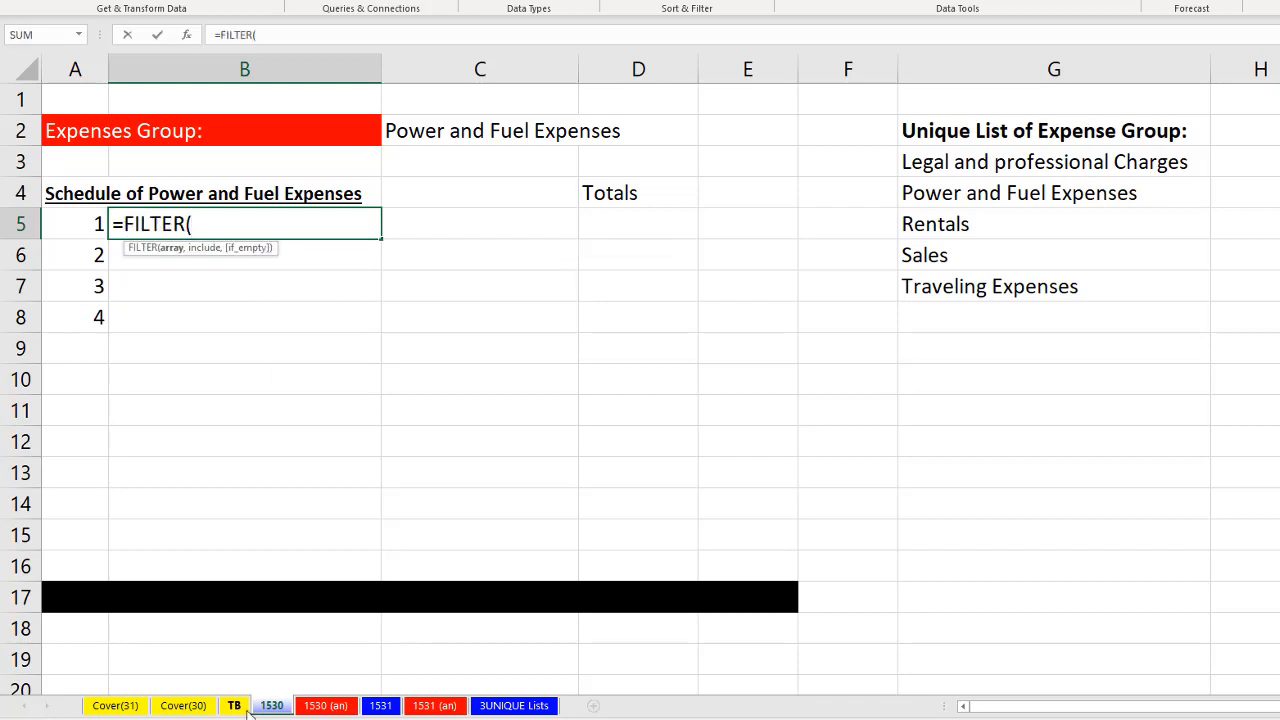
{"action": "left_click", "coordinate": [234, 704]}
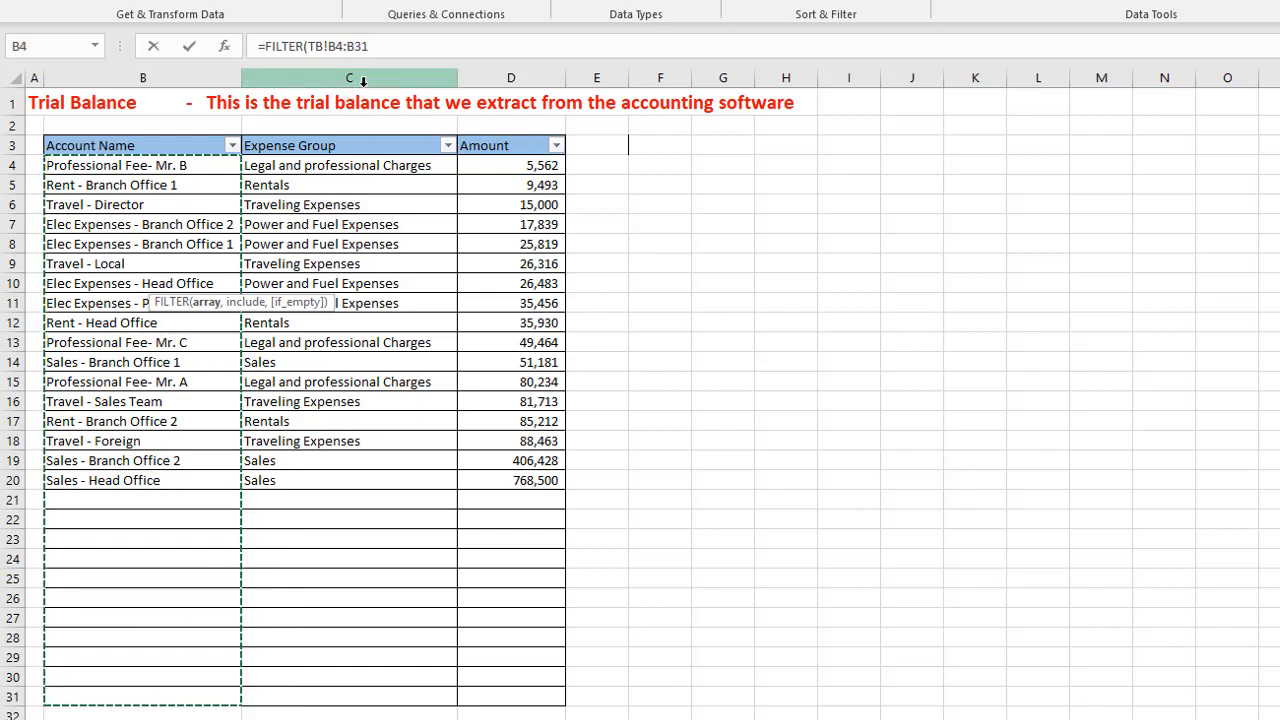
{"action": "type", "text": ","}
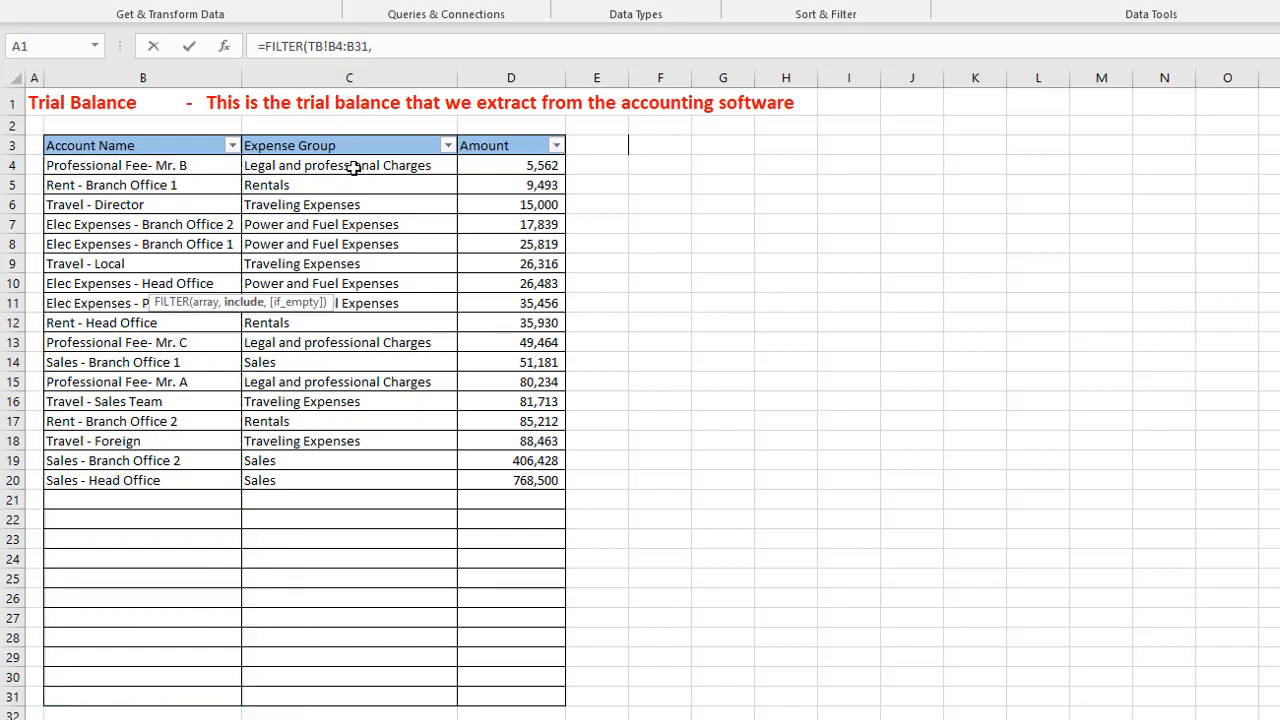
{"action": "left_click_drag", "start_coordinate": [348, 164], "coordinate": [348, 690]}
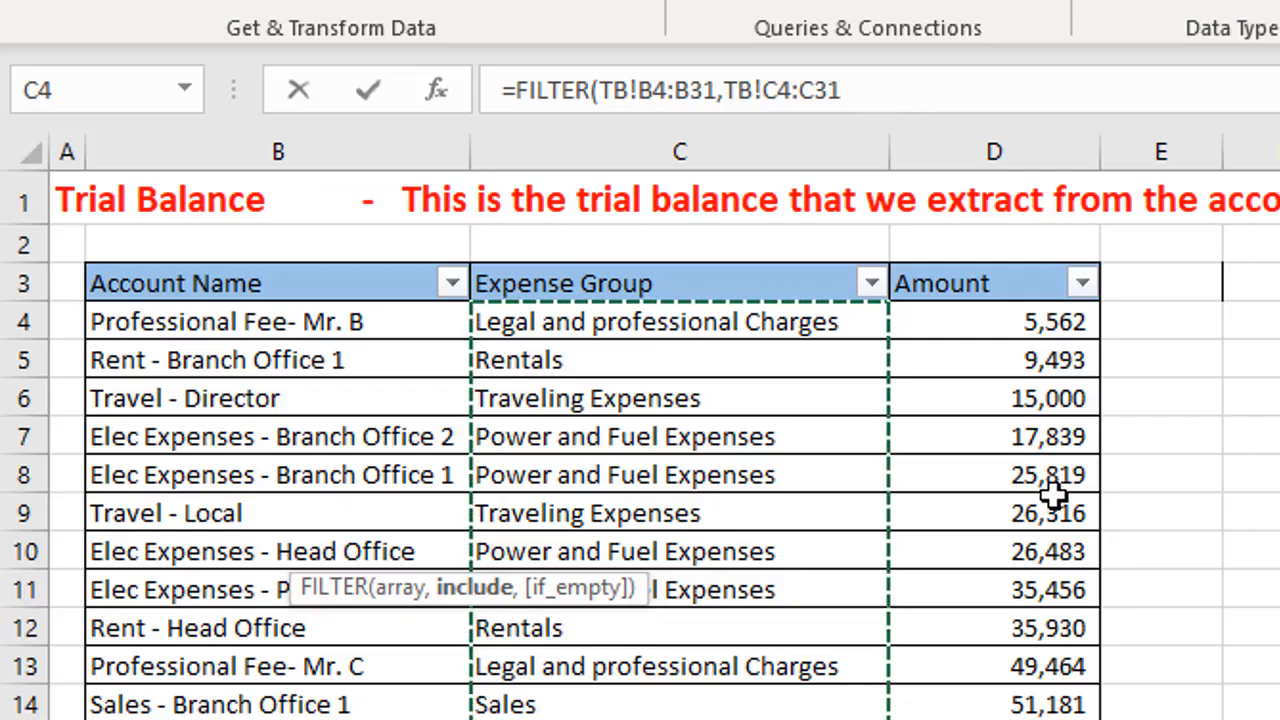
{"action": "type", "text": "="}
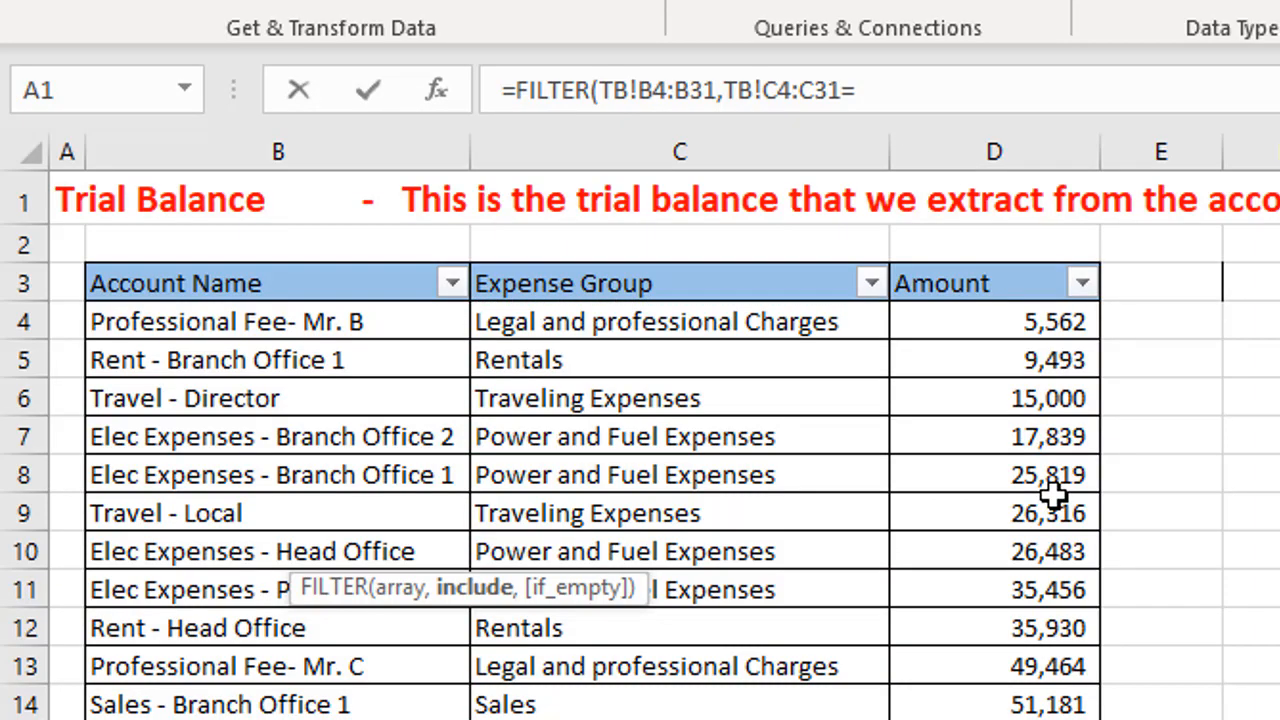
{"action": "type", "text": "D4)"}
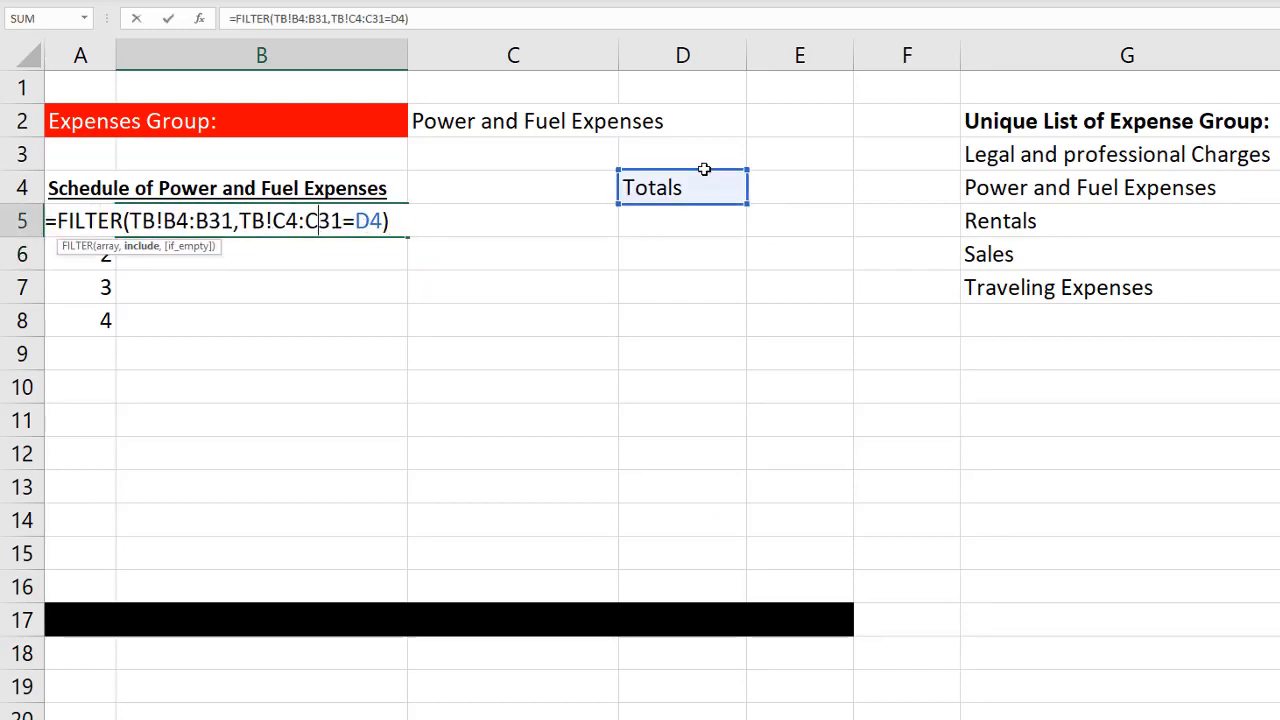
{"action": "left_click", "coordinate": [512, 122]}
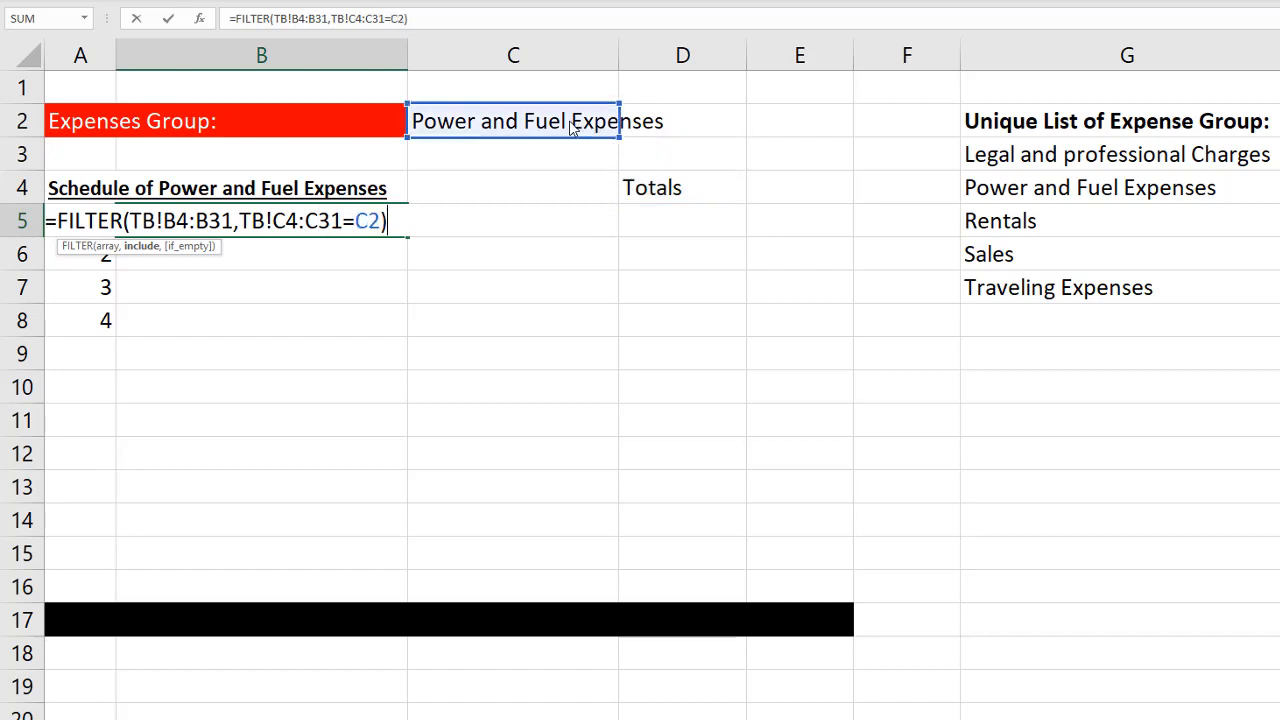
{"action": "key", "text": "Return"}
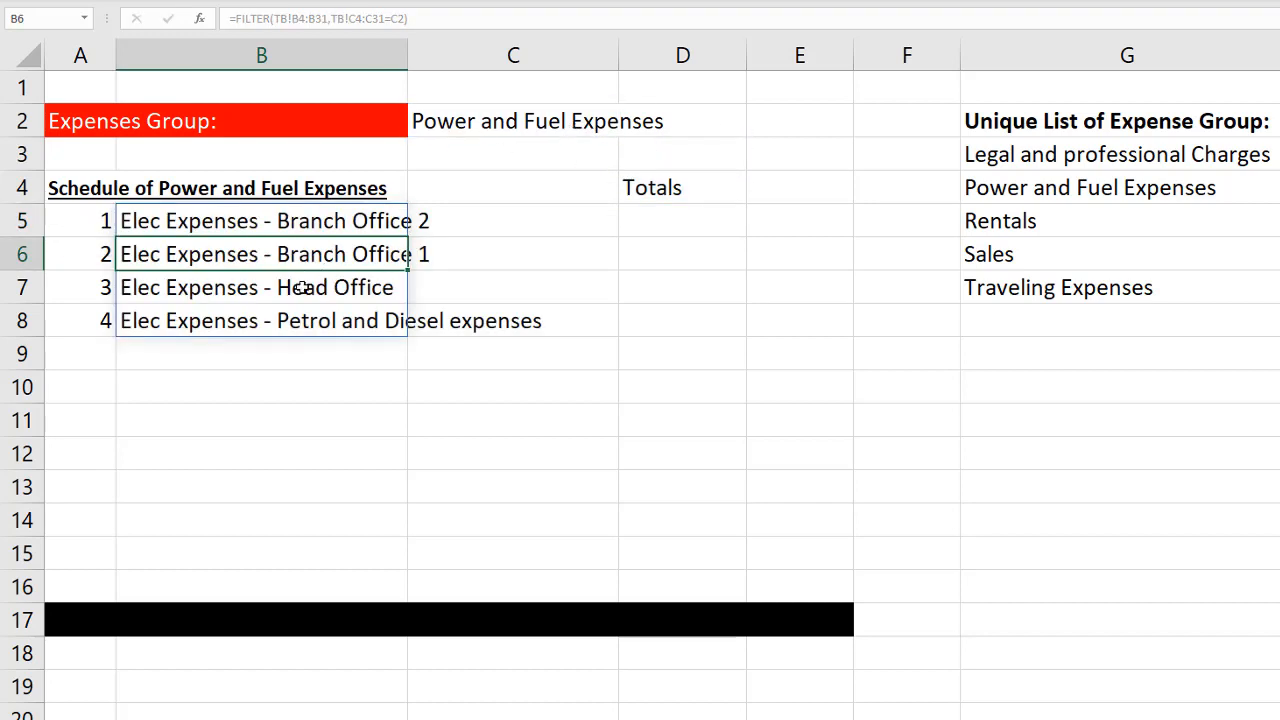
{"action": "mouse_move", "coordinate": [624, 212]}
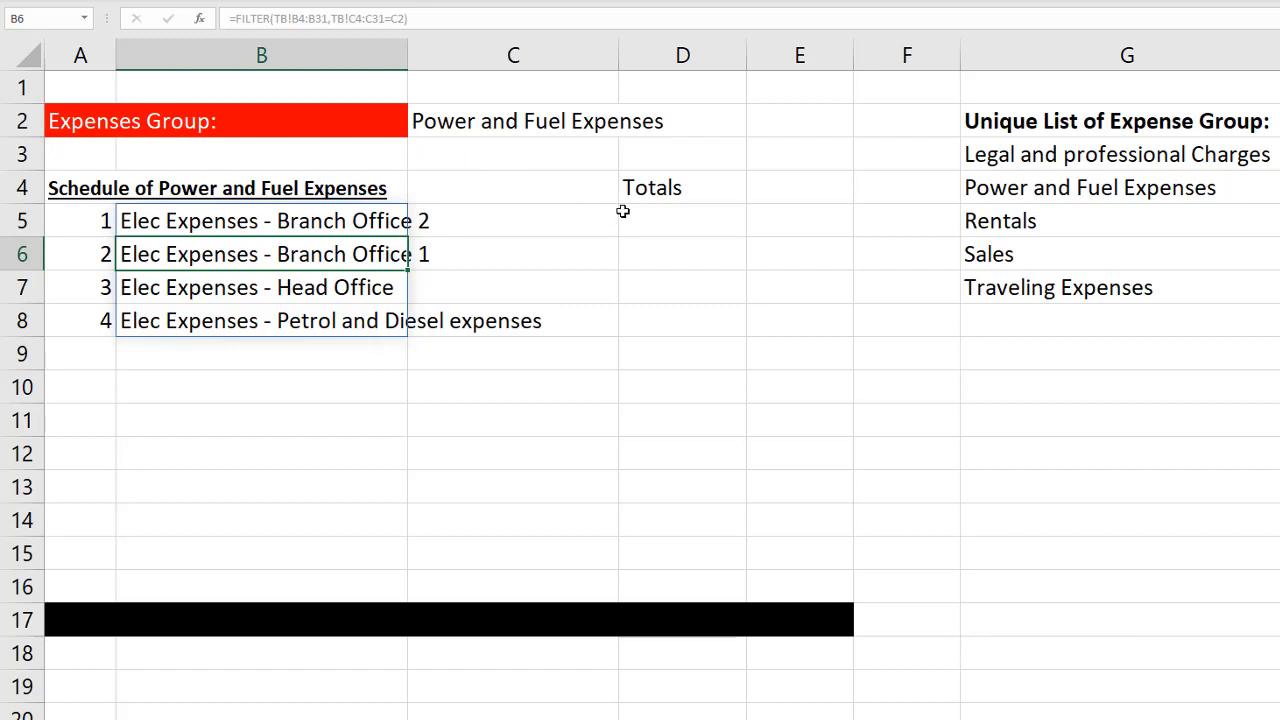
Step: Fill the Totals column from D5 with =SUMIFS(TB!D4:D31,TB!B4:B31,B5#) for the four accounts
{"action": "left_click", "coordinate": [682, 220]}
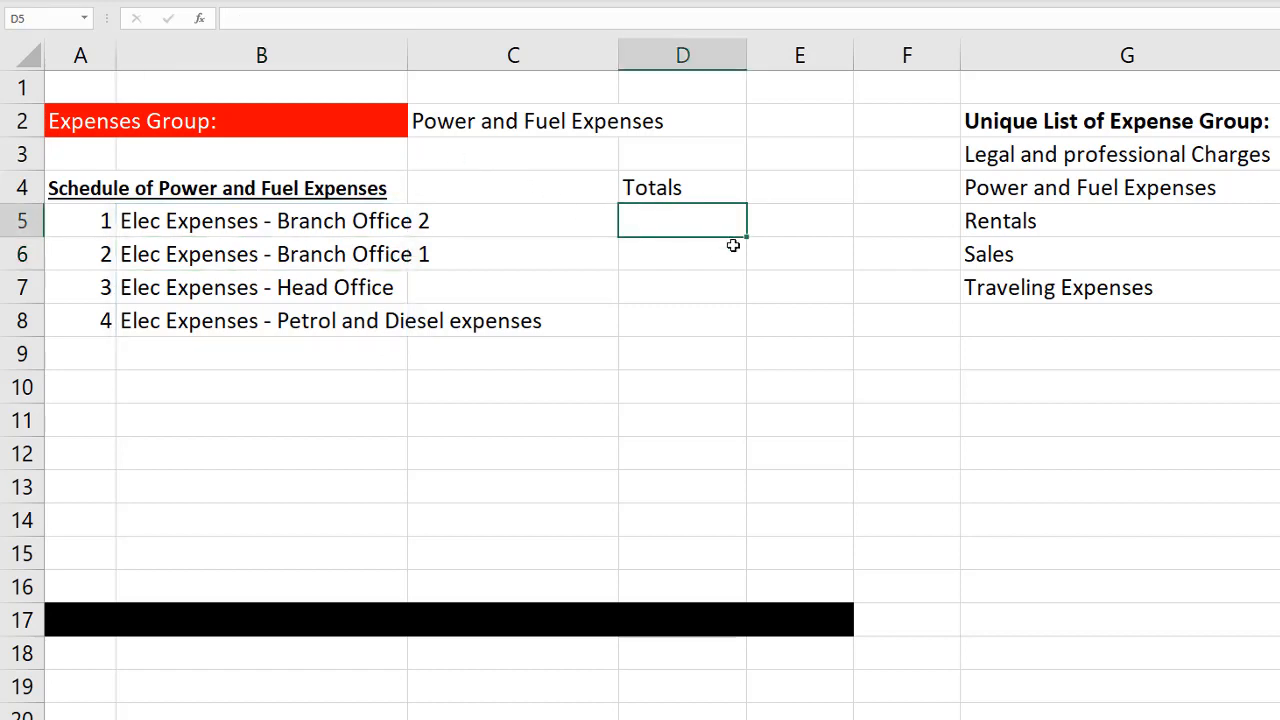
{"action": "type", "text": "=sumifs"}
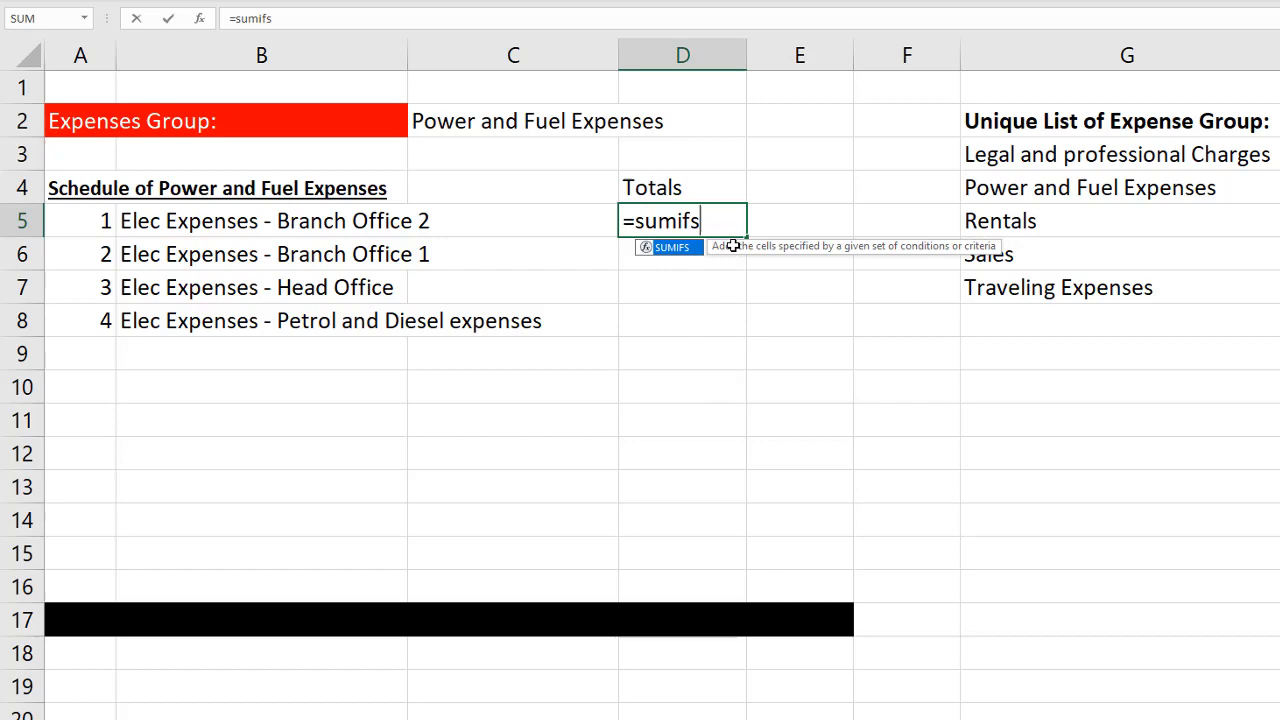
{"action": "type", "text": "("}
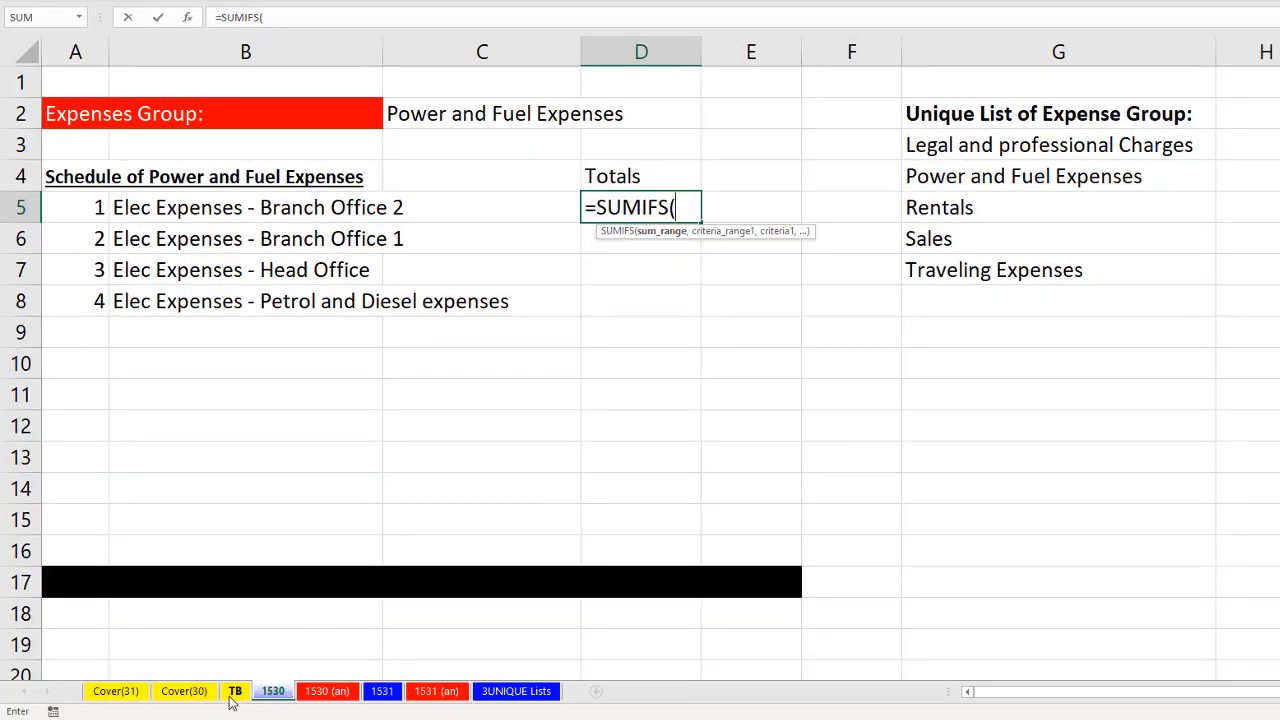
{"action": "left_click", "coordinate": [236, 692]}
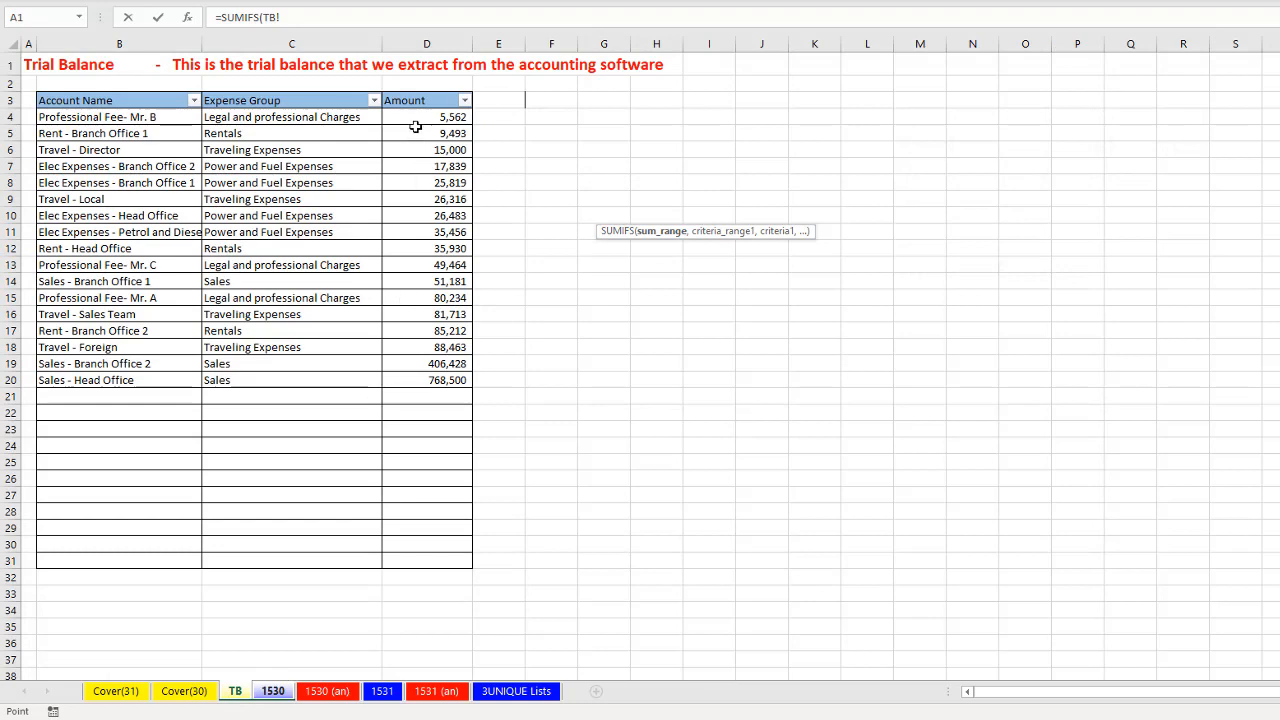
{"action": "left_click_drag", "start_coordinate": [426, 116], "coordinate": [426, 560]}
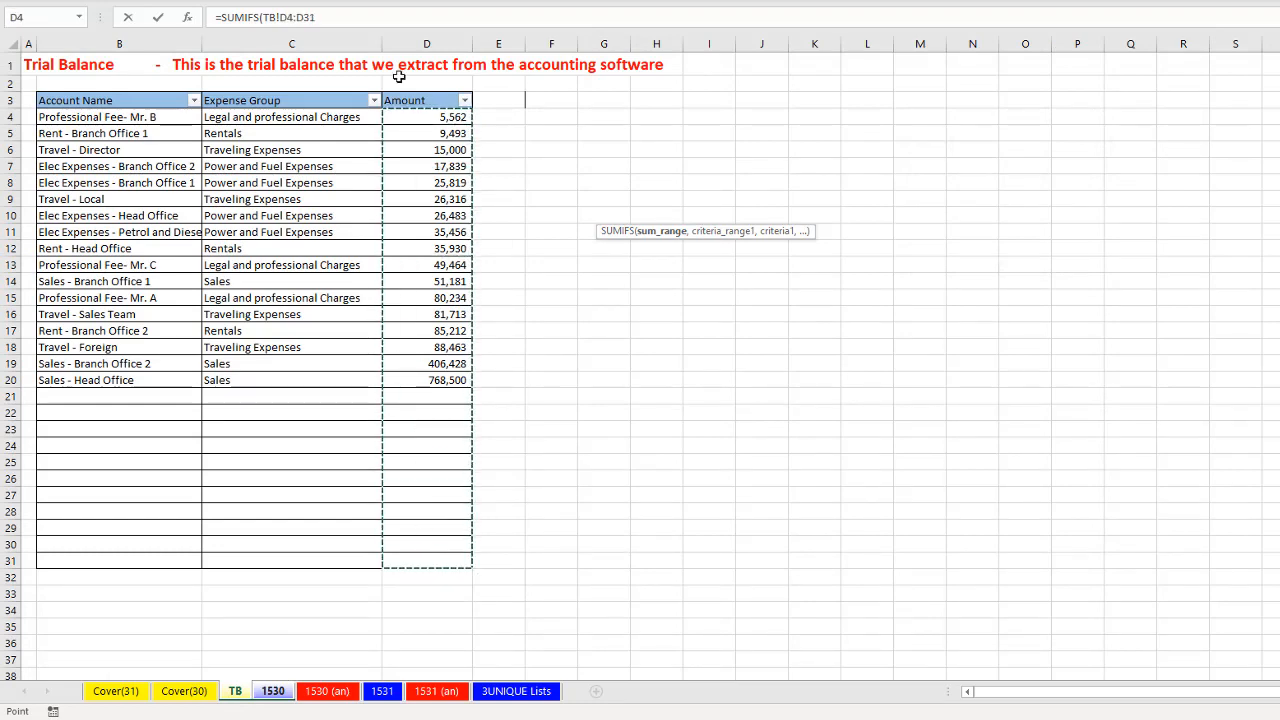
{"action": "type", "text": ",TB!B4:B31"}
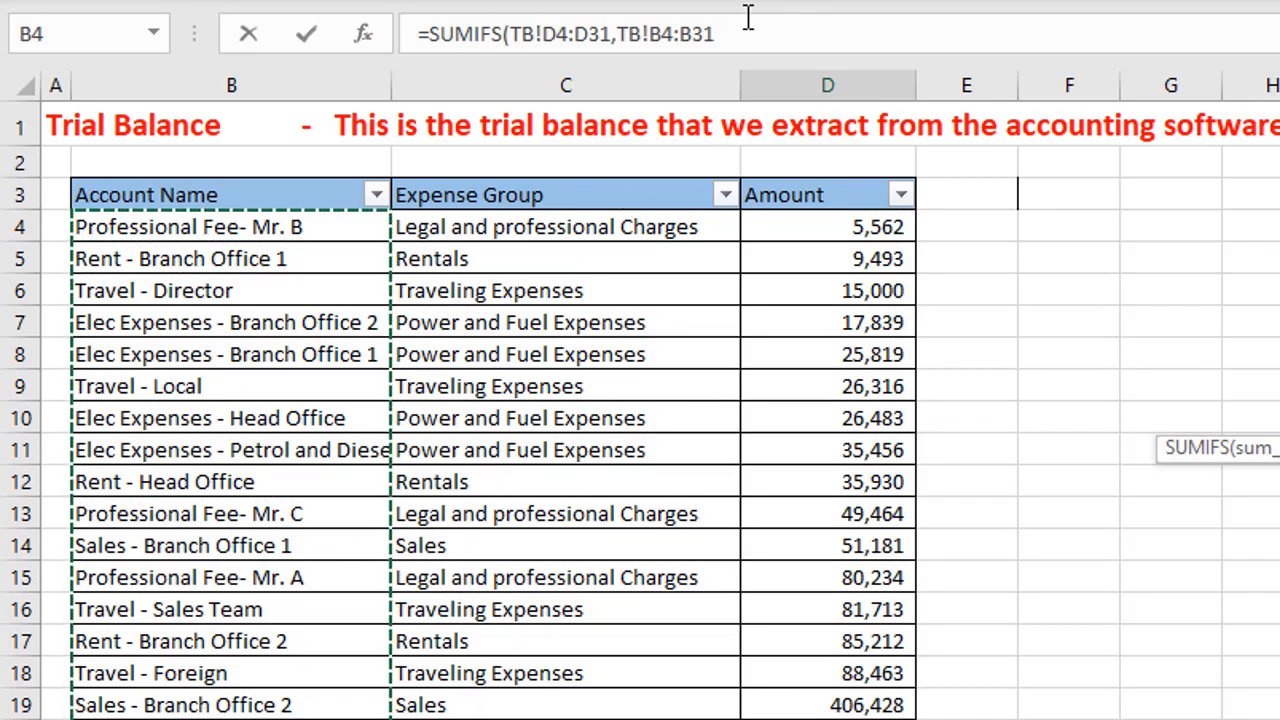
{"action": "type", "text": ","}
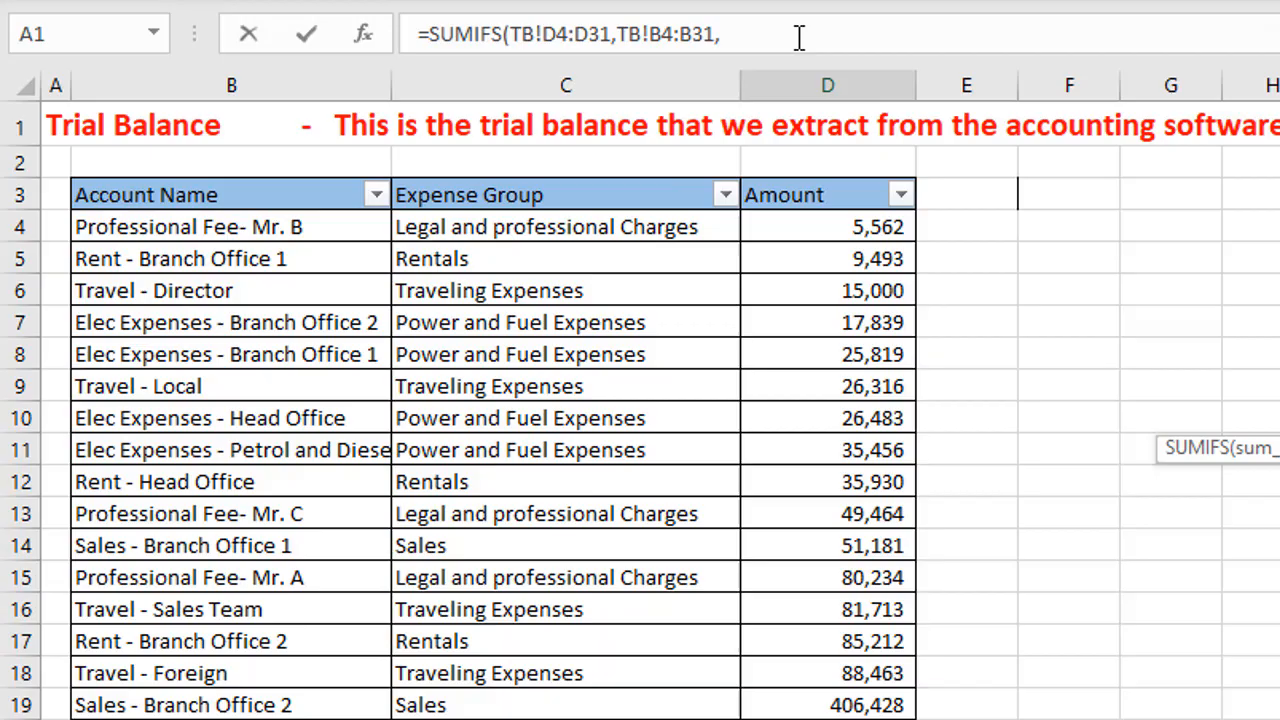
{"action": "type", "text": "a1)"}
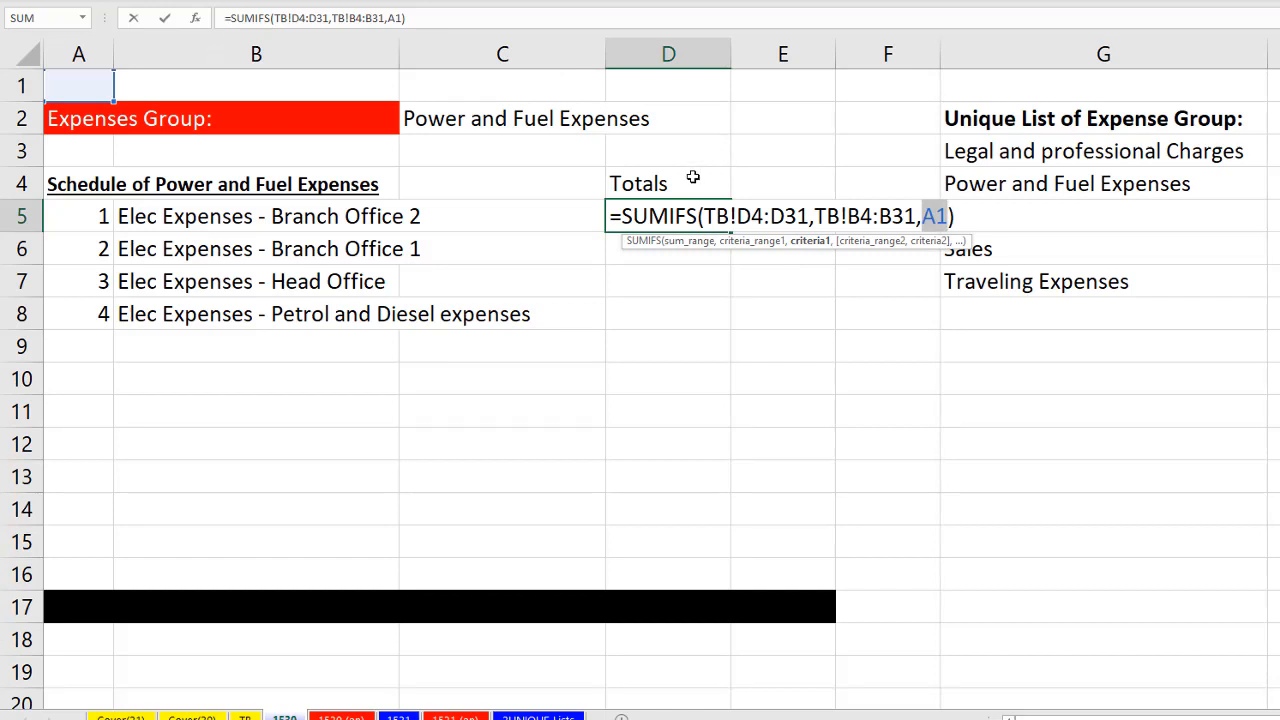
{"action": "mouse_move", "coordinate": [562, 176]}
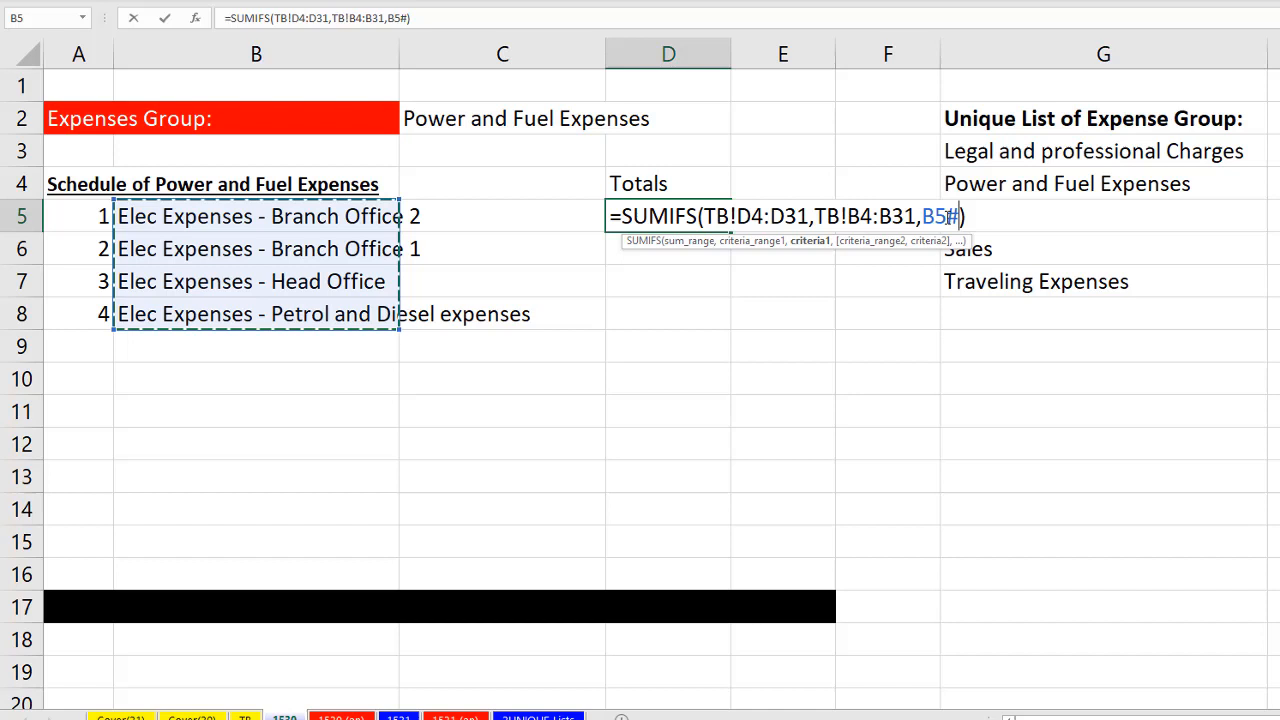
{"action": "mouse_move", "coordinate": [1108, 336]}
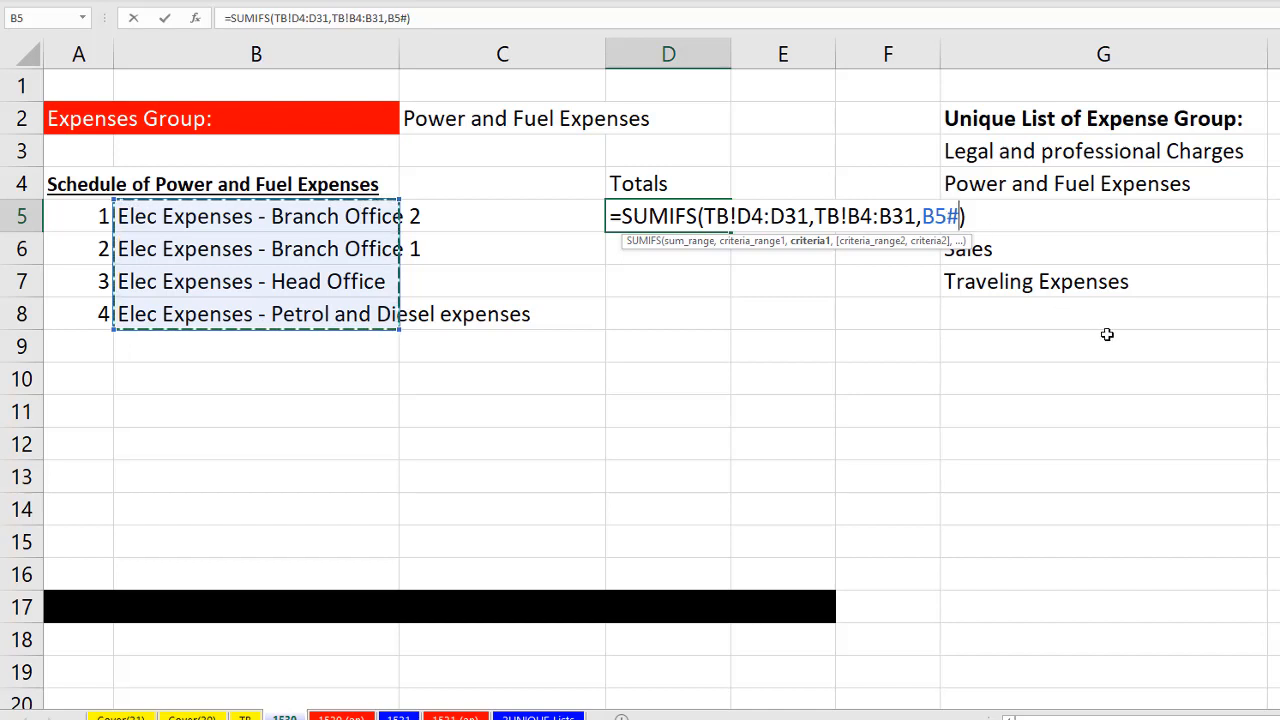
{"action": "key", "text": "Return"}
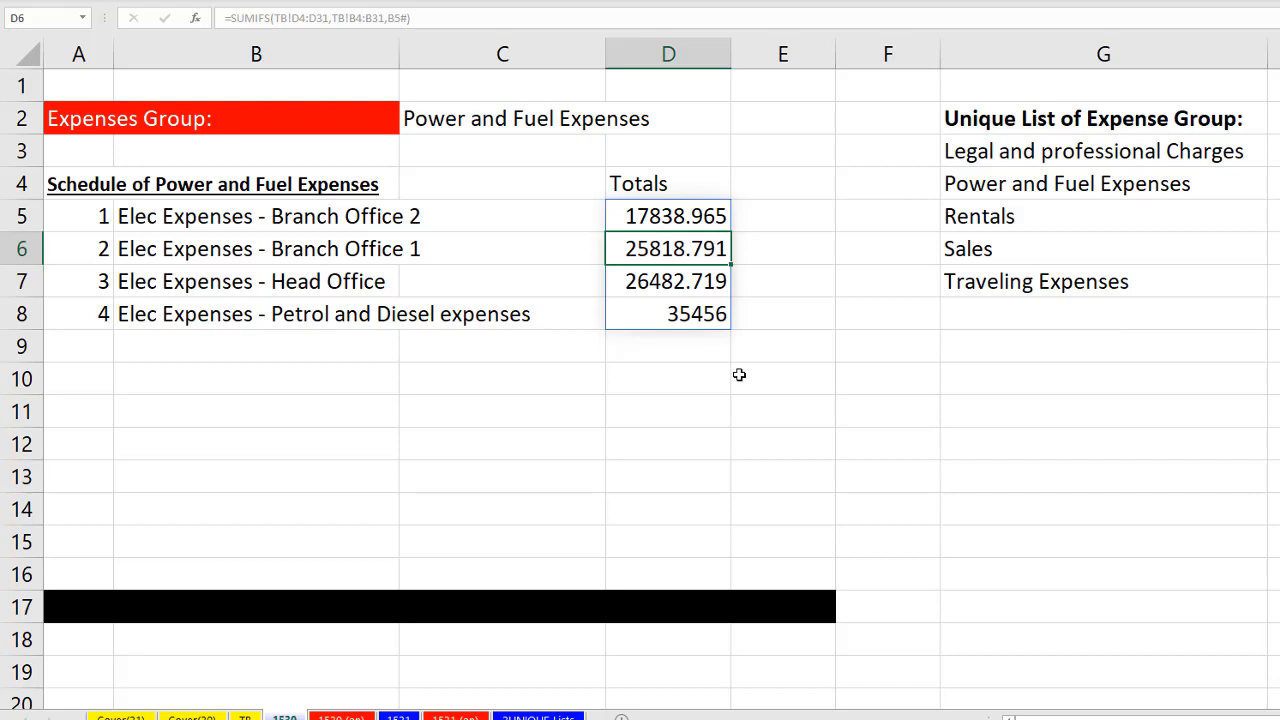
{"action": "mouse_move", "coordinate": [632, 358]}
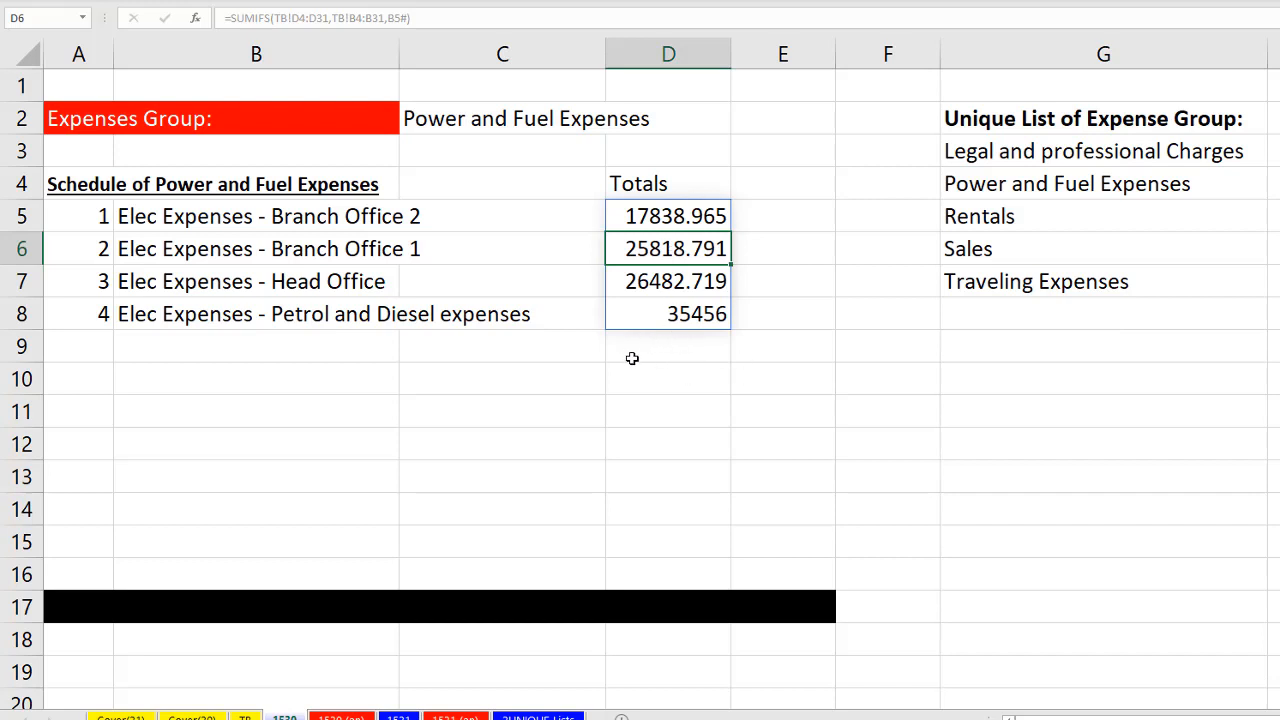
{"action": "mouse_move", "coordinate": [664, 216]}
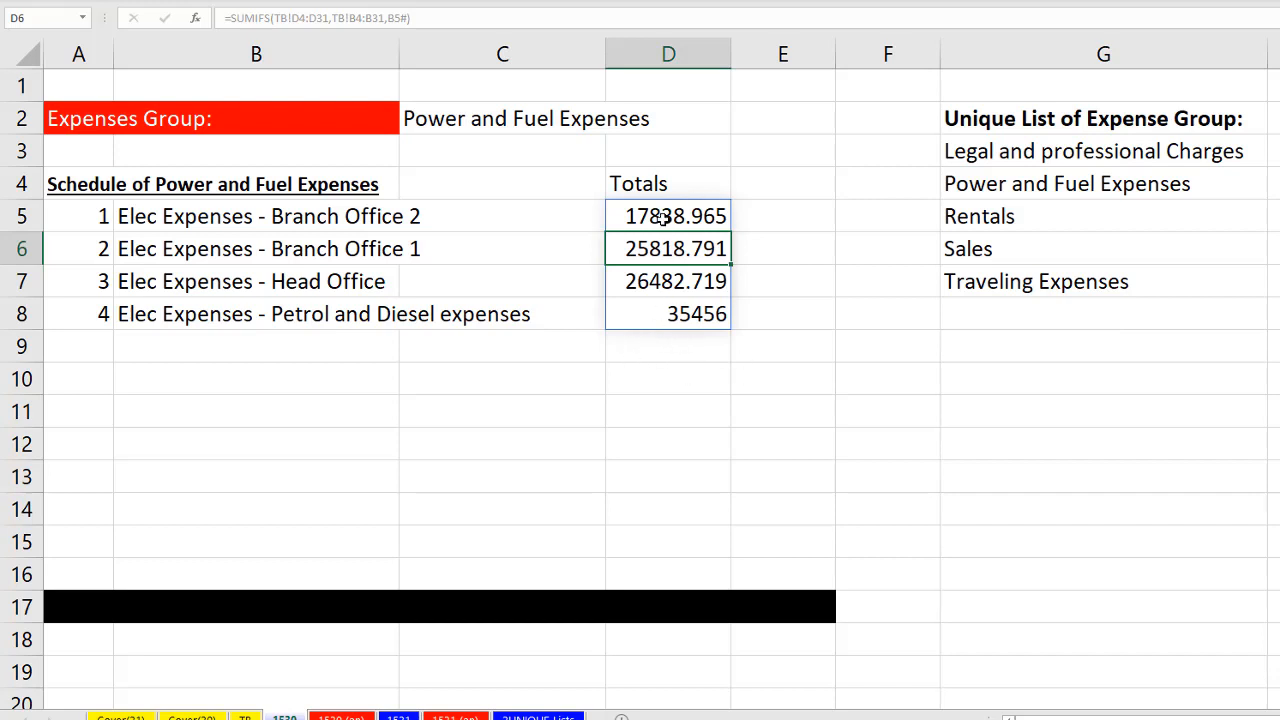
{"action": "left_click", "coordinate": [784, 216]}
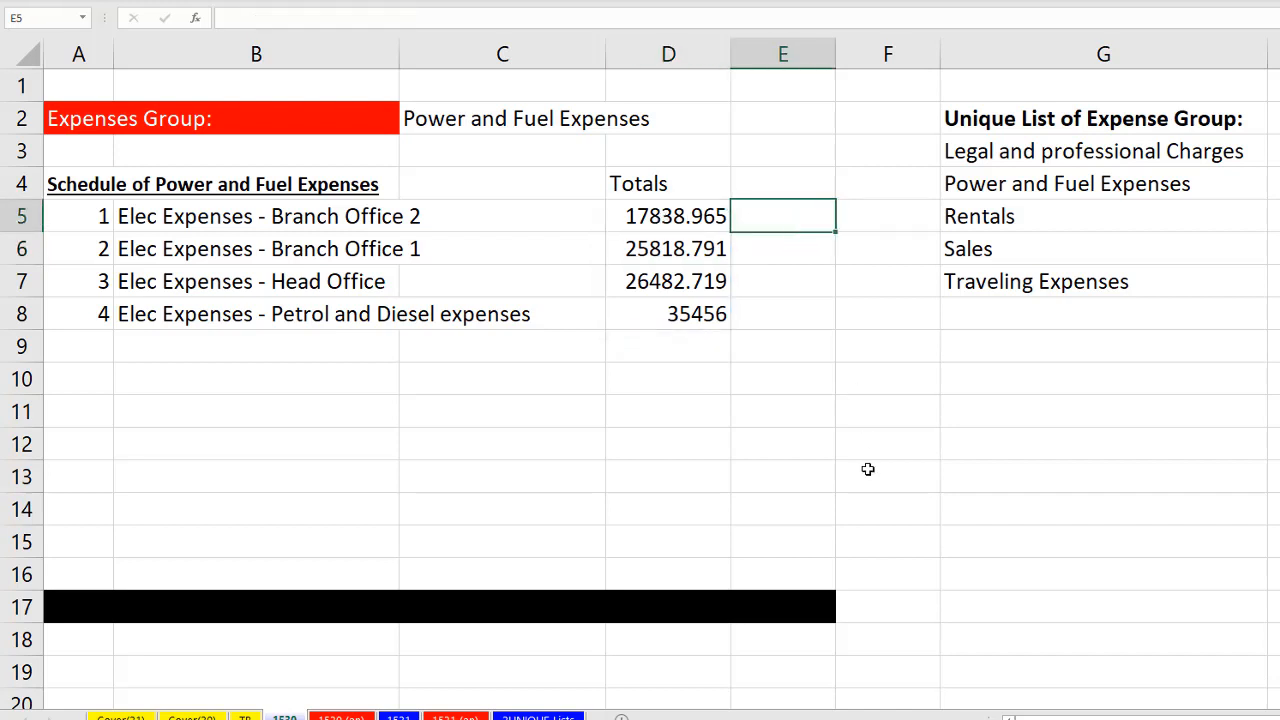
{"action": "mouse_move", "coordinate": [784, 236]}
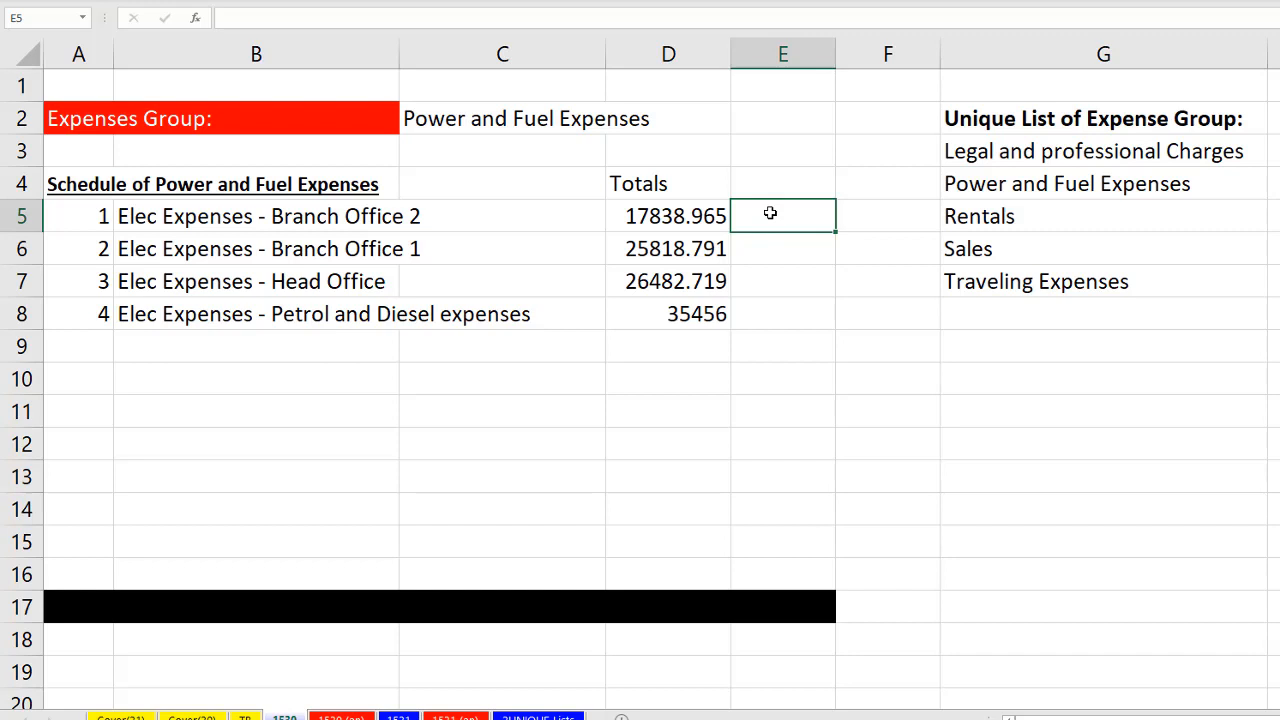
{"action": "mouse_move", "coordinate": [704, 224]}
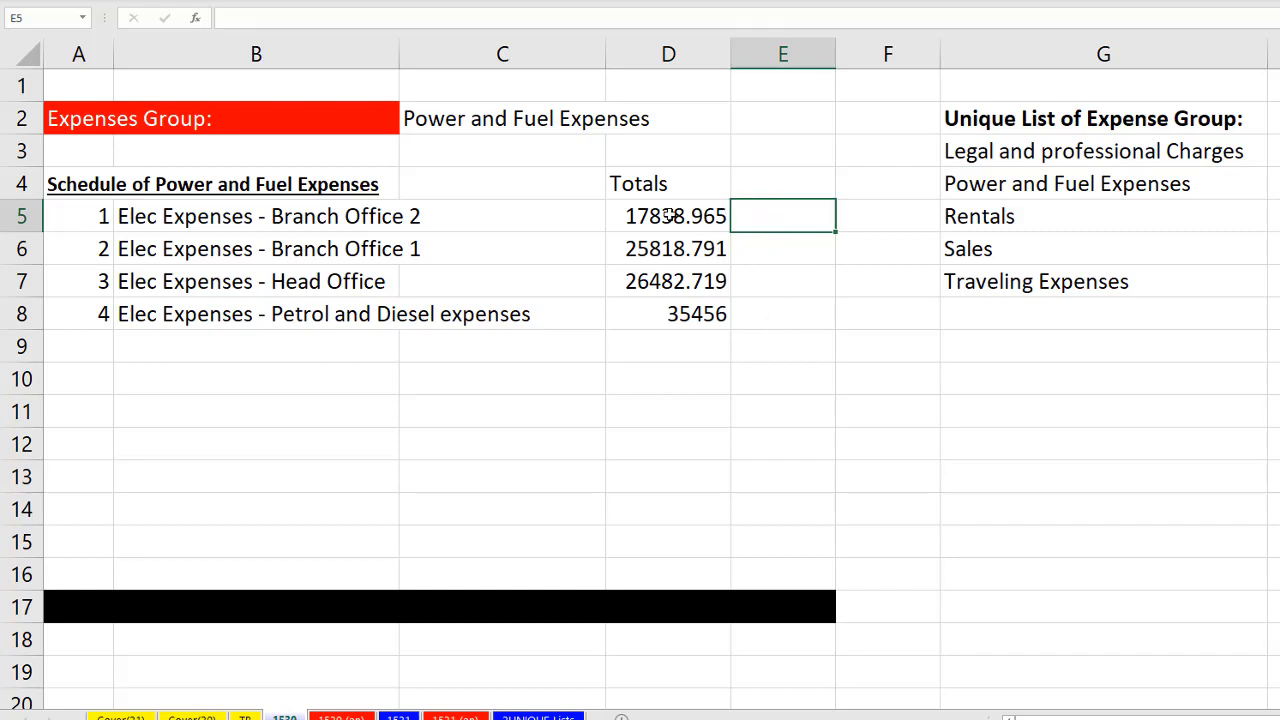
{"action": "mouse_move", "coordinate": [644, 332]}
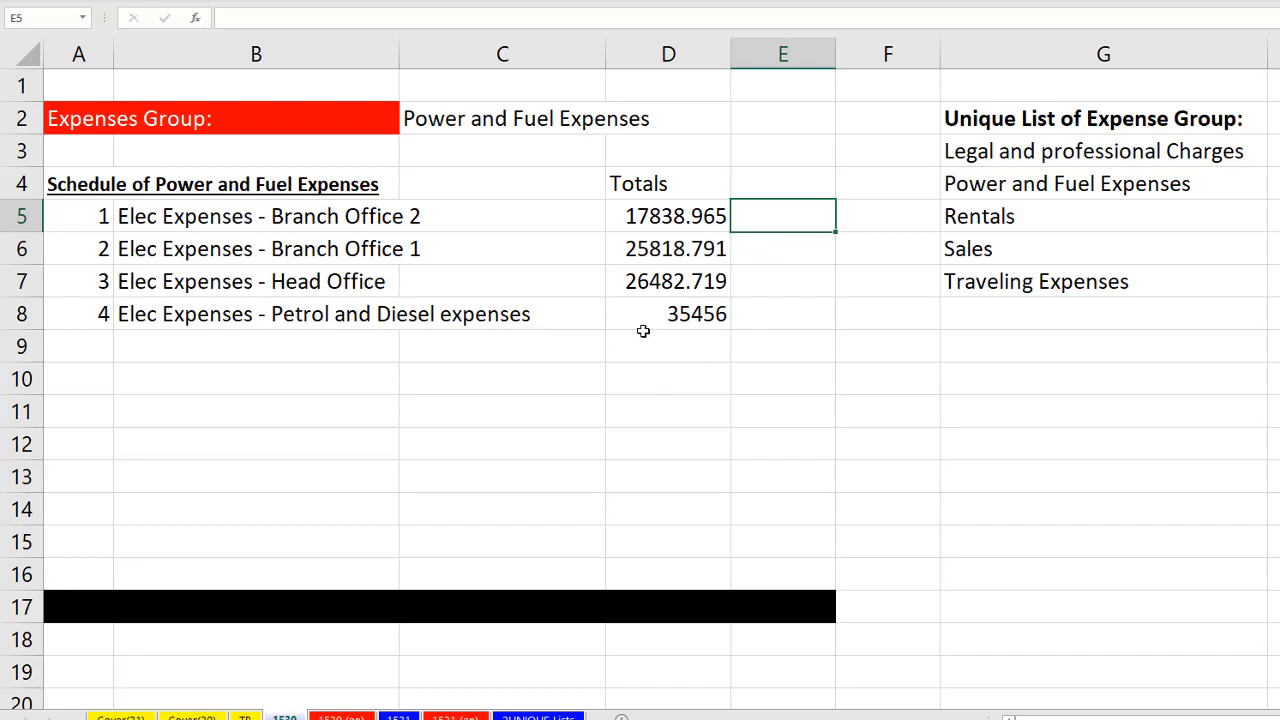
Step: Enter =SEQUENCE(ROWS(B5#)+1) in E5 so it numbers 1 to 5 beside the totals
{"action": "type", "text": "=se"}
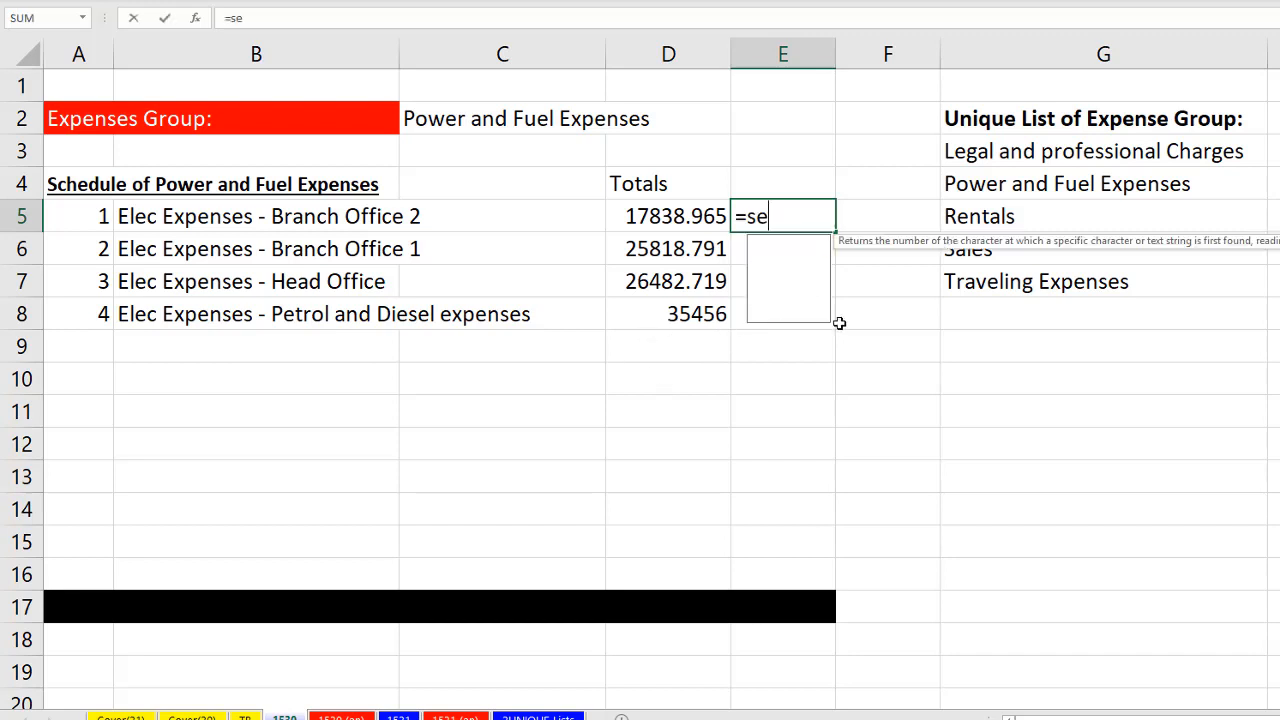
{"action": "type", "text": "QUENCE("}
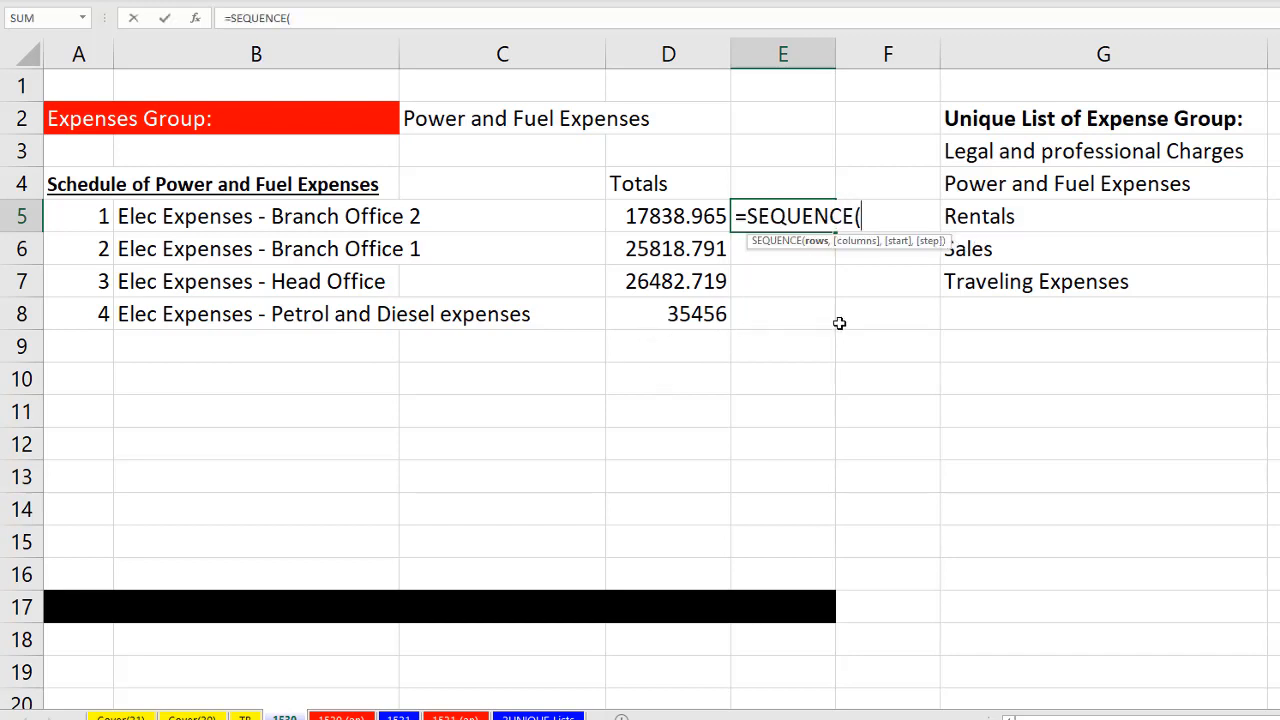
{"action": "type", "text": "ROWS(B5#"}
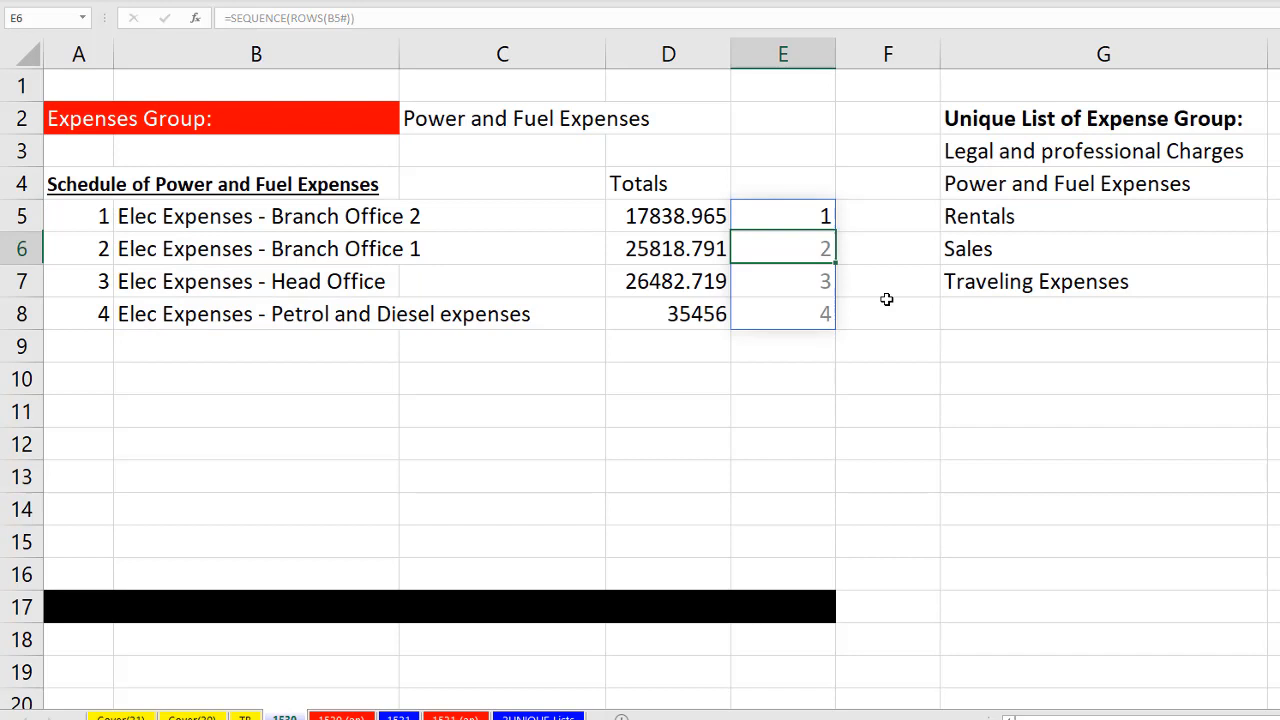
{"action": "left_click", "coordinate": [800, 216]}
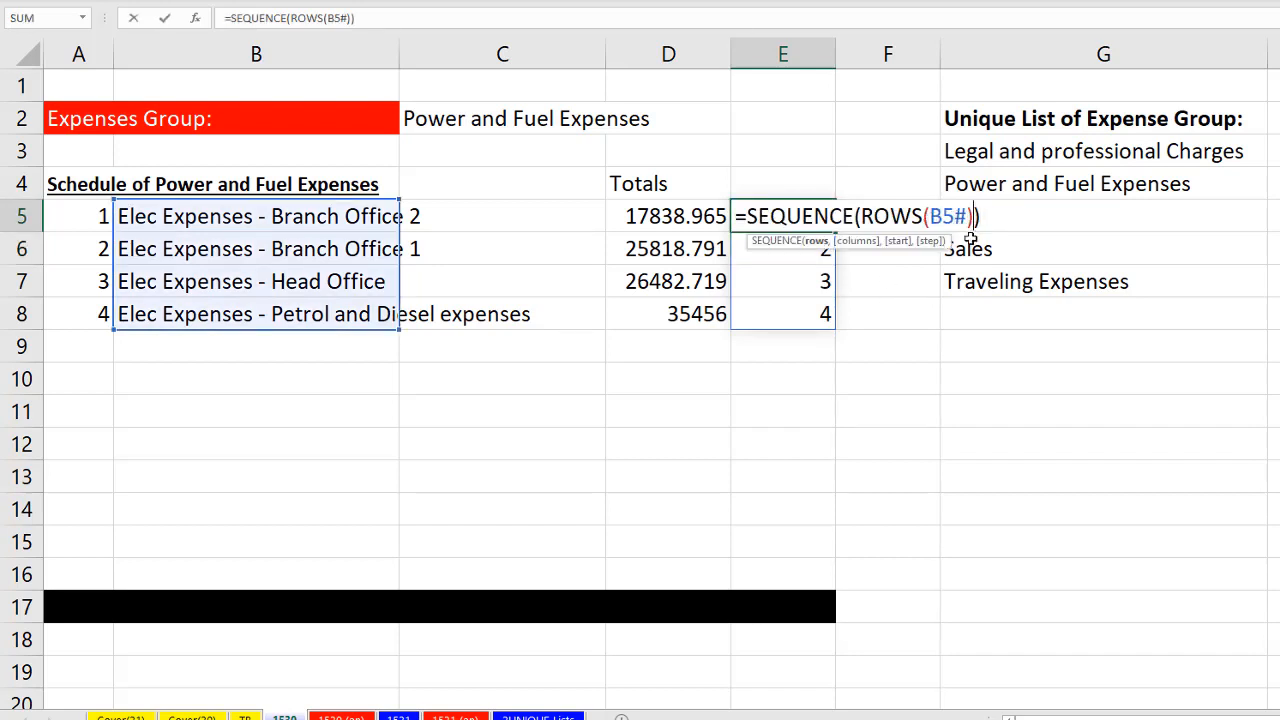
{"action": "mouse_move", "coordinate": [1024, 388]}
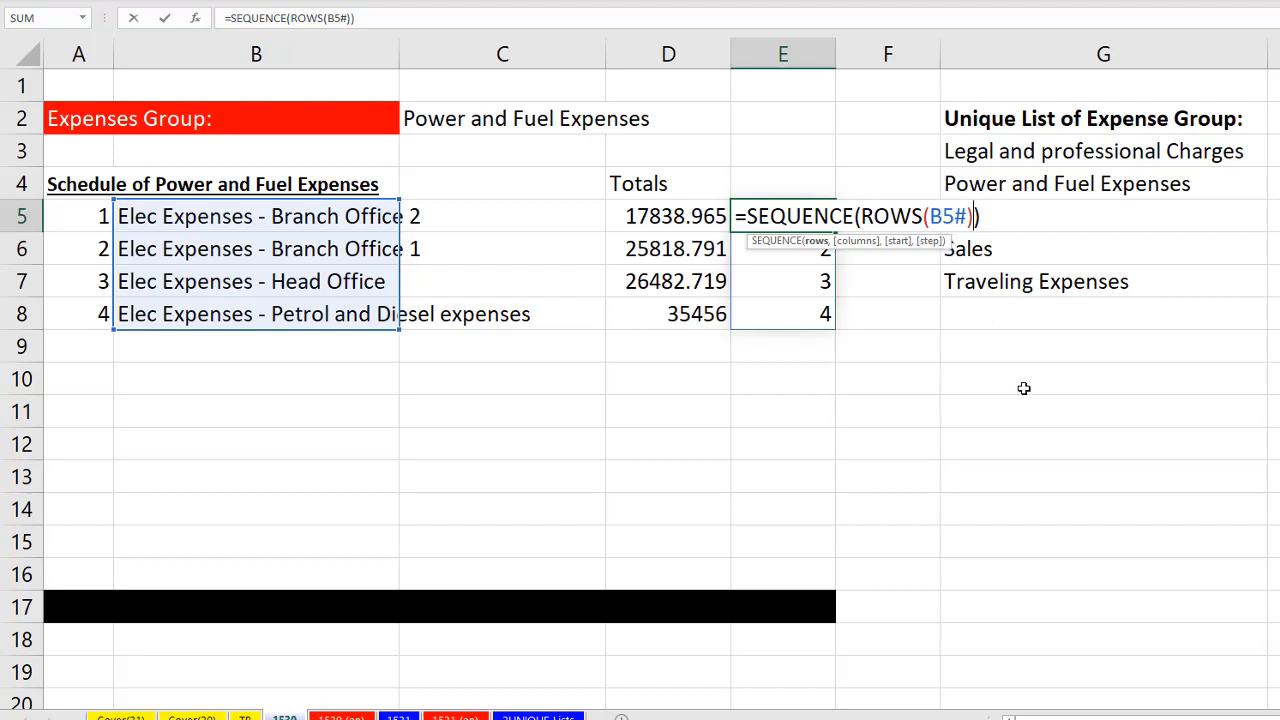
{"action": "type", "text": "+1"}
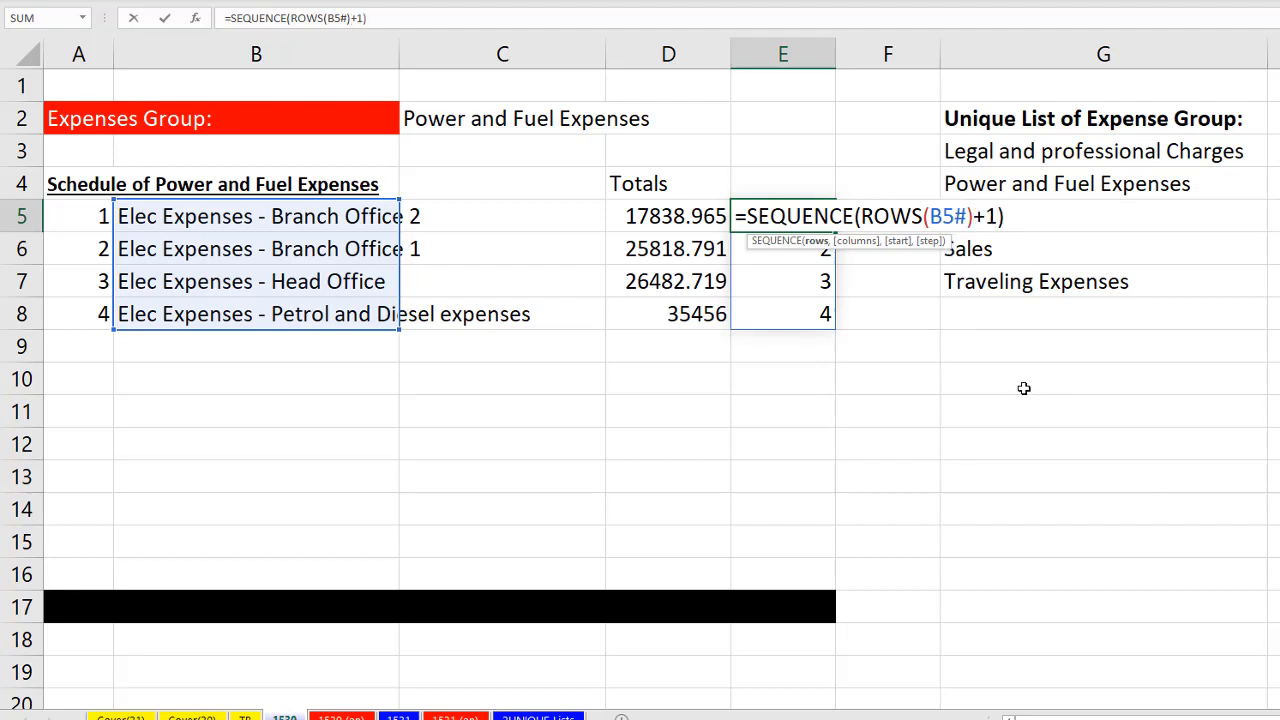
{"action": "key", "text": "Return"}
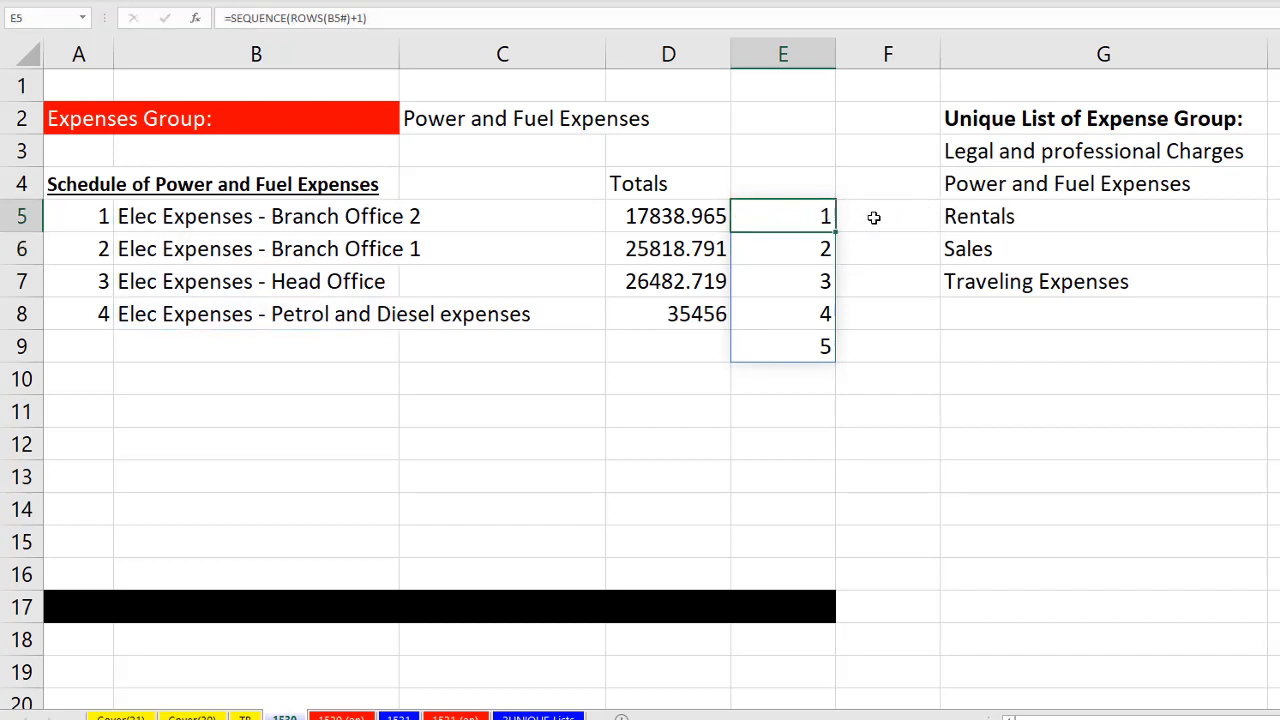
{"action": "mouse_move", "coordinate": [840, 300]}
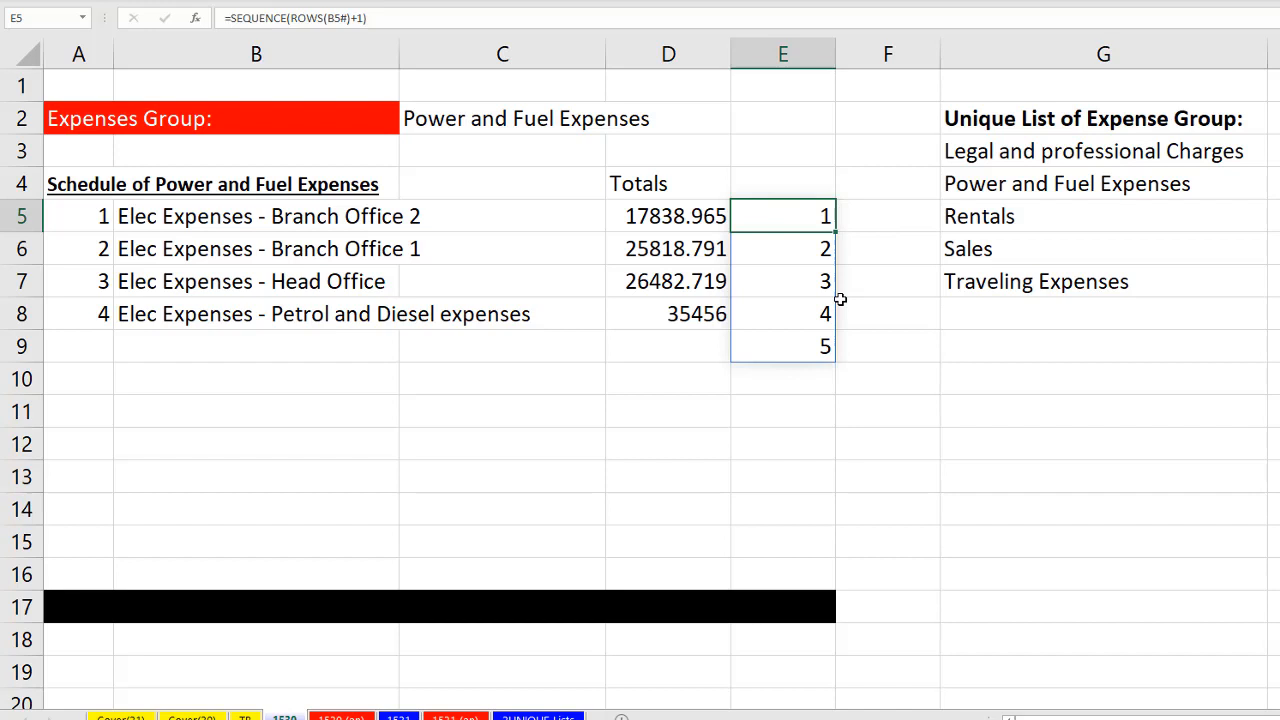
{"action": "mouse_move", "coordinate": [824, 312]}
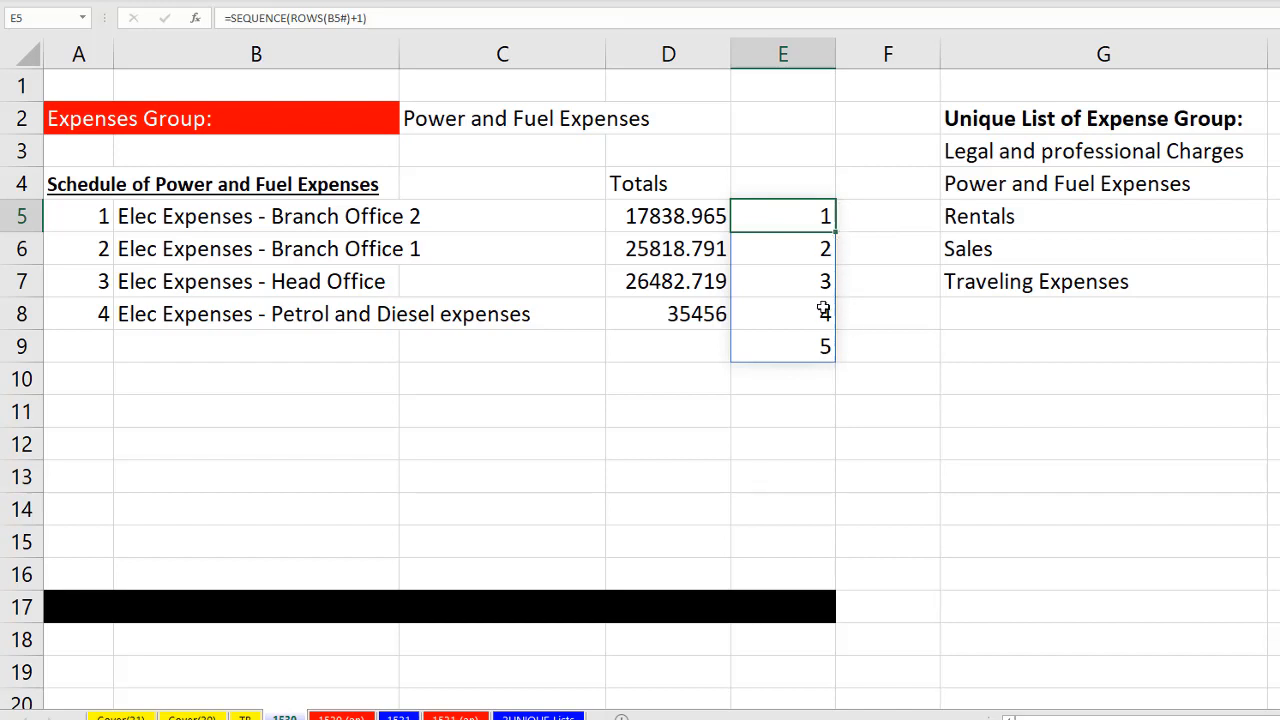
{"action": "mouse_move", "coordinate": [812, 348]}
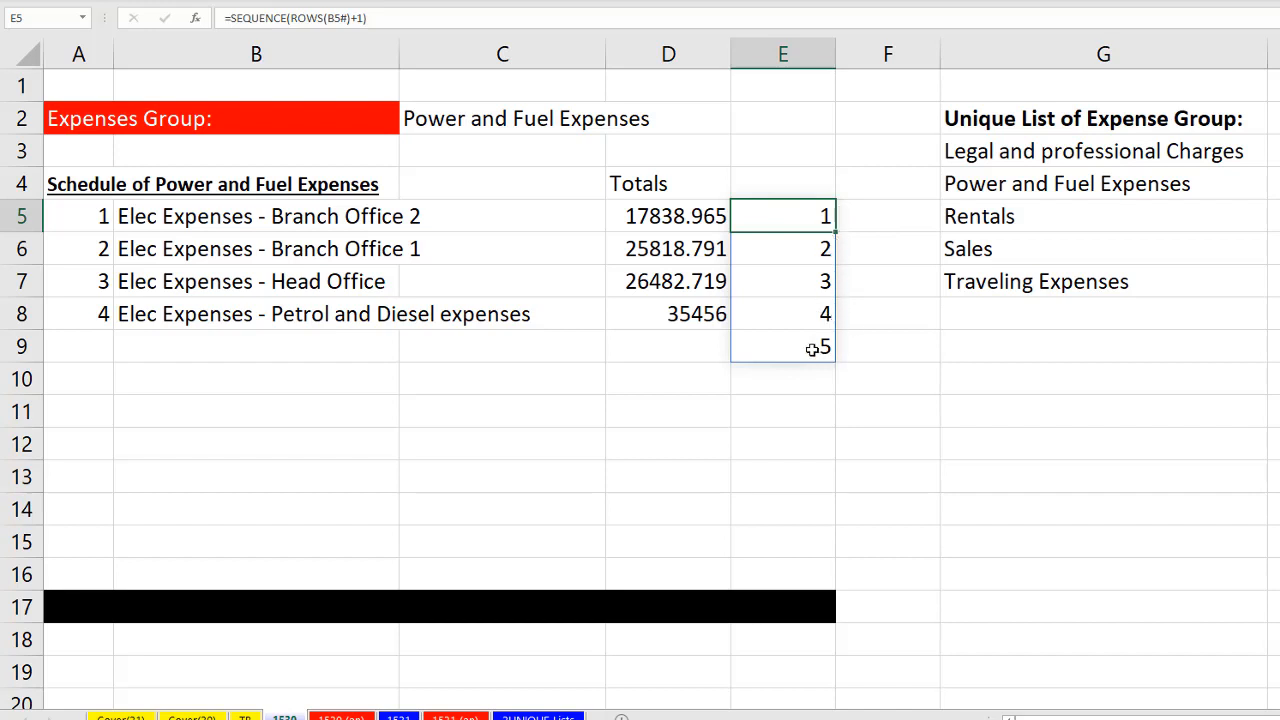
{"action": "mouse_move", "coordinate": [670, 216]}
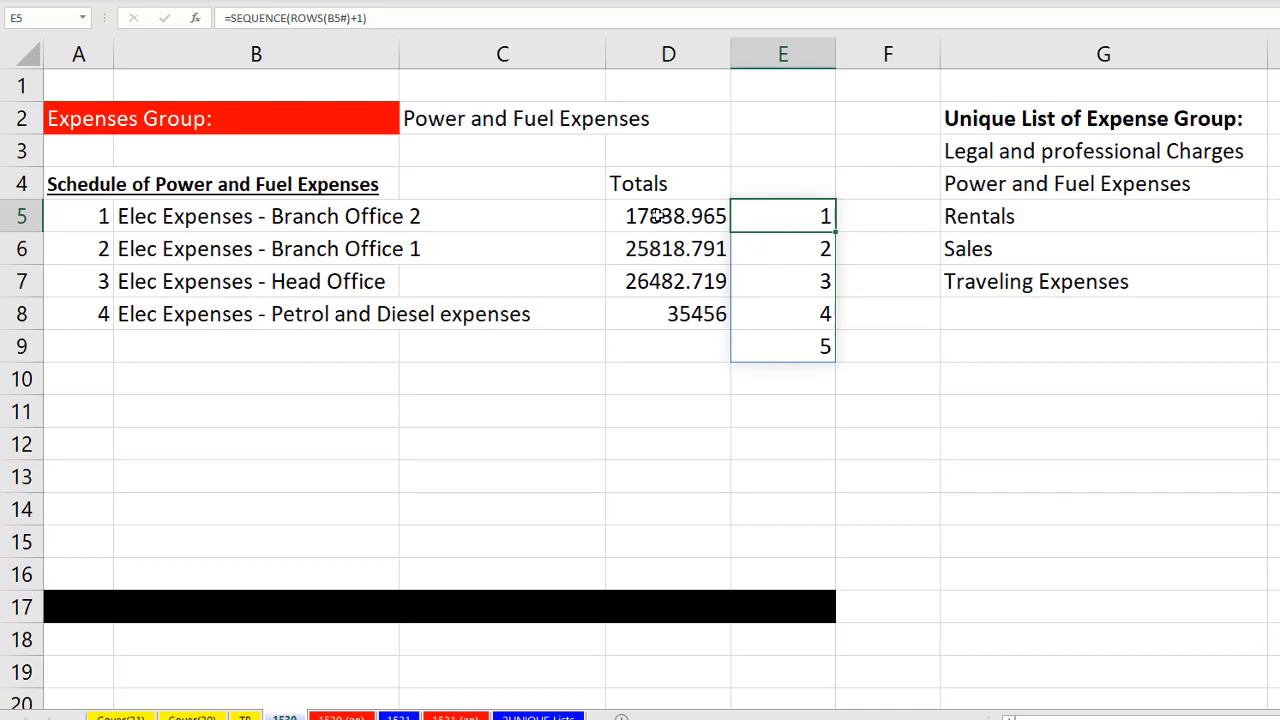
{"action": "mouse_move", "coordinate": [668, 314]}
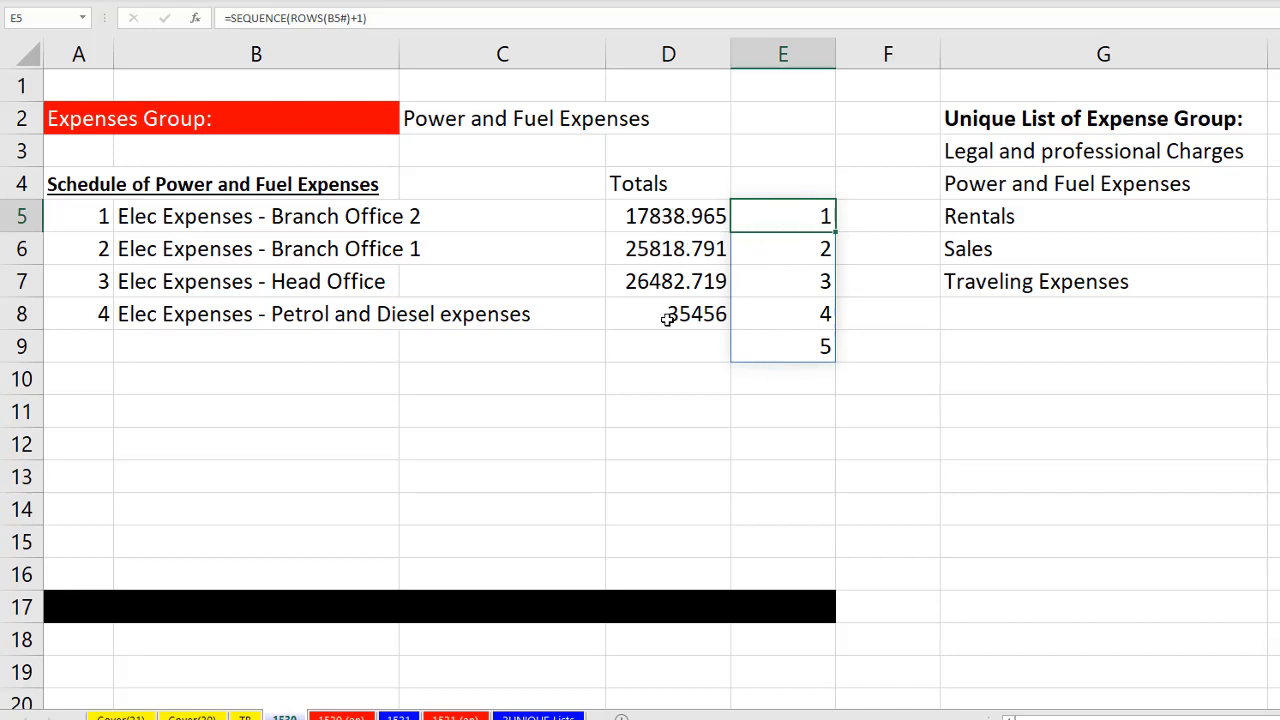
{"action": "mouse_move", "coordinate": [640, 344]}
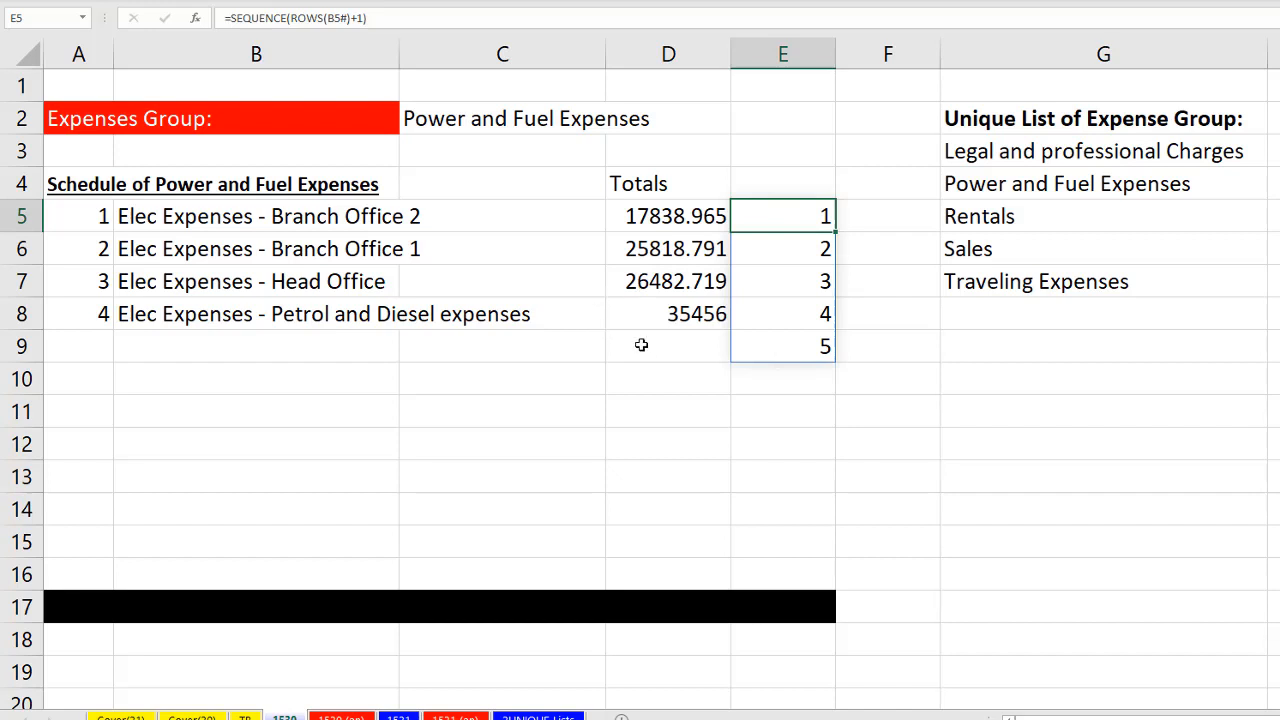
{"action": "mouse_move", "coordinate": [704, 350]}
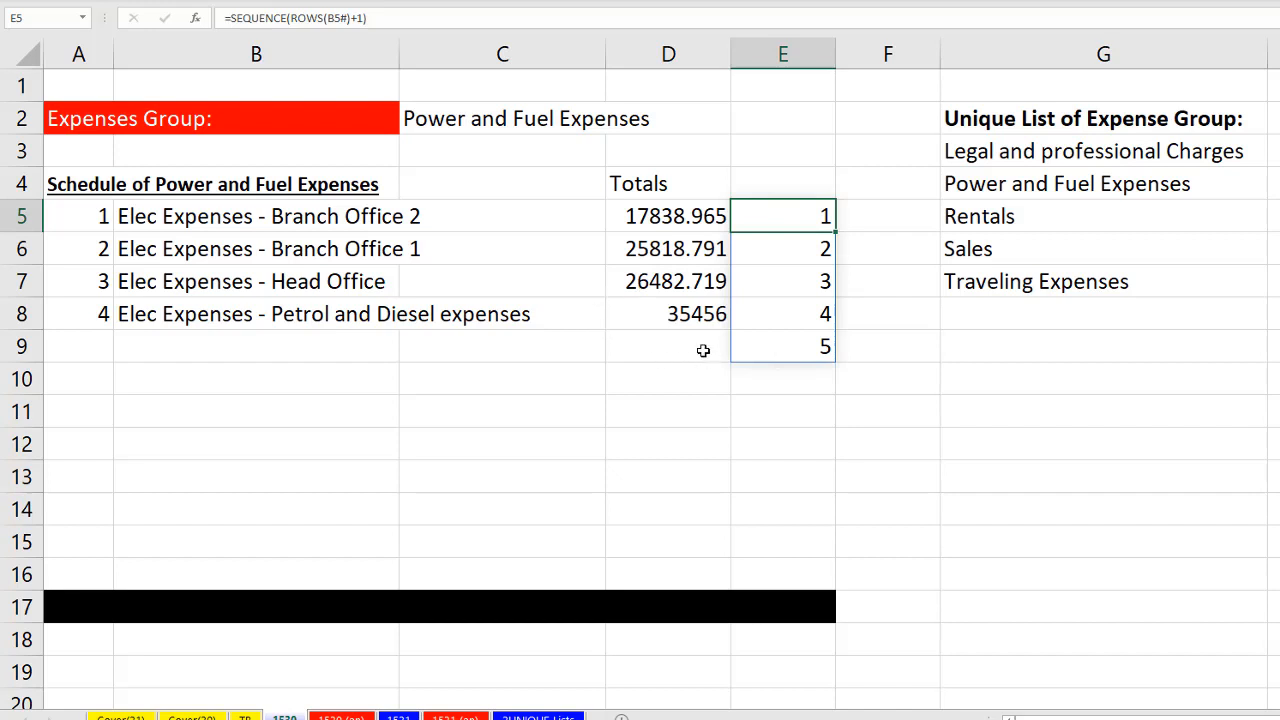
{"action": "mouse_move", "coordinate": [786, 348]}
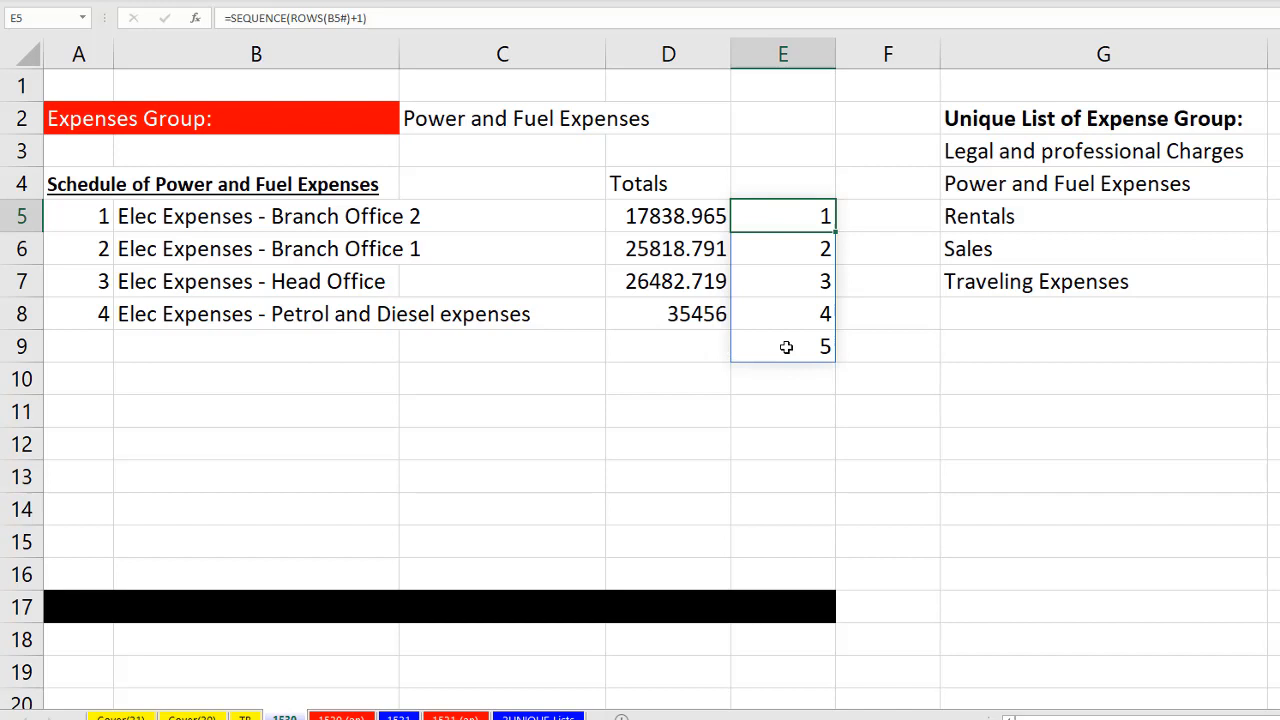
{"action": "mouse_move", "coordinate": [794, 216]}
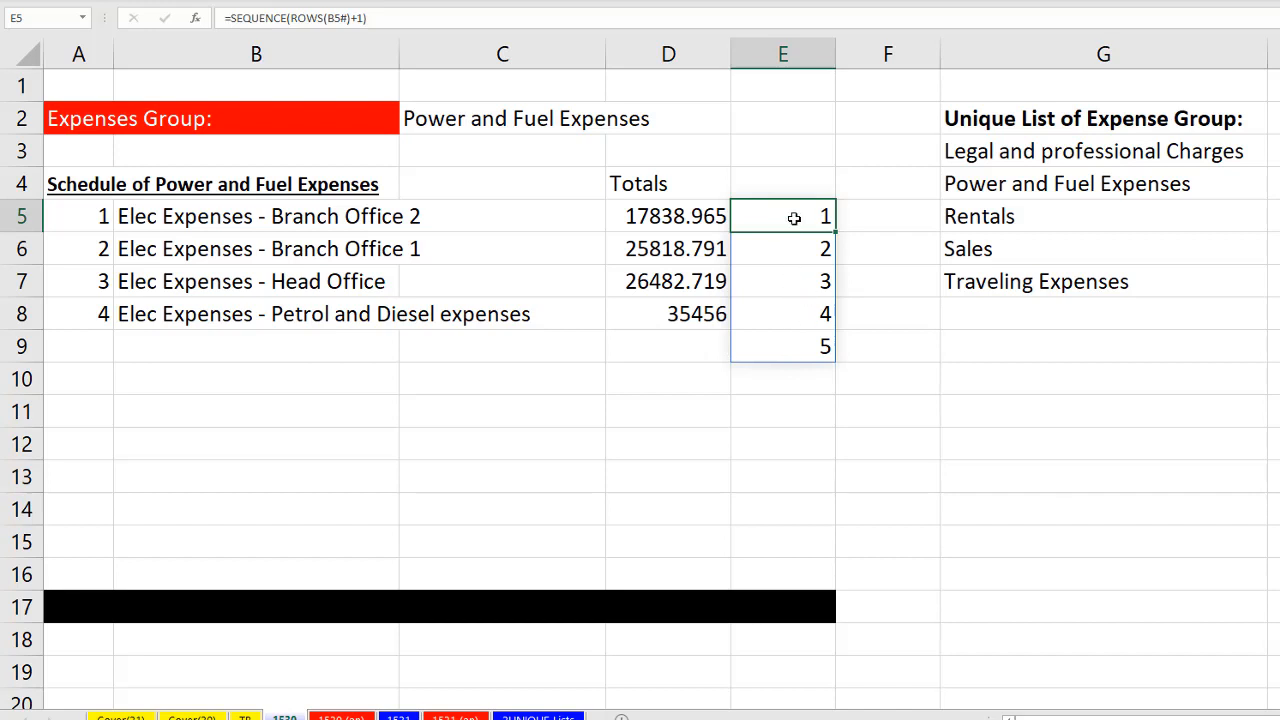
{"action": "mouse_move", "coordinate": [806, 352]}
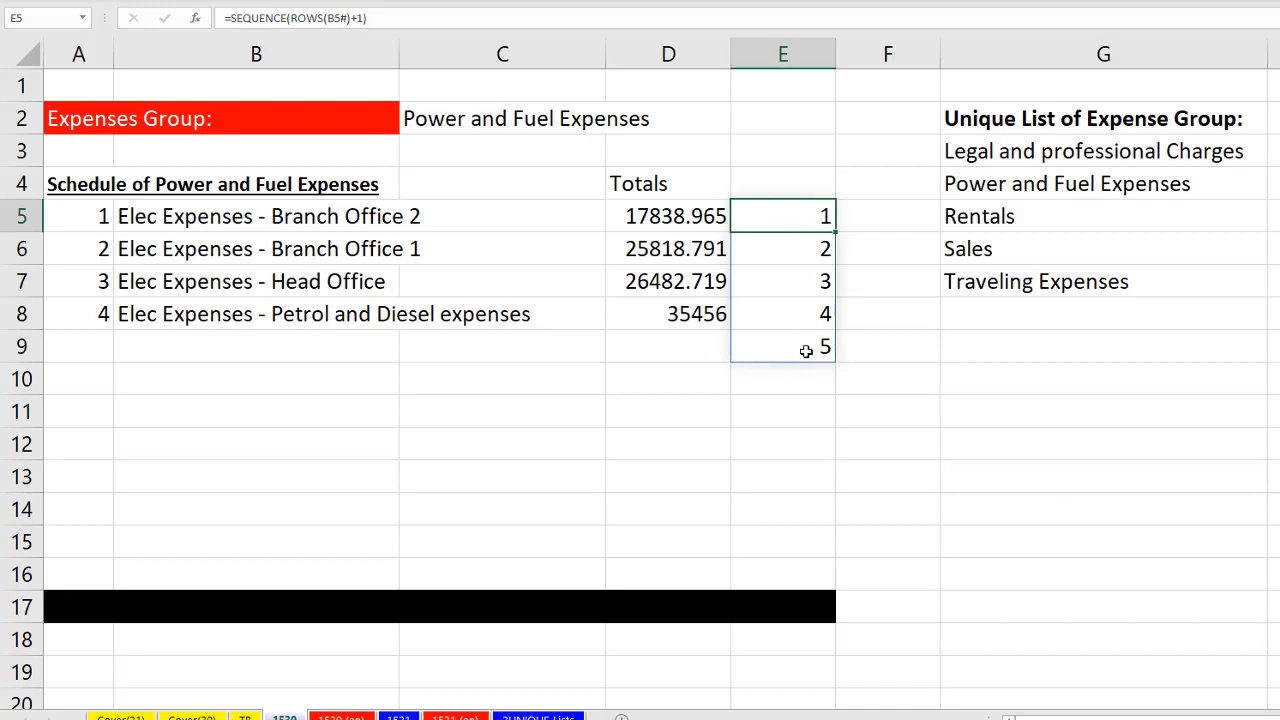
{"action": "mouse_move", "coordinate": [880, 378]}
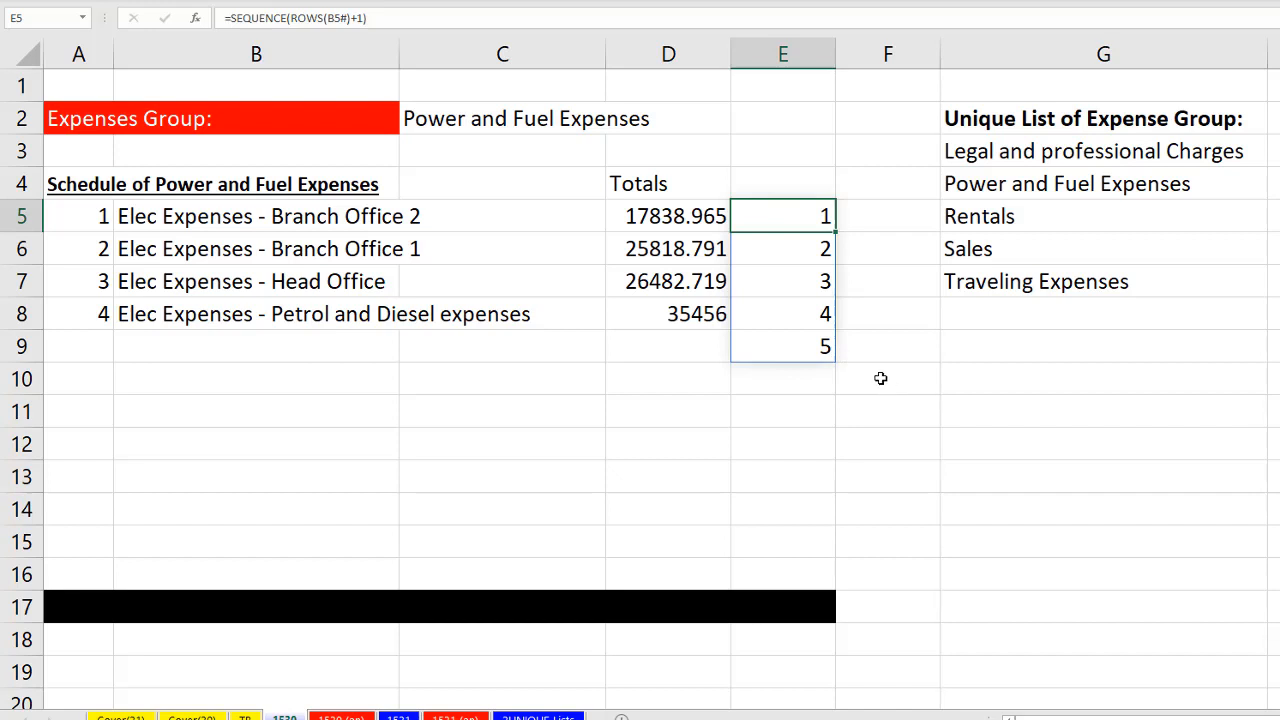
{"action": "mouse_move", "coordinate": [772, 320]}
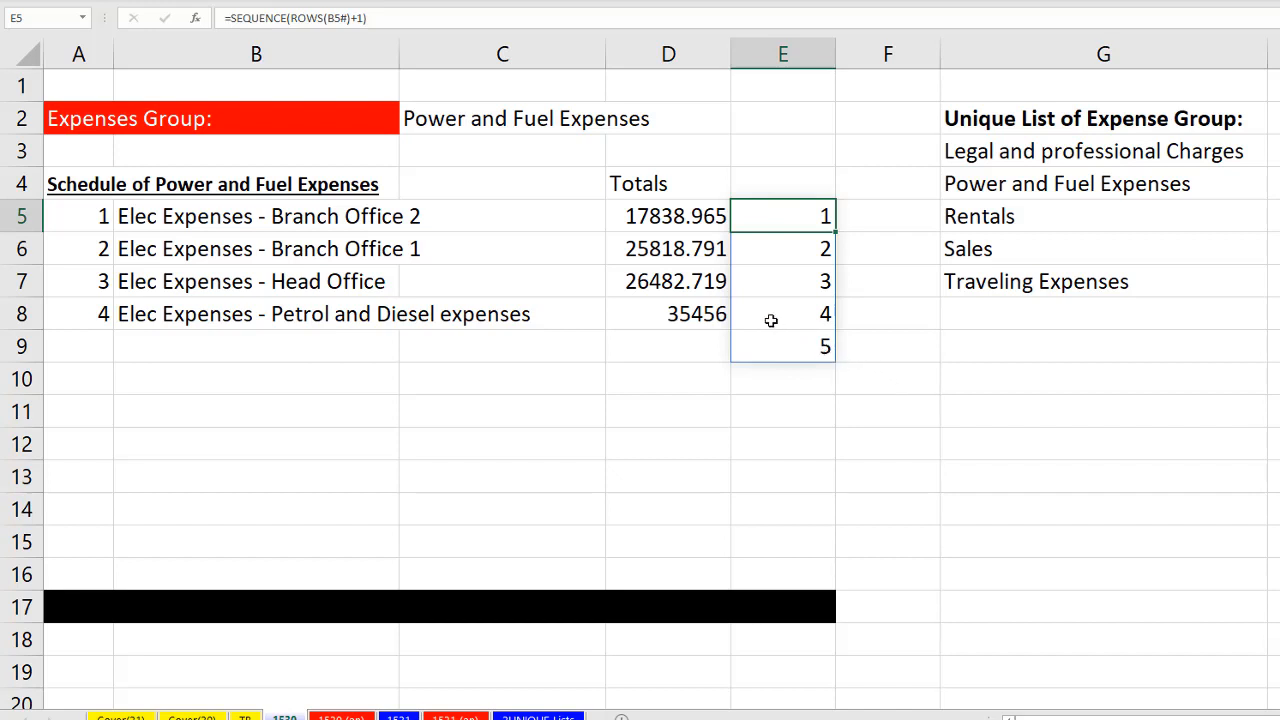
{"action": "mouse_move", "coordinate": [790, 236]}
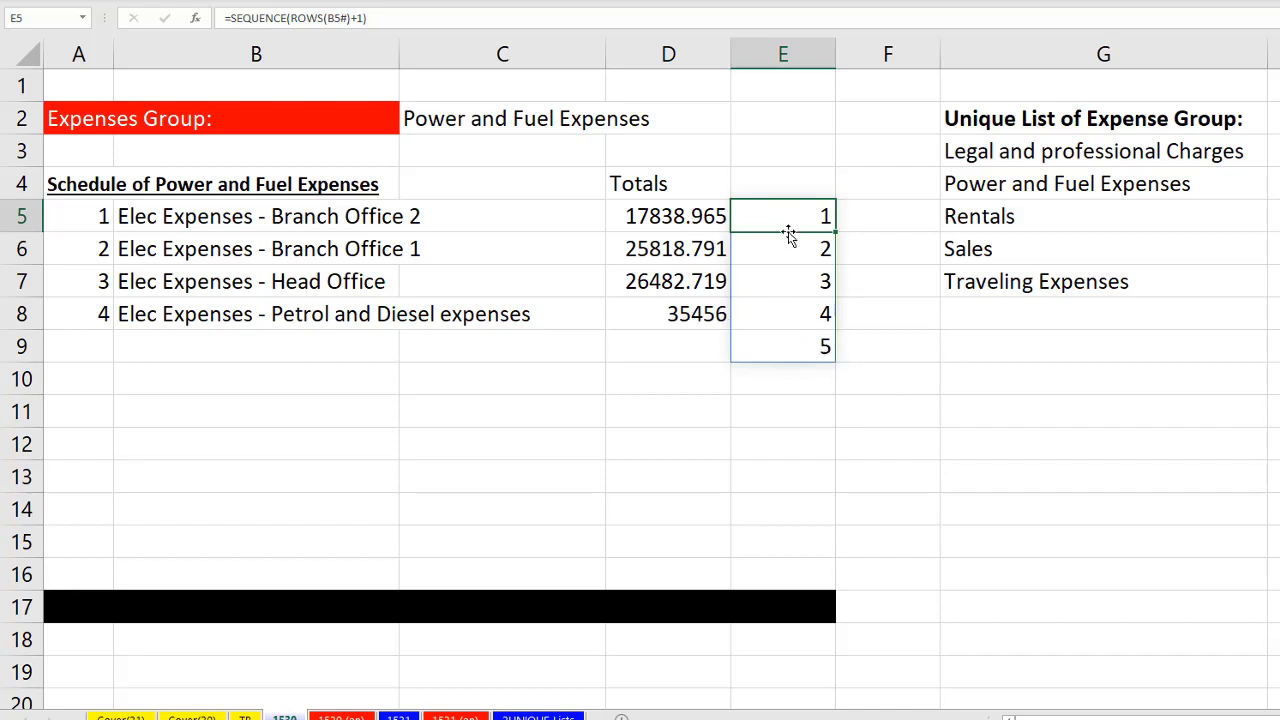
Step: Append >ROWS(B5#) so the sequence tests TRUE only for the extra fifth row
{"action": "double_click", "coordinate": [784, 216]}
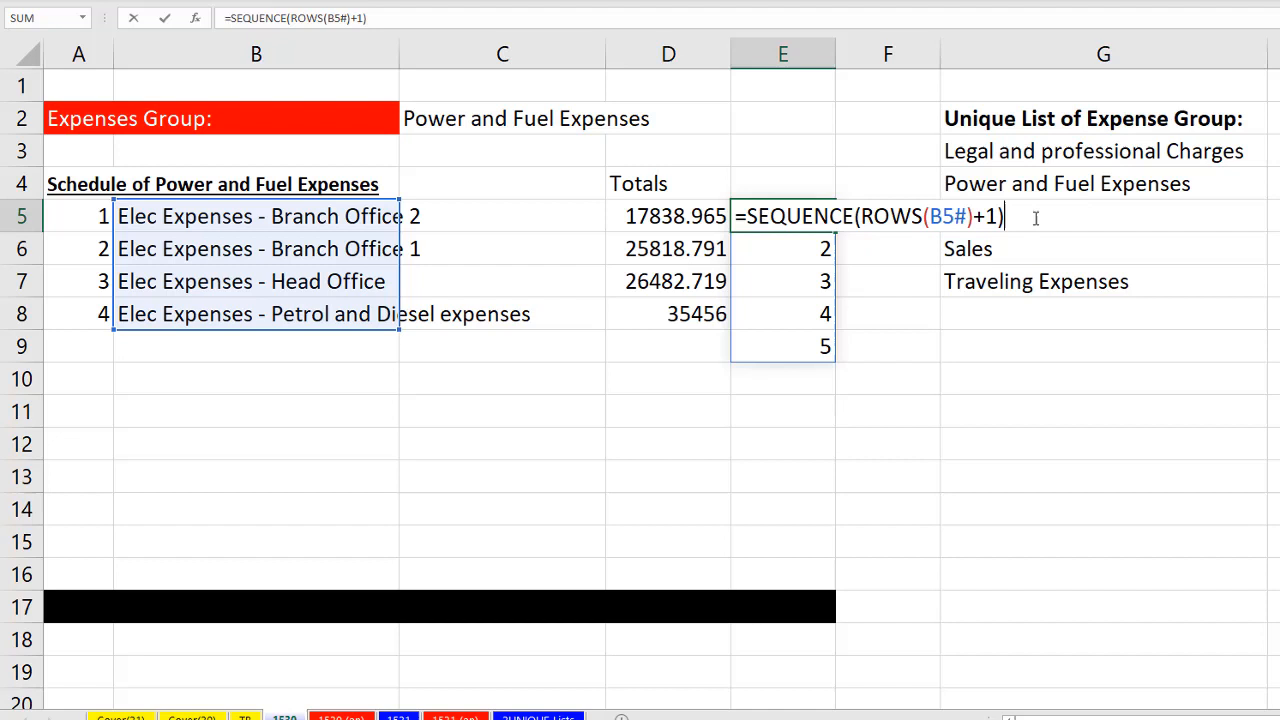
{"action": "type", "text": ">rows"}
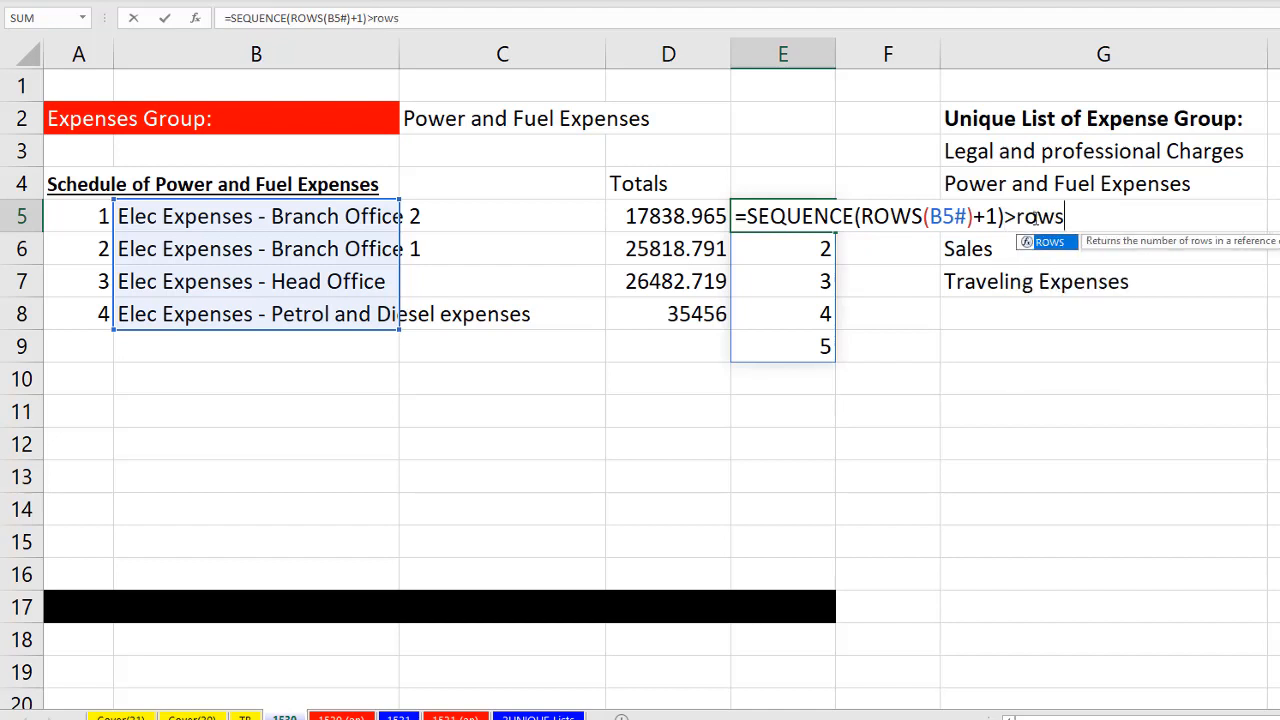
{"action": "type", "text": "ROWS(B5#"}
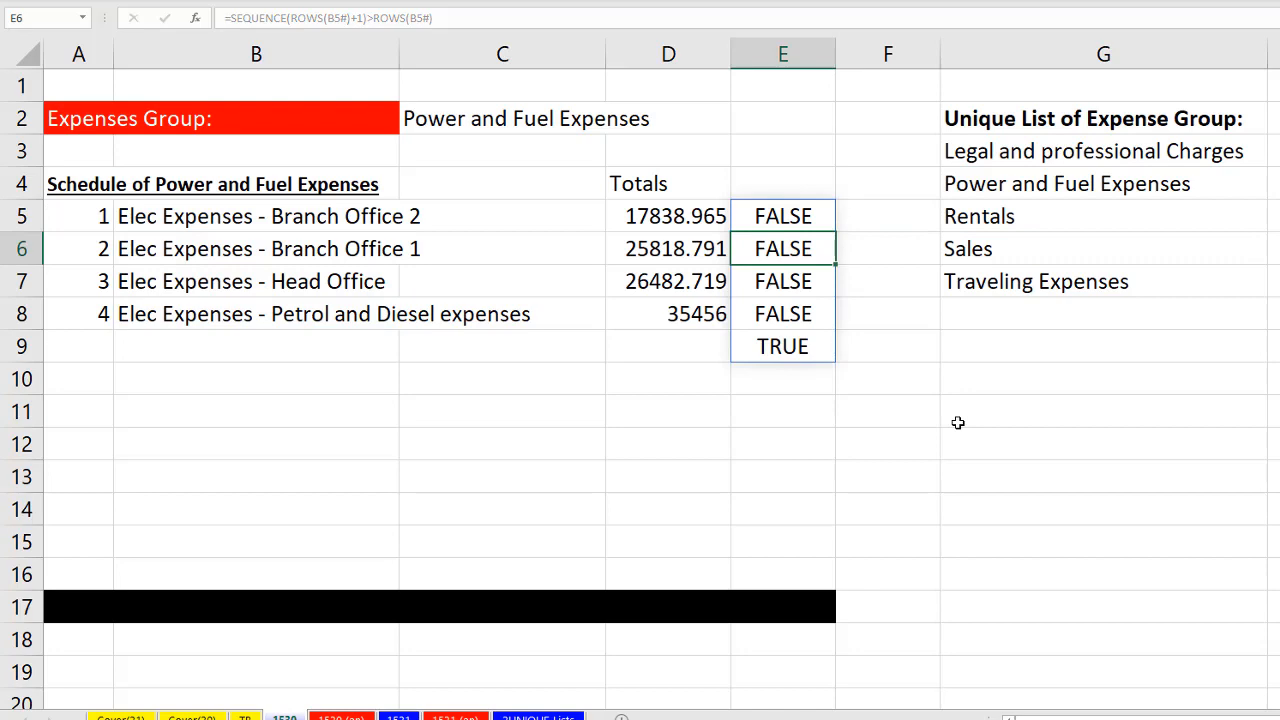
{"action": "left_click", "coordinate": [784, 216]}
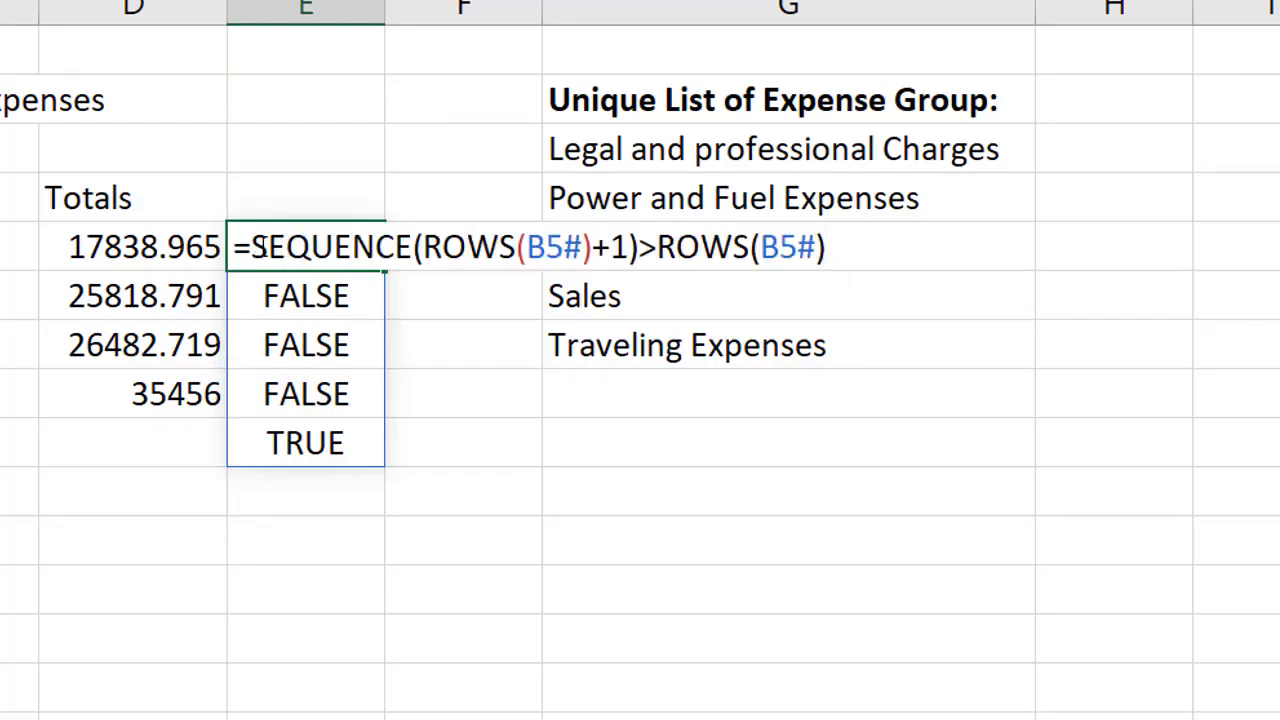
Step: Wrap the test in IF with SUMIFS(TB!D4:D31,TB!C4:C31,C2) returning the group total 105,596.5
{"action": "type", "text": "IF("}
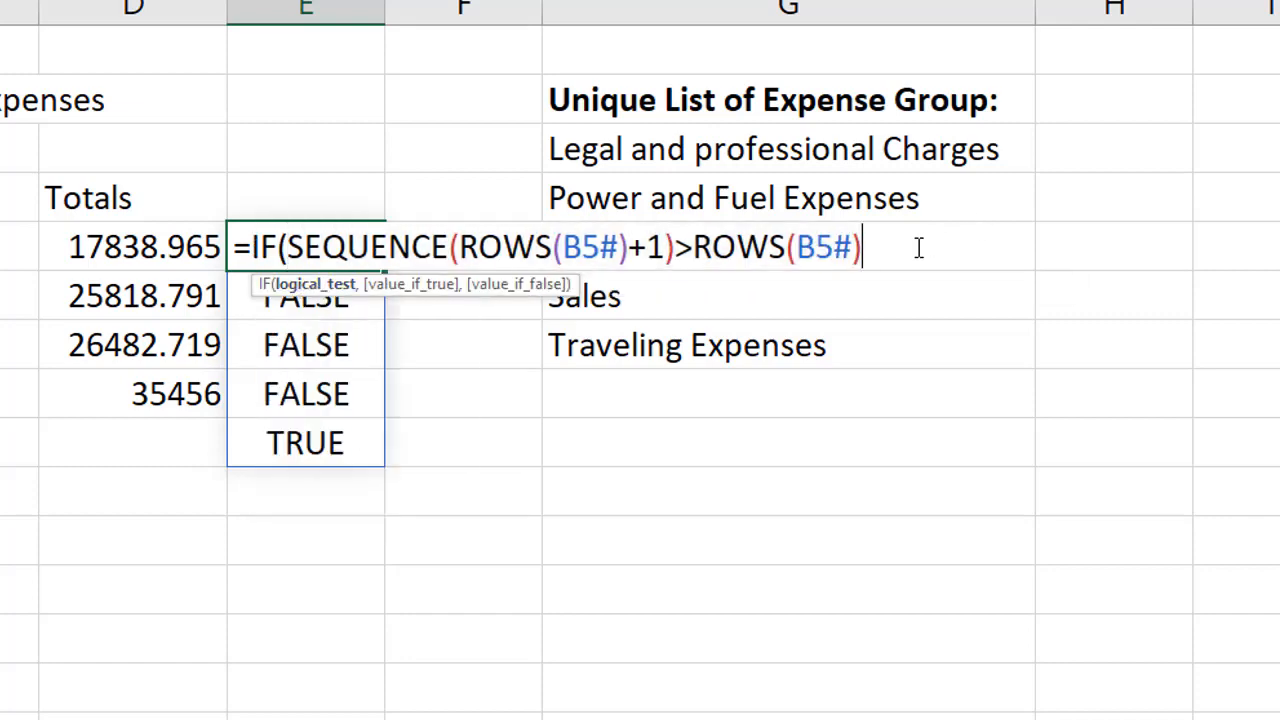
{"action": "type", "text": ",su"}
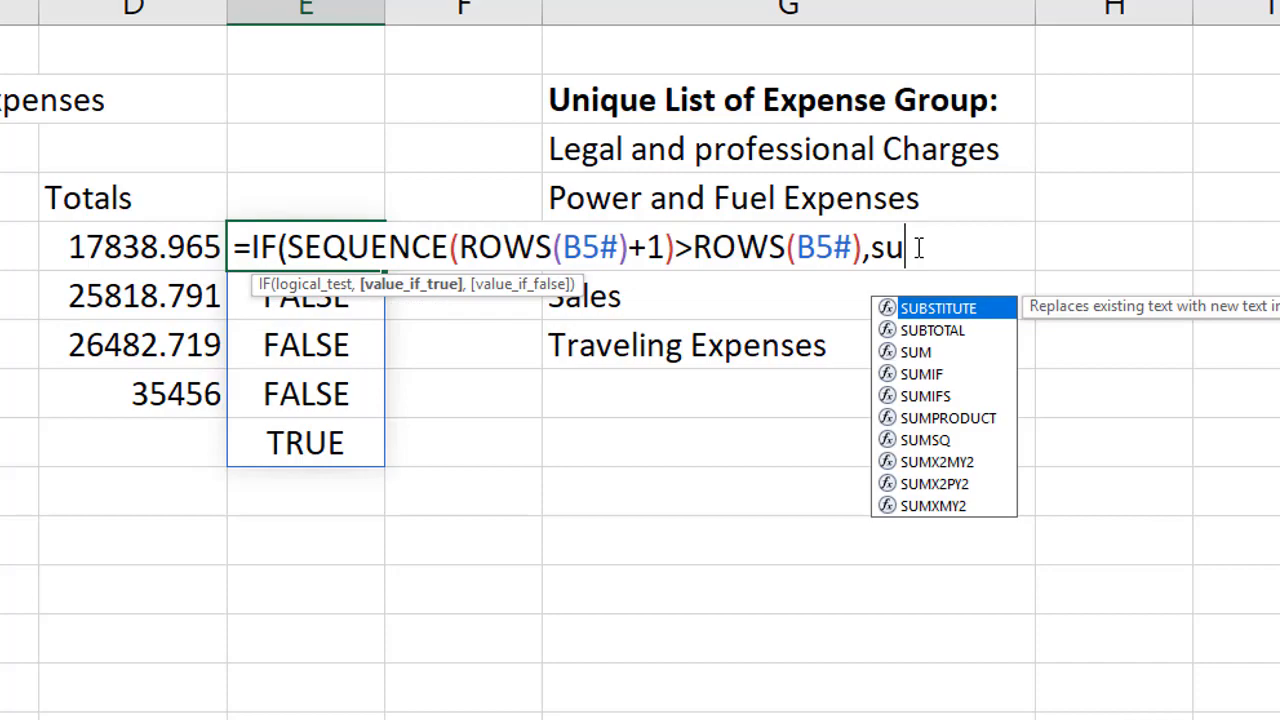
{"action": "type", "text": "mifs"}
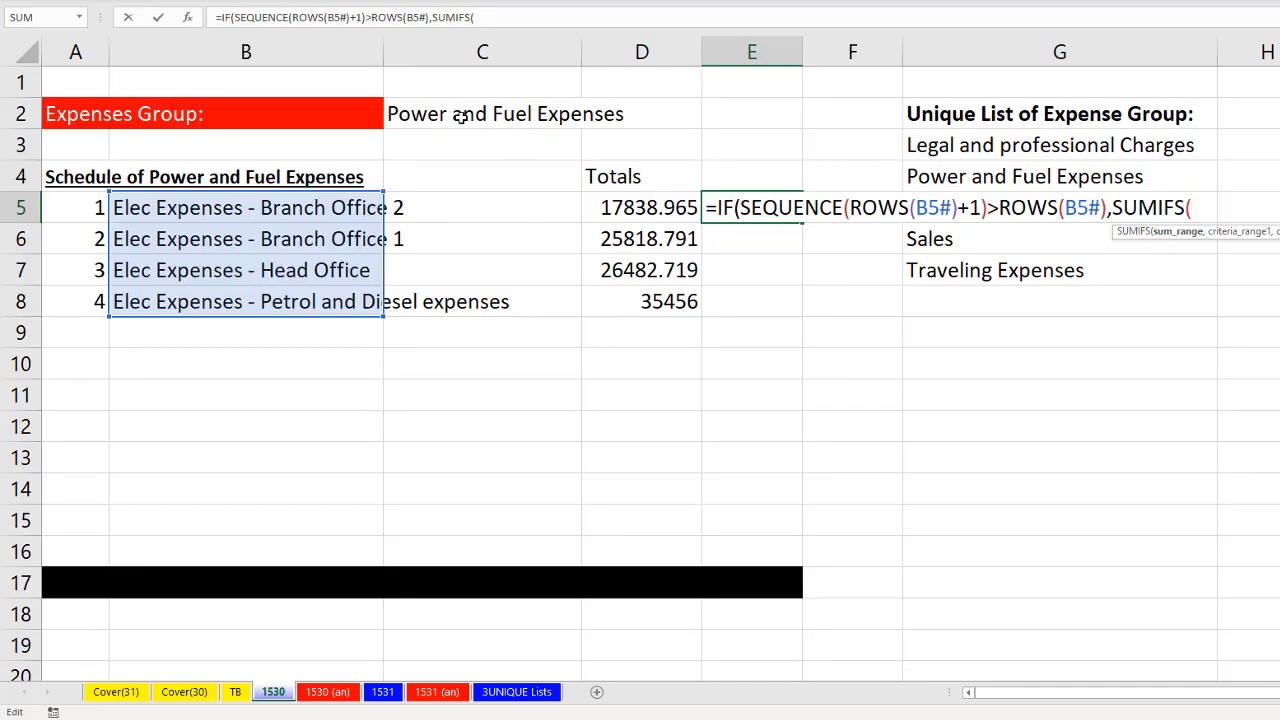
{"action": "mouse_move", "coordinate": [1182, 250]}
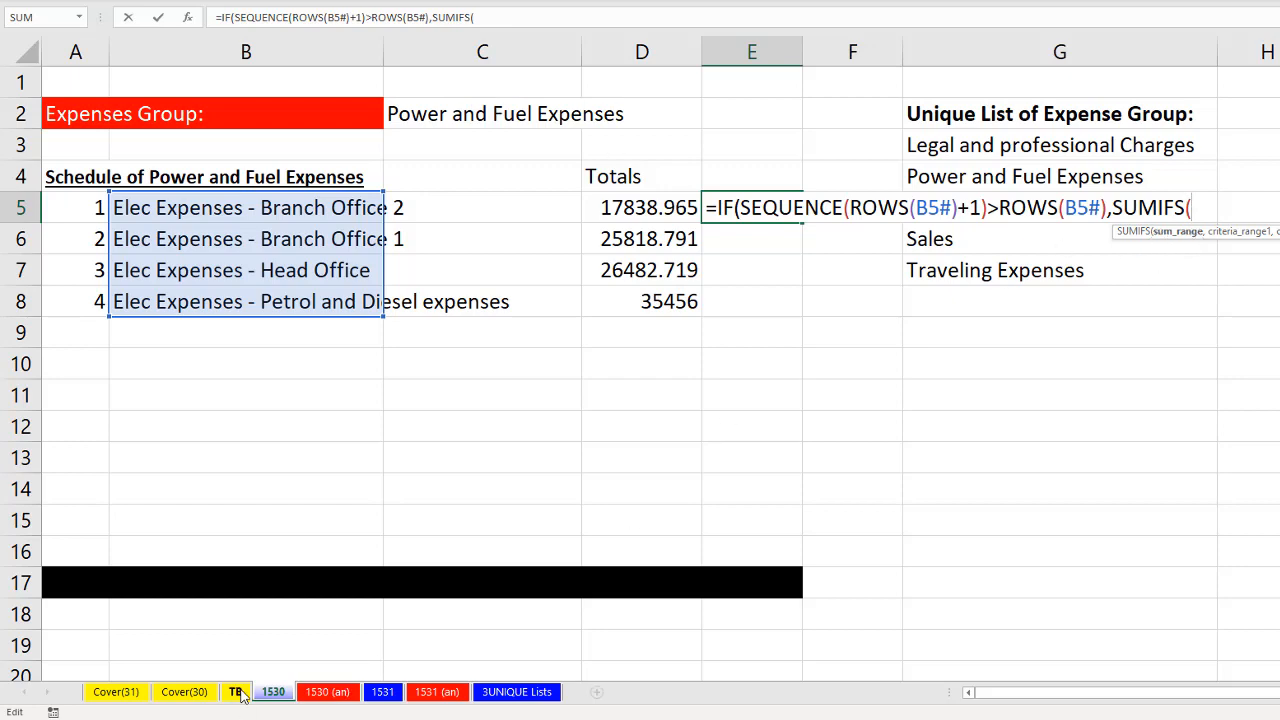
{"action": "left_click", "coordinate": [236, 692]}
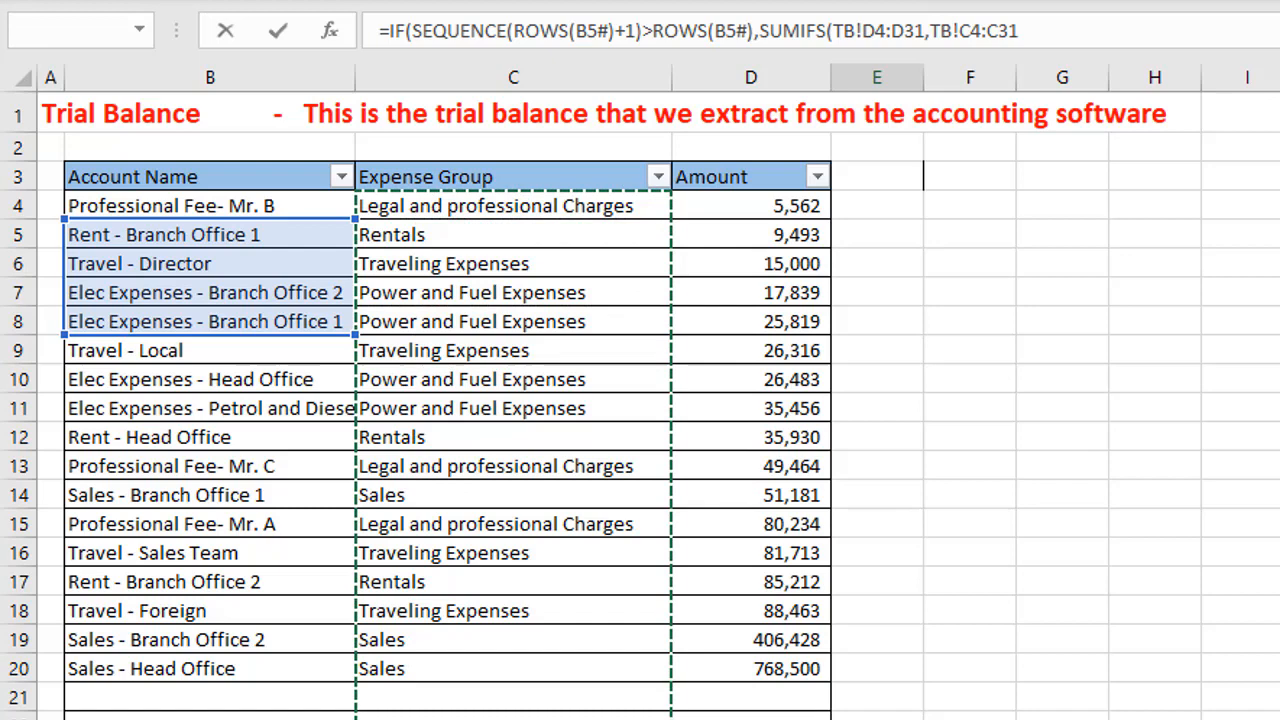
{"action": "left_click", "coordinate": [512, 204]}
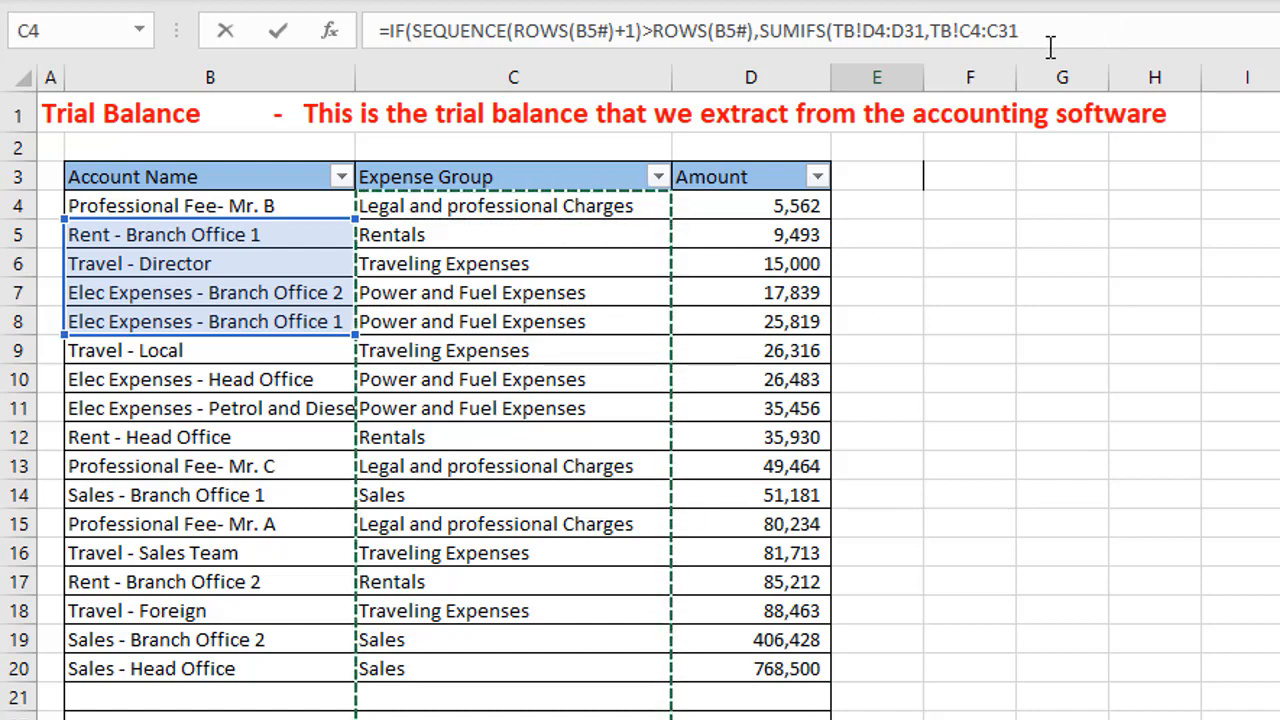
{"action": "type", "text": ",C2))"}
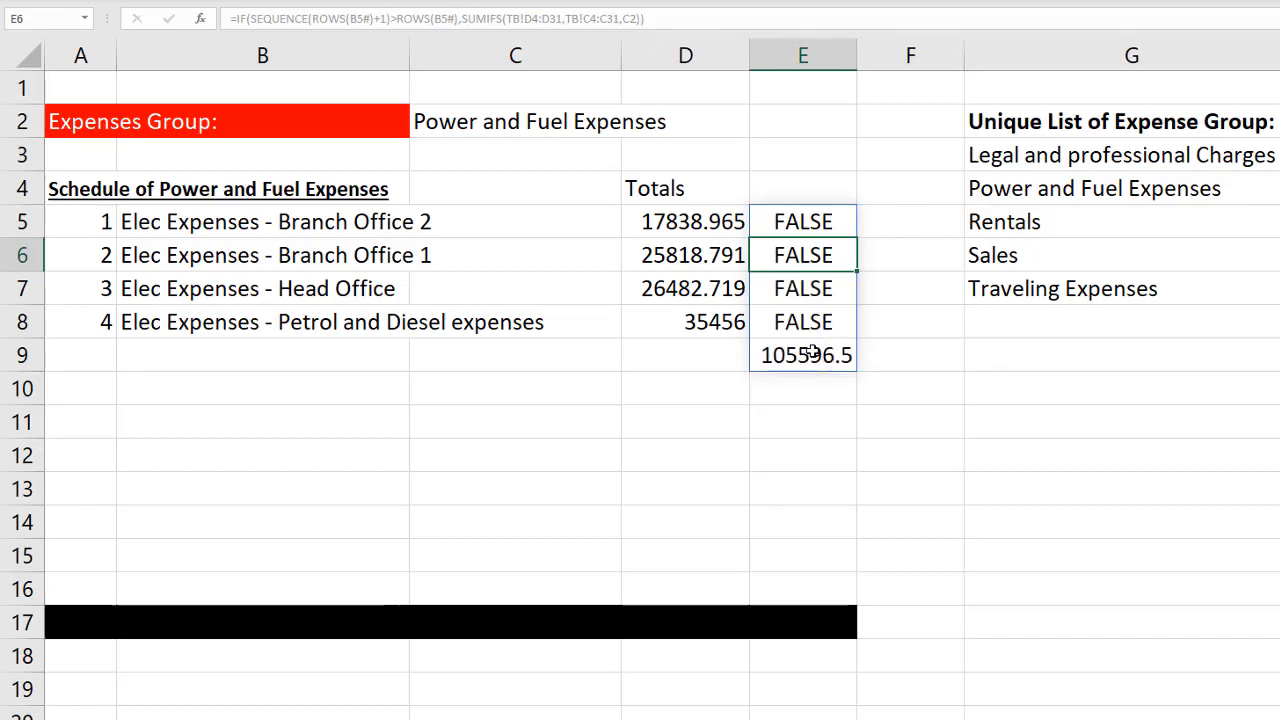
{"action": "mouse_move", "coordinate": [812, 374]}
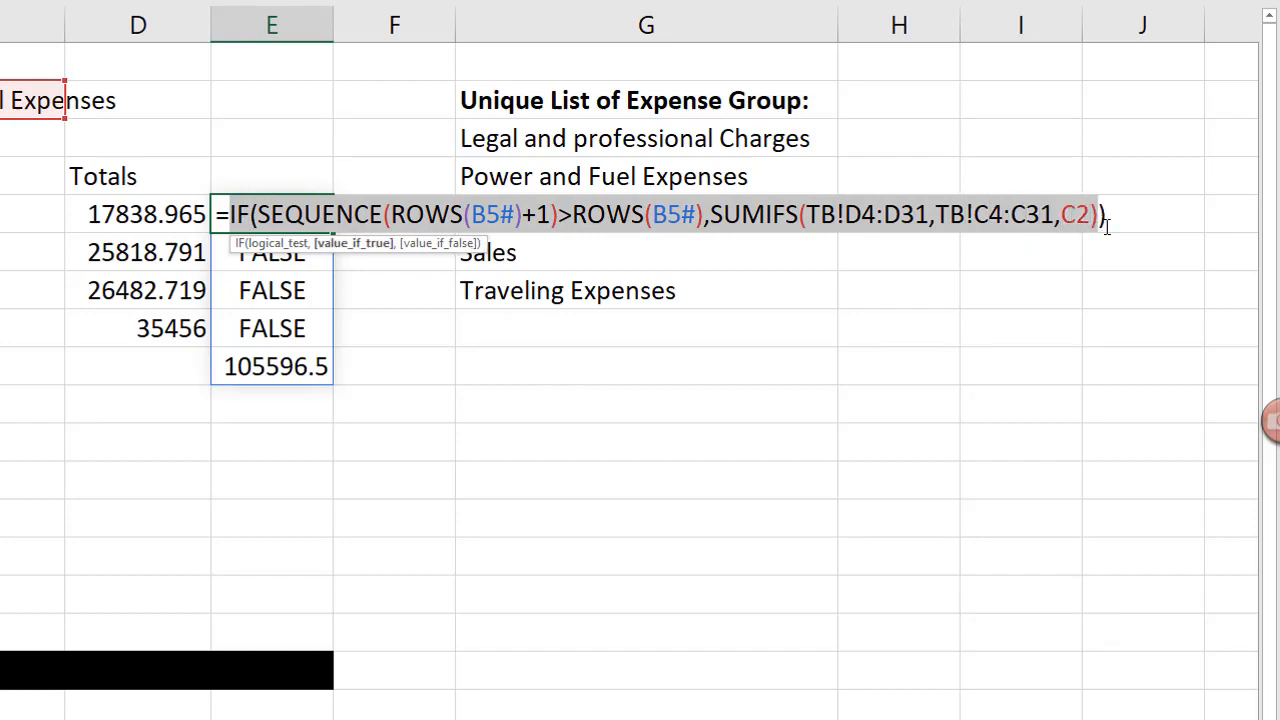
{"action": "mouse_move", "coordinate": [1066, 300]}
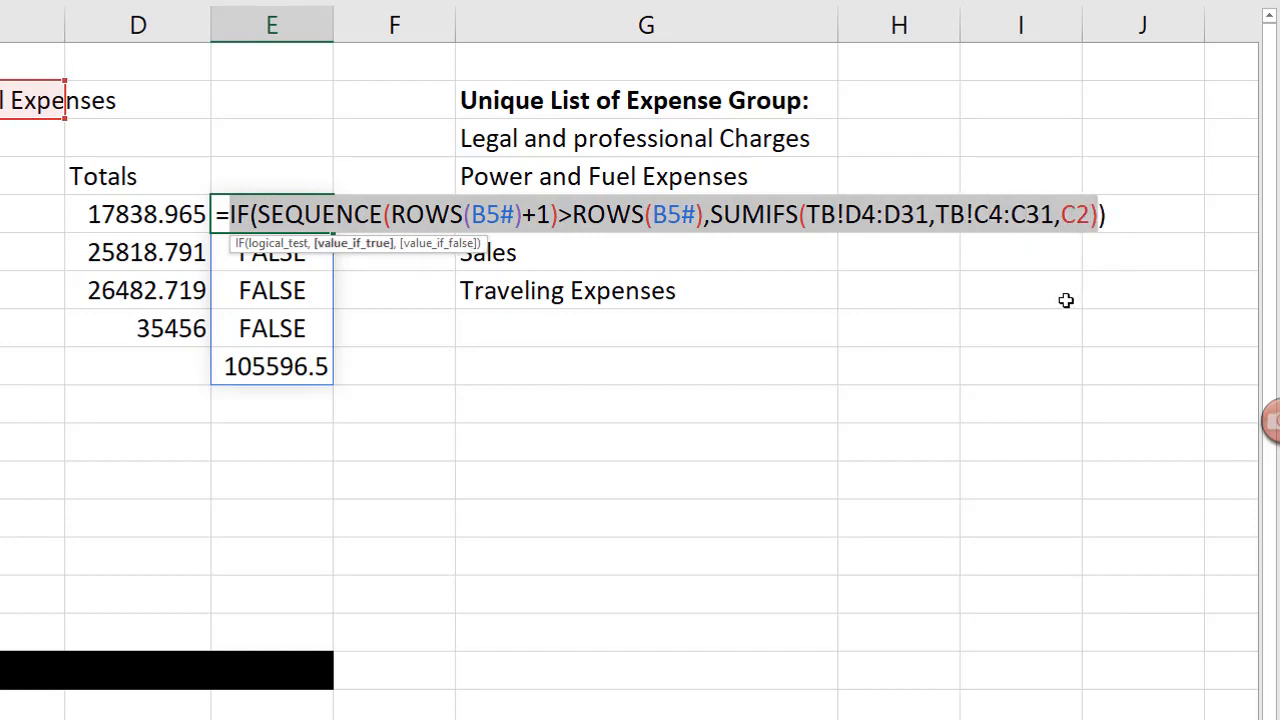
Step: Extend the D5 Totals formula with the grand total and switch C2 to Sales
{"action": "left_click", "coordinate": [136, 214]}
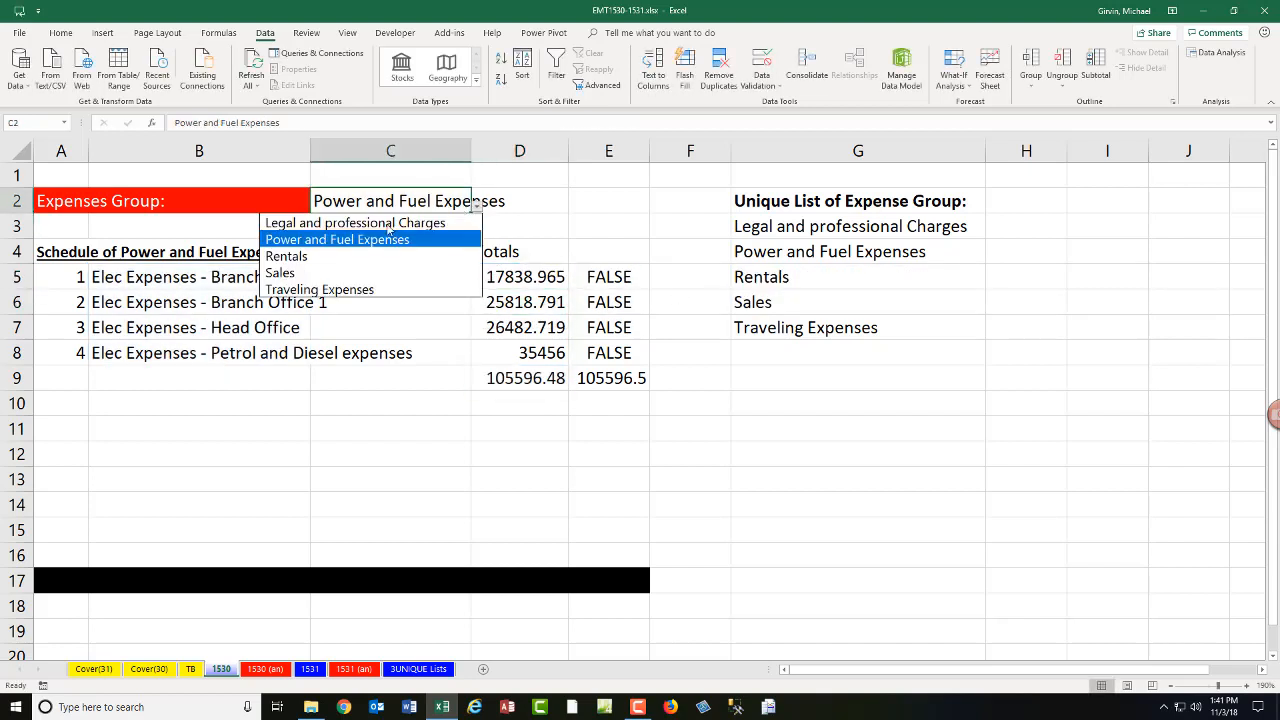
{"action": "left_click", "coordinate": [280, 272]}
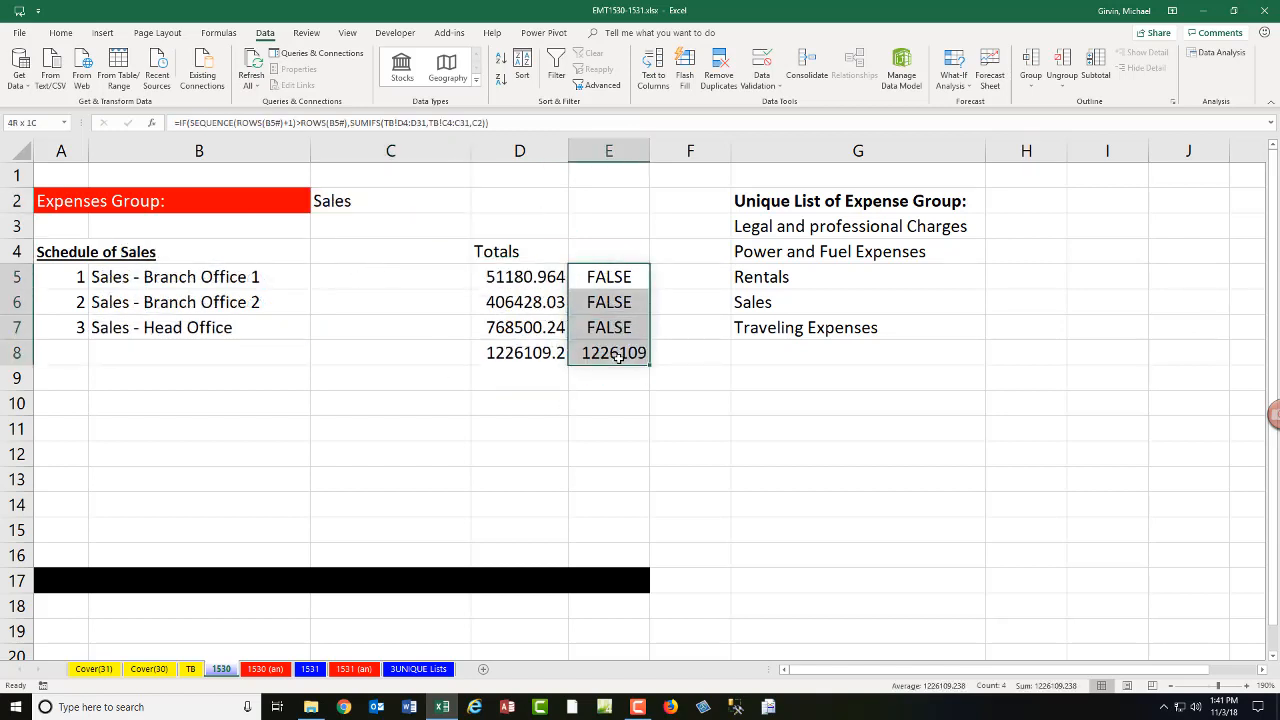
Step: Delete the helper formulas in E5:E8 and begin selecting the Totals column
{"action": "key", "text": "Delete"}
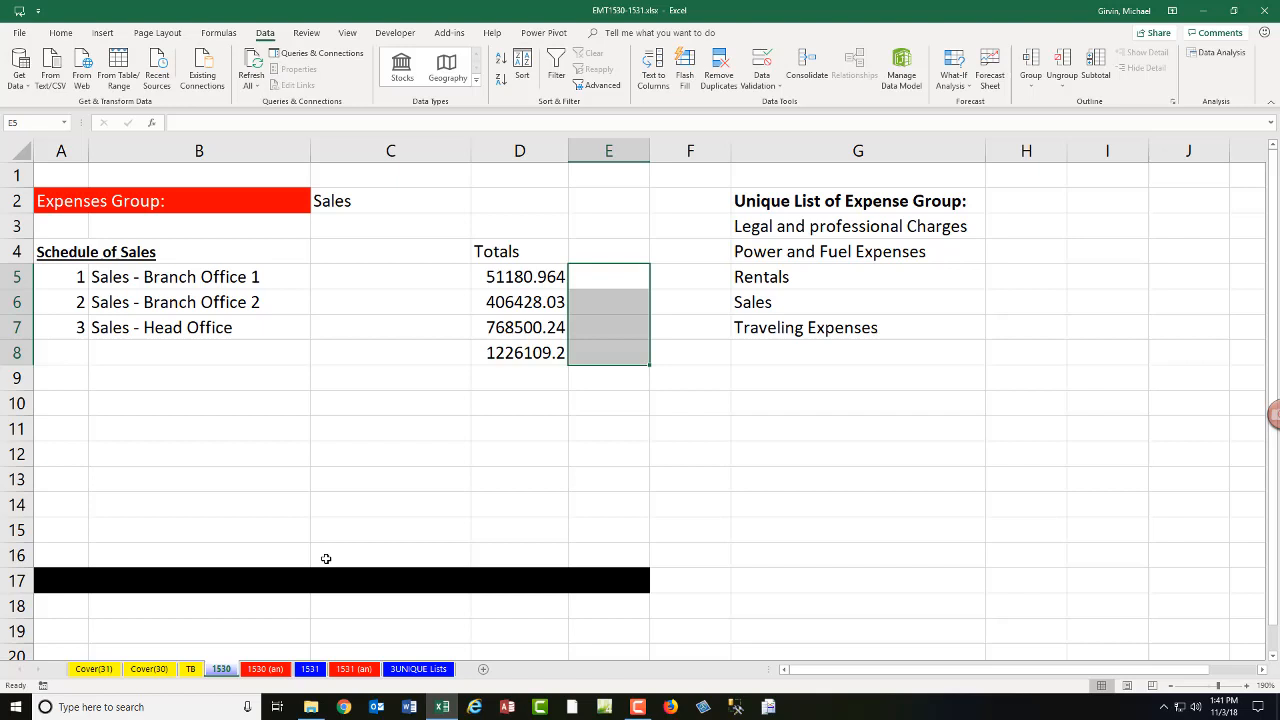
{"action": "mouse_move", "coordinate": [40, 556]}
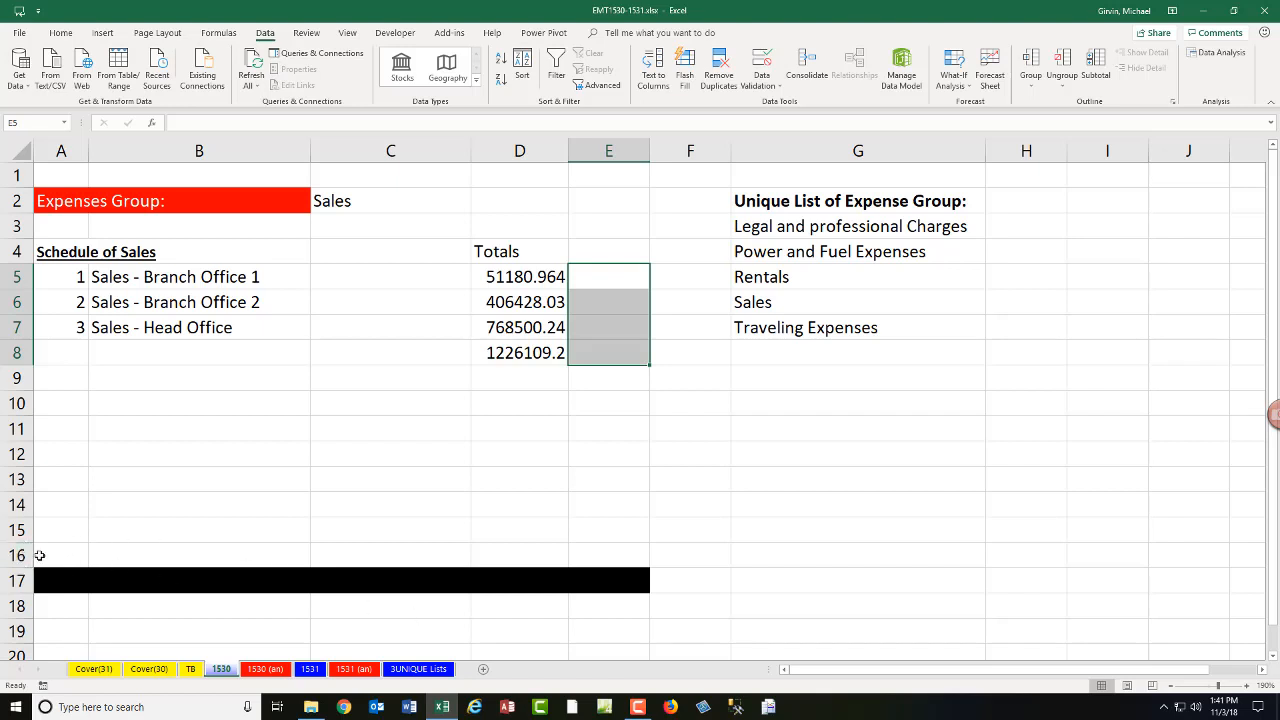
{"action": "left_click", "coordinate": [60, 556]}
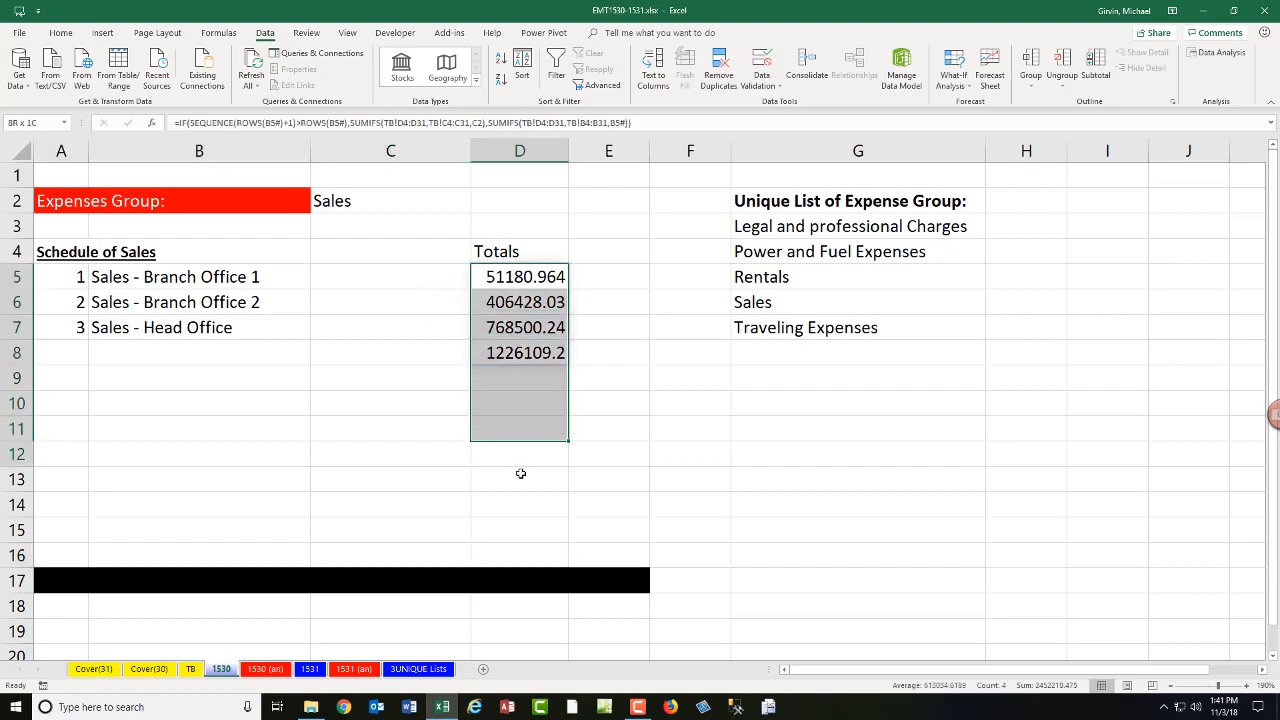
Step: Format D5:D16 as Accounting with no symbol and two decimals, showing 1,226,109.24
{"action": "left_click", "coordinate": [520, 276]}
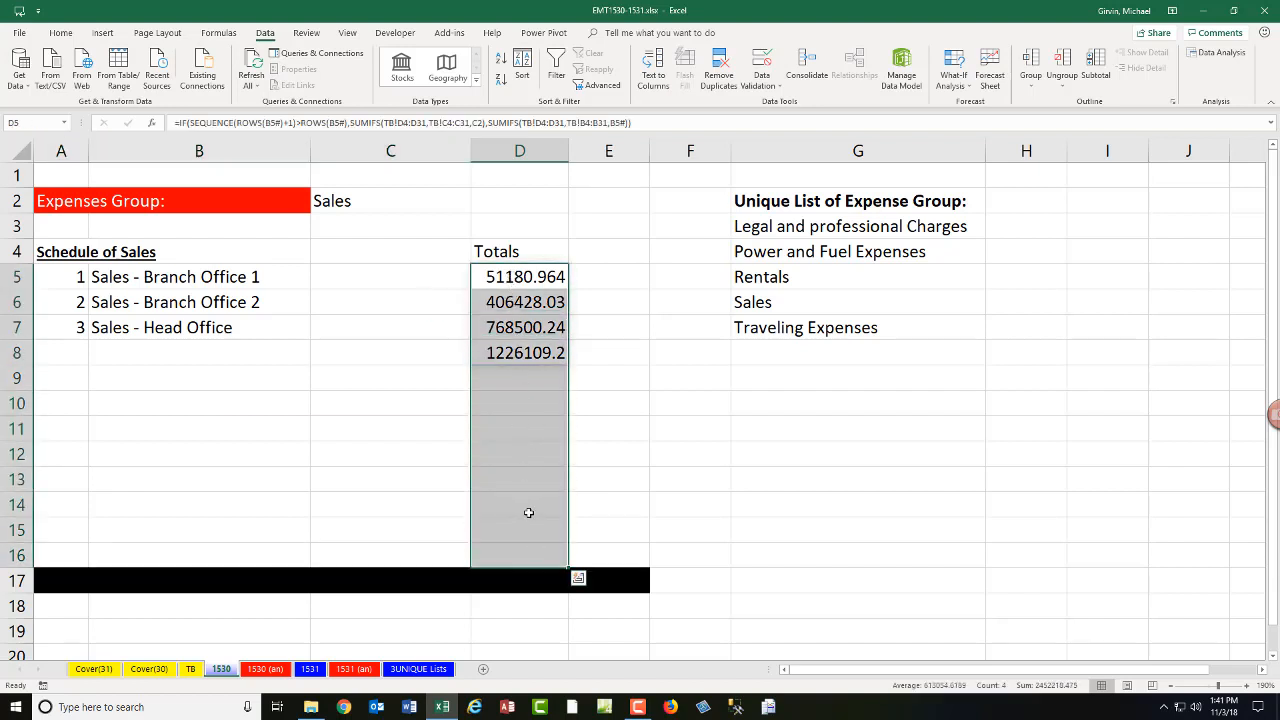
{"action": "key", "text": "ctrl+1"}
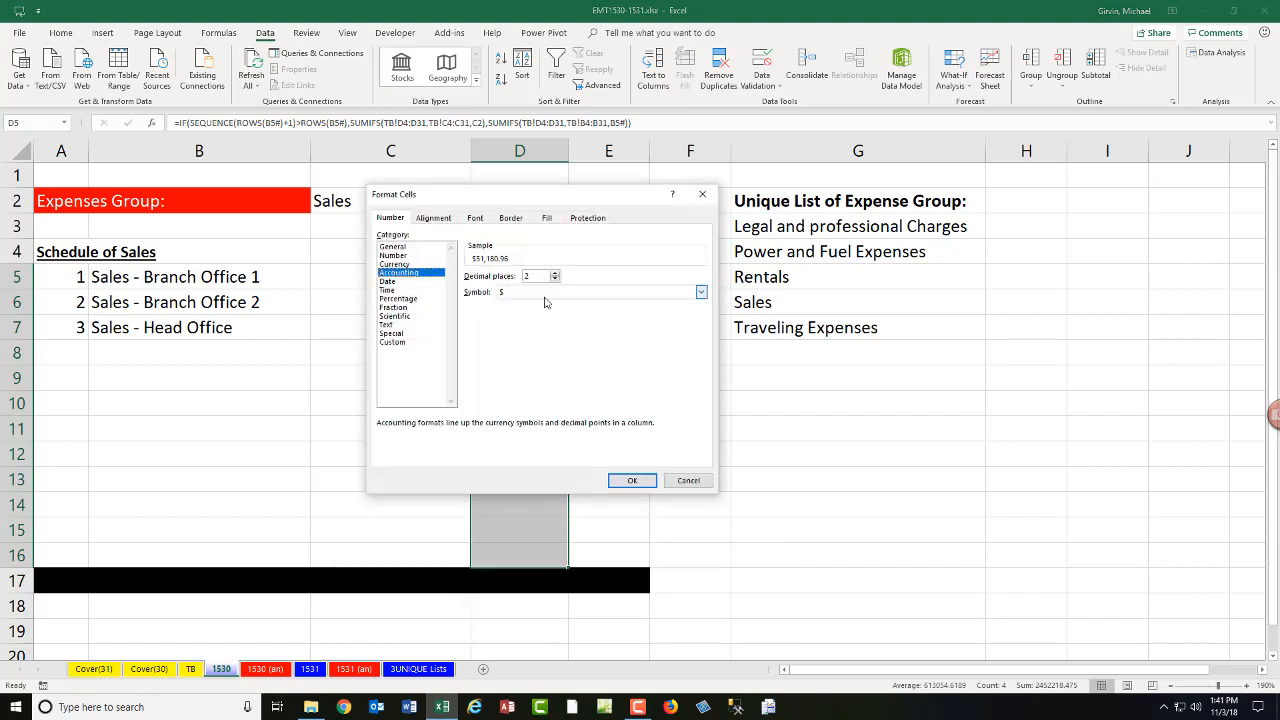
{"action": "left_click", "coordinate": [700, 292]}
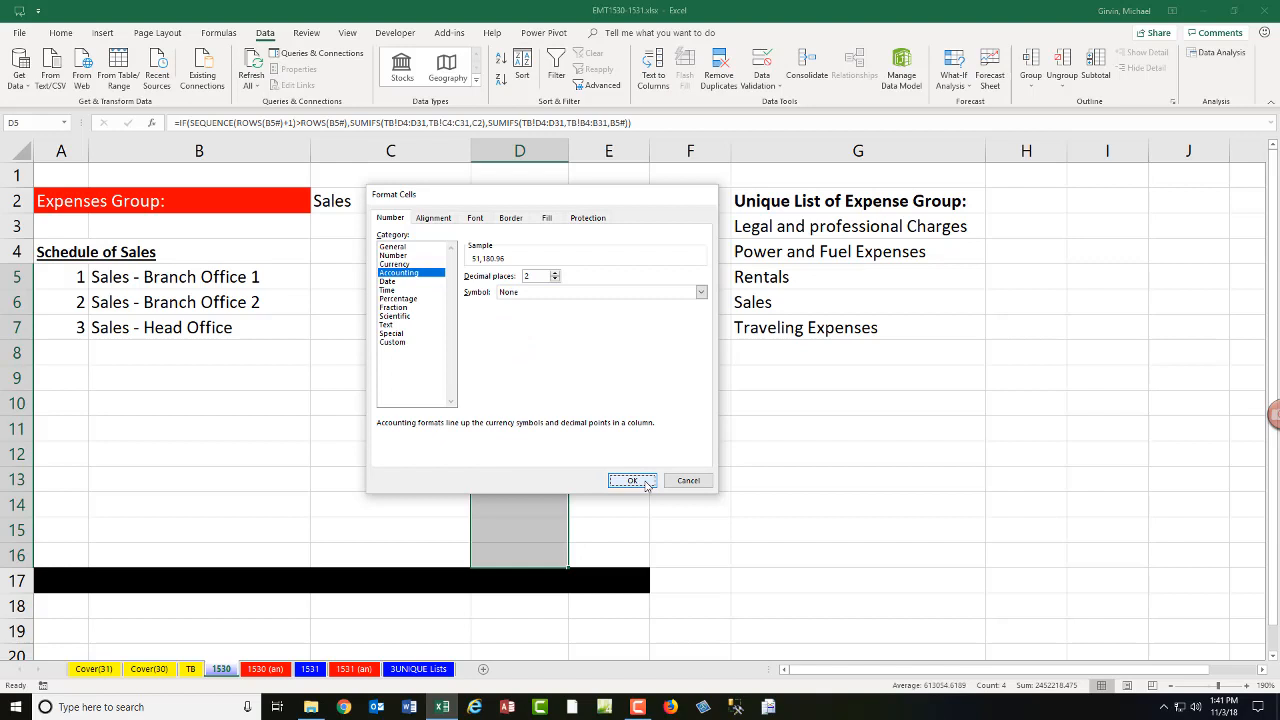
{"action": "left_click", "coordinate": [632, 480]}
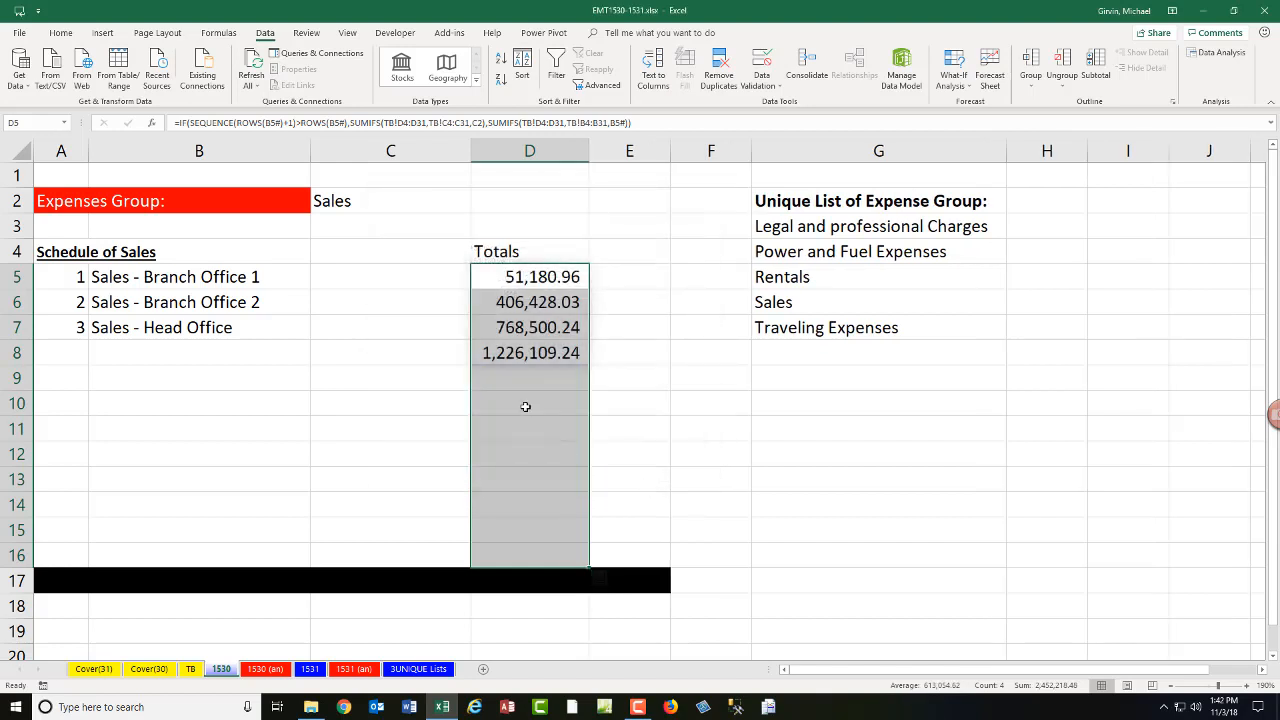
{"action": "left_click", "coordinate": [528, 352]}
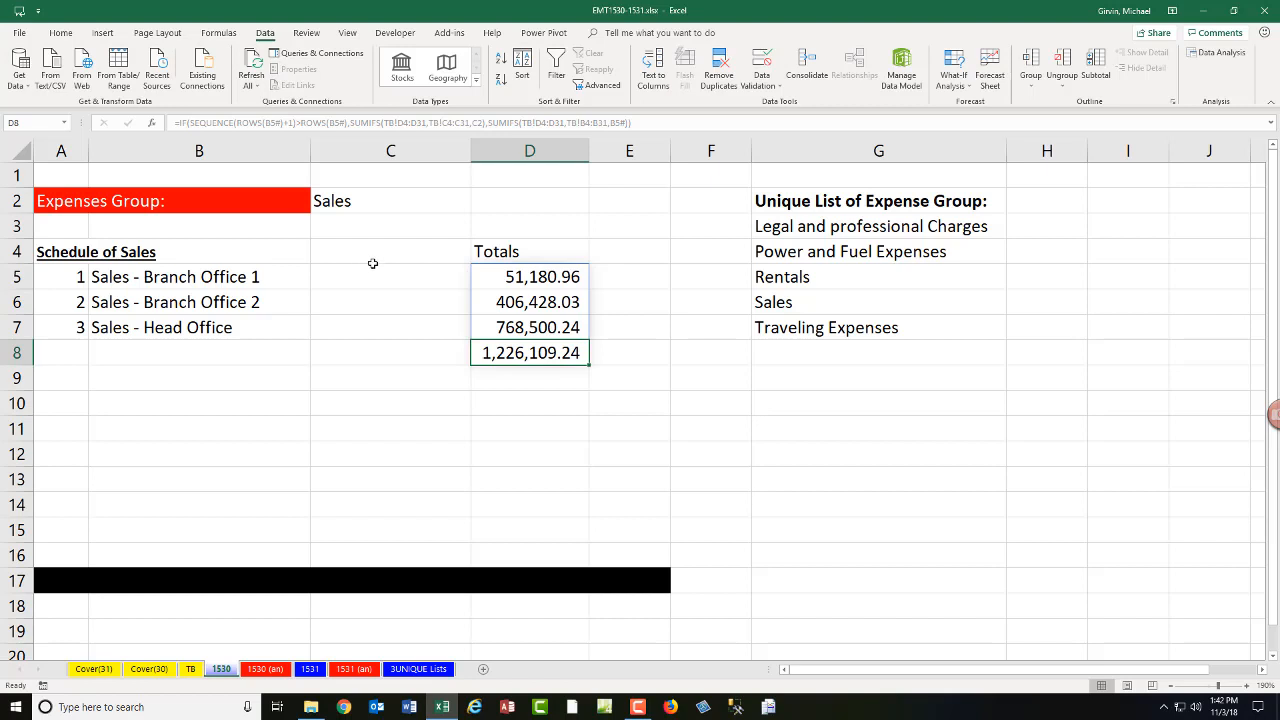
Step: Set C2 back to Power and Fuel Expenses, showing four items and total 105,596.48
{"action": "left_click", "coordinate": [390, 200]}
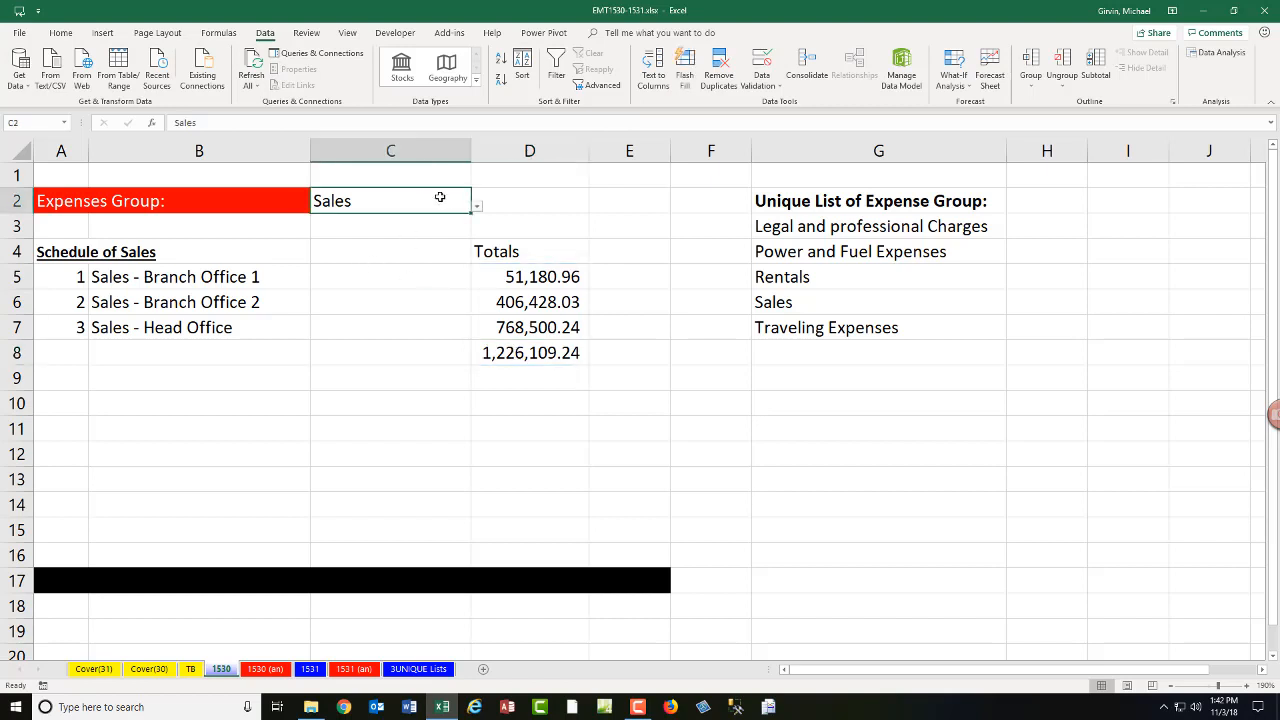
{"action": "left_click", "coordinate": [476, 206]}
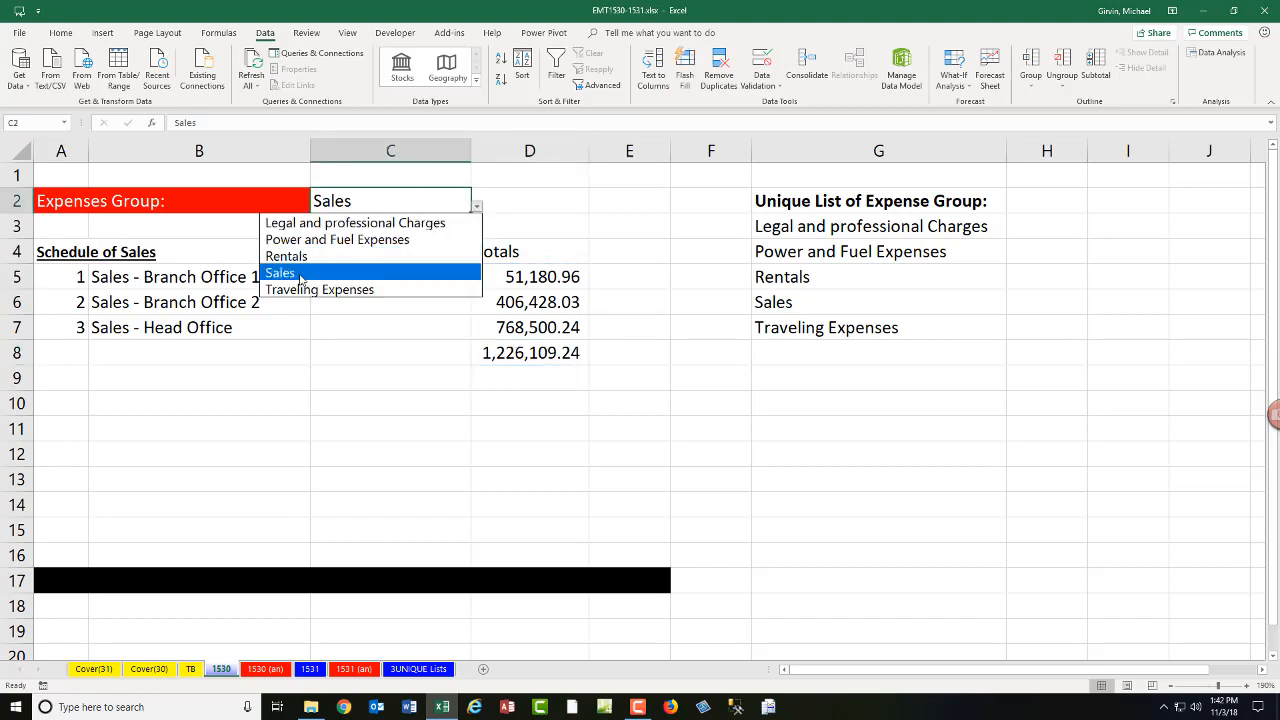
{"action": "left_click", "coordinate": [336, 240]}
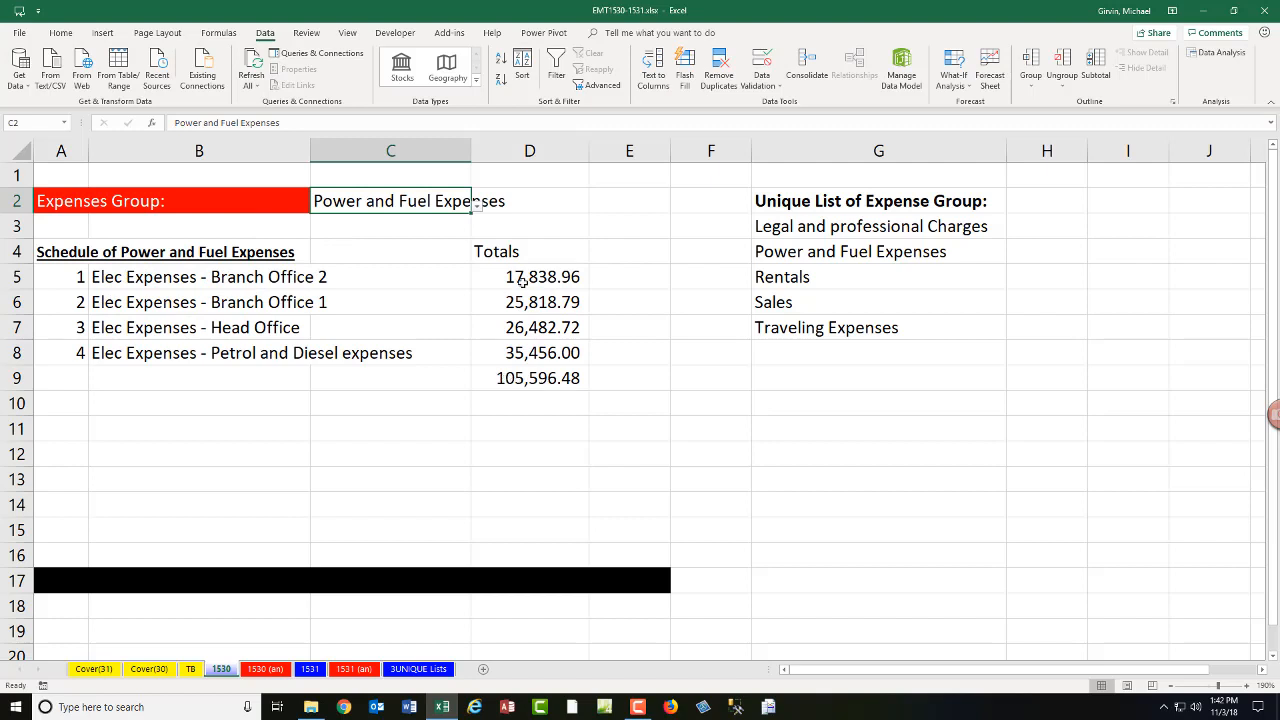
{"action": "left_click", "coordinate": [628, 276]}
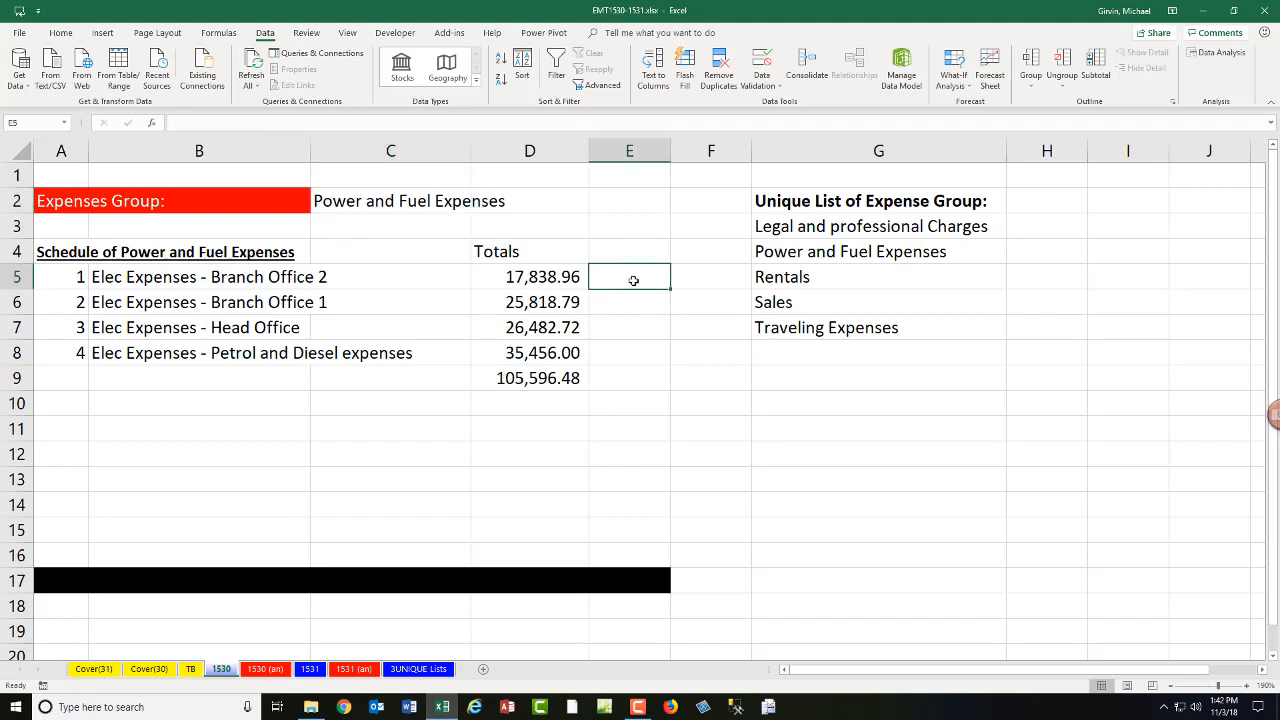
Step: Enter =AND(ISNUMBER(D5),ISBLANK(D6)) in E5 and fill it down to E16
{"action": "type", "text": "=AND("}
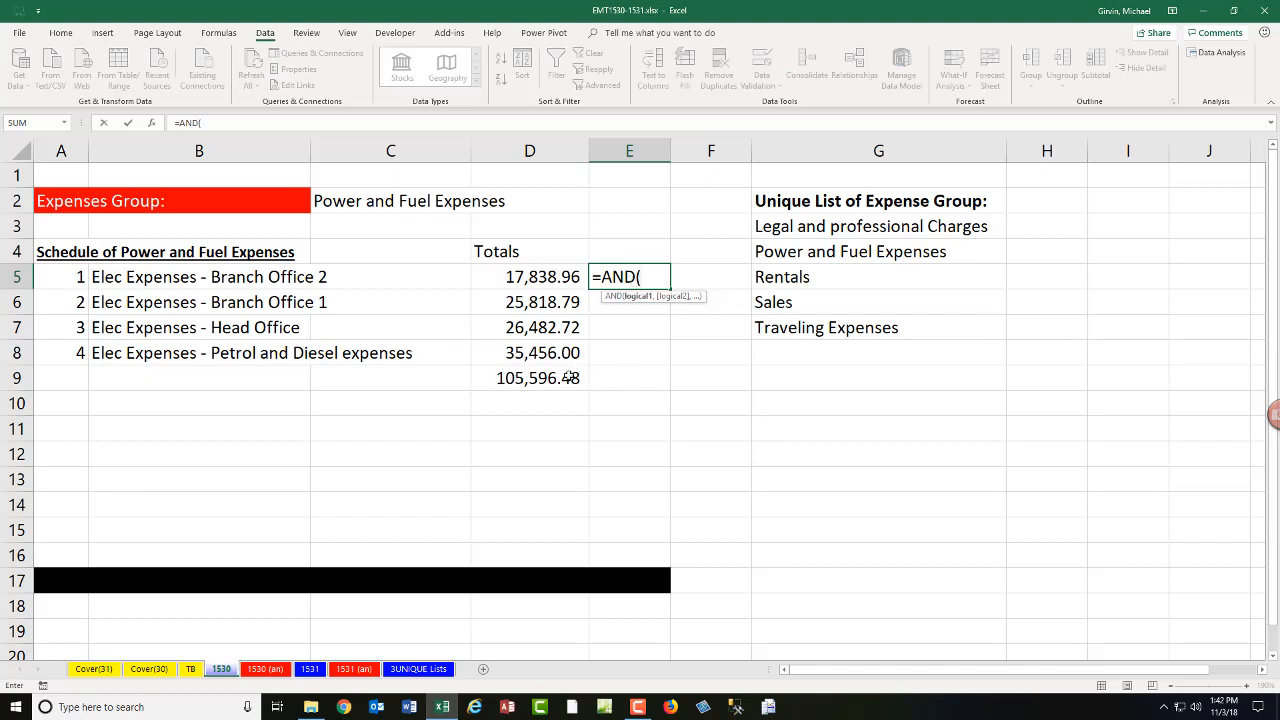
{"action": "mouse_move", "coordinate": [644, 380]}
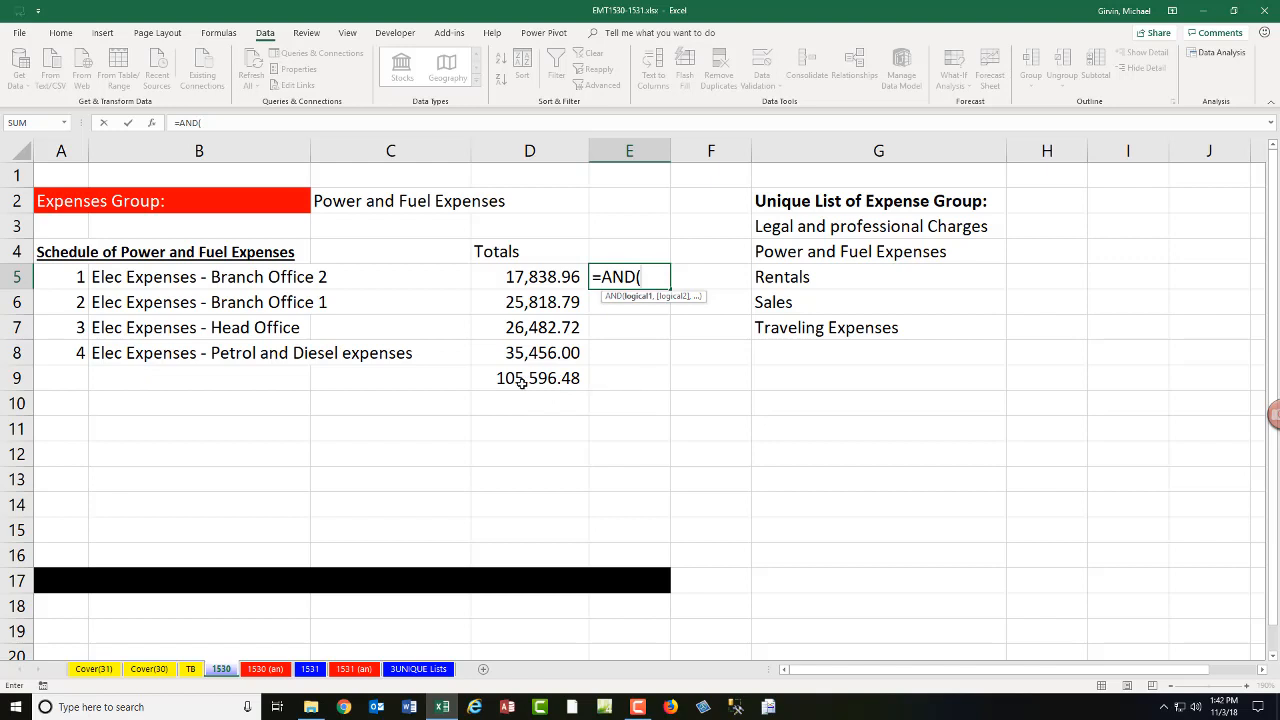
{"action": "mouse_move", "coordinate": [586, 384]}
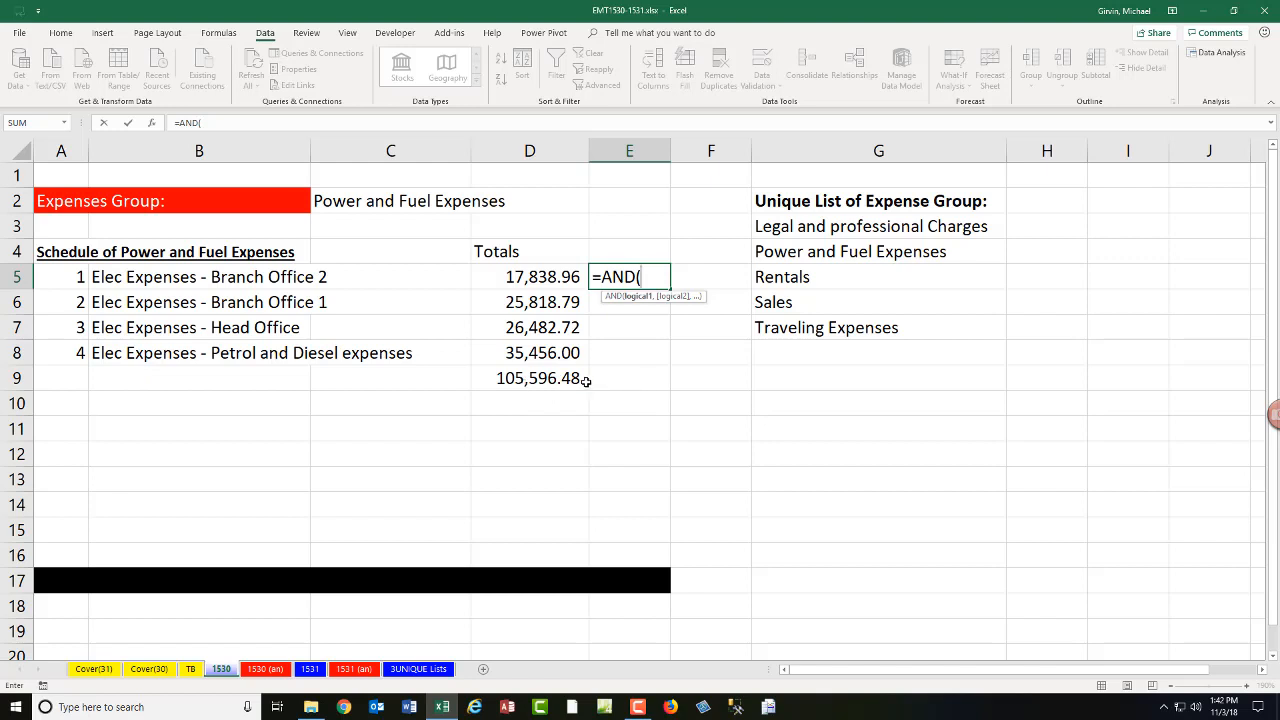
{"action": "type", "text": "is"}
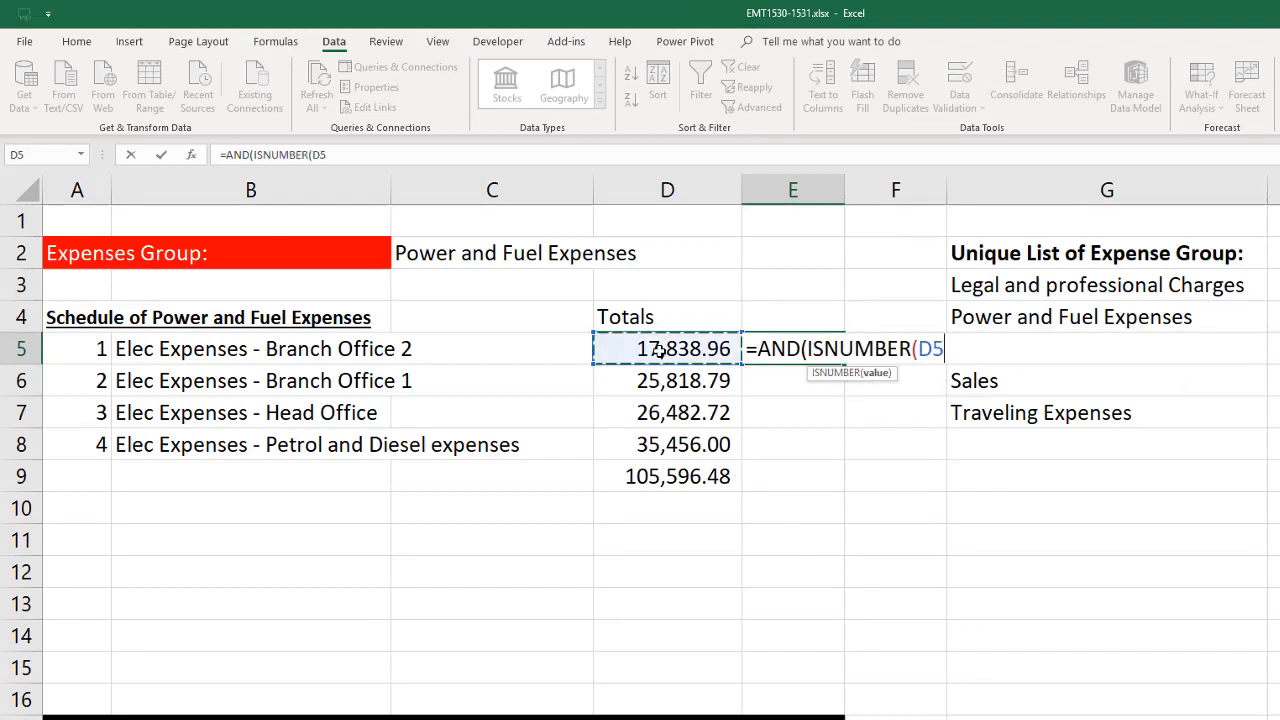
{"action": "type", "text": ")"}
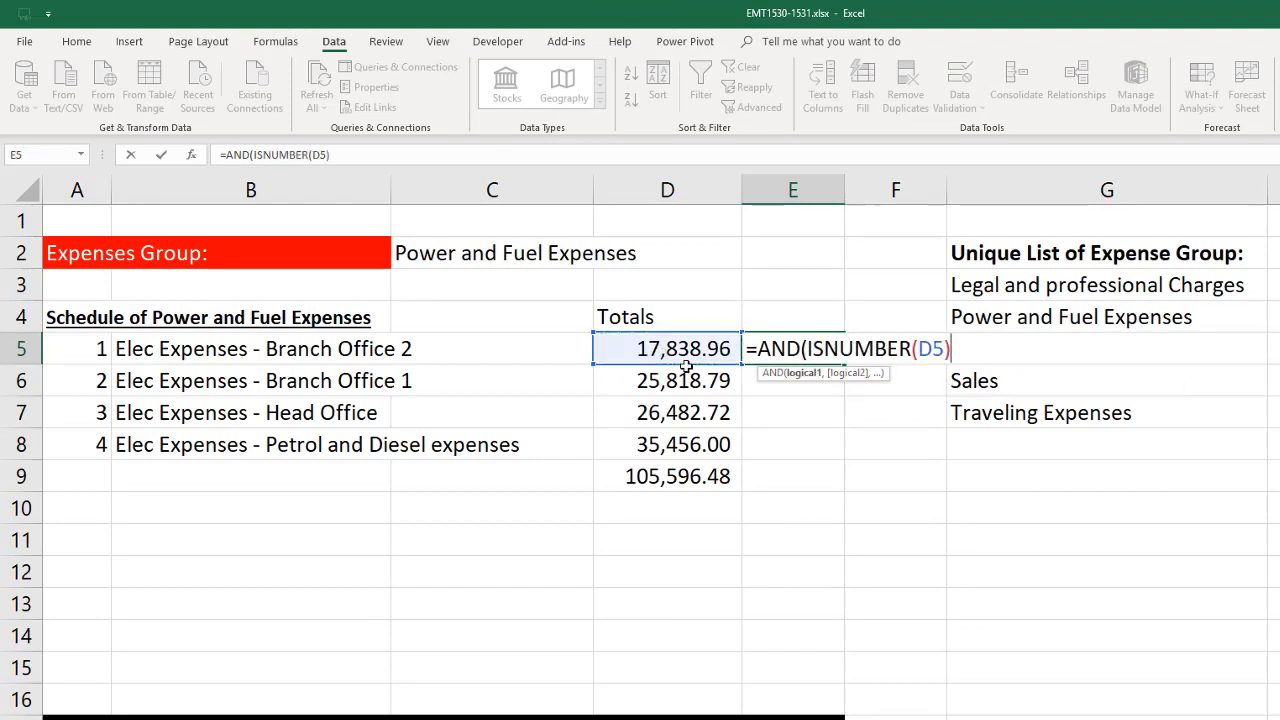
{"action": "type", "text": ","}
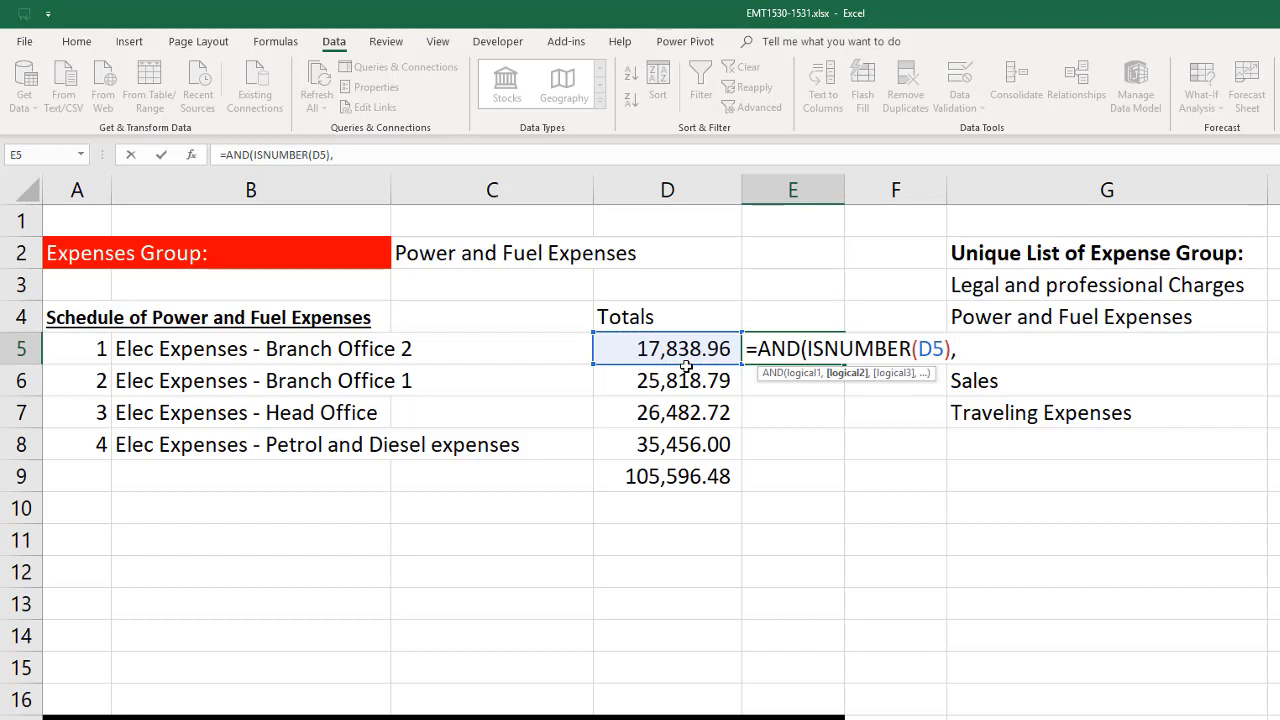
{"action": "type", "text": "ISBLANK("}
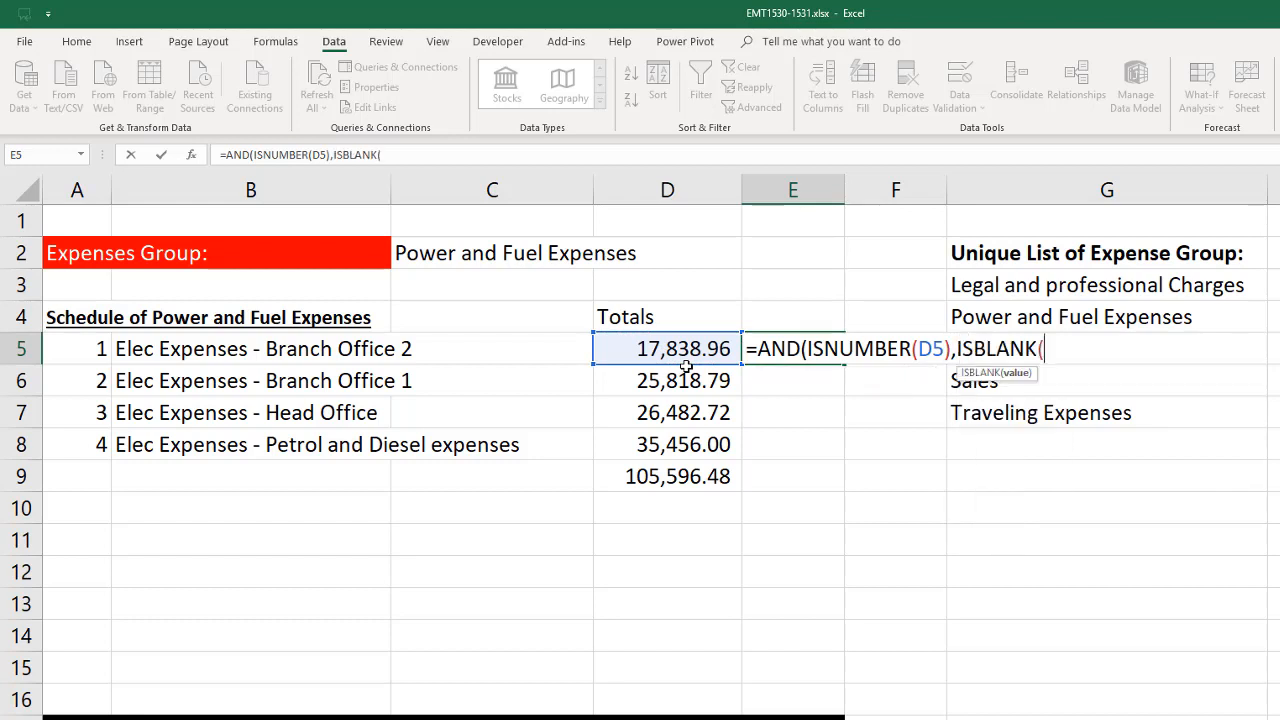
{"action": "left_click", "coordinate": [668, 380]}
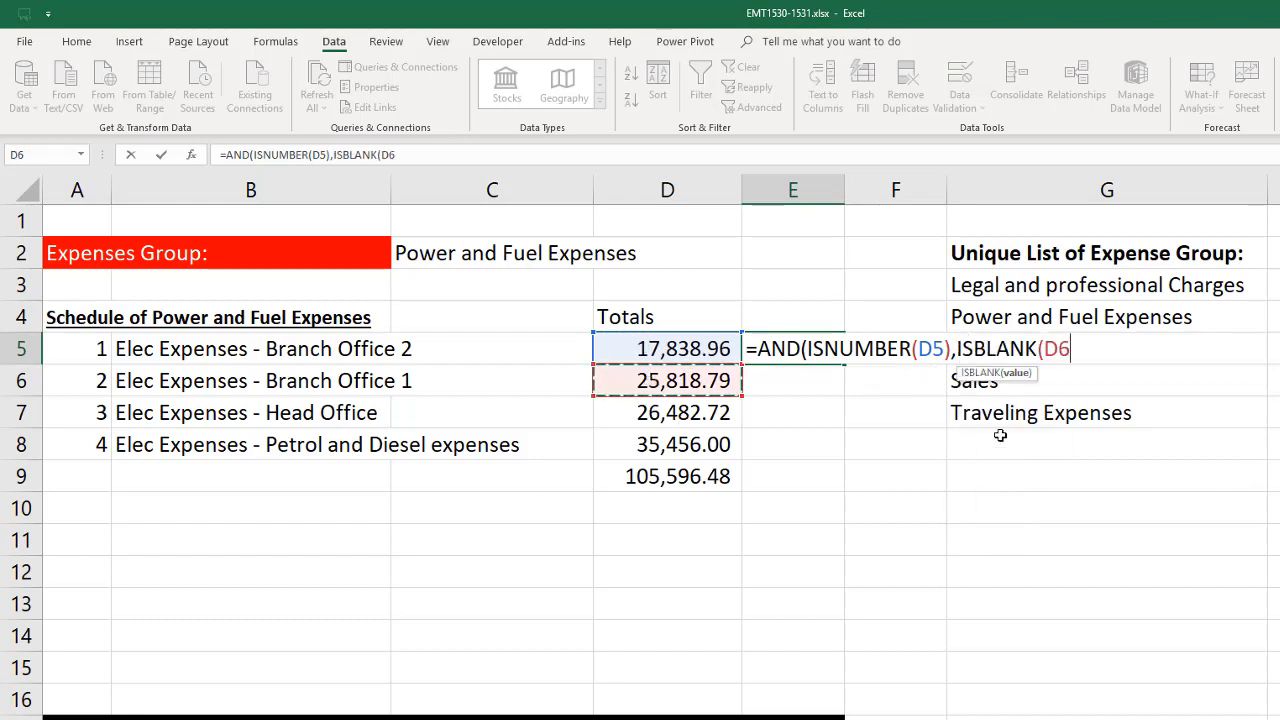
{"action": "type", "text": "))"}
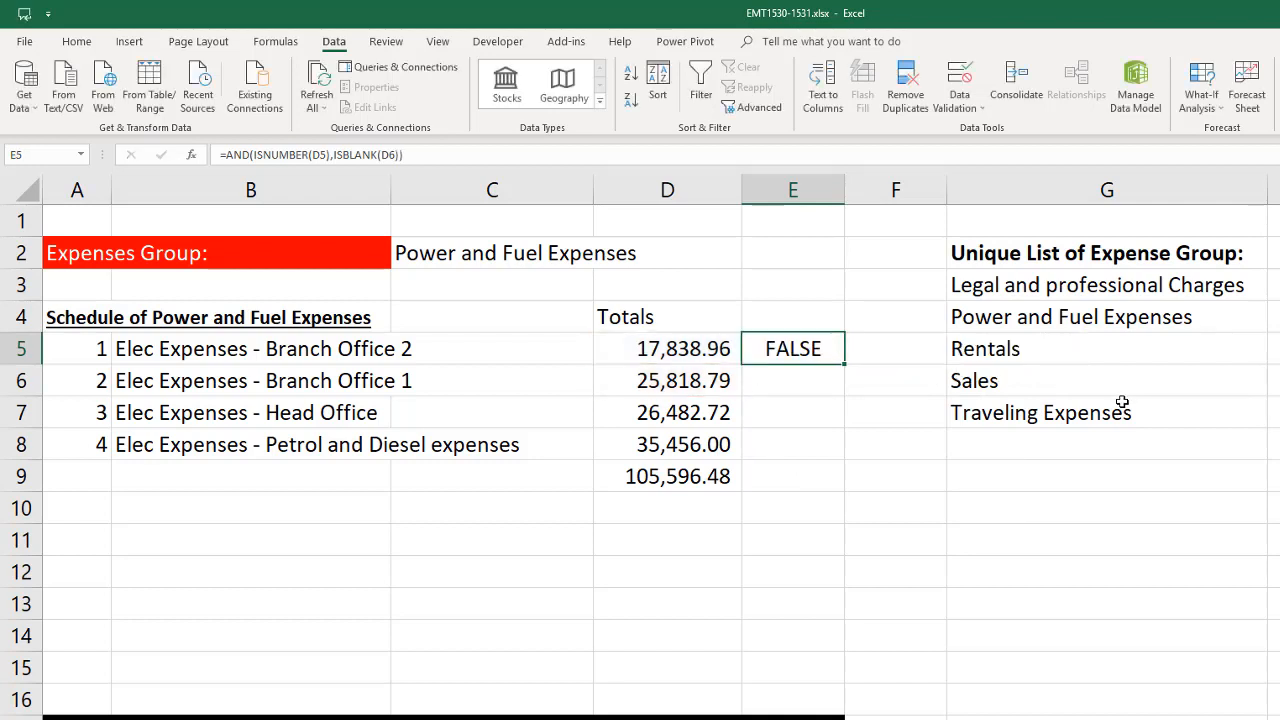
{"action": "left_click_drag", "start_coordinate": [792, 348], "coordinate": [792, 636]}
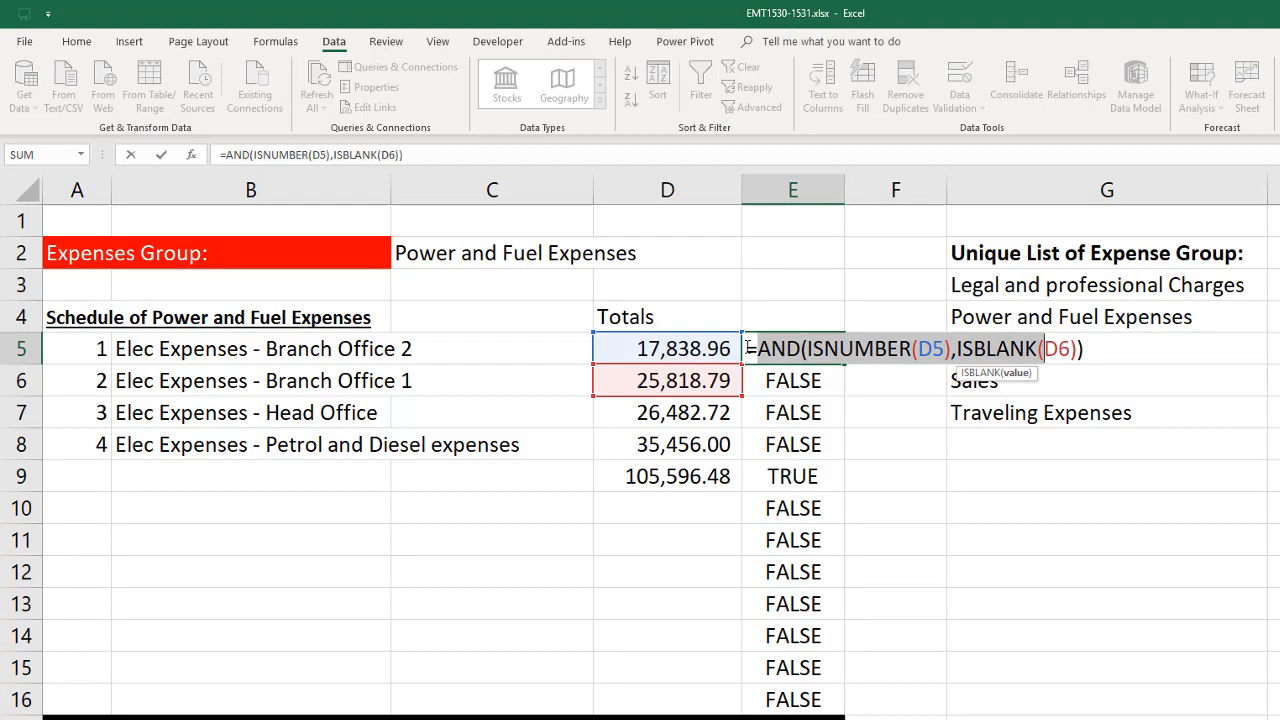
{"action": "mouse_move", "coordinate": [784, 292]}
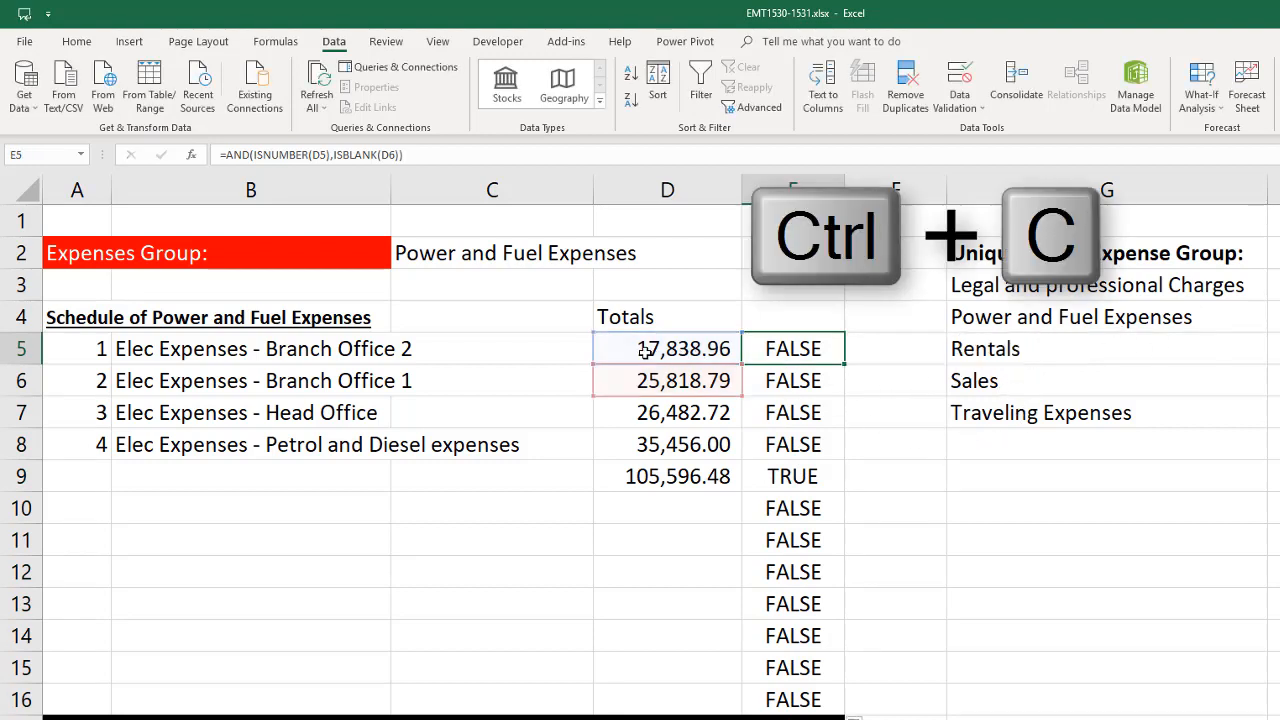
Step: Select D5:D16 and begin a new formula-based conditional formatting rule
{"action": "left_click_drag", "start_coordinate": [668, 348], "coordinate": [668, 616]}
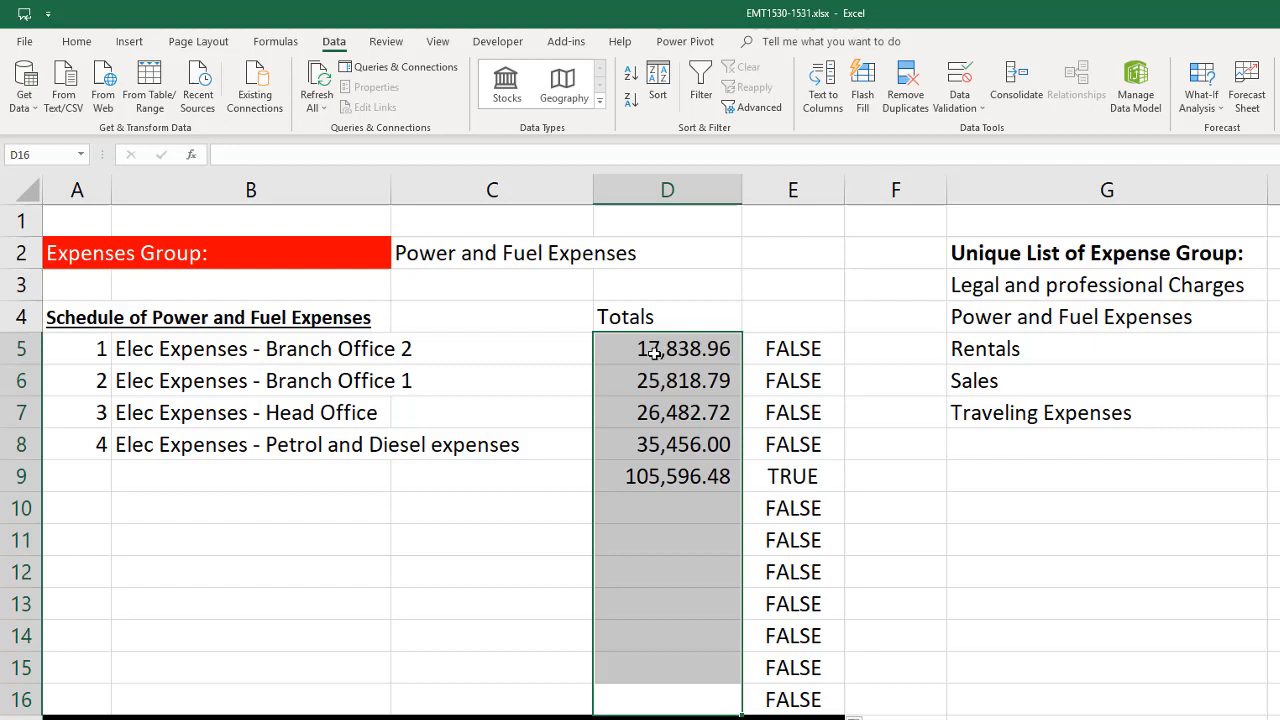
{"action": "left_click_drag", "start_coordinate": [668, 348], "coordinate": [668, 700]}
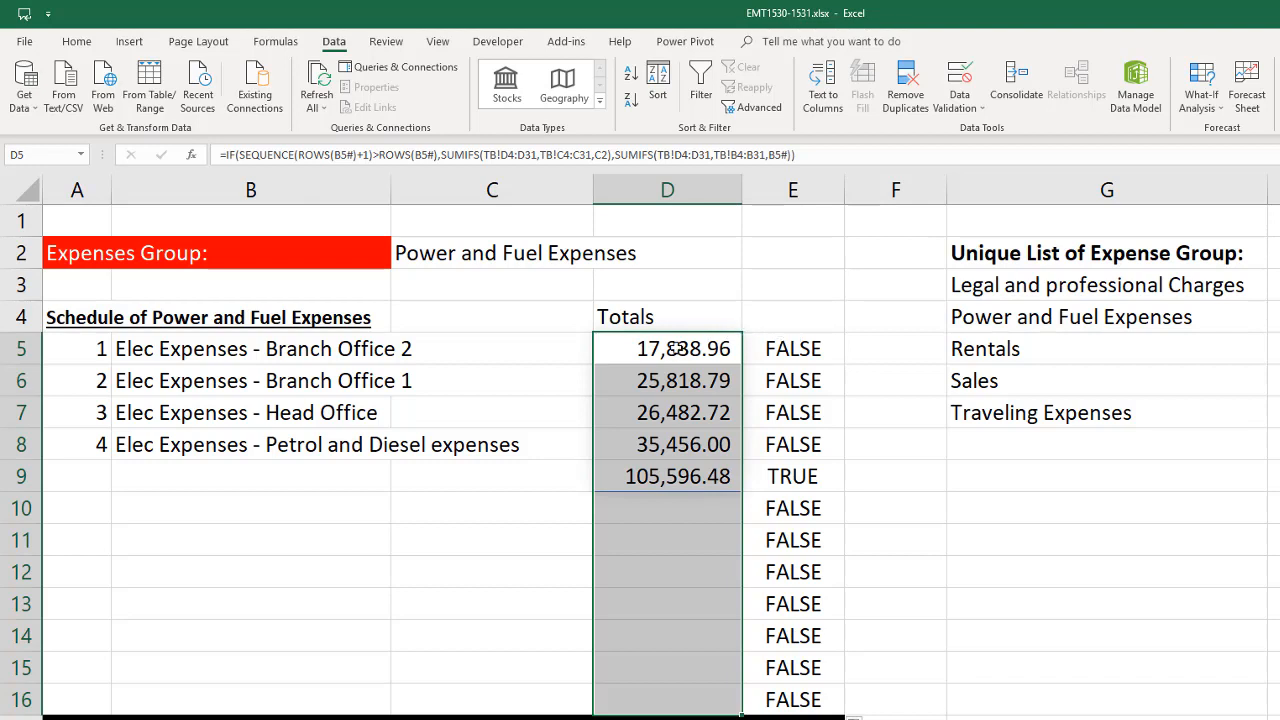
{"action": "left_click", "coordinate": [76, 40]}
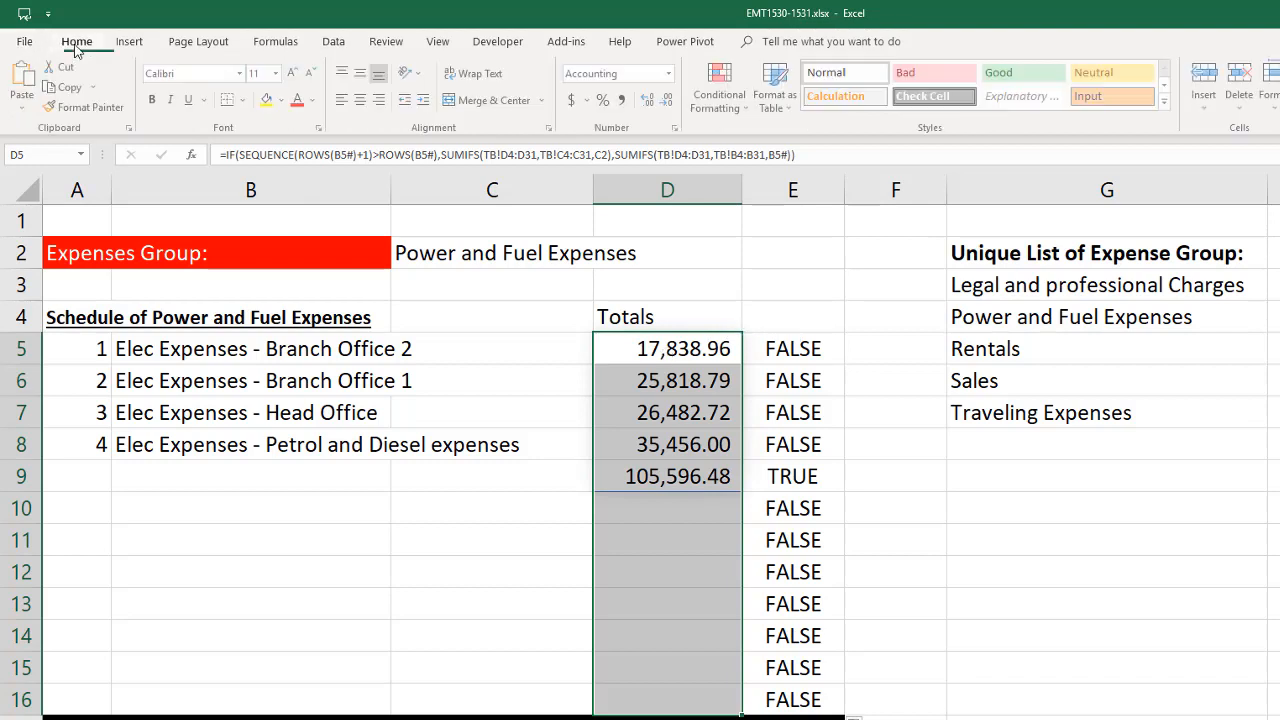
{"action": "left_click", "coordinate": [720, 88]}
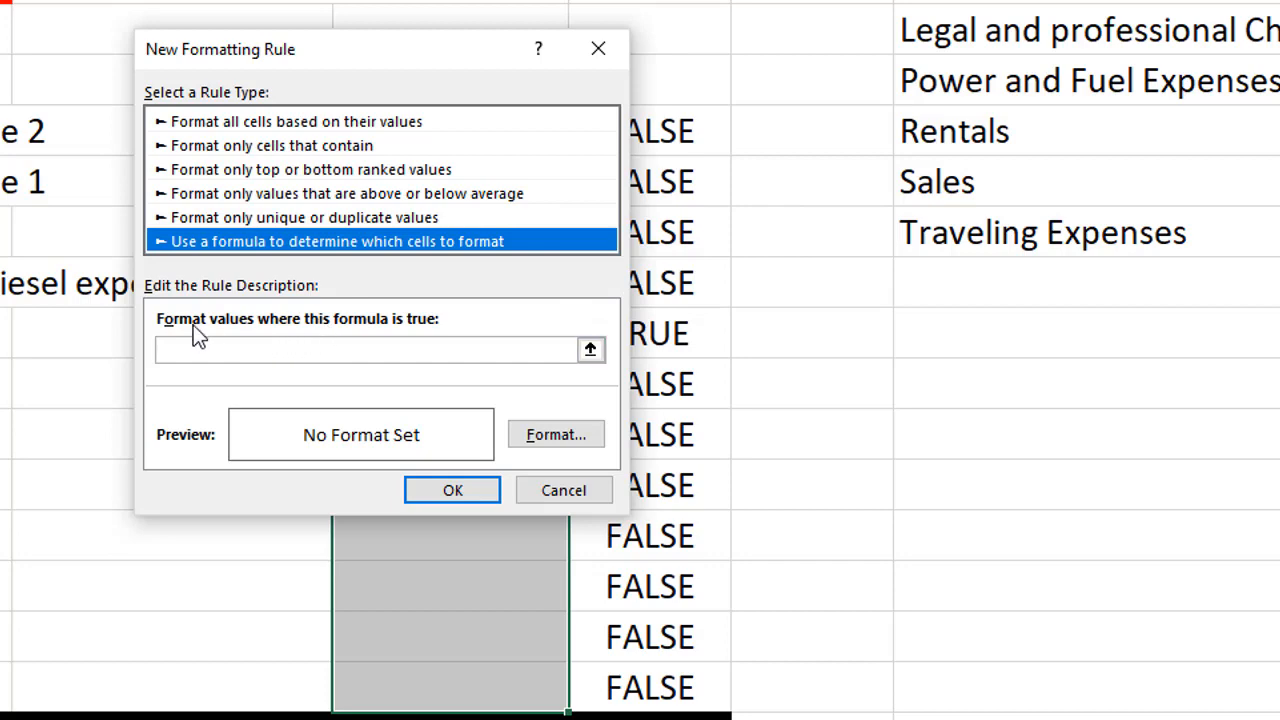
Step: Paste the AND test as the rule and format matches as $ Accounting with a bottom border
{"action": "key", "text": "Tab"}
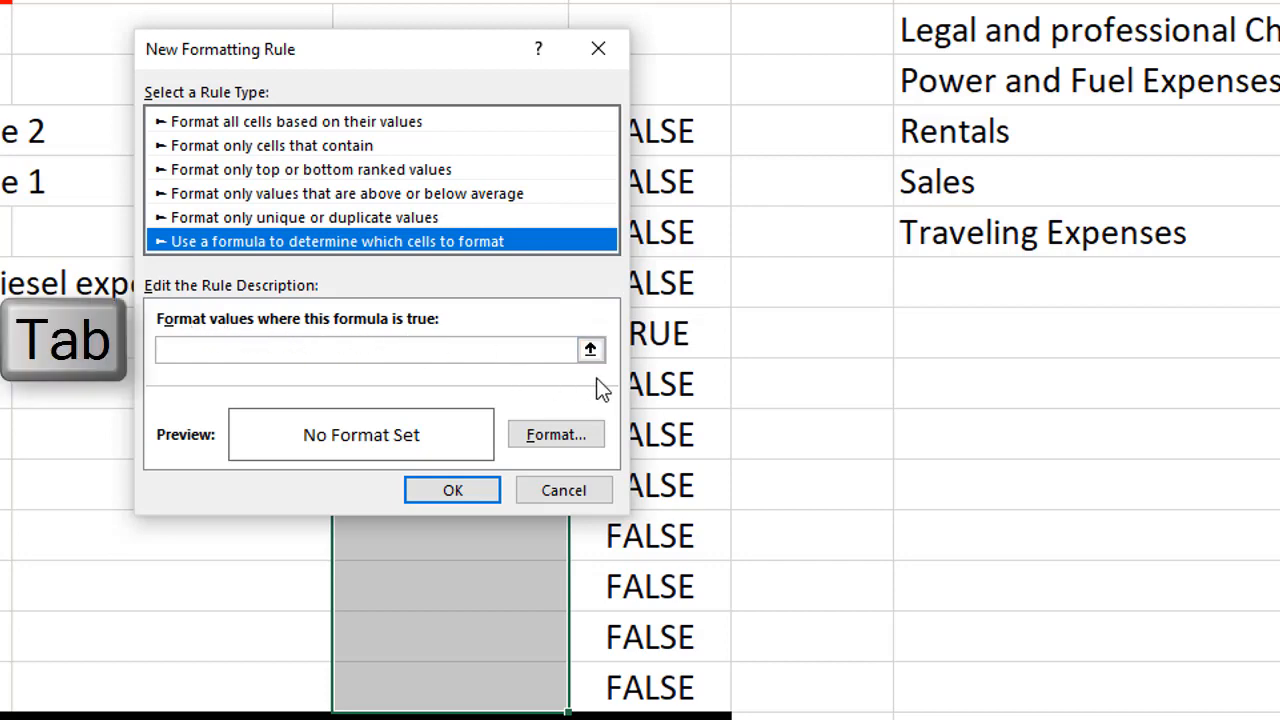
{"action": "key", "text": "ctrl+v"}
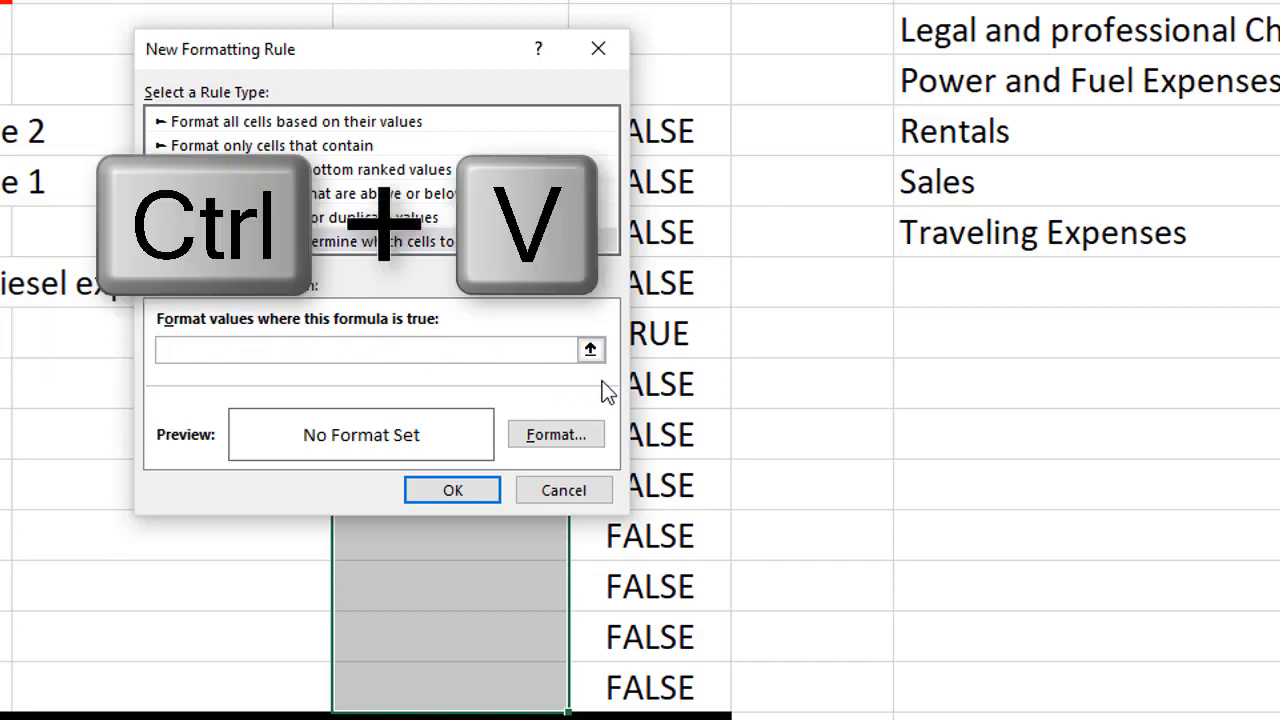
{"action": "left_click", "coordinate": [556, 434]}
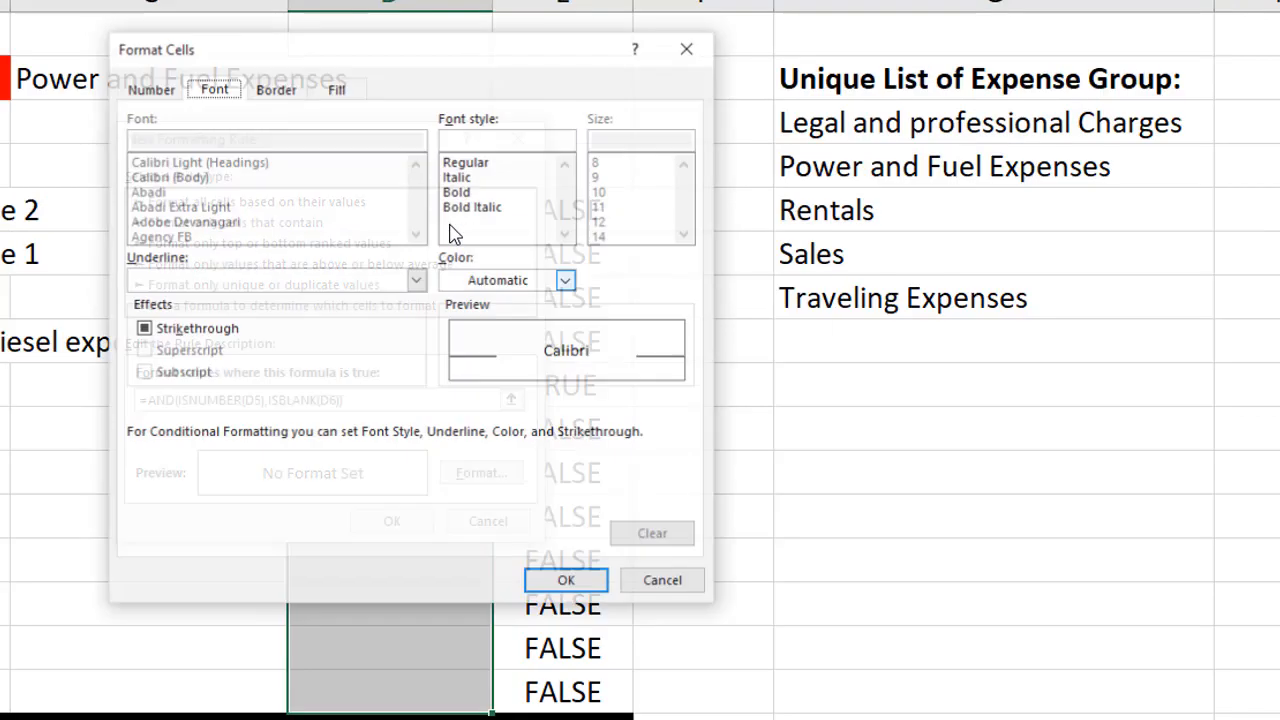
{"action": "left_click", "coordinate": [276, 88]}
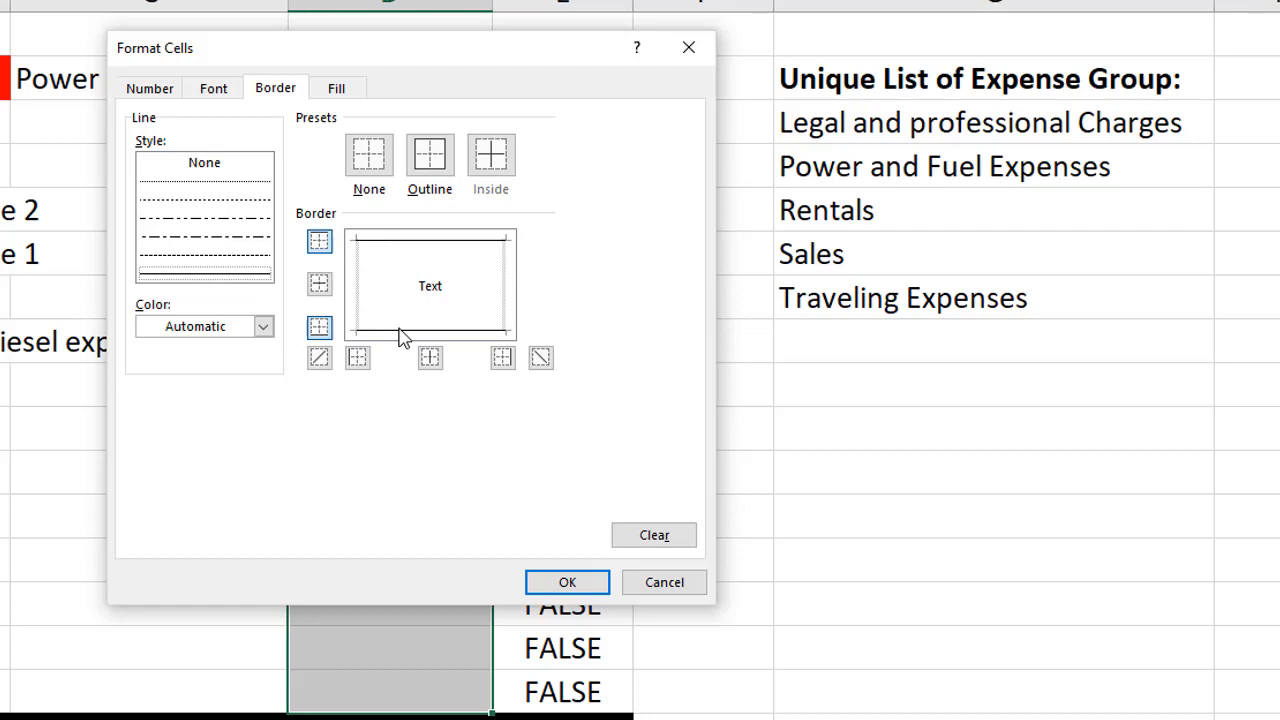
{"action": "left_click", "coordinate": [148, 88]}
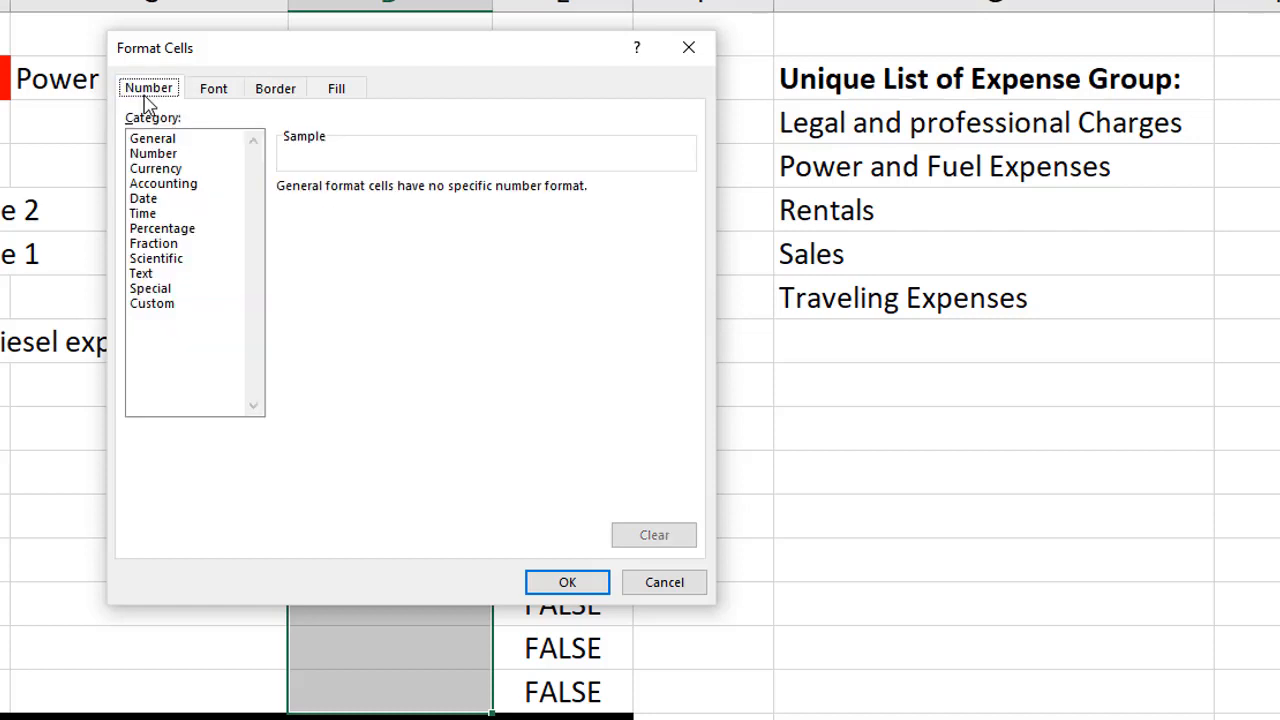
{"action": "left_click", "coordinate": [164, 184]}
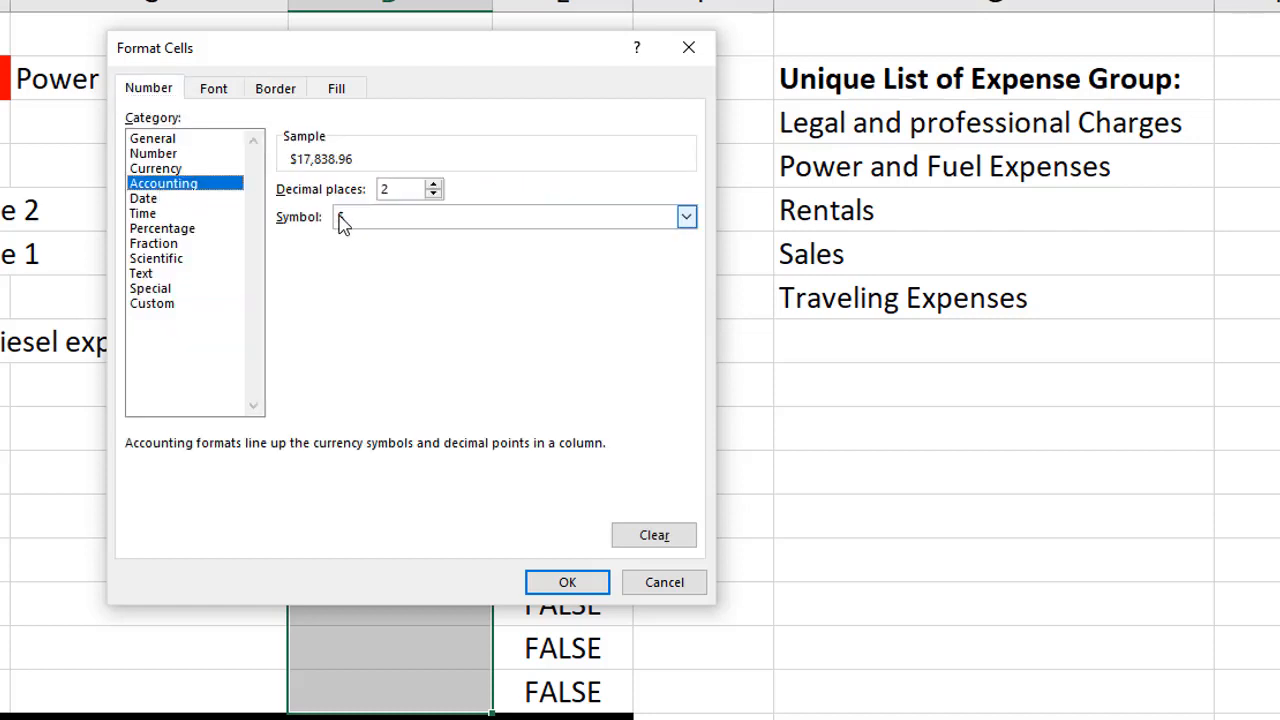
{"action": "left_click", "coordinate": [688, 216]}
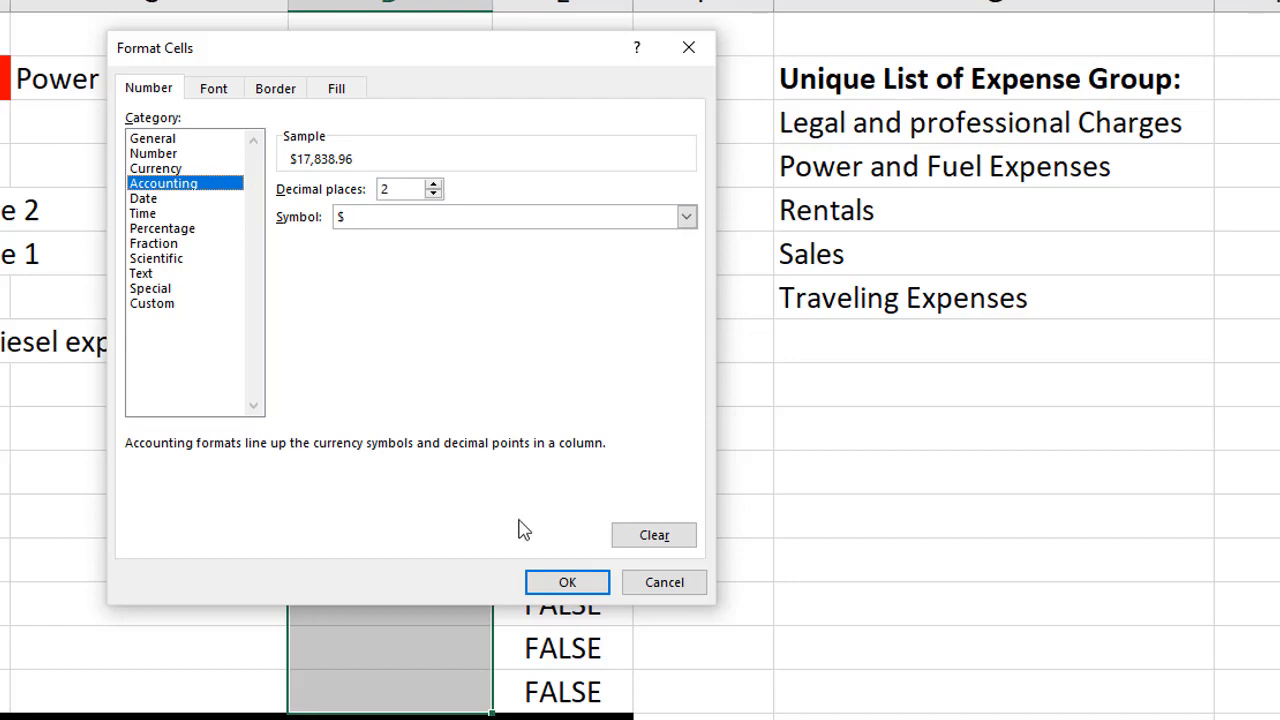
{"action": "left_click", "coordinate": [568, 582]}
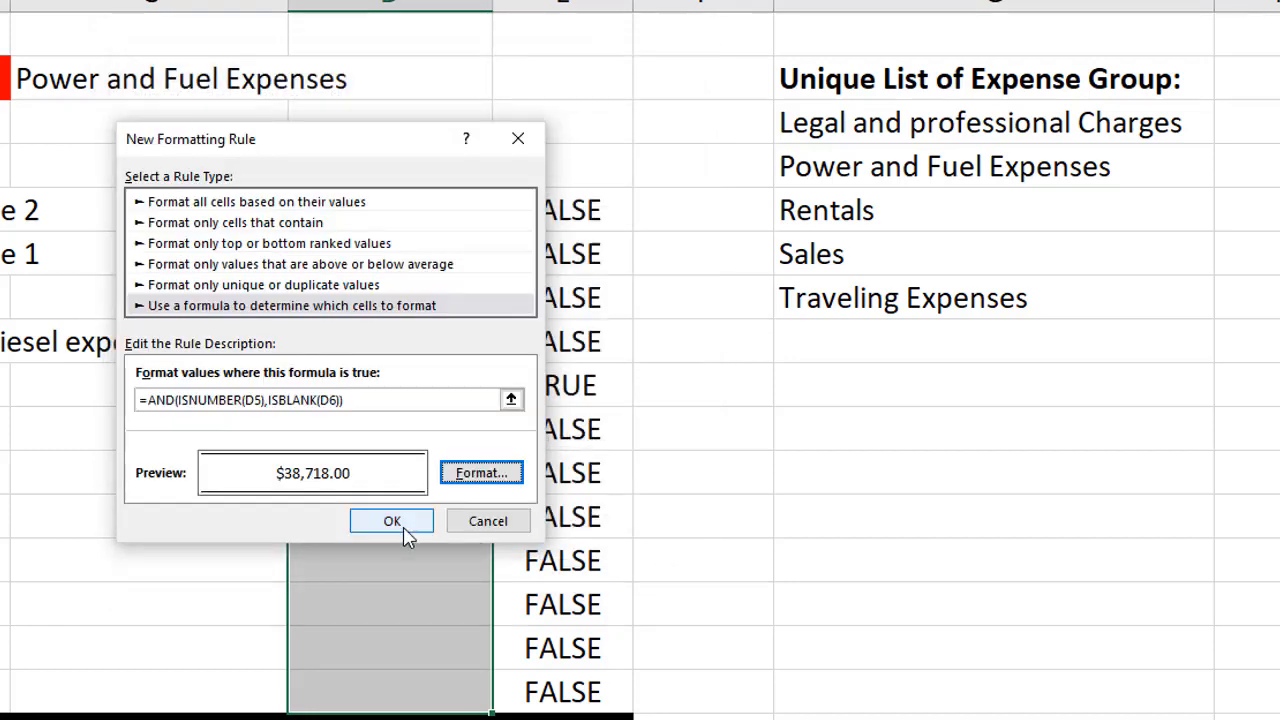
{"action": "left_click", "coordinate": [392, 520]}
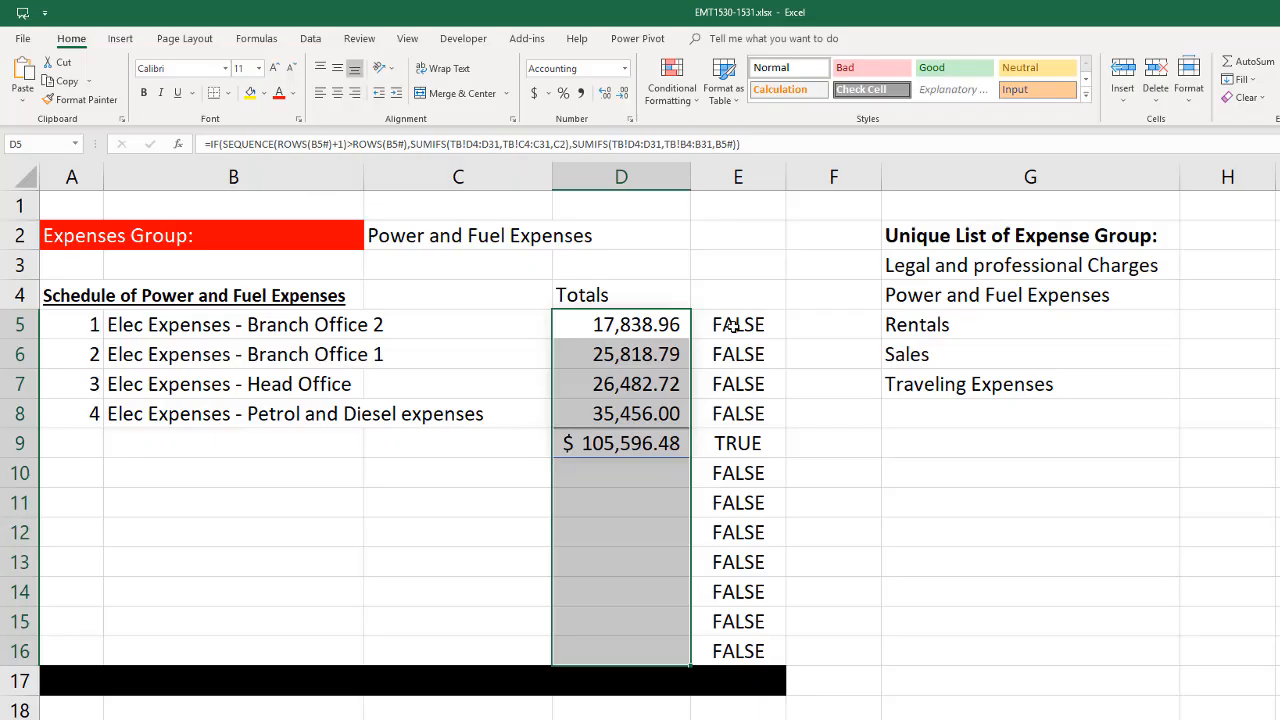
Step: Clear the TRUE/FALSE helper values from column E, keeping the $ 105,596.48 total format
{"action": "left_click", "coordinate": [1030, 532]}
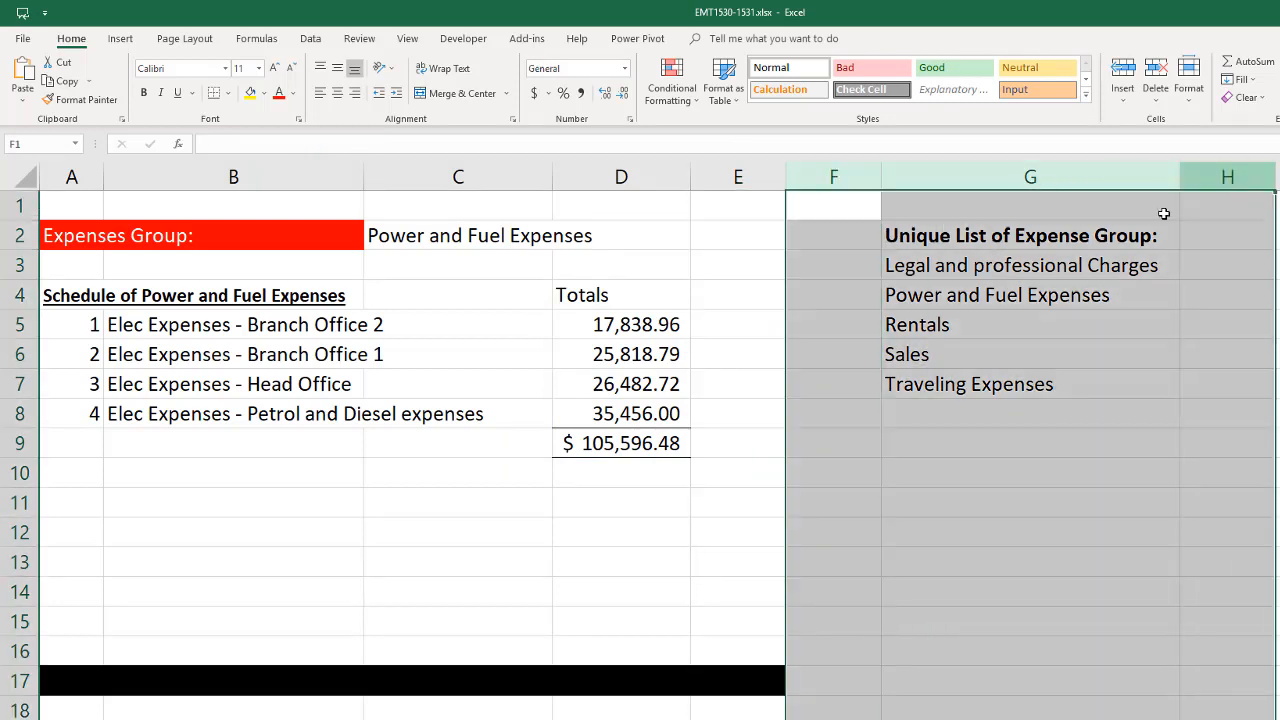
{"action": "mouse_move", "coordinate": [832, 176]}
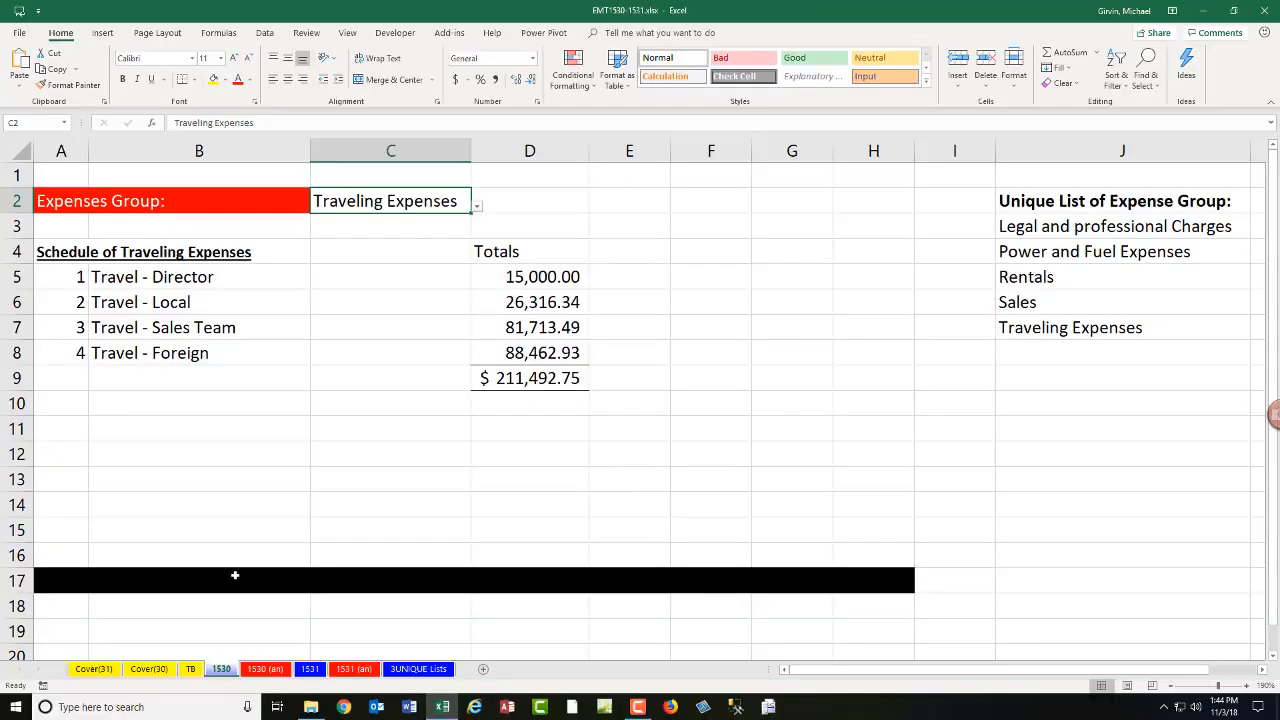
Step: Choose Traveling Expenses in C2 and review the SEQUENCE(COUNTIFS) and FILTER formulas
{"action": "left_click", "coordinate": [1122, 226]}
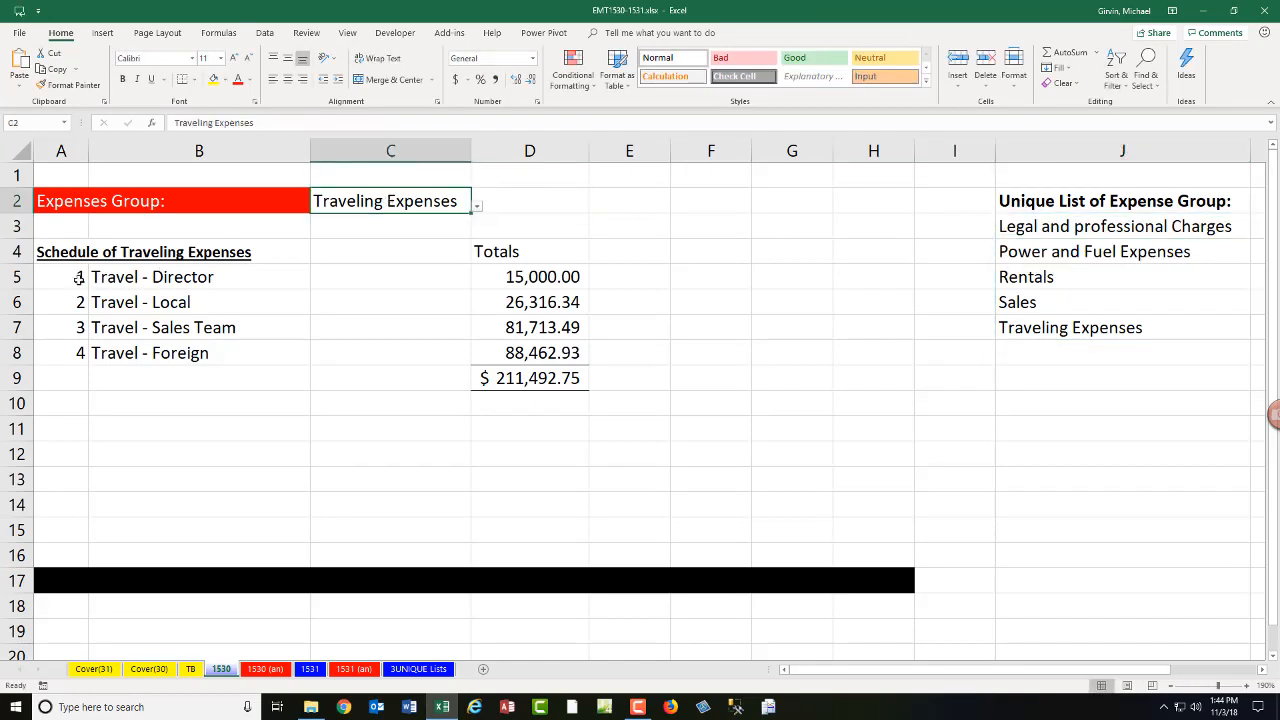
{"action": "type", "text": "=SEQUENCE(COUNTIFS(TB!C4:C31,C2))"}
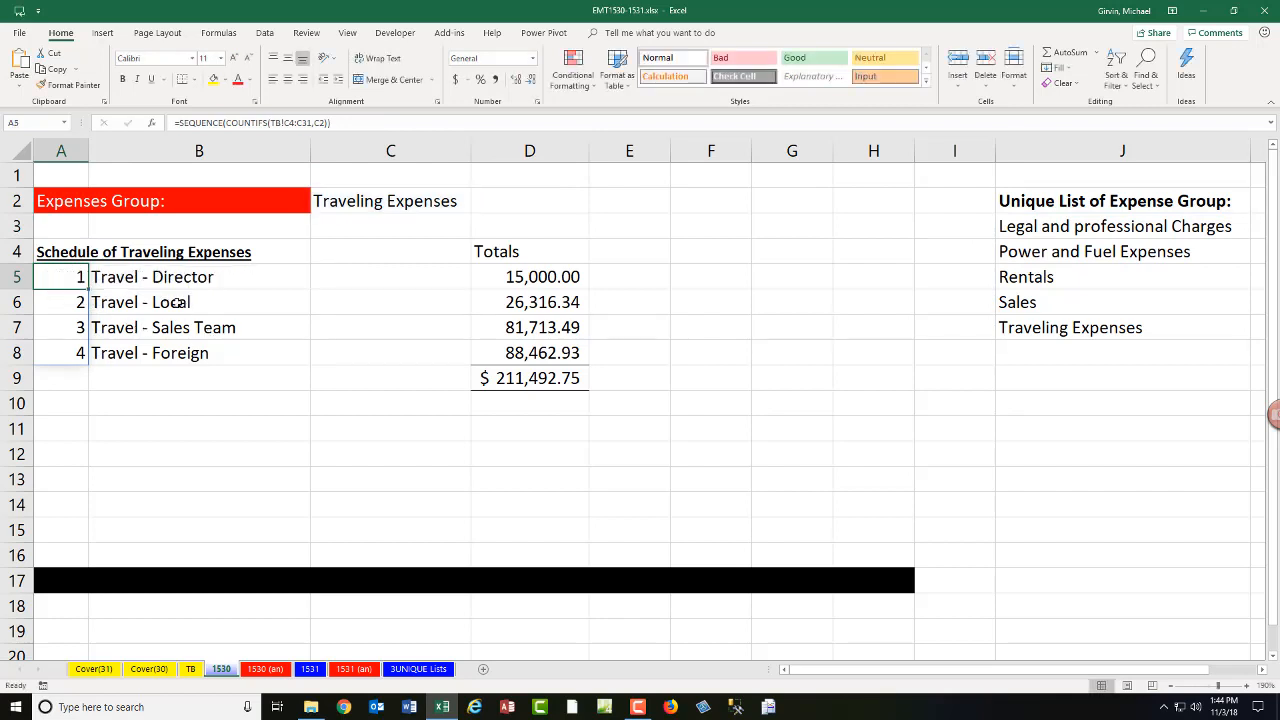
{"action": "left_click", "coordinate": [198, 276]}
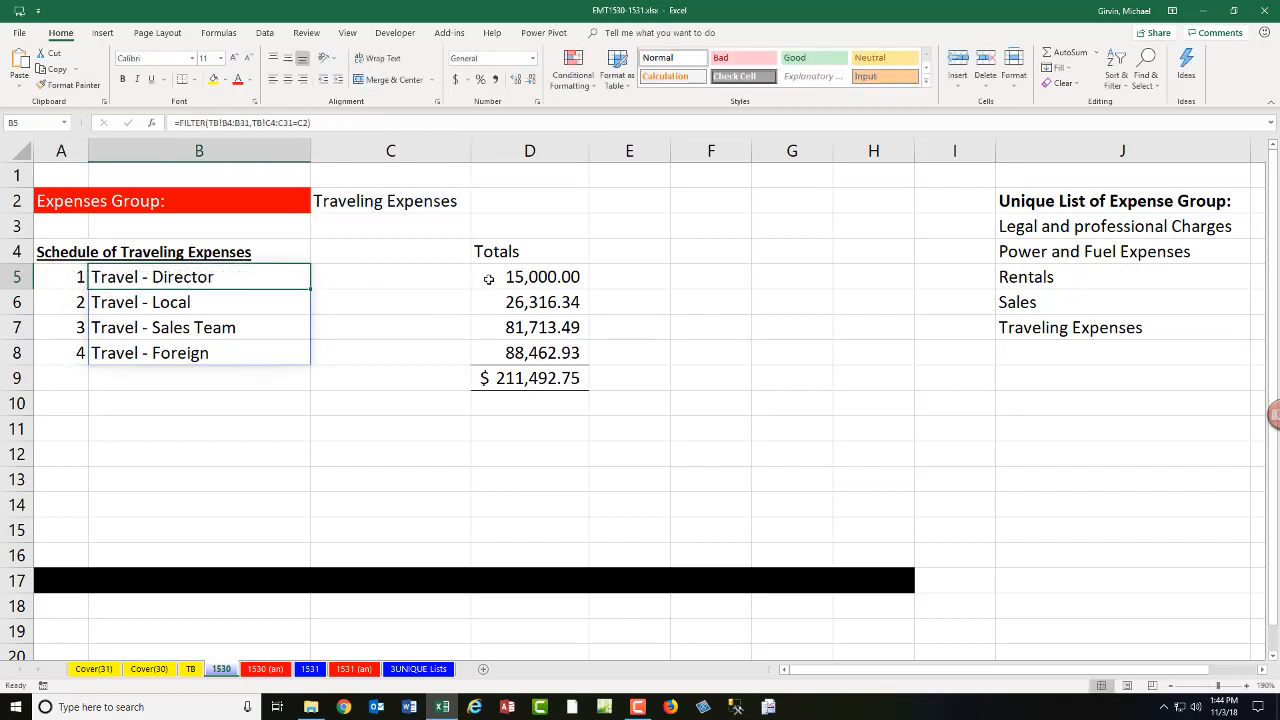